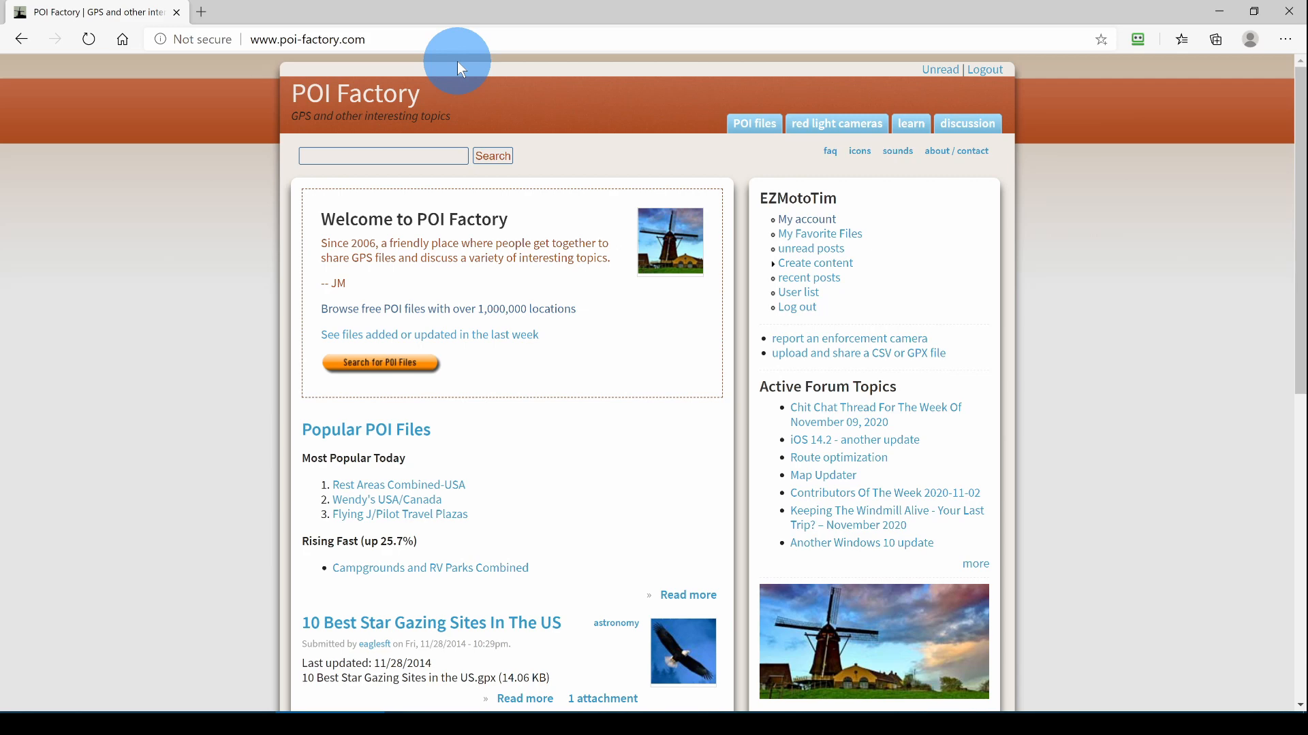
mouse_move(500, 94)
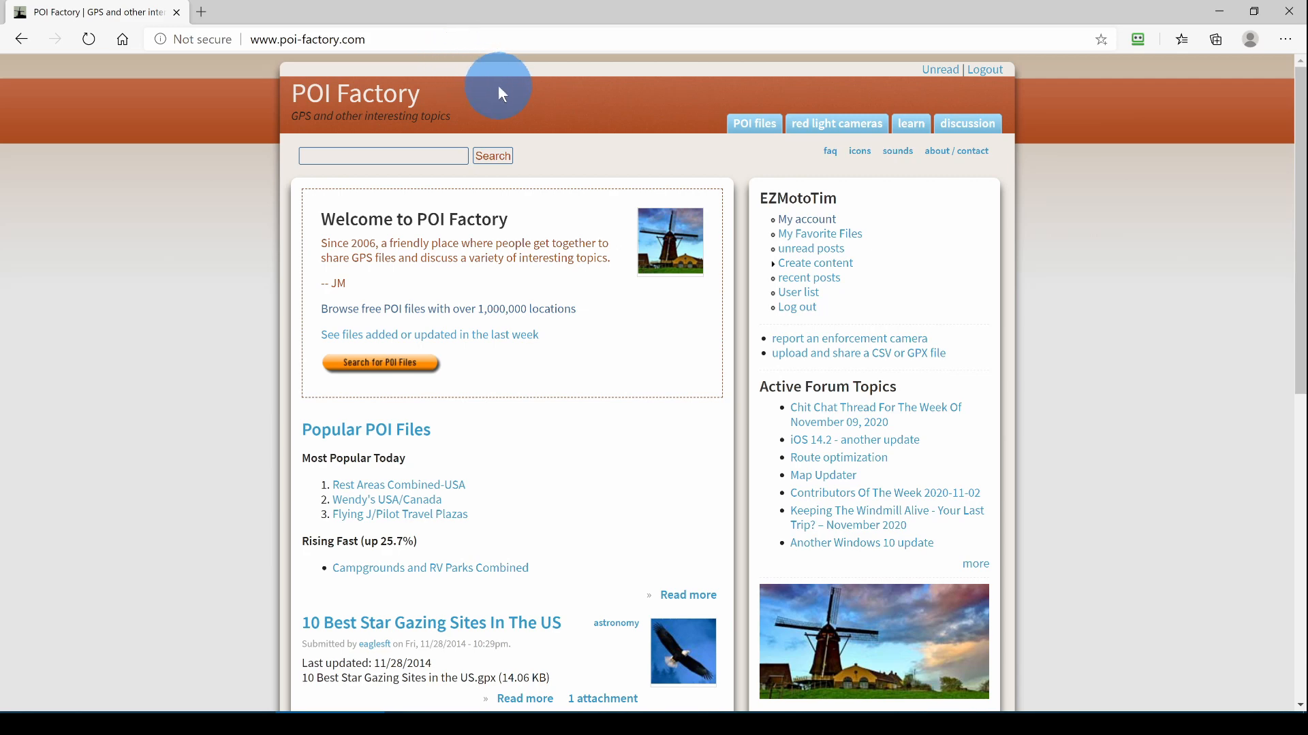
mouse_move(633, 146)
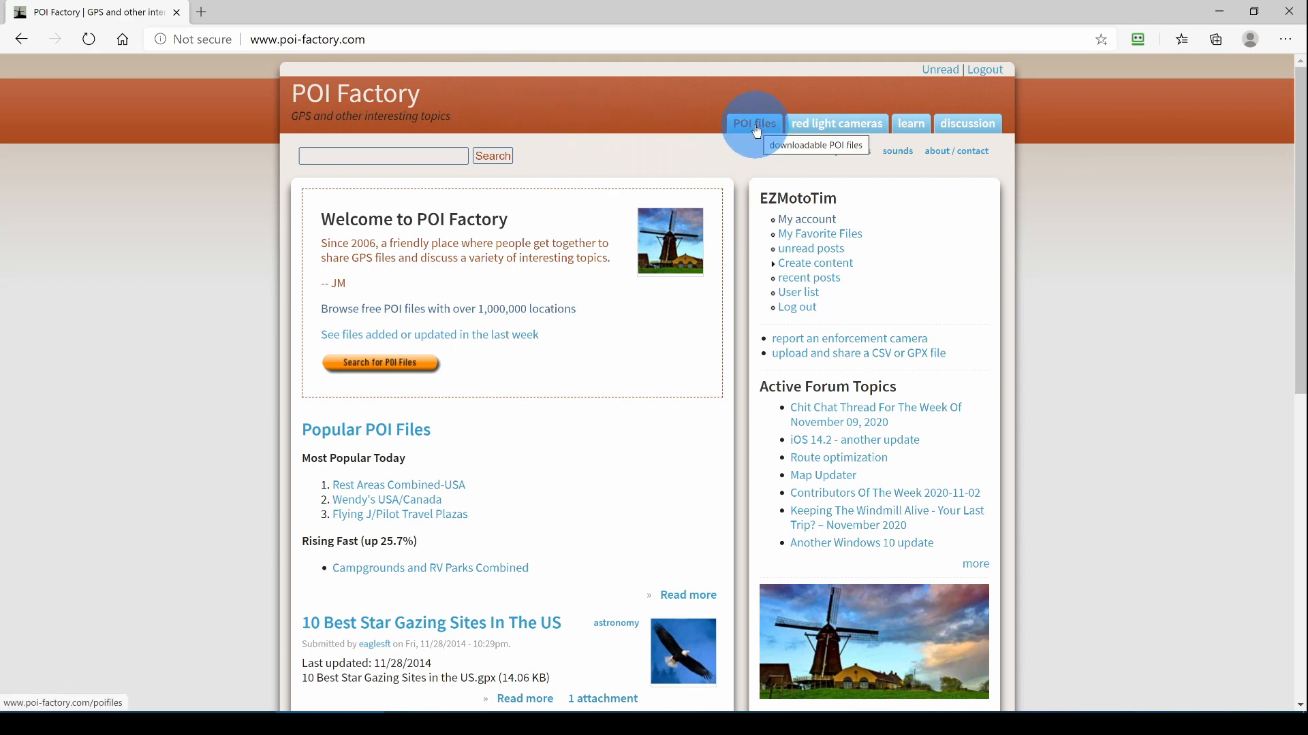
Browse POI Factory's airports/aviation category to the National Car Rental return locations entry
left_click(753, 123)
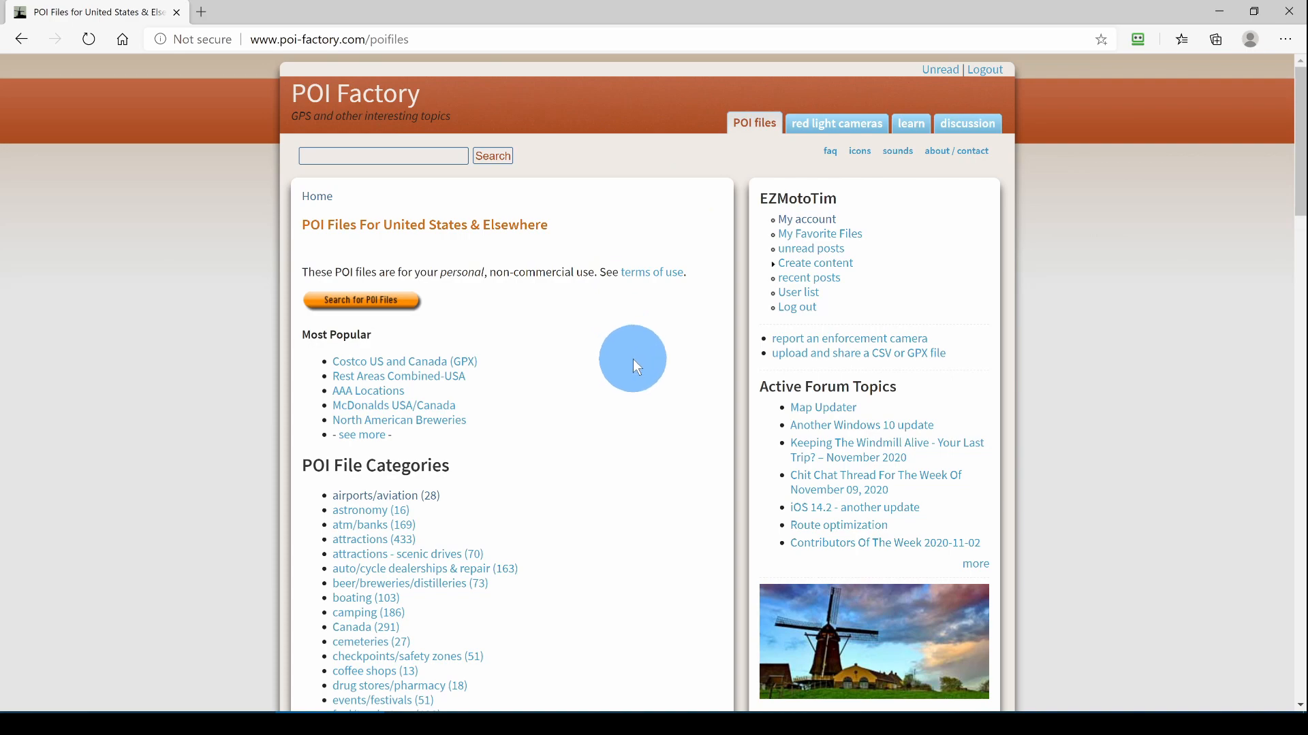
scroll("down", 3)
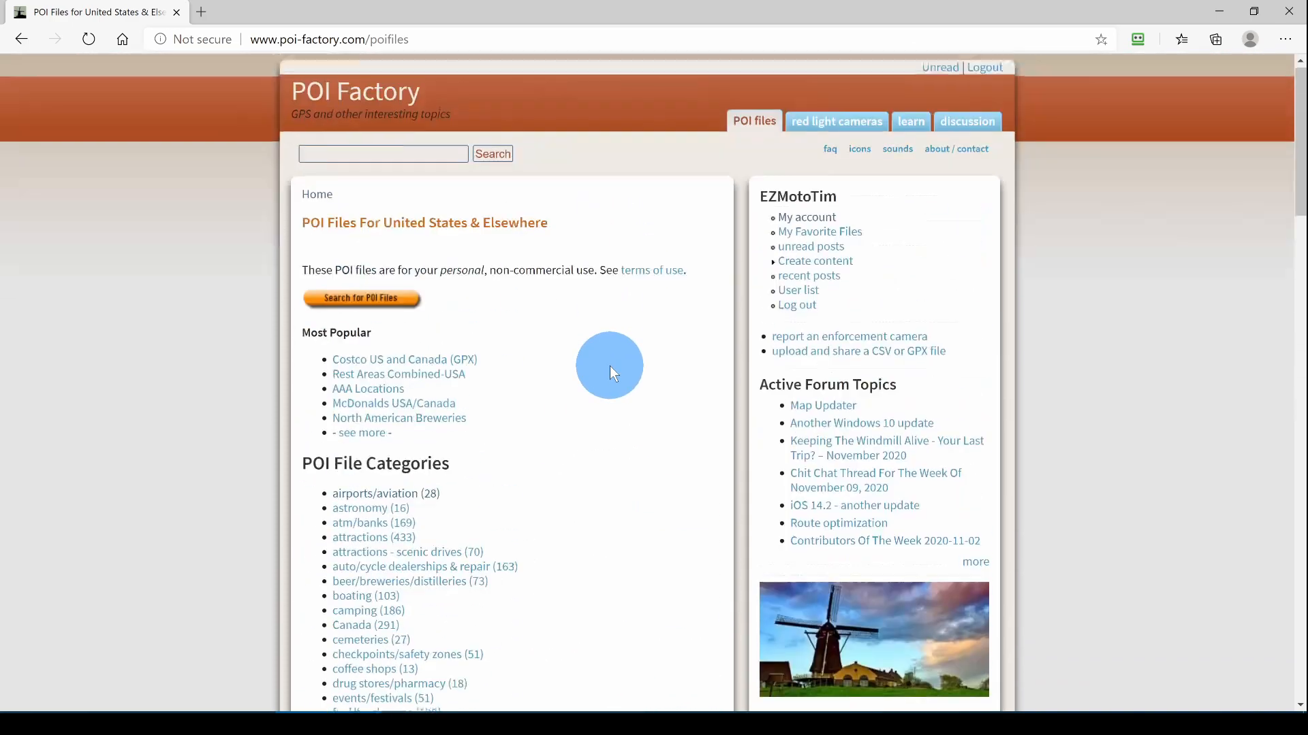
scroll("down", 3)
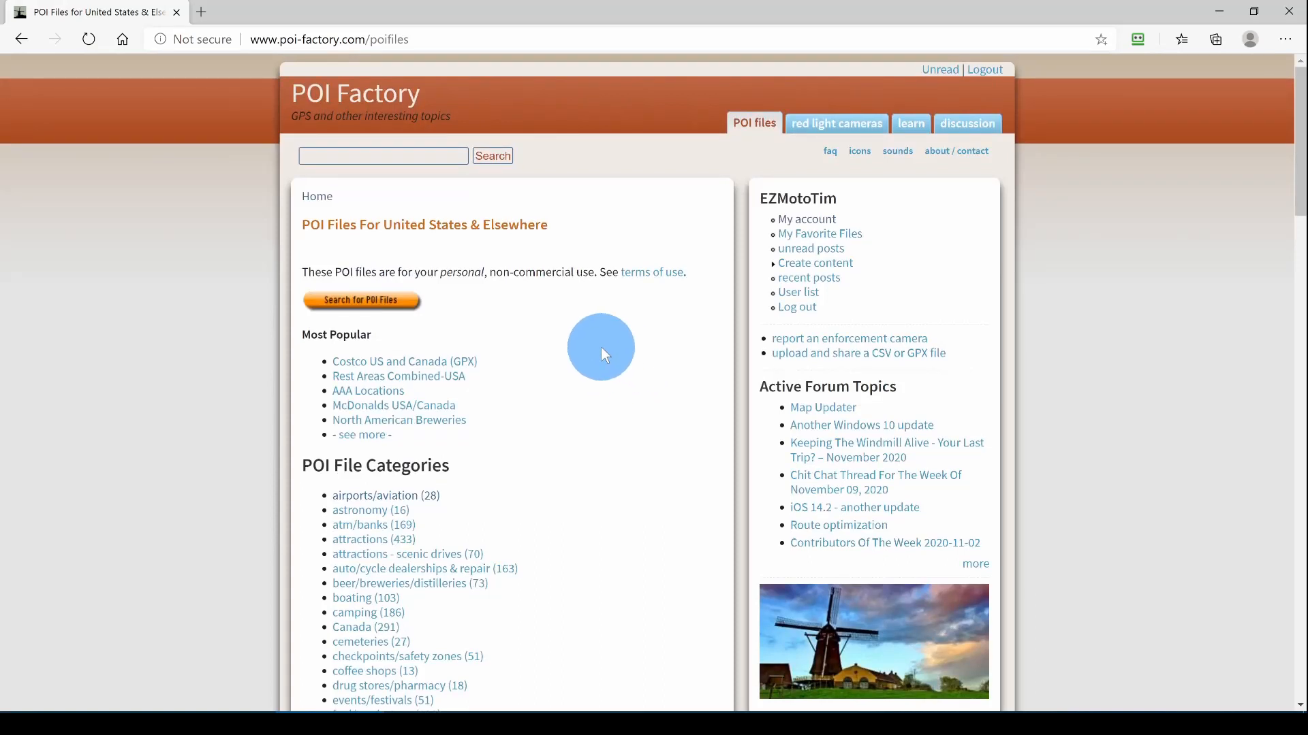
mouse_move(385, 496)
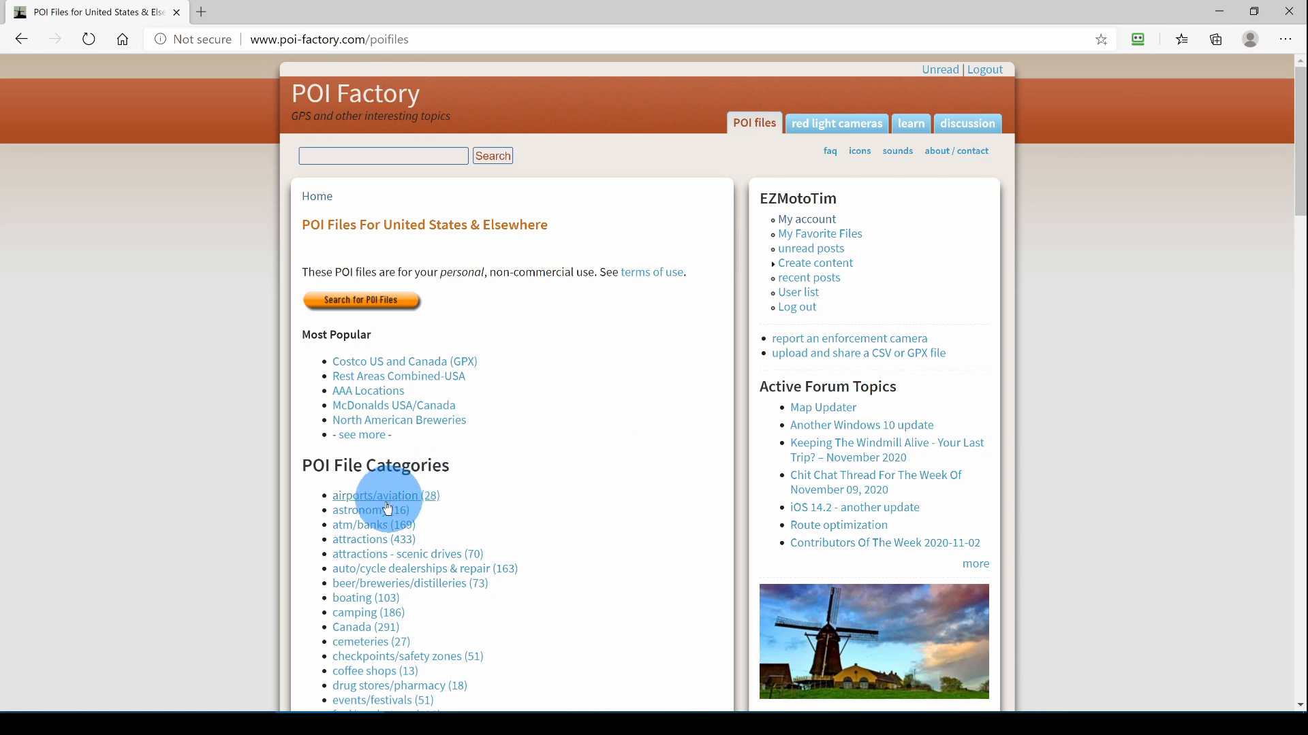
left_click(376, 496)
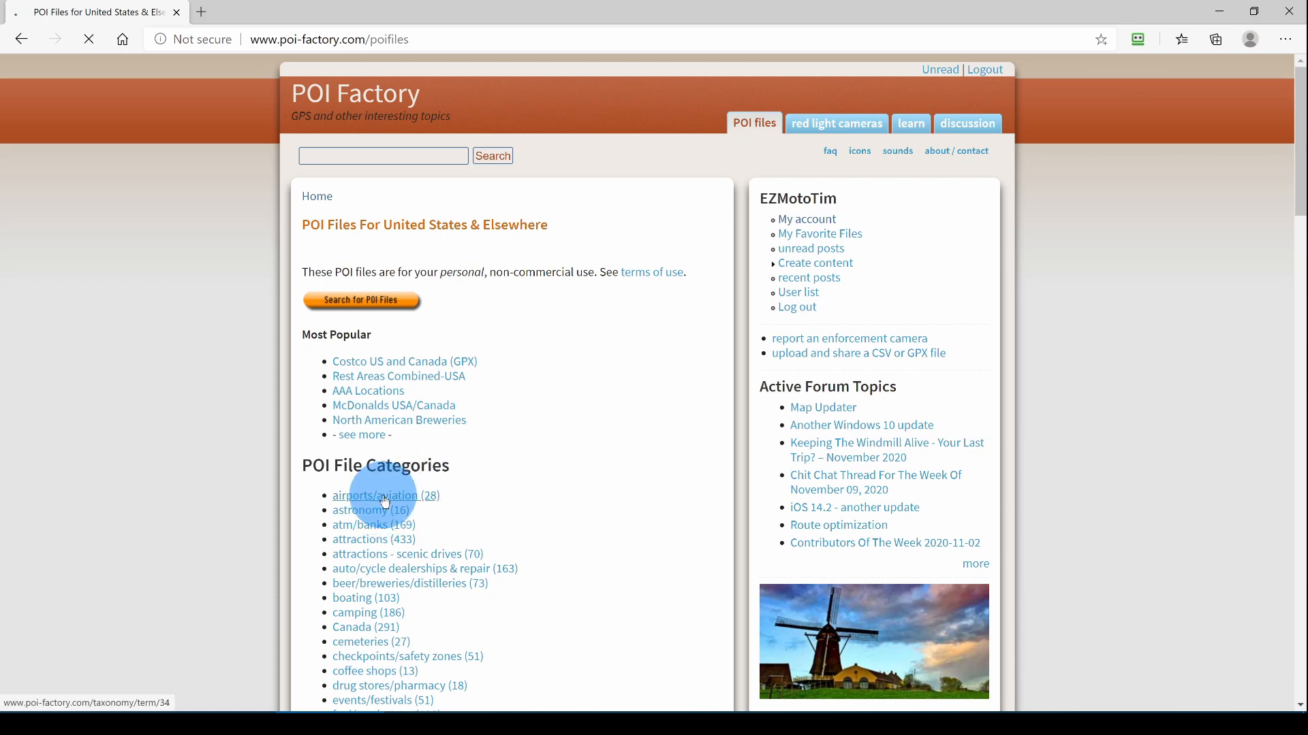
left_click(373, 496)
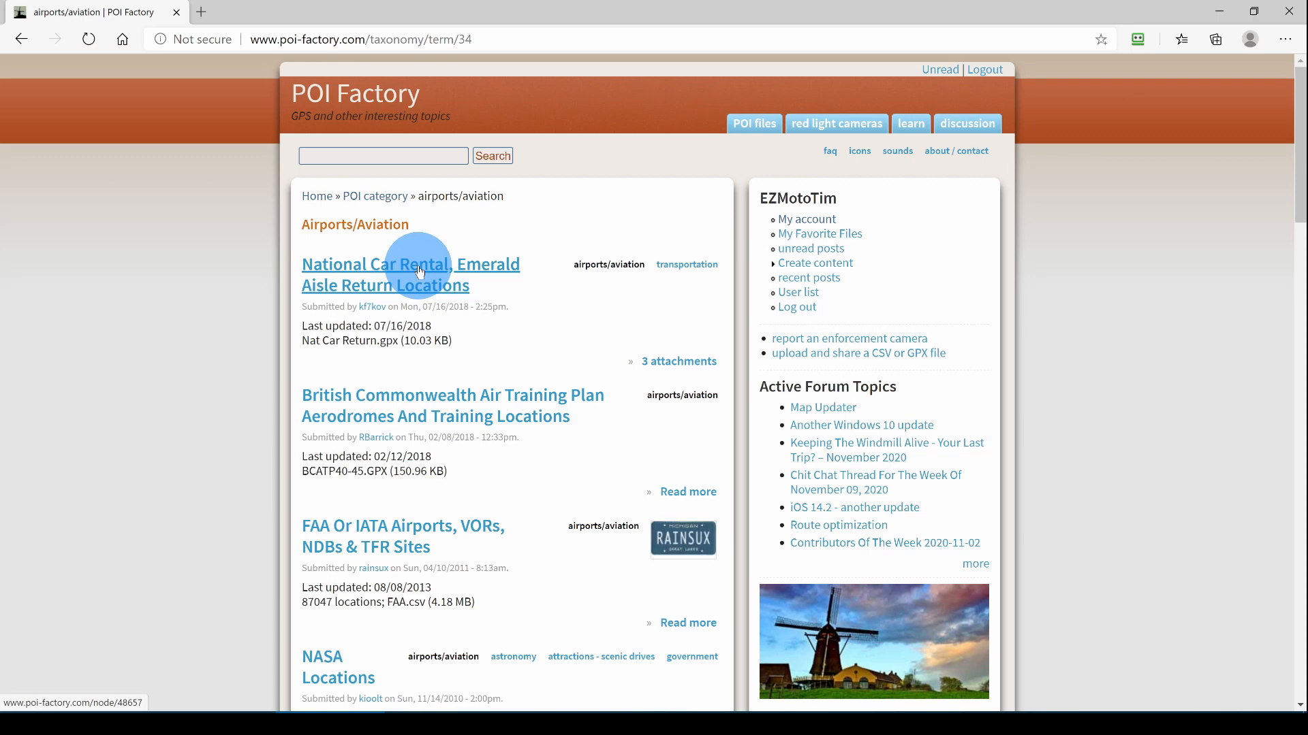
left_click(410, 274)
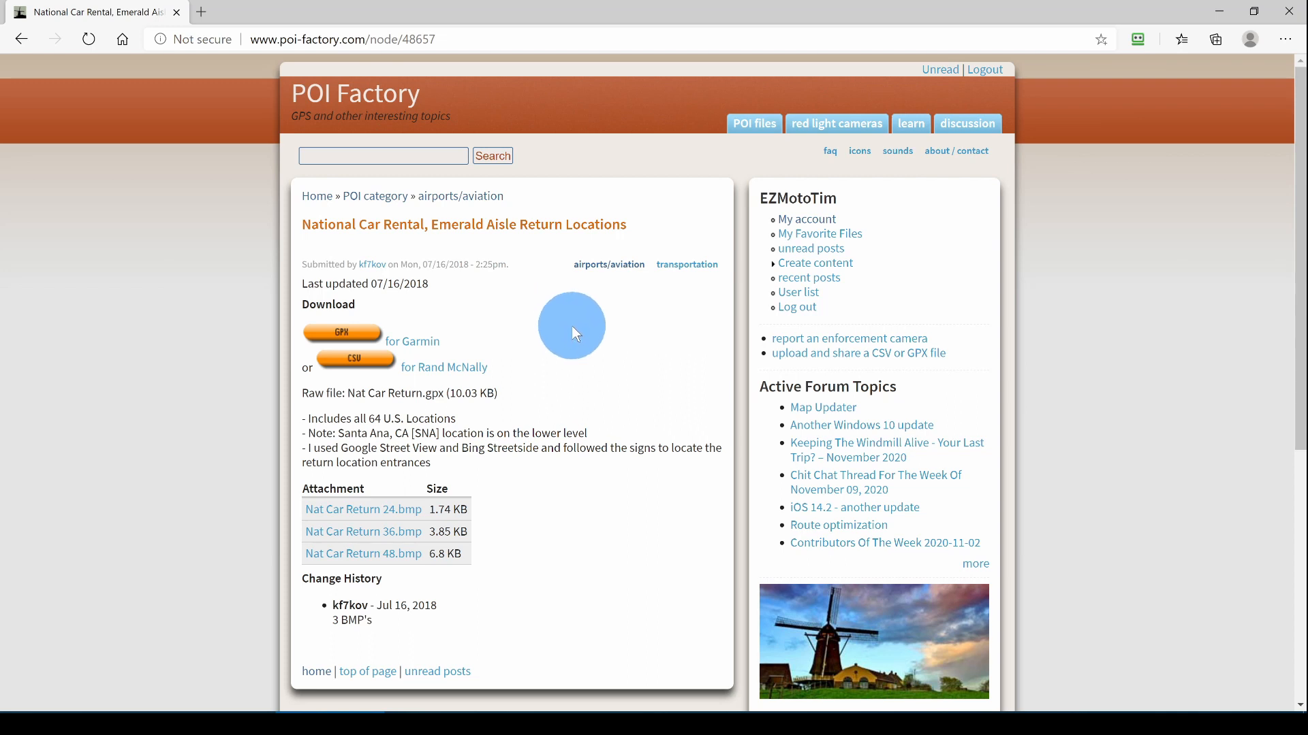
mouse_move(569, 338)
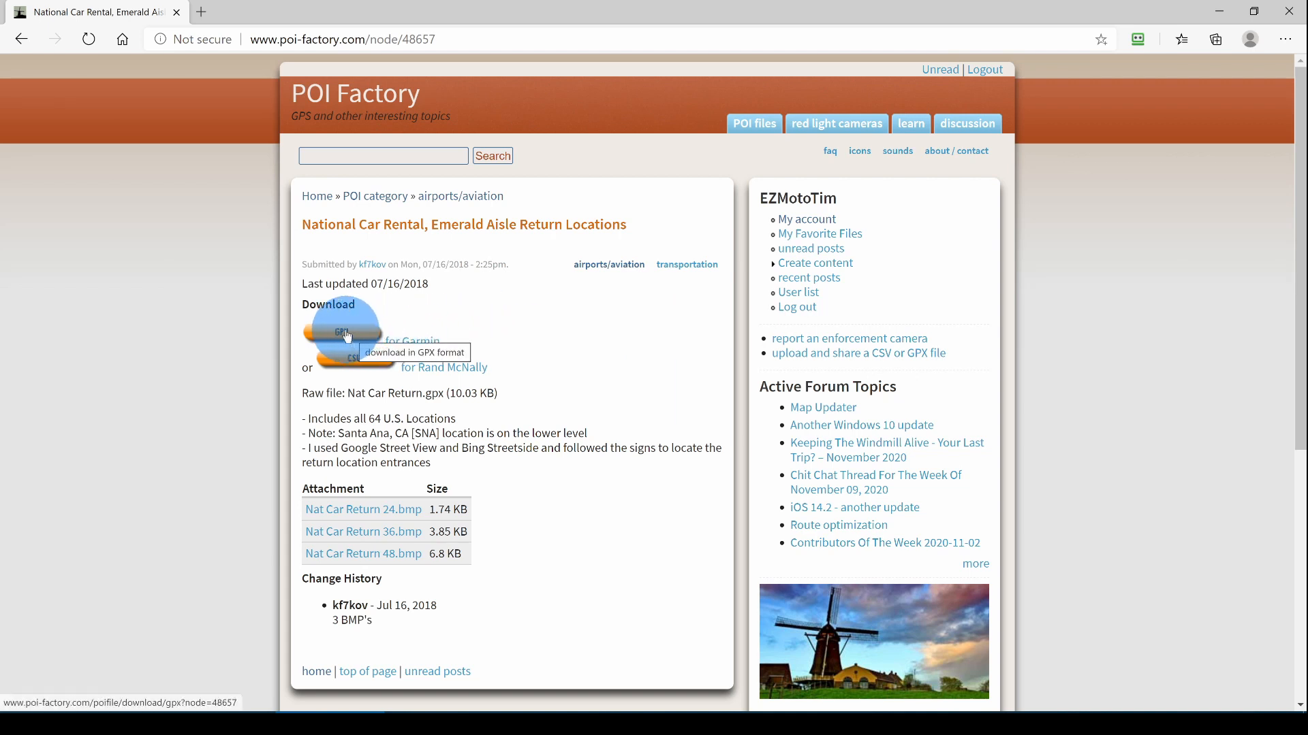
Download the National Car Rental locations as a GPX file for Garmin
left_click(341, 332)
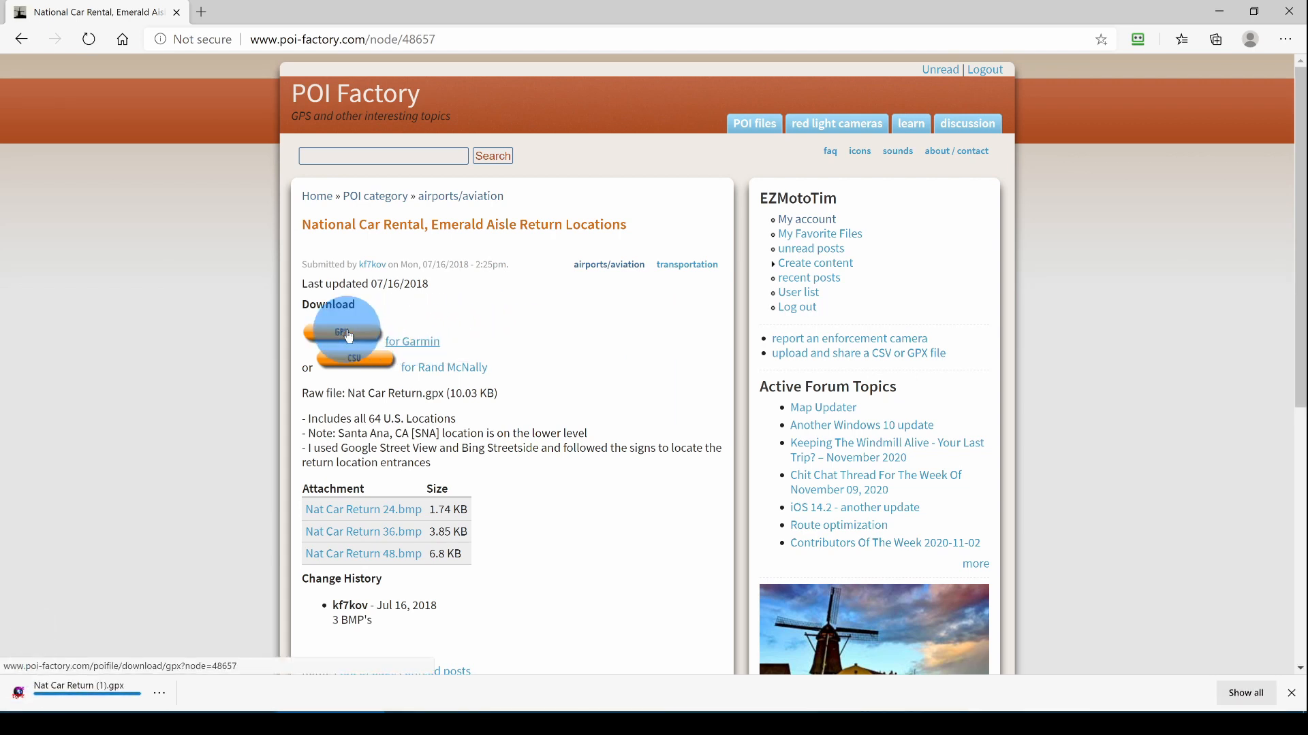
left_click(341, 332)
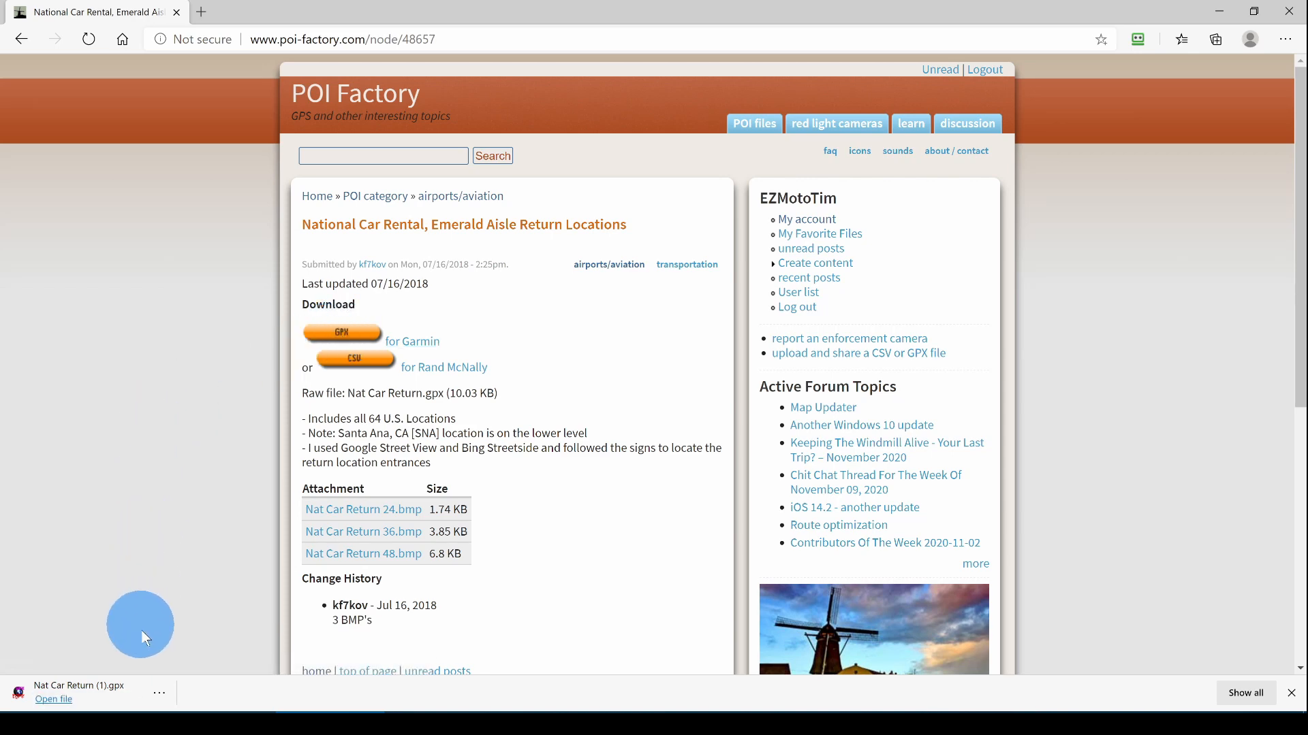
Browse to the National Car folder under My Garmin\POI-Factory holding Nat Car Return.gpx
left_click(53, 698)
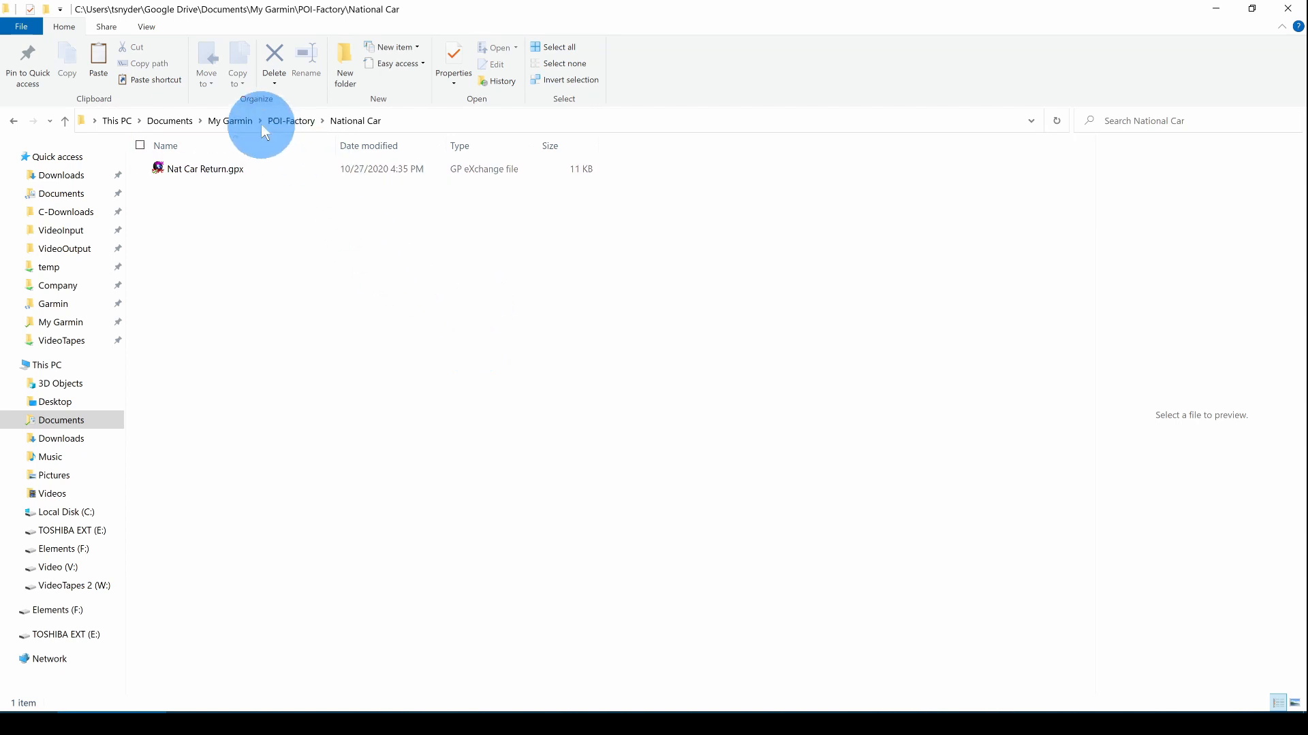
left_click(230, 122)
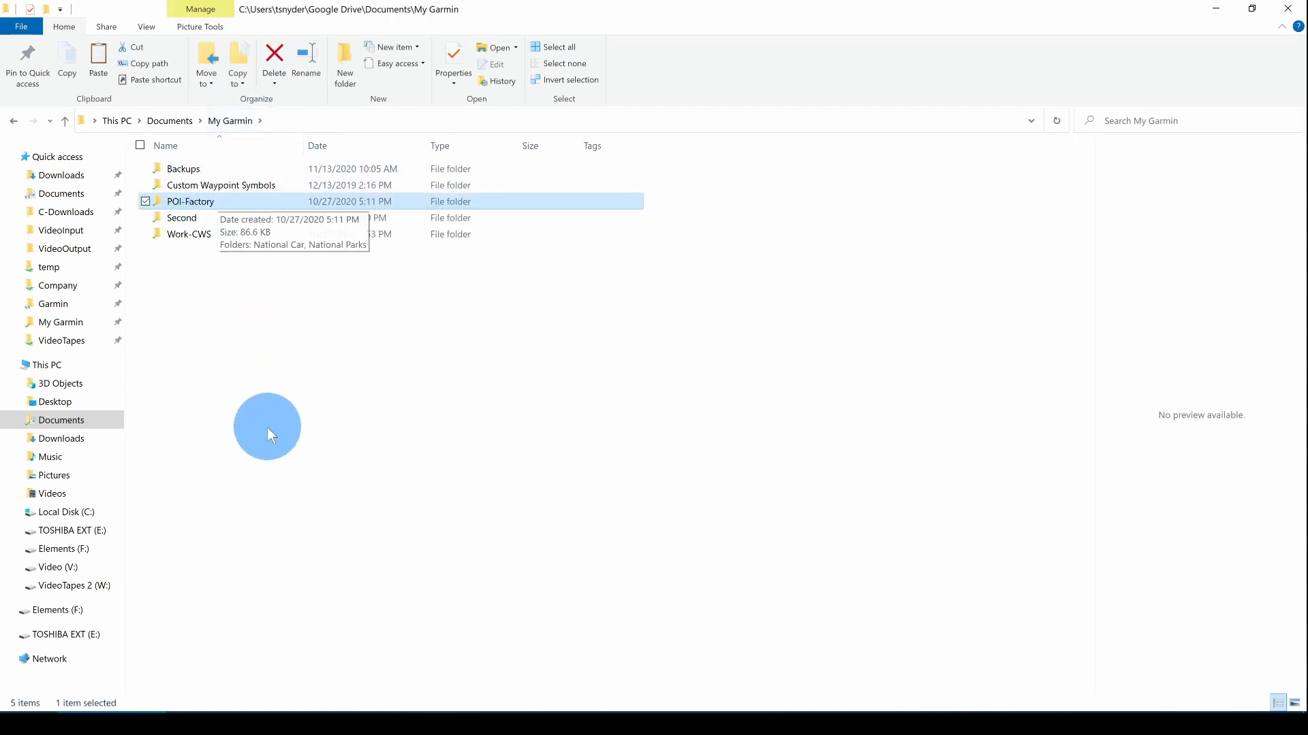
mouse_move(237, 275)
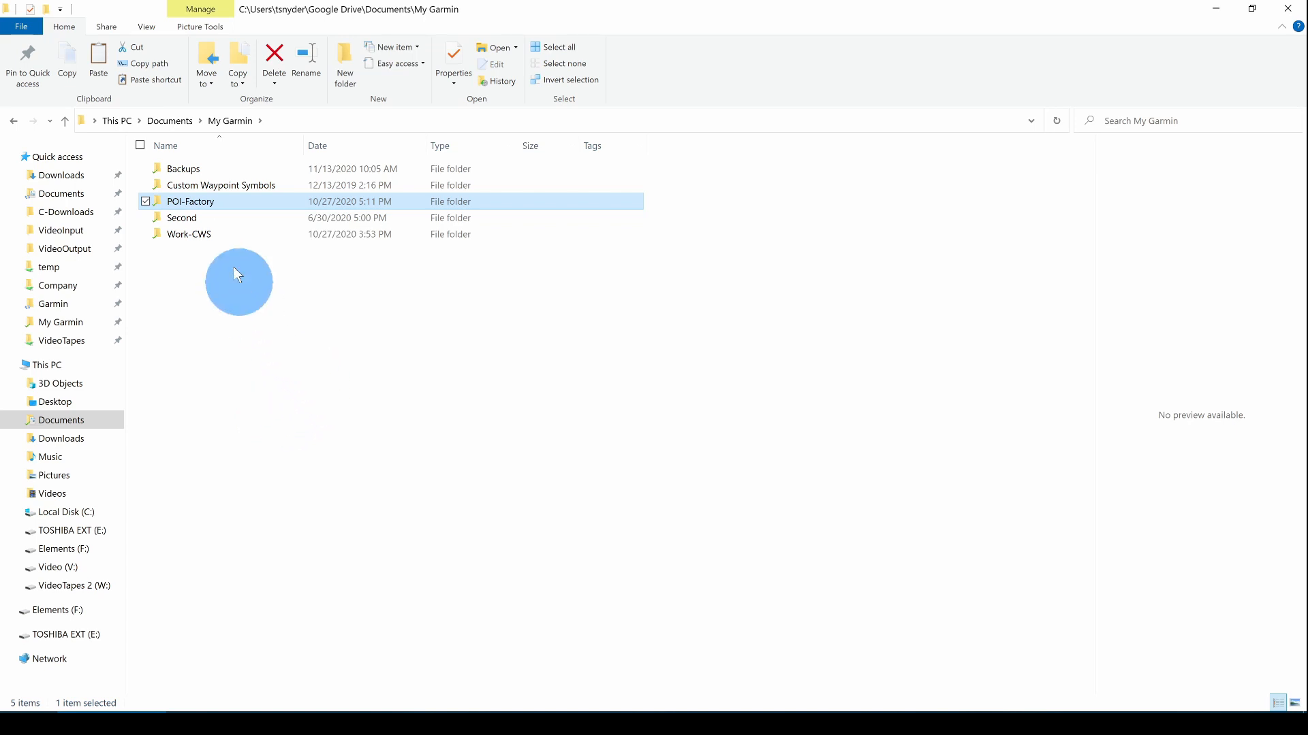
double_click(190, 202)
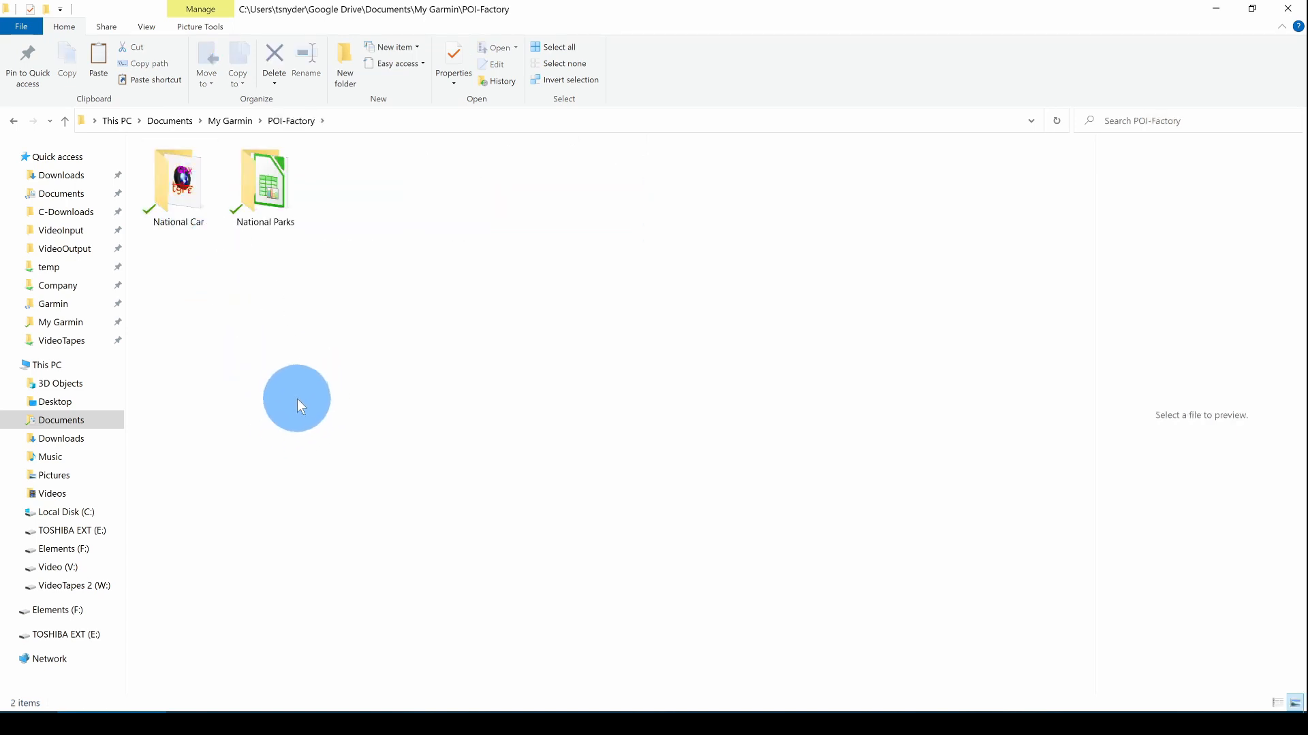
mouse_move(396, 357)
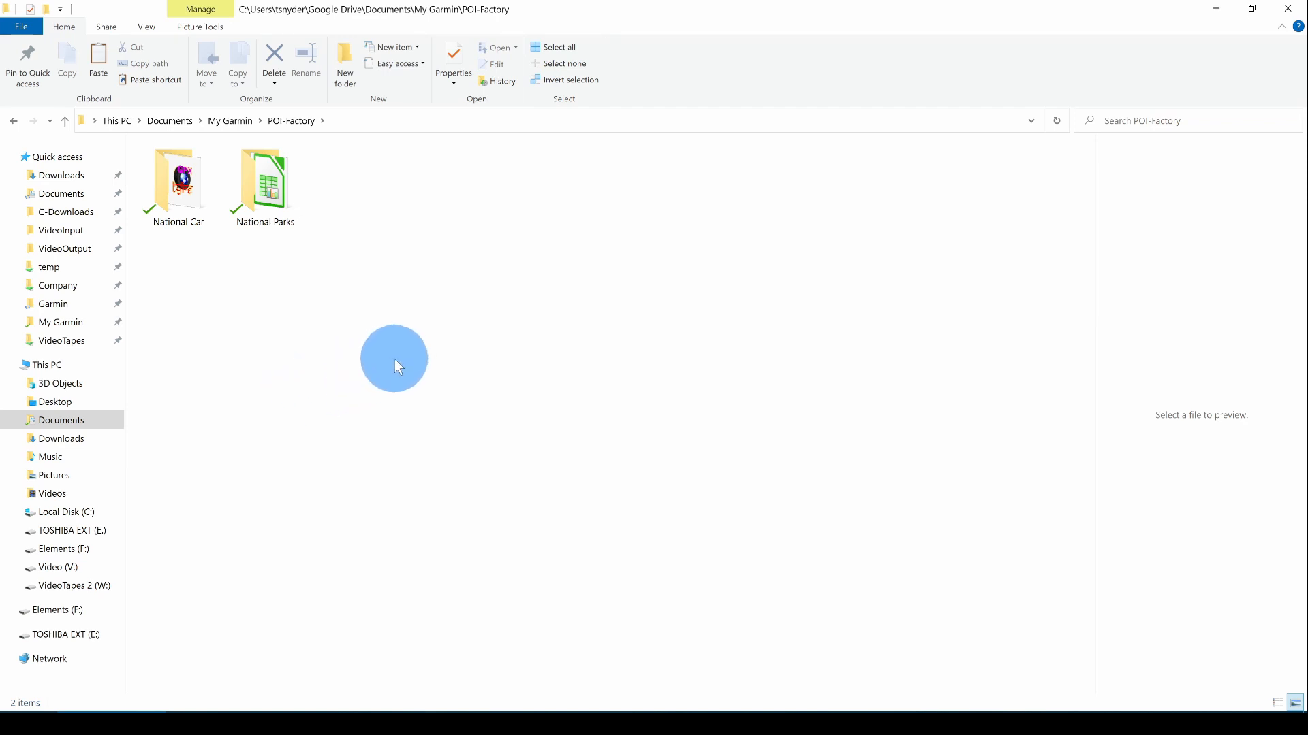
left_click(177, 181)
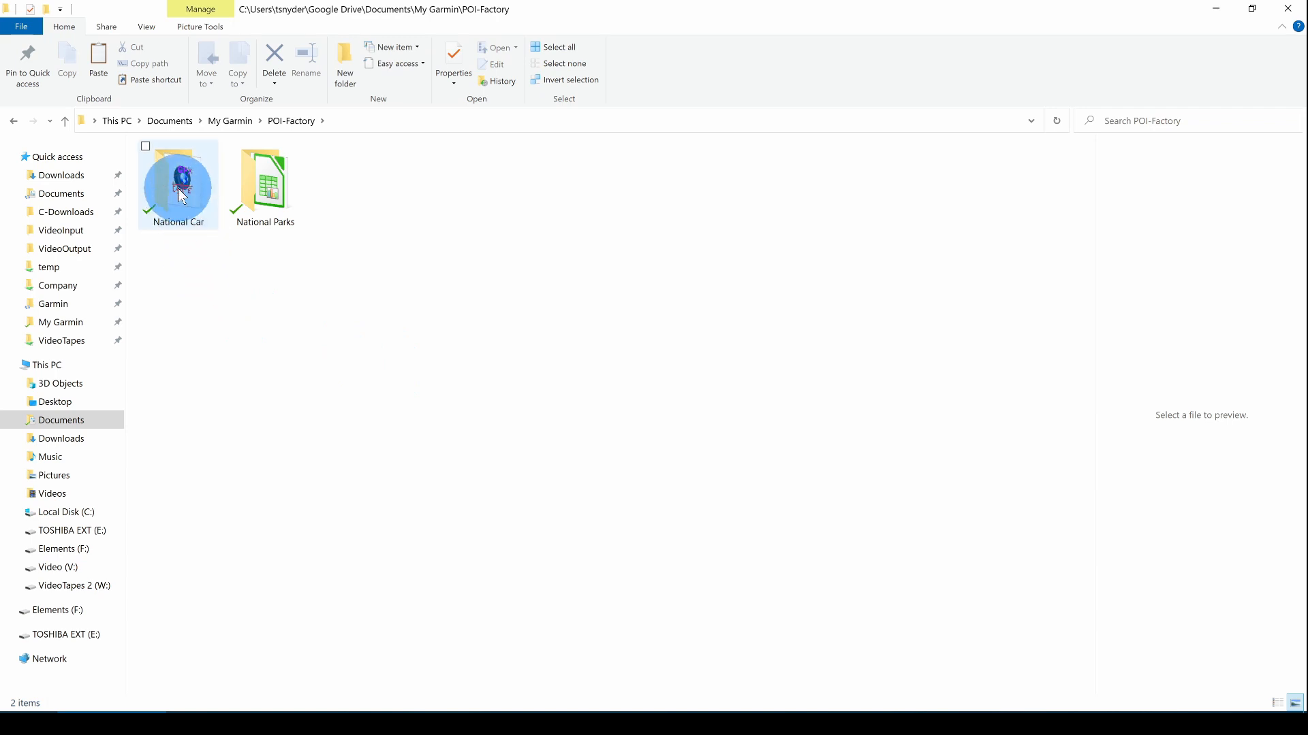
double_click(177, 180)
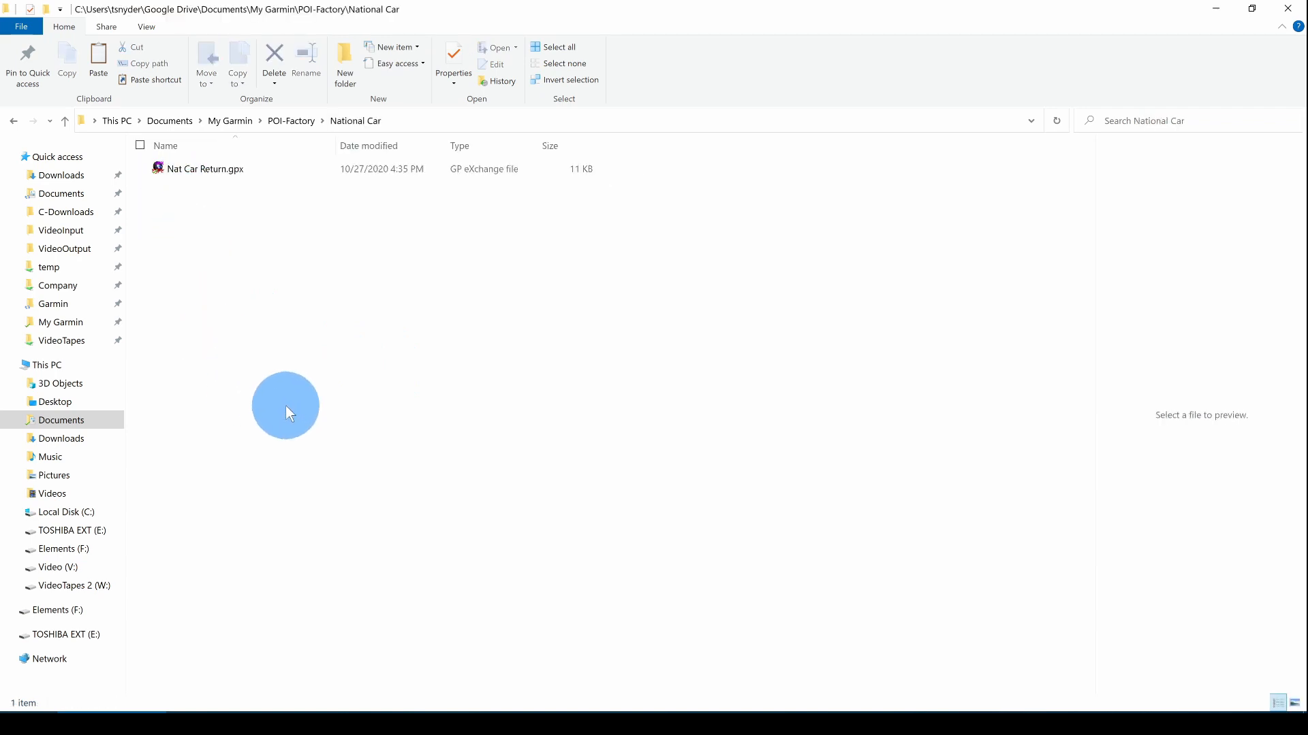
mouse_move(289, 400)
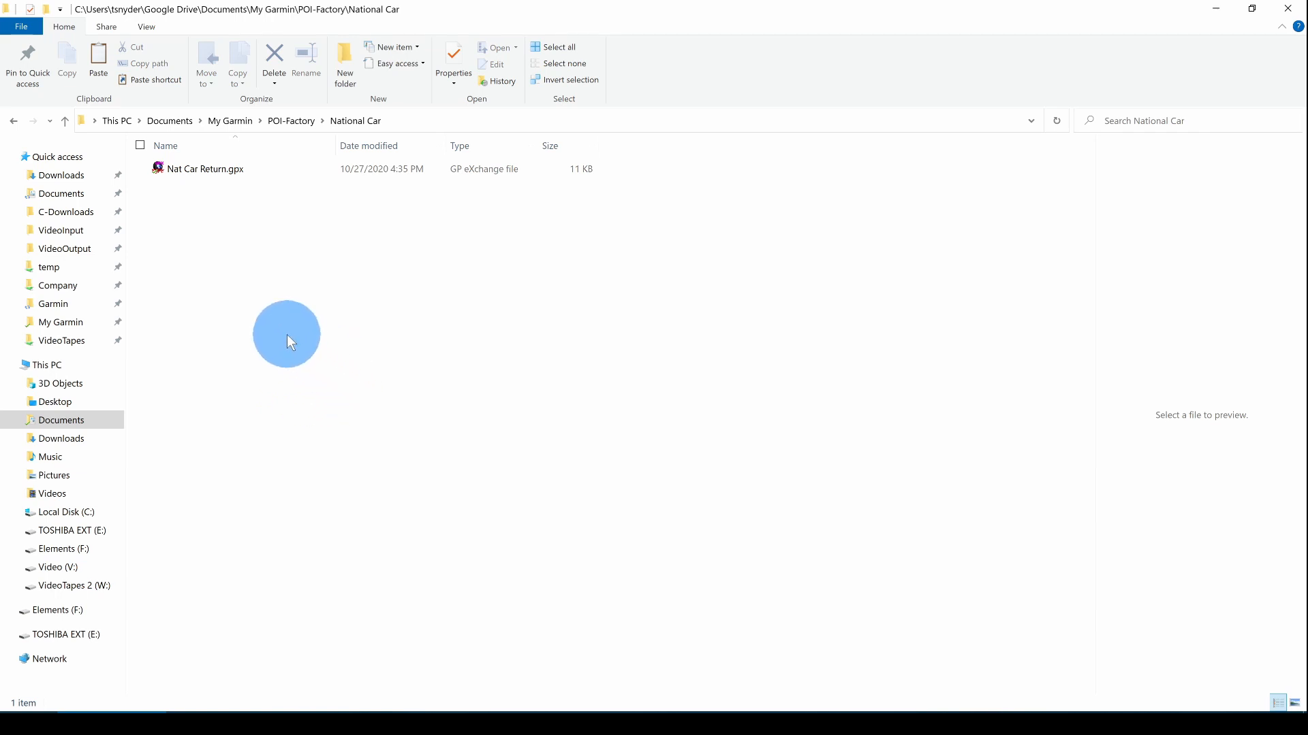
mouse_move(289, 299)
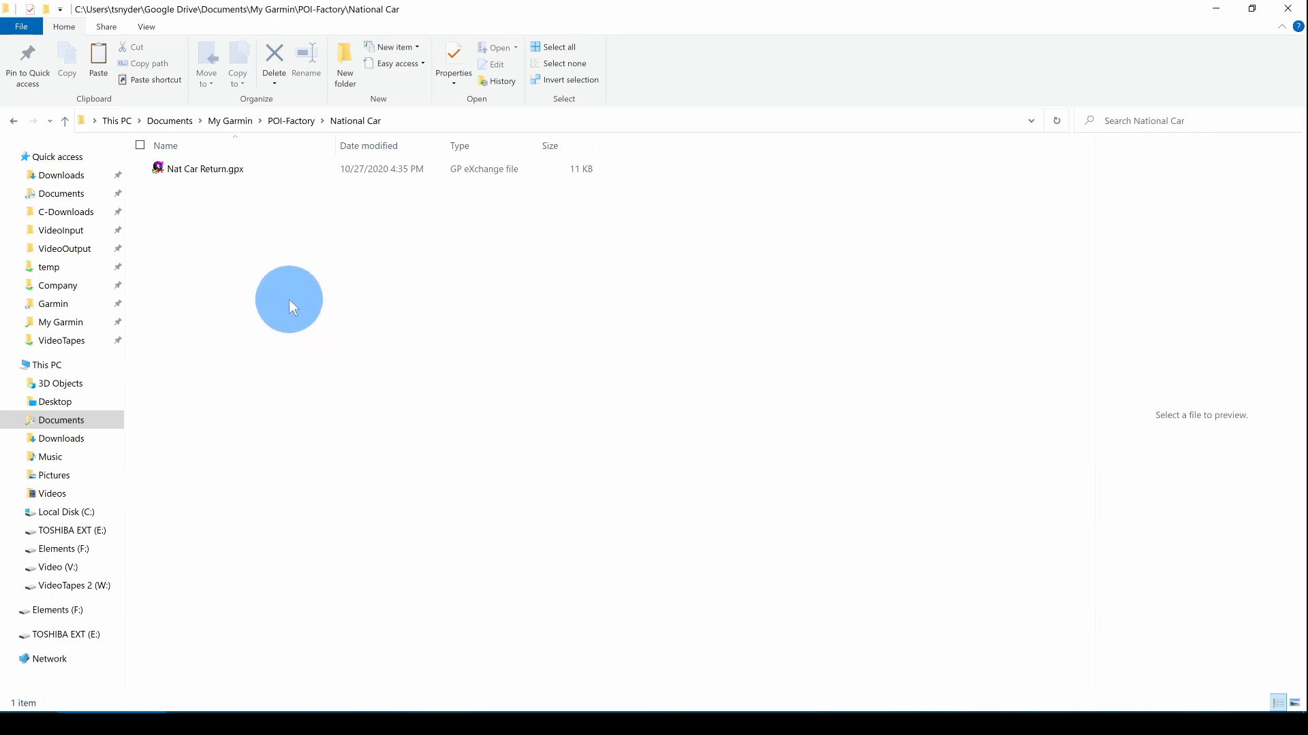
mouse_move(324, 466)
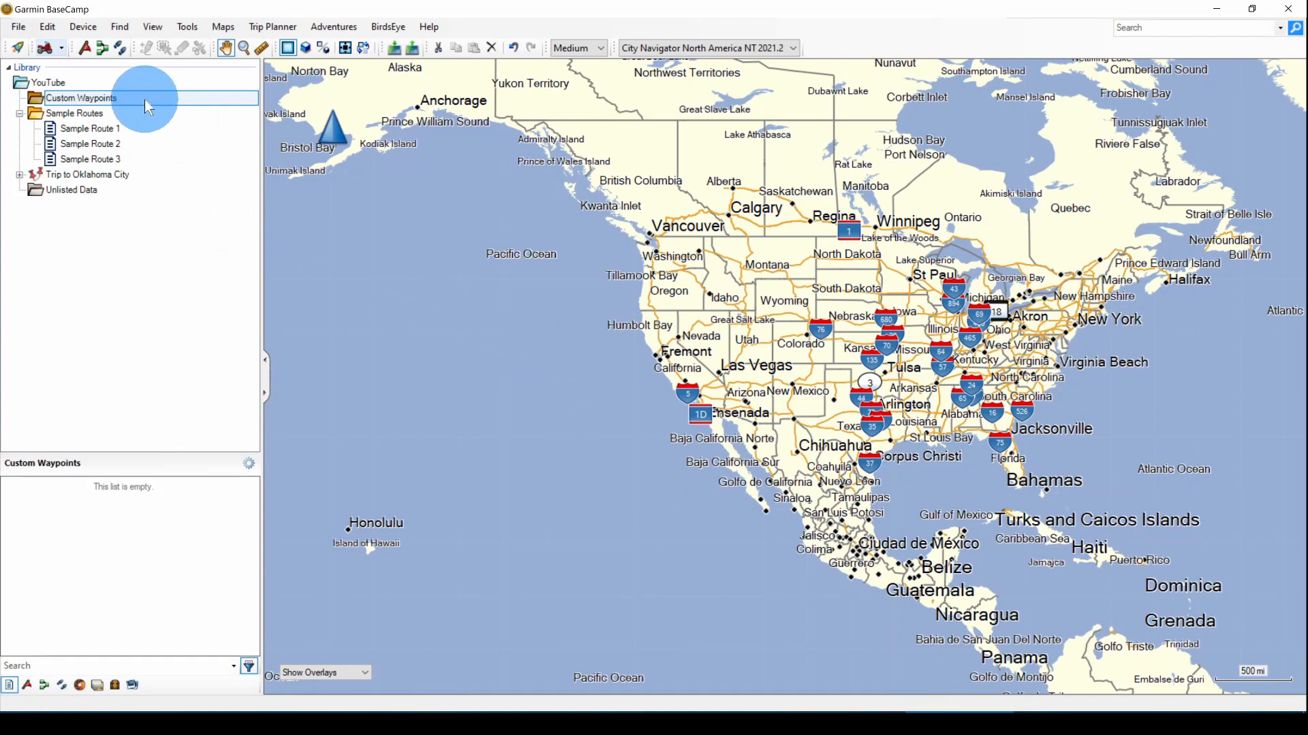
Create a new list named National Car Return under Custom Waypoints
right_click(80, 98)
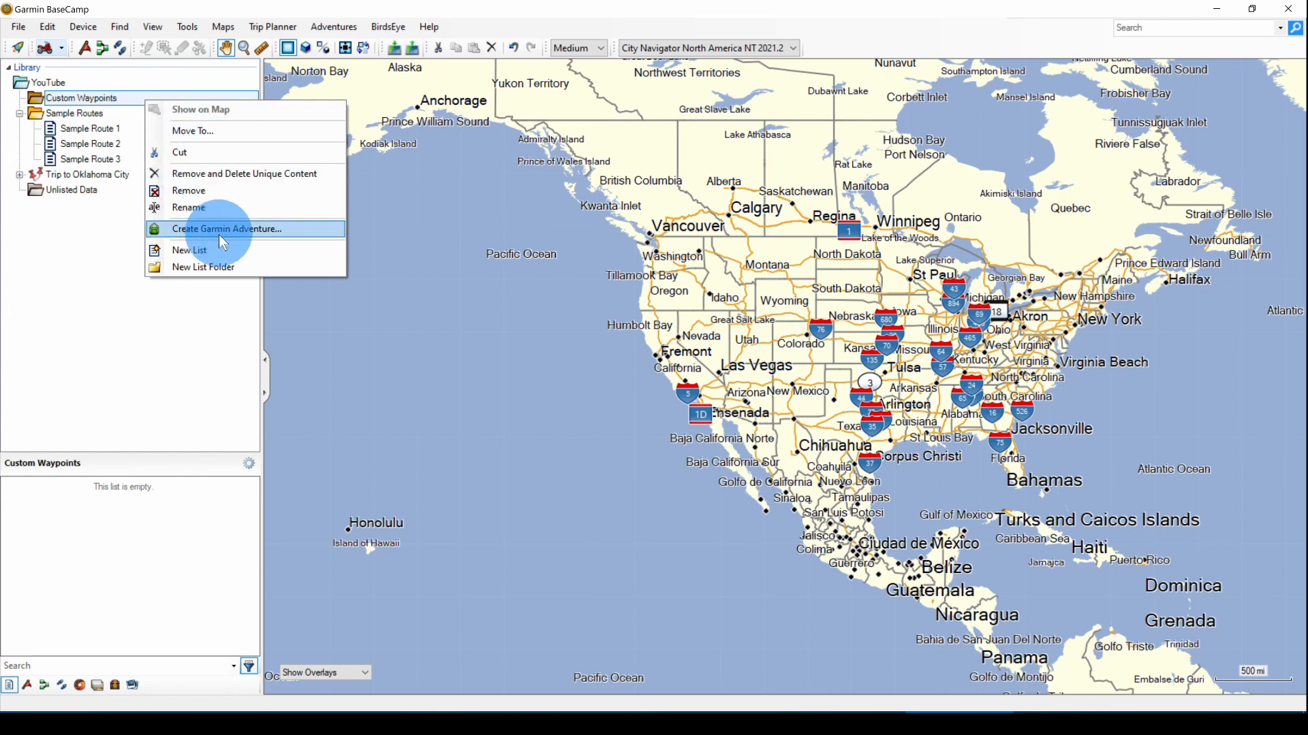
left_click(189, 250)
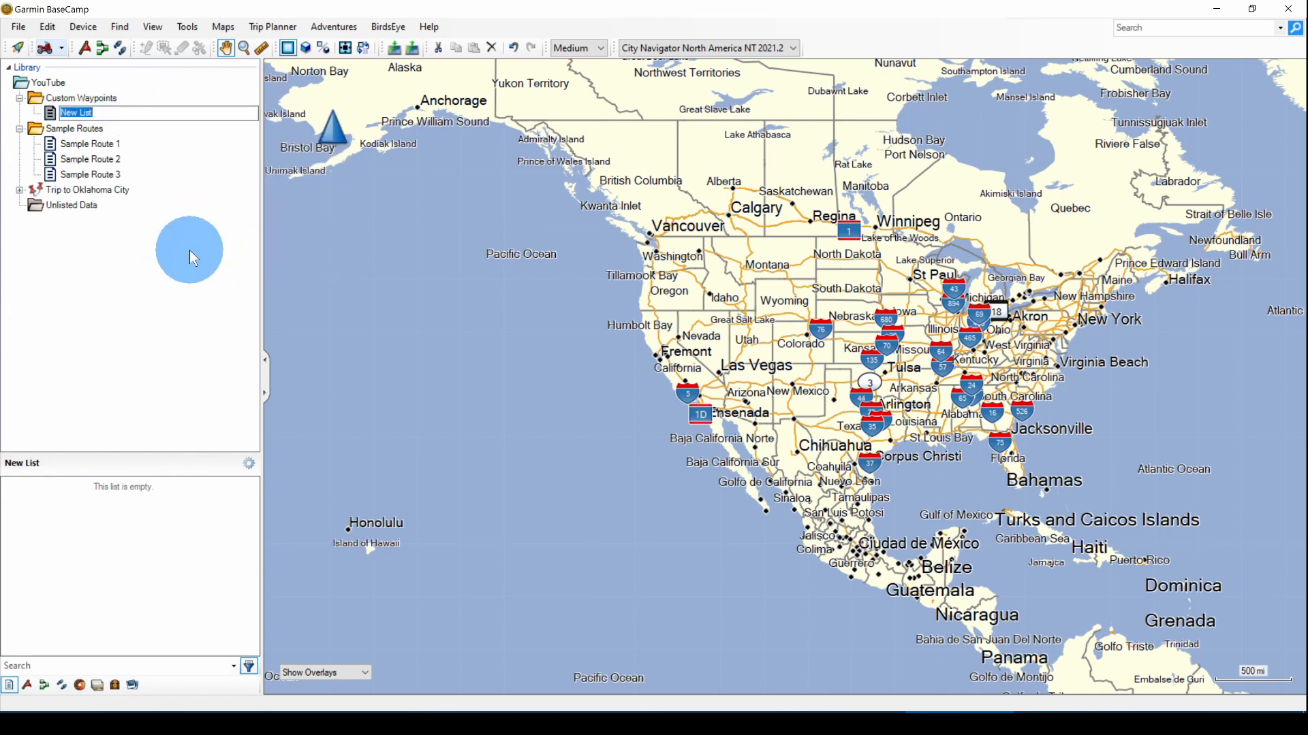
type("National Car Return")
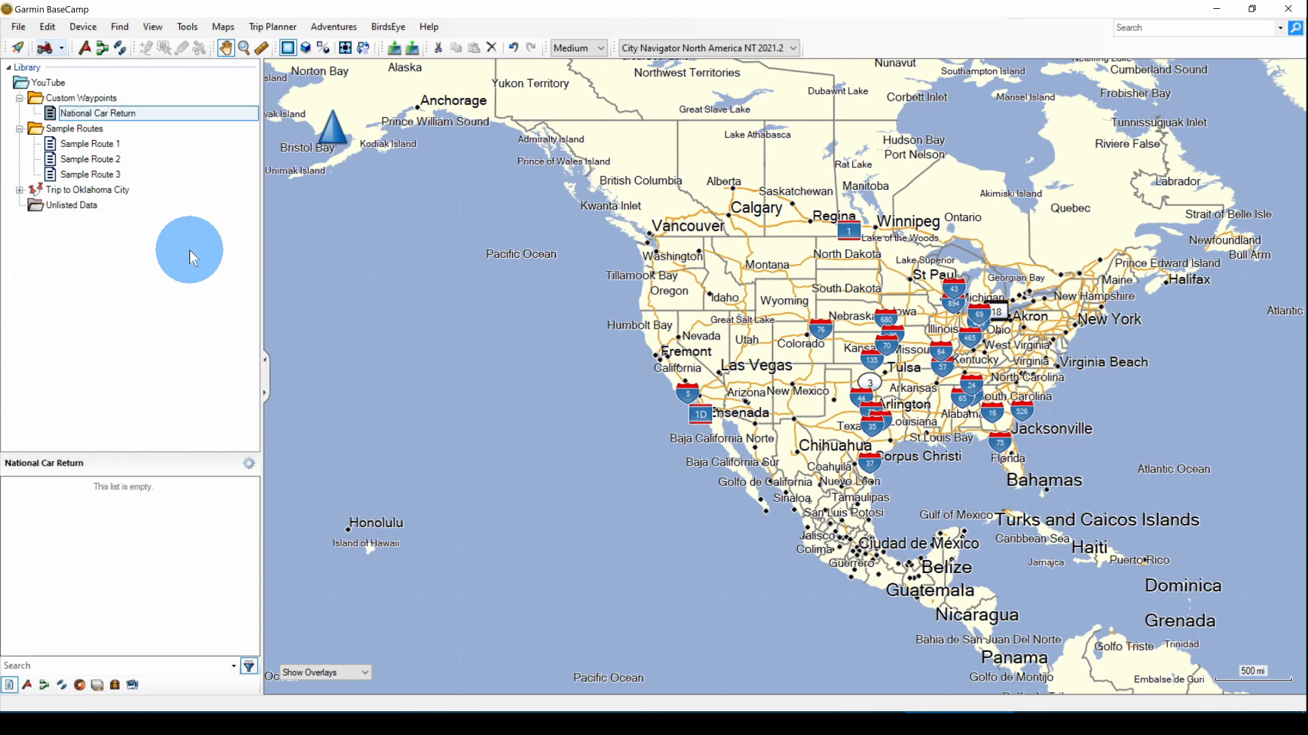
mouse_move(155, 155)
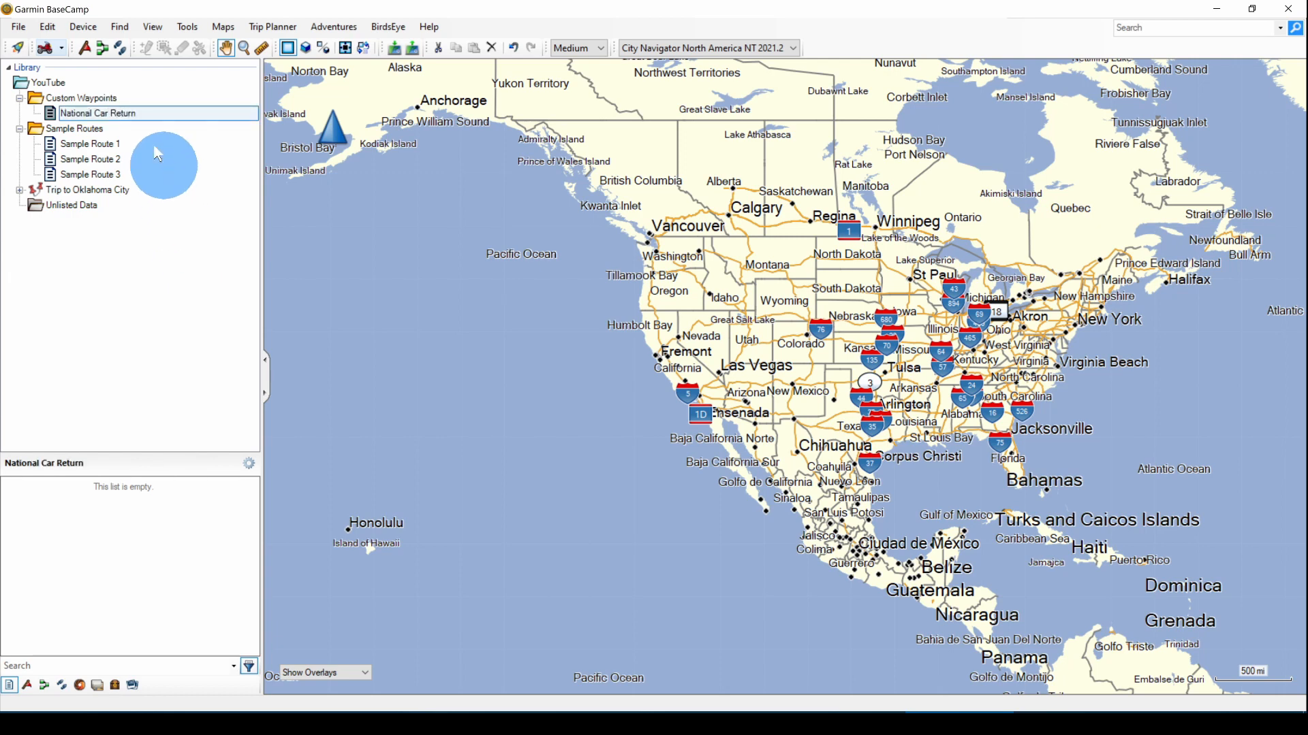
Import Nat Car Return.gpx into the National Car Return list
left_click(17, 27)
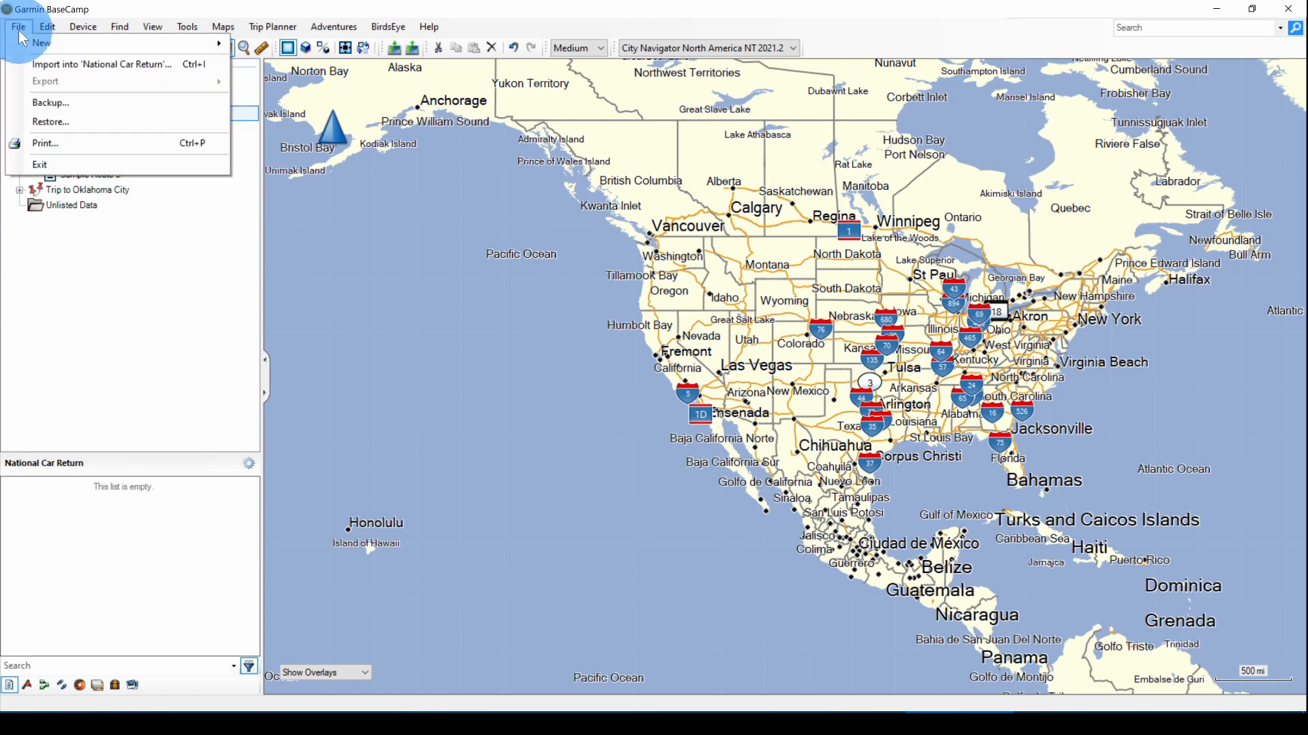
left_click(102, 64)
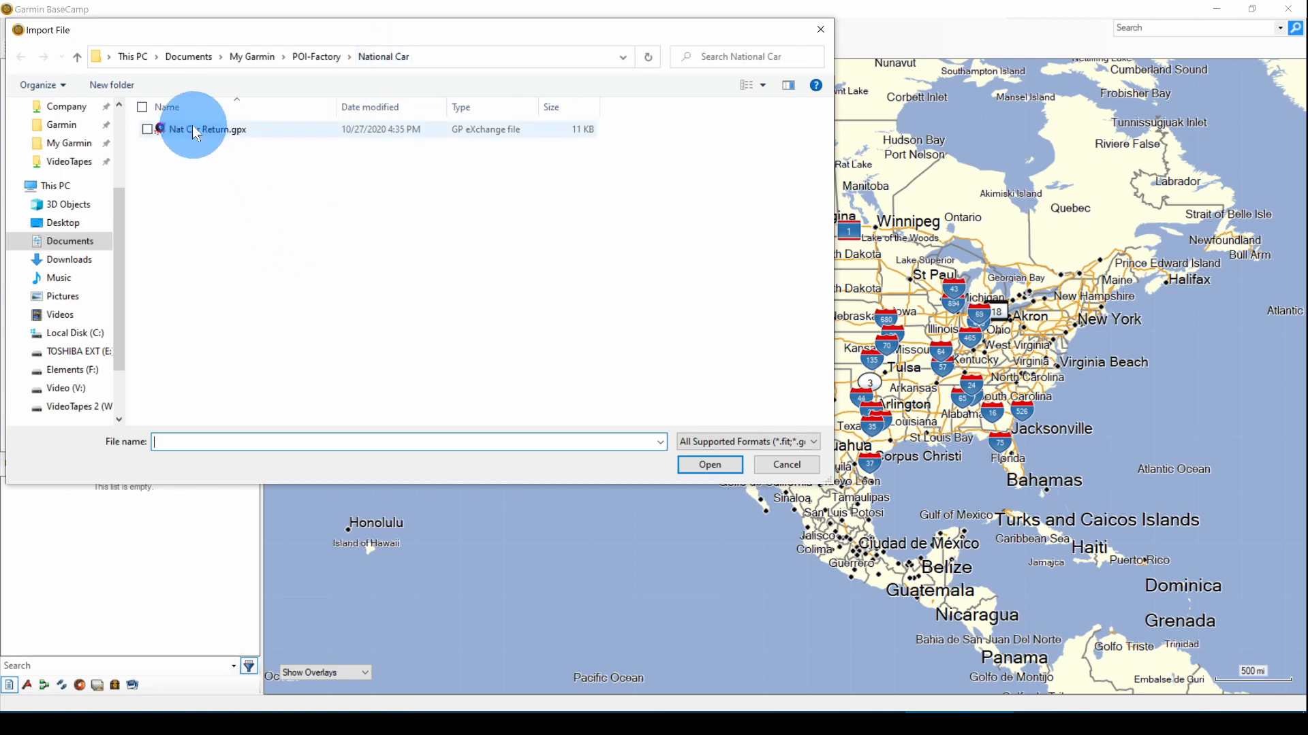
left_click(207, 129)
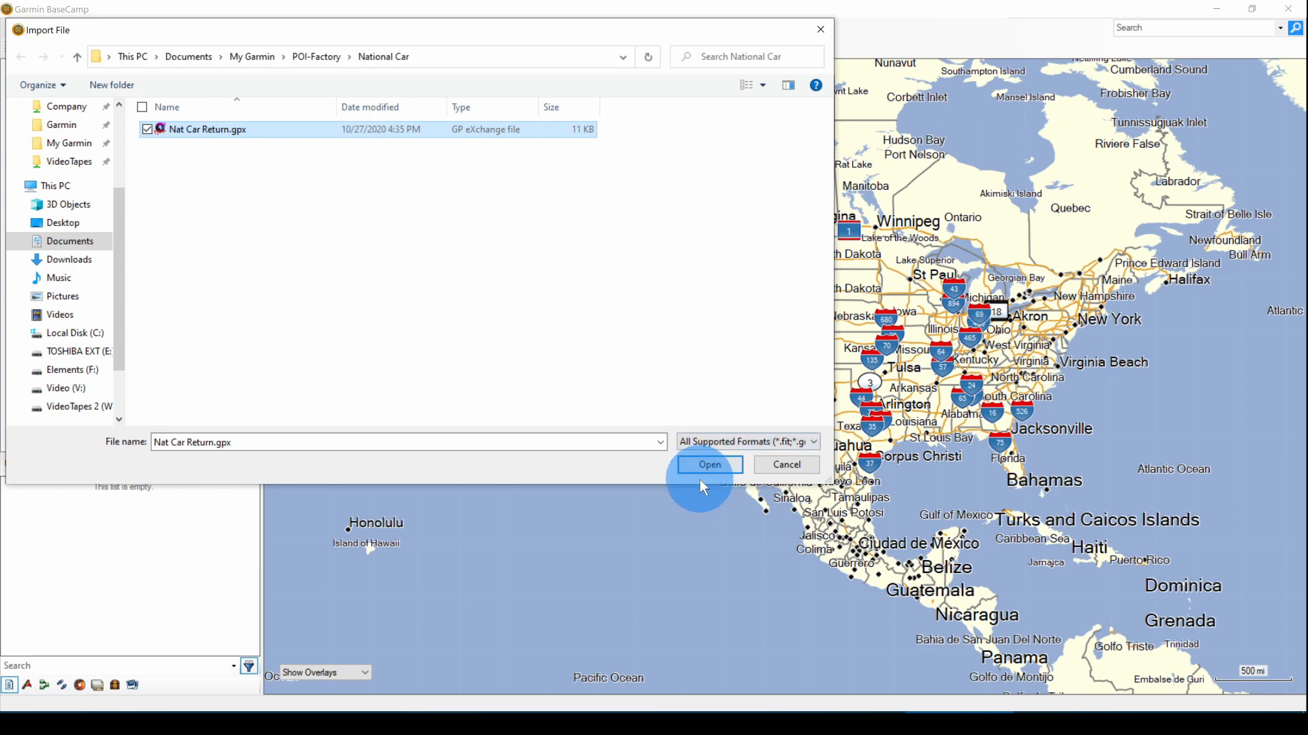
left_click(708, 465)
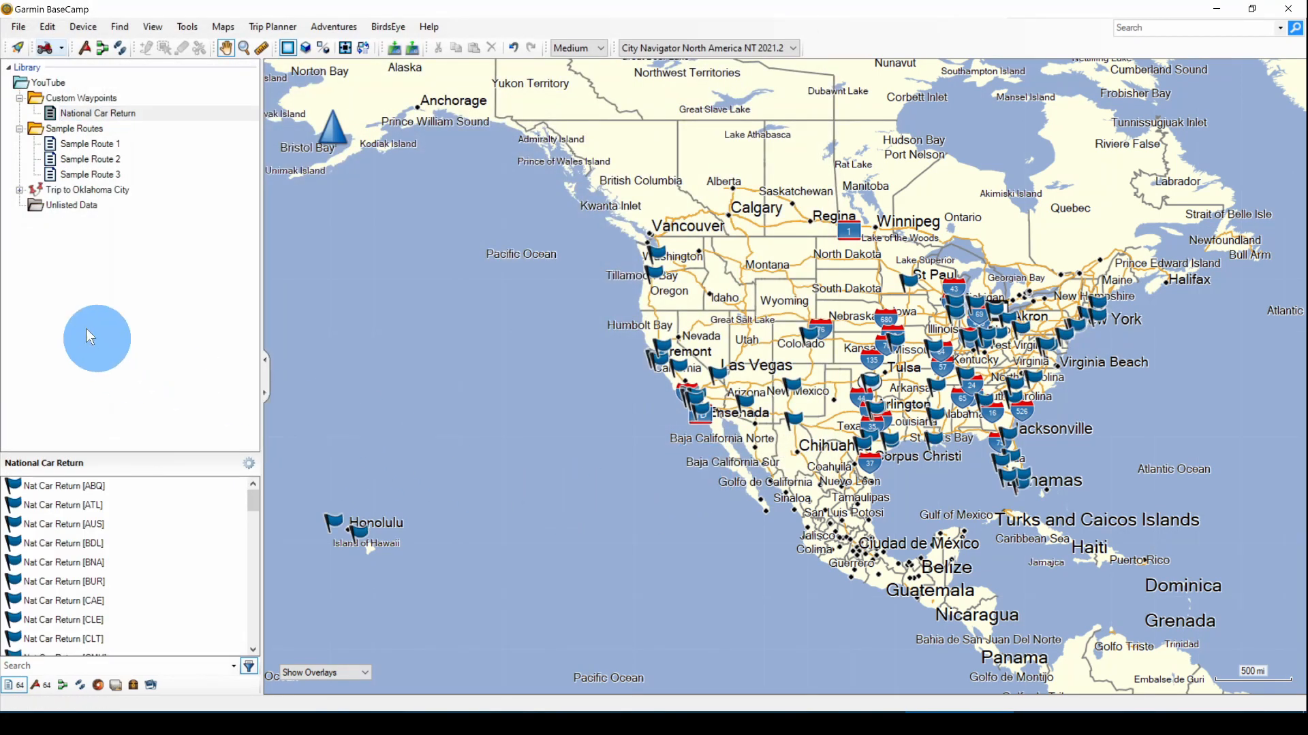
mouse_move(139, 421)
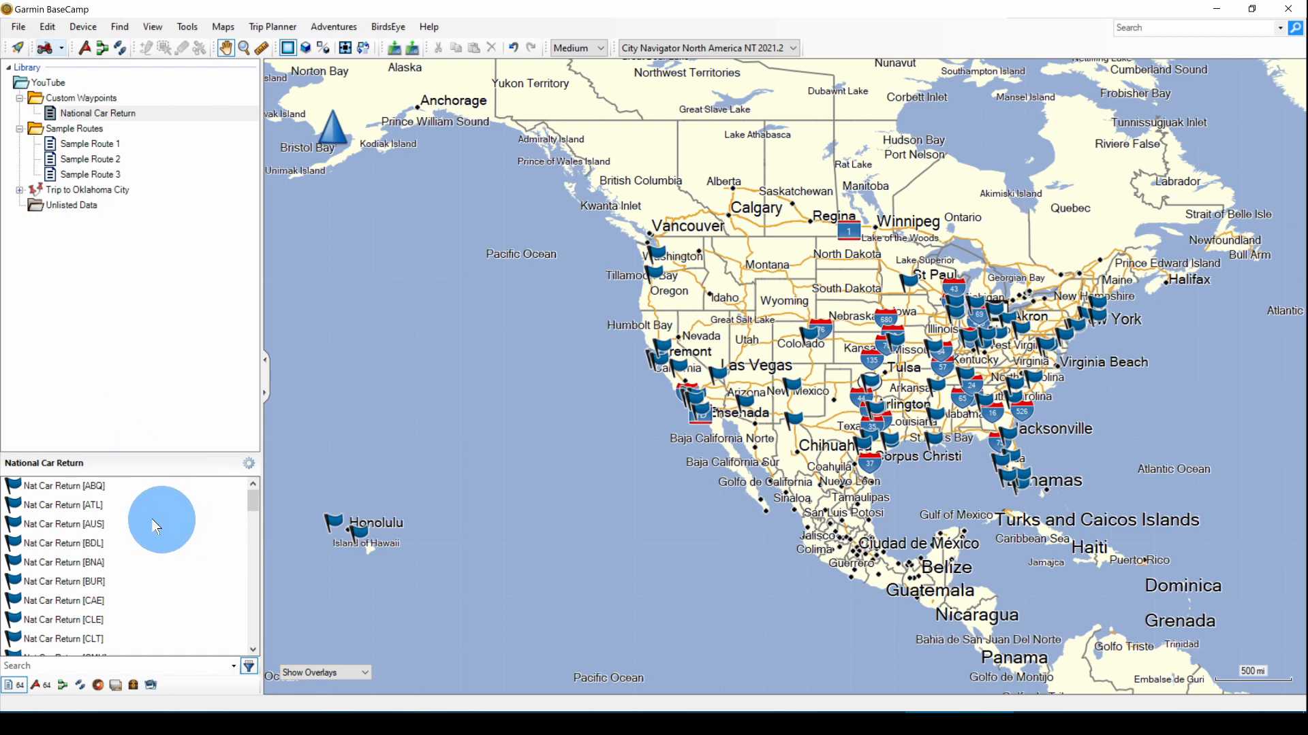
mouse_move(136, 549)
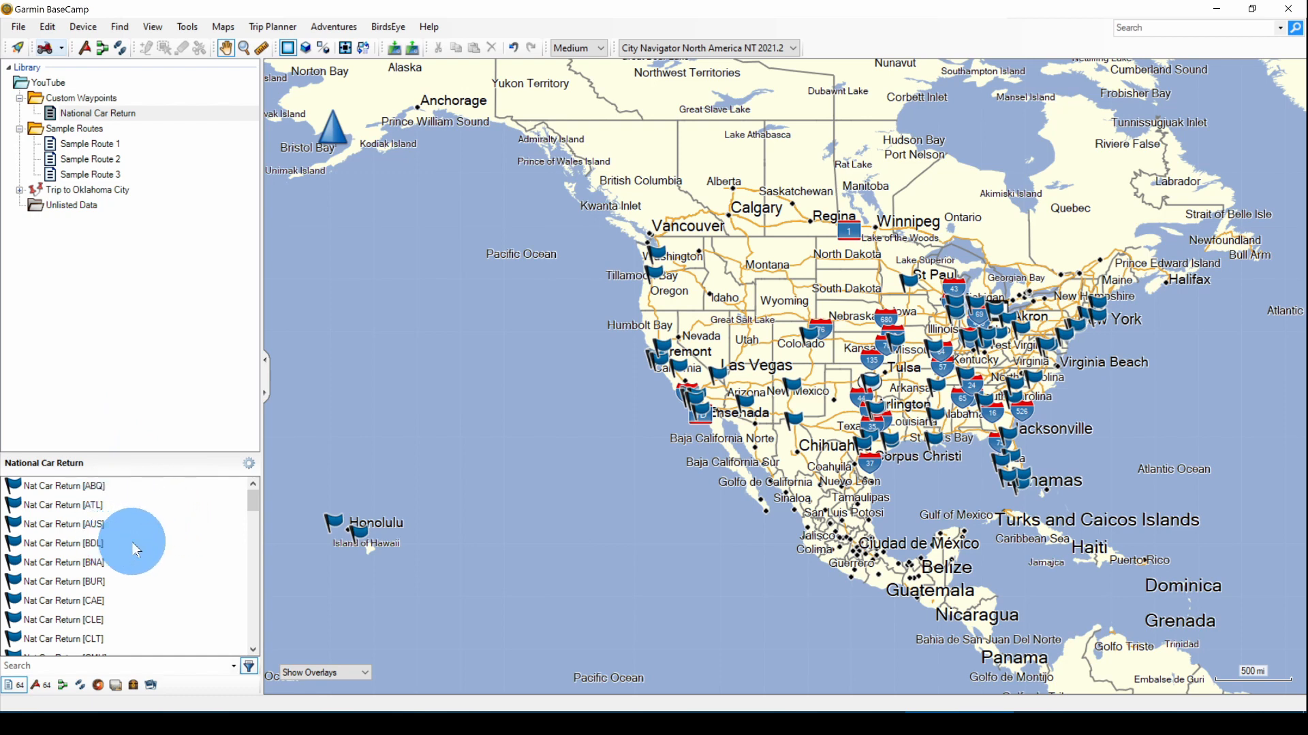
mouse_move(161, 551)
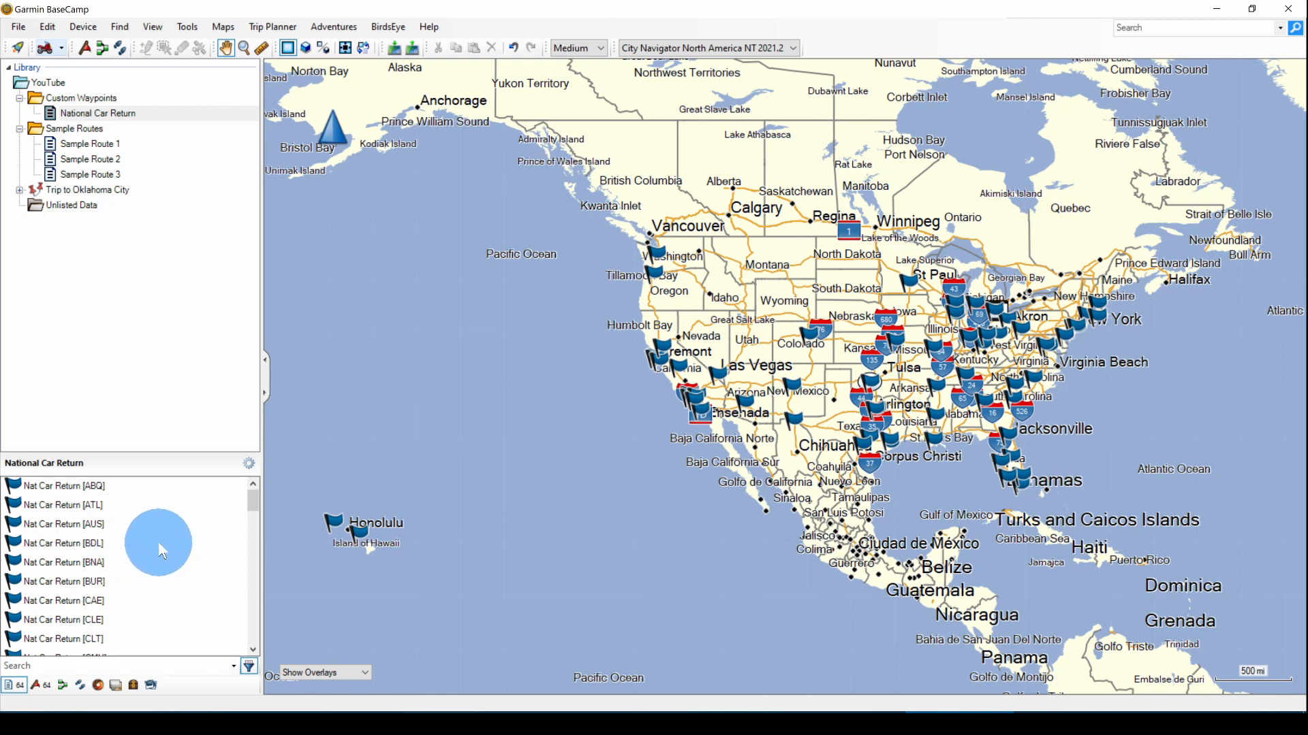
mouse_move(670, 377)
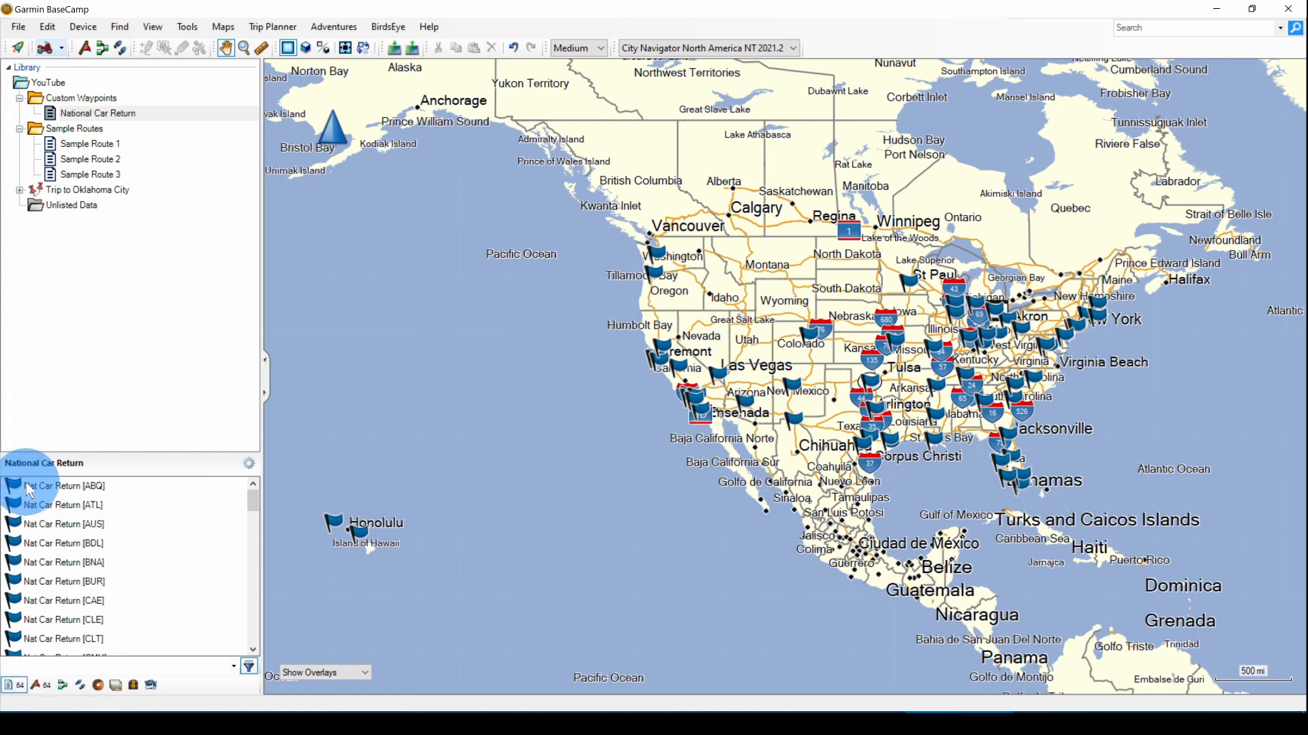
Give the Nat Car Return [ABQ] waypoint the Car Rental symbol from the Transportation group
double_click(64, 487)
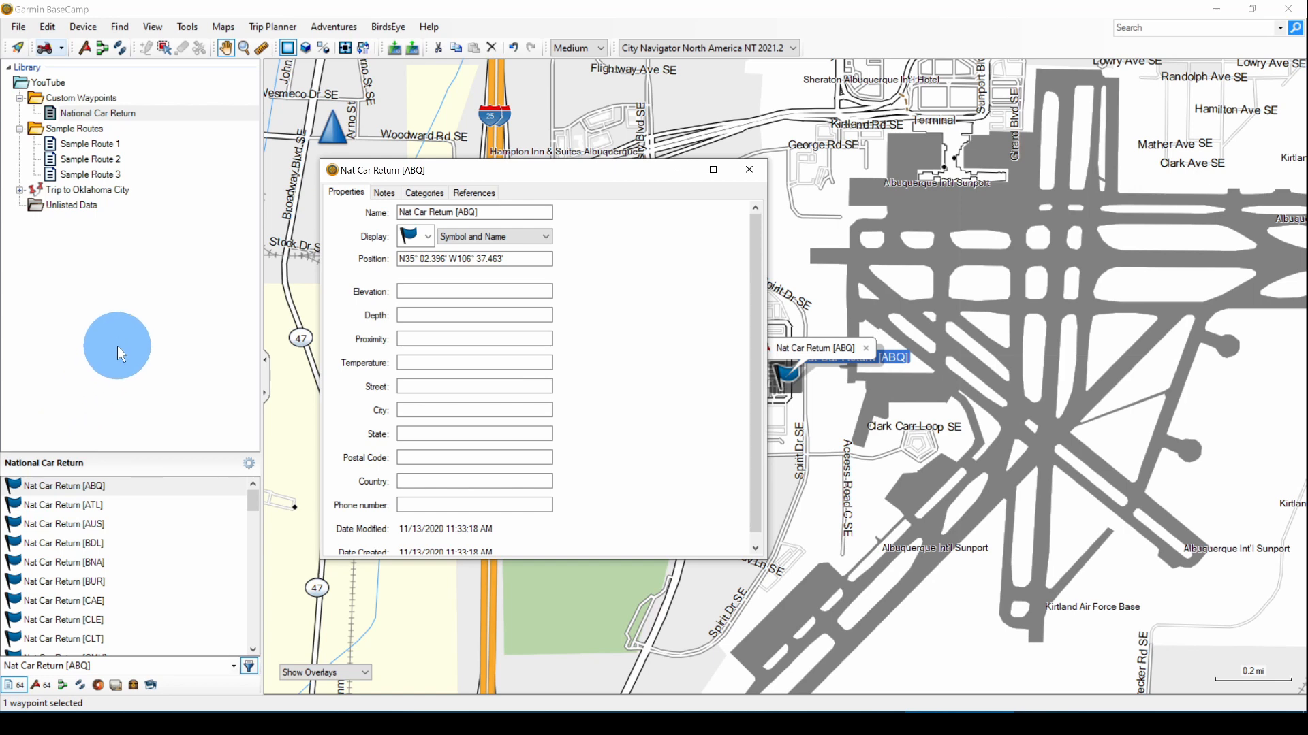
mouse_move(617, 319)
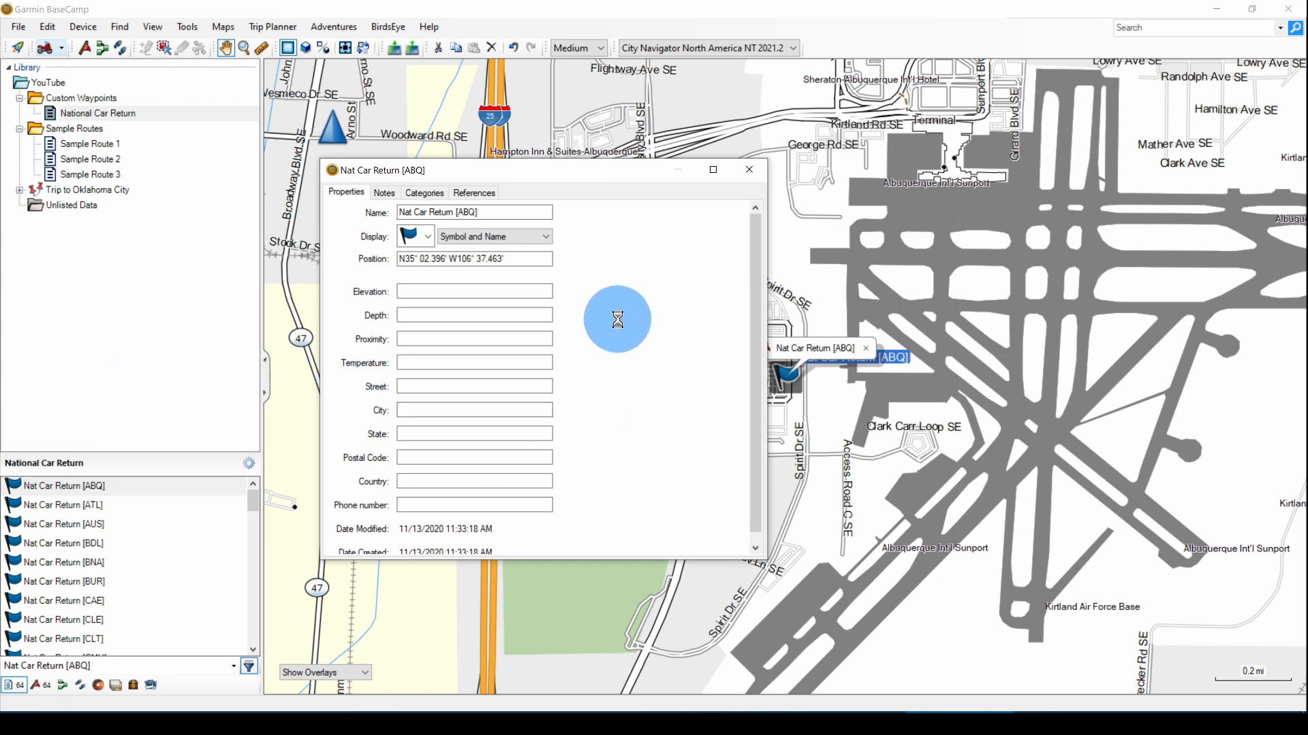
mouse_move(650, 303)
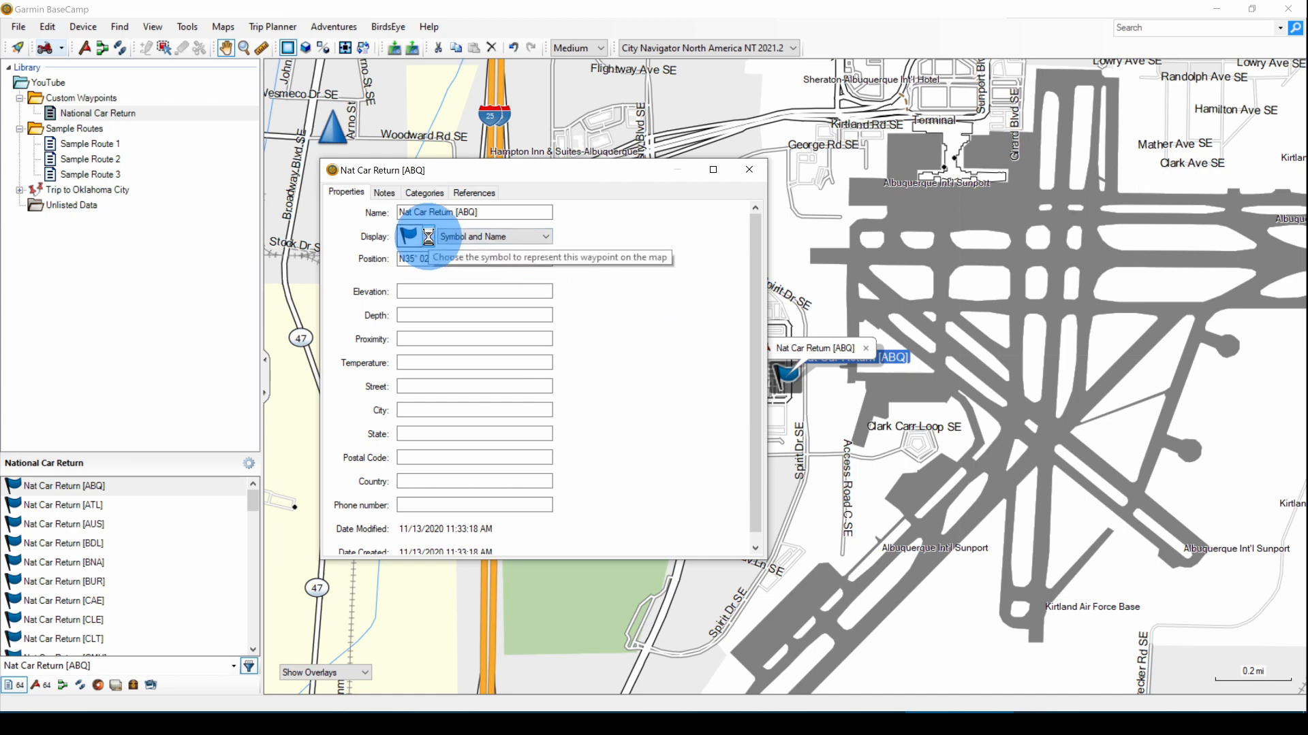
left_click(428, 236)
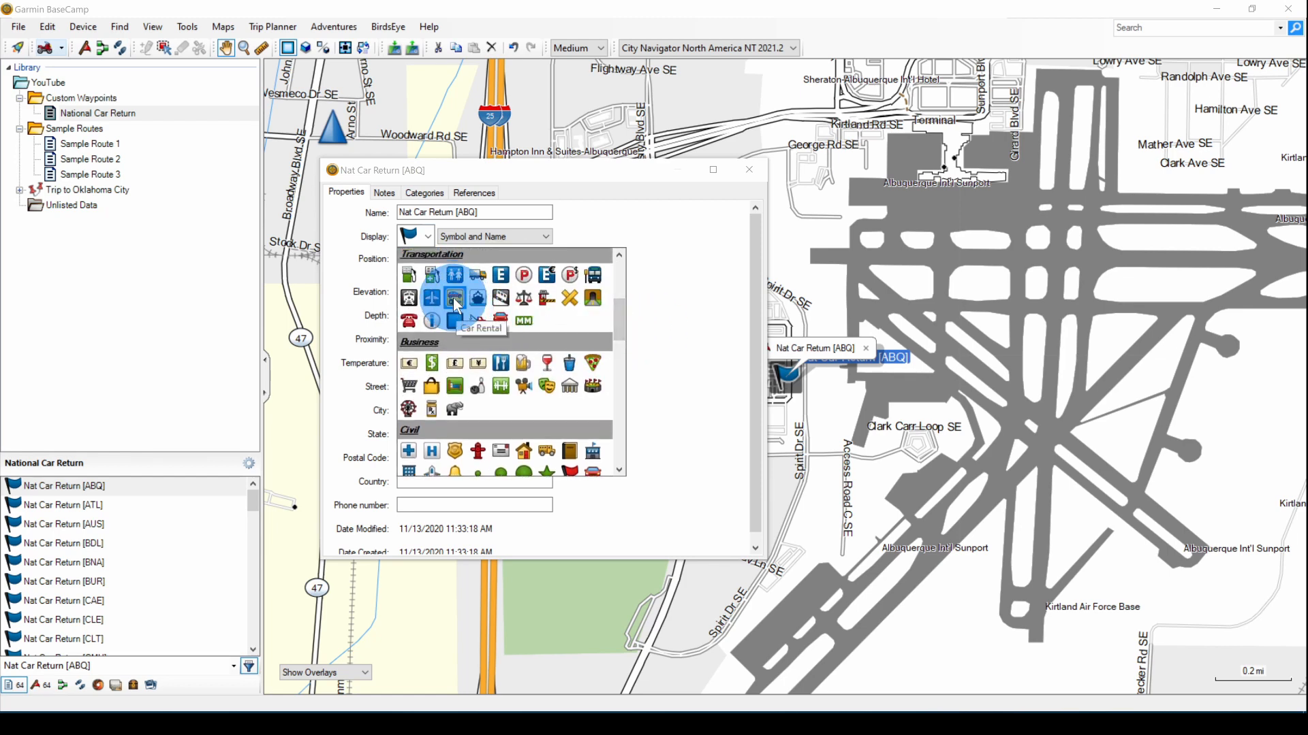
left_click(455, 298)
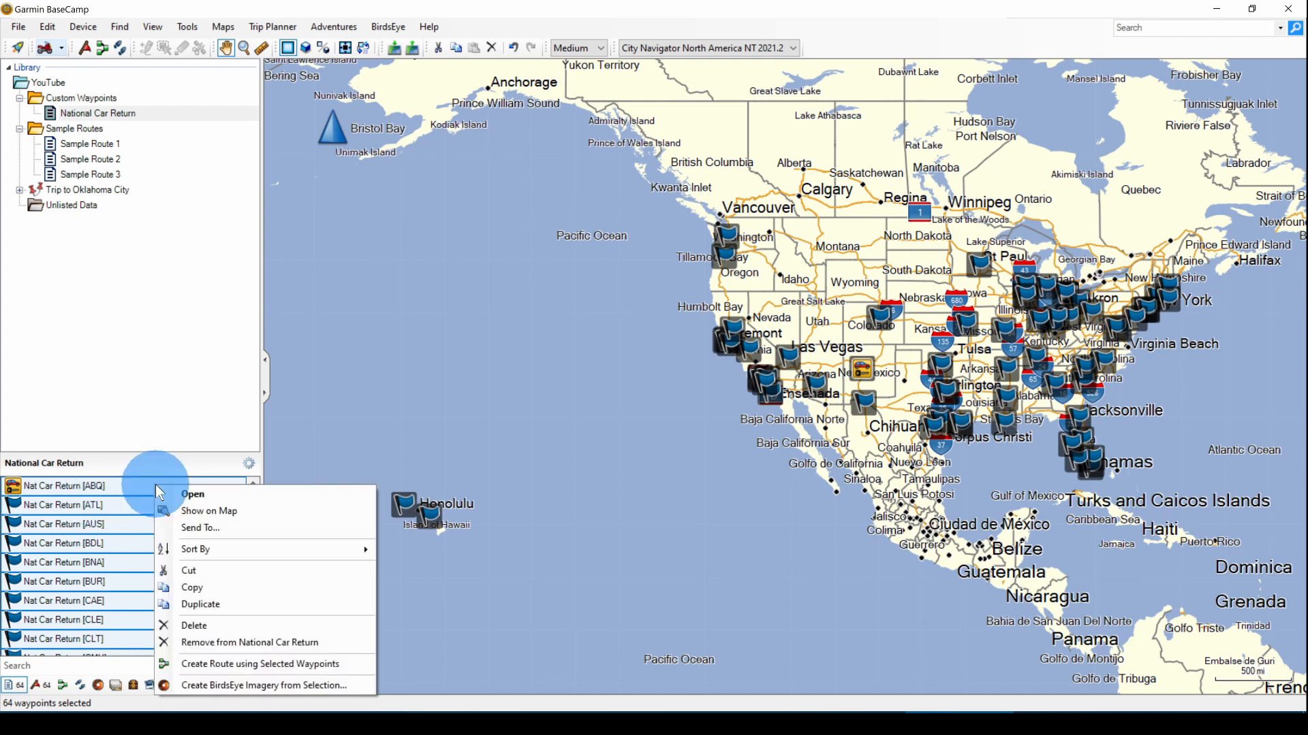
Assign one shared symbol to all 64 selected waypoints and close their properties window
left_click(192, 493)
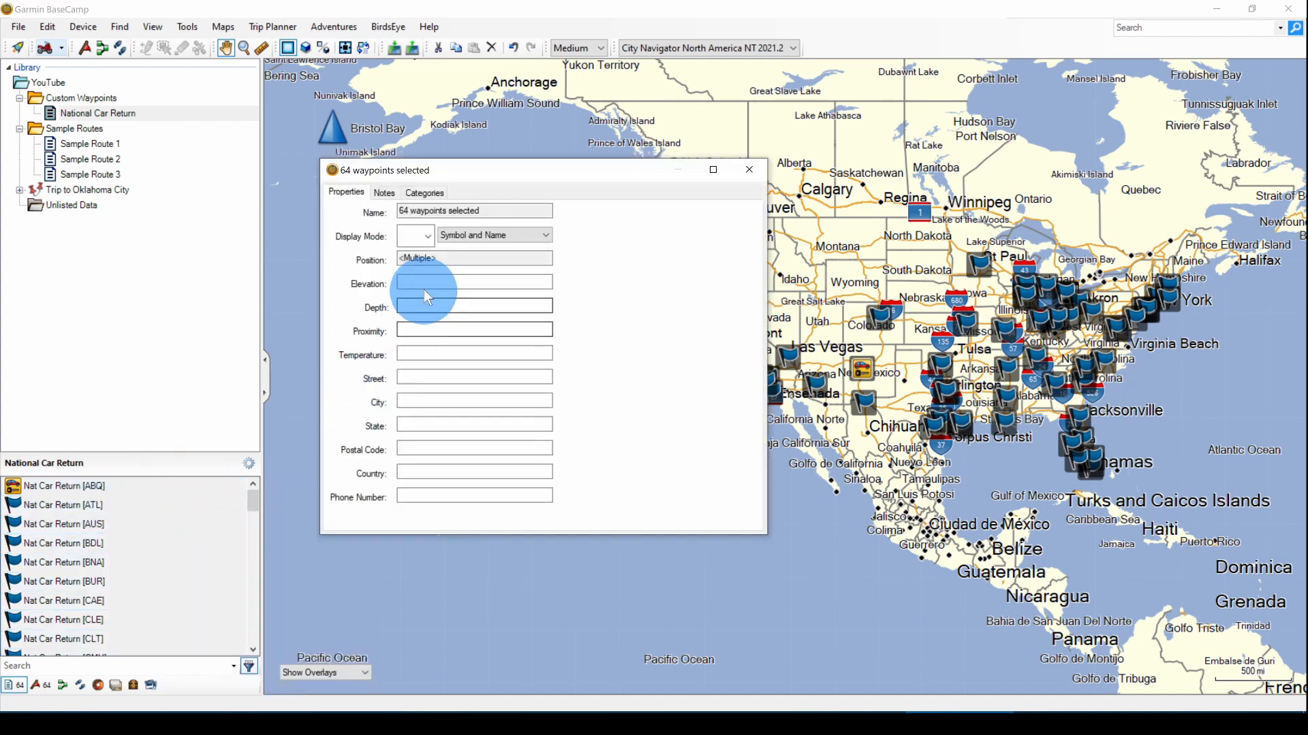
left_click(425, 236)
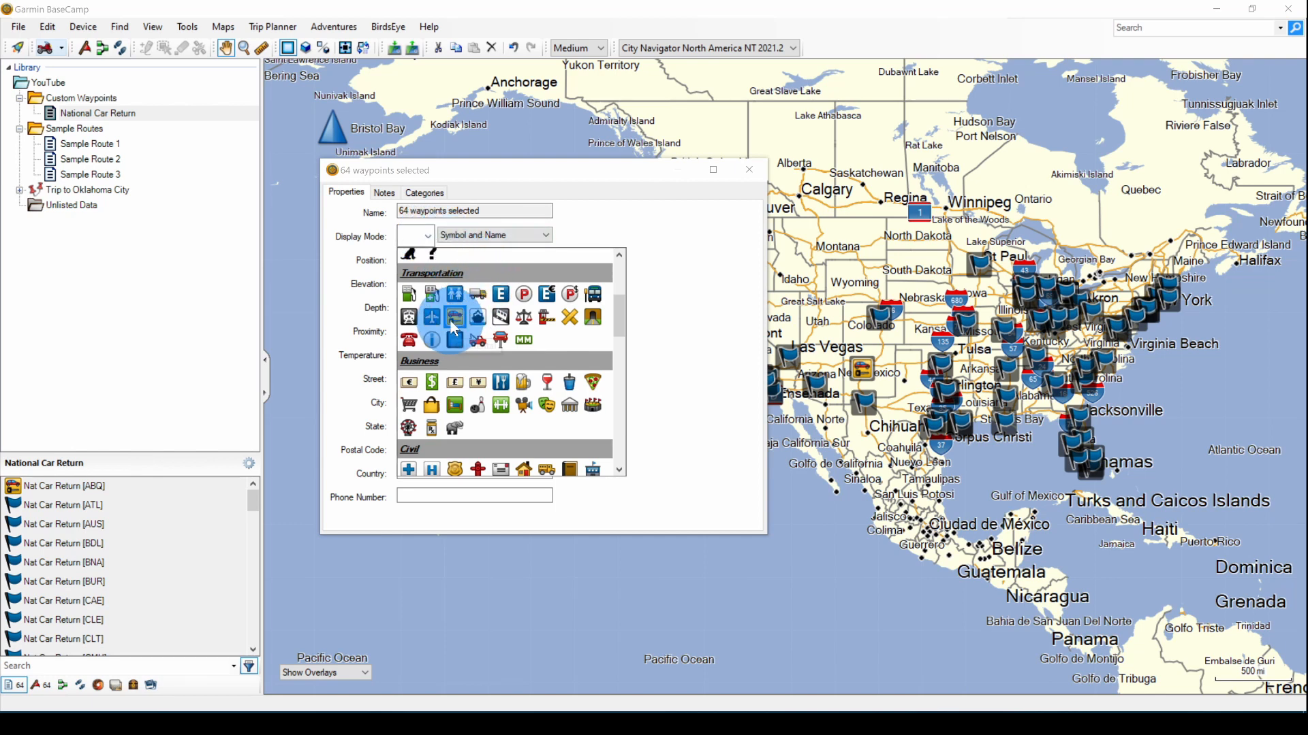
left_click(453, 317)
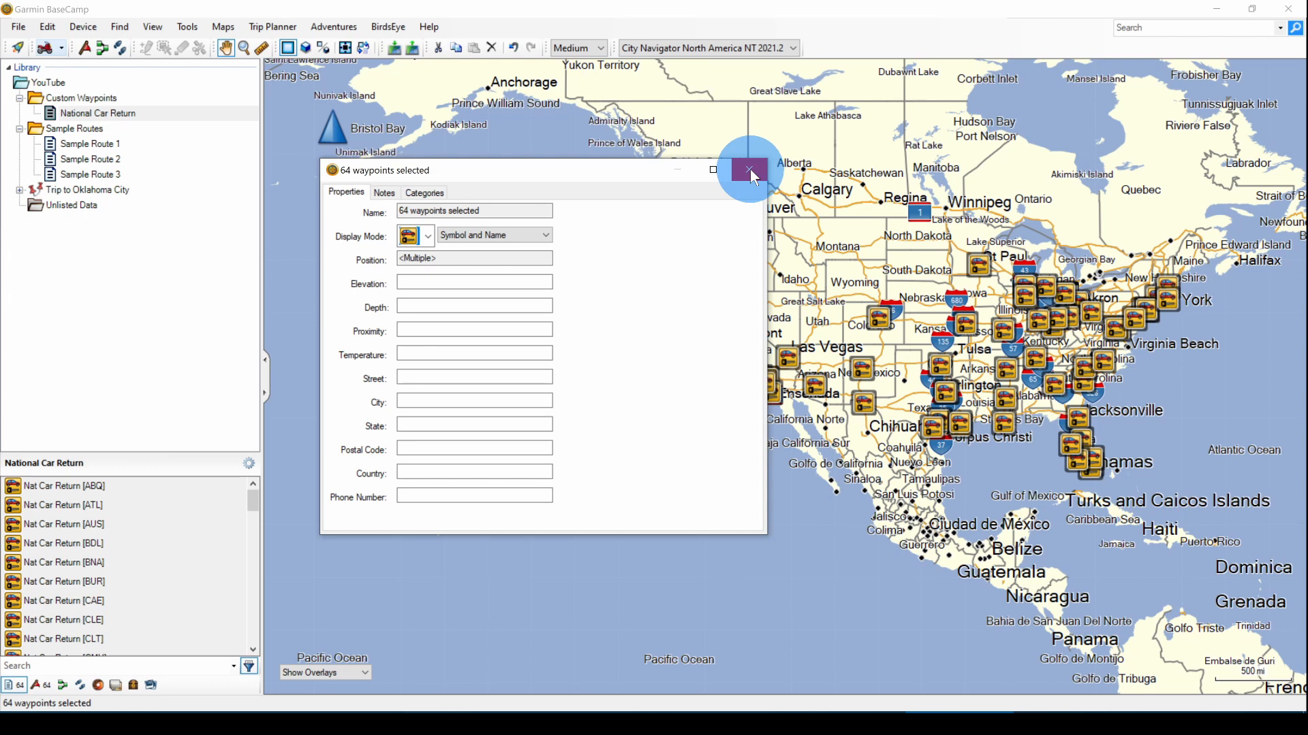
left_click(743, 170)
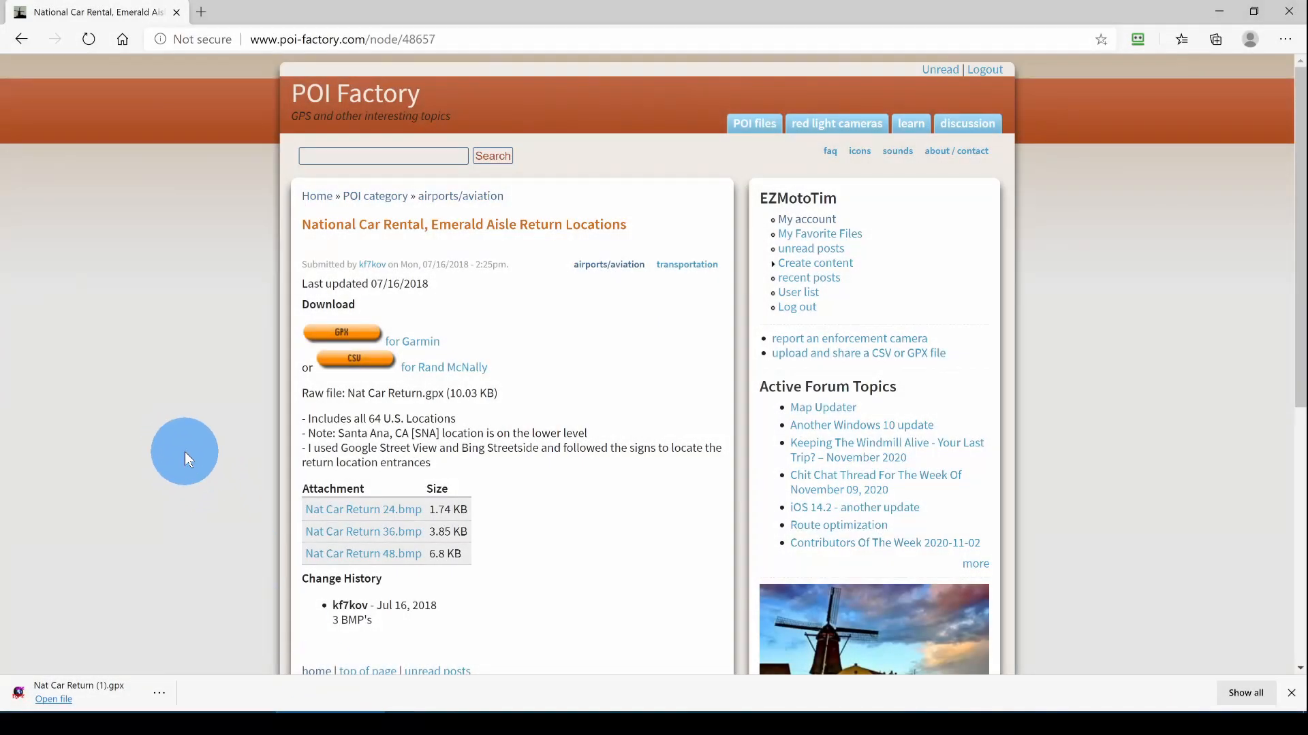
mouse_move(629, 240)
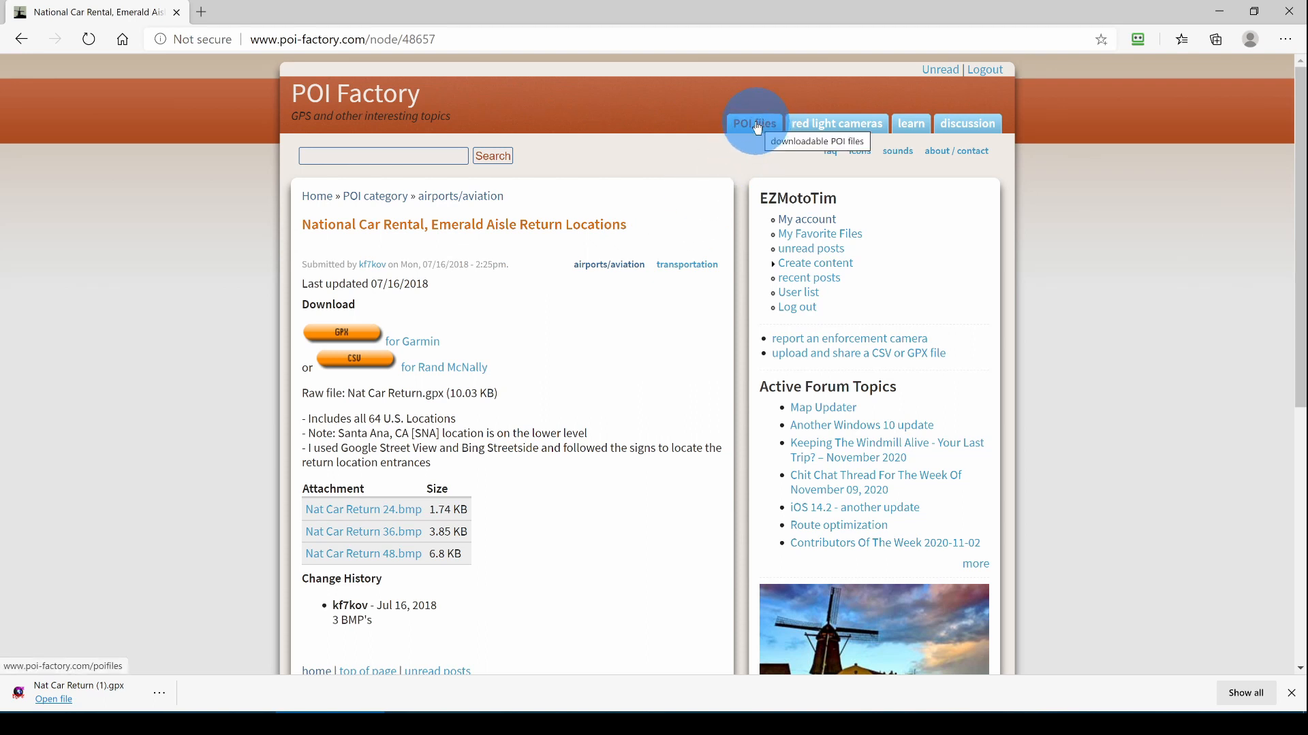
Search POI Factory's file listings for the keywords National Parks
left_click(753, 122)
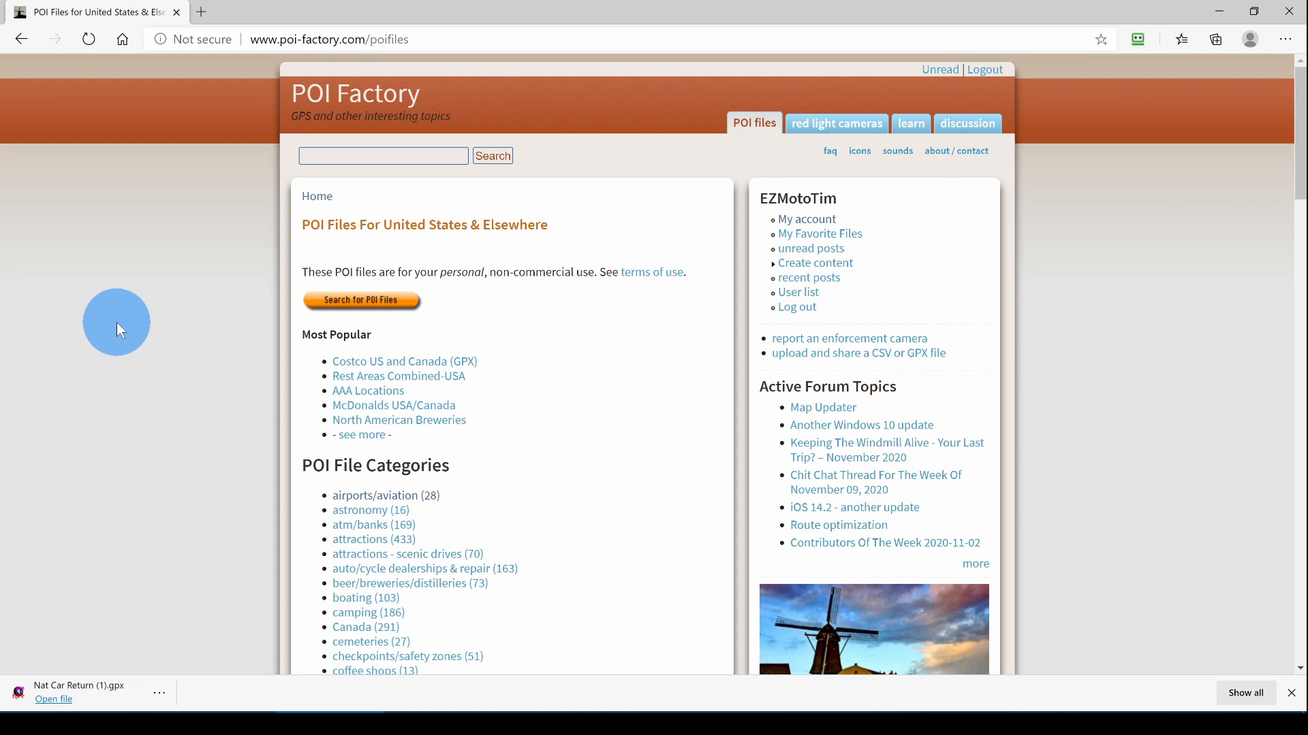
mouse_move(672, 227)
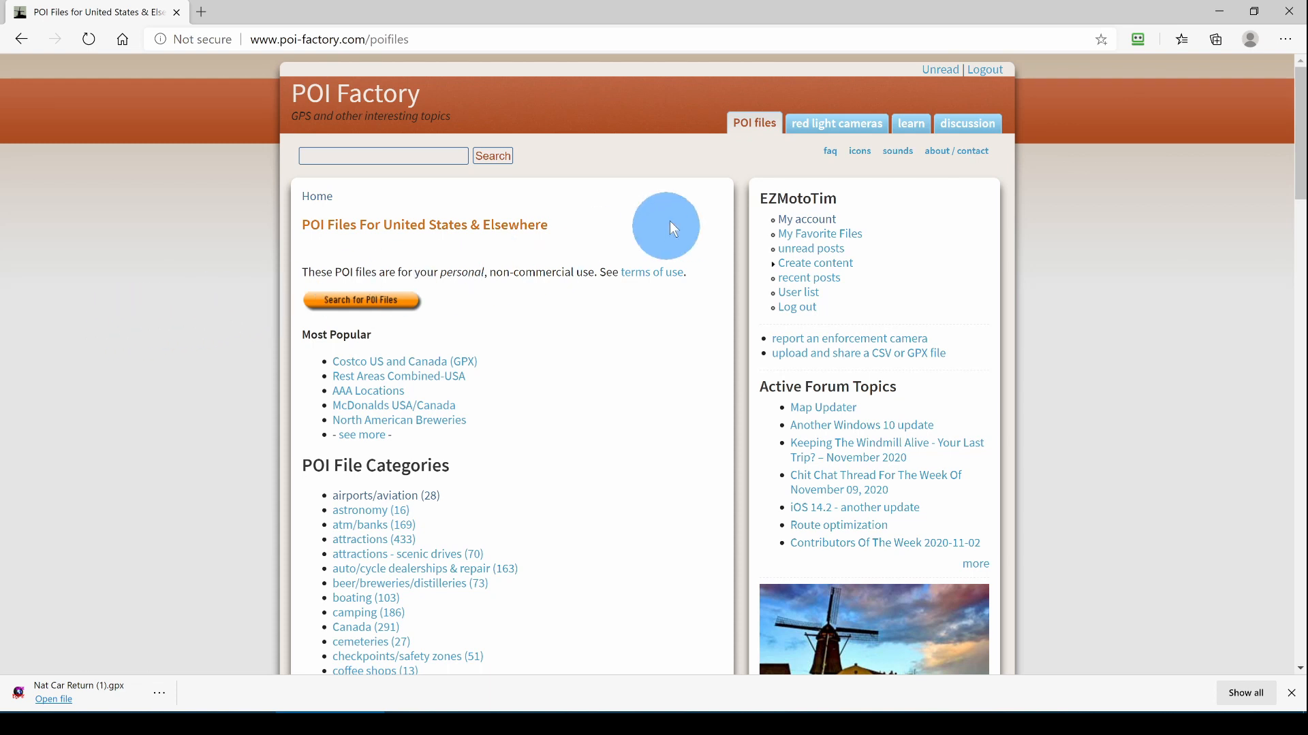
mouse_move(754, 122)
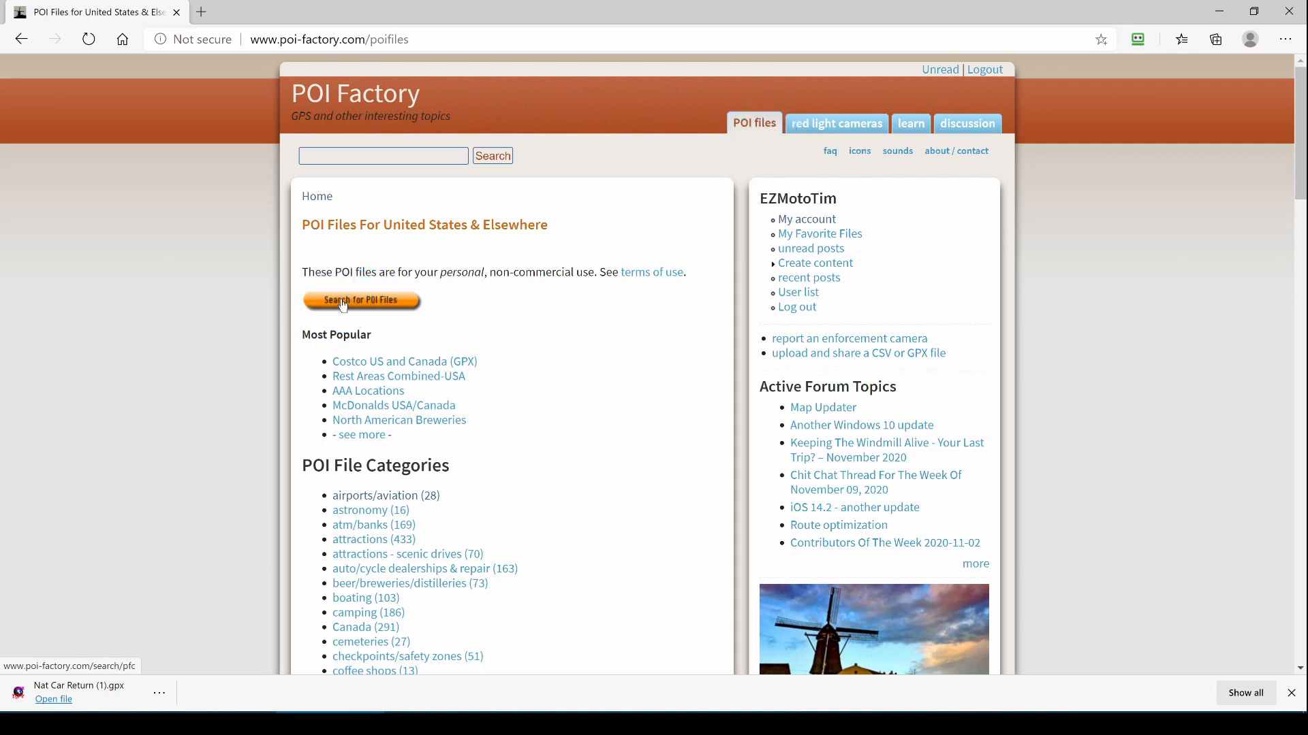
left_click(361, 301)
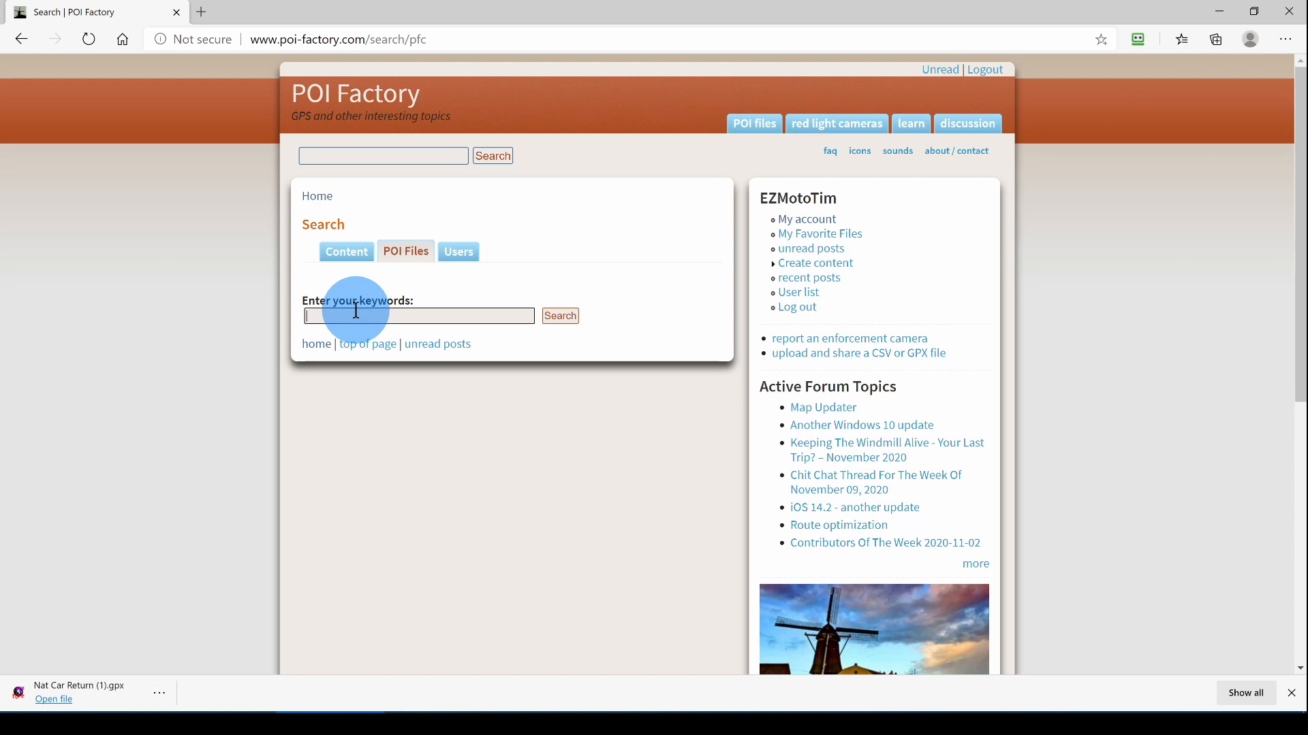
type("National")
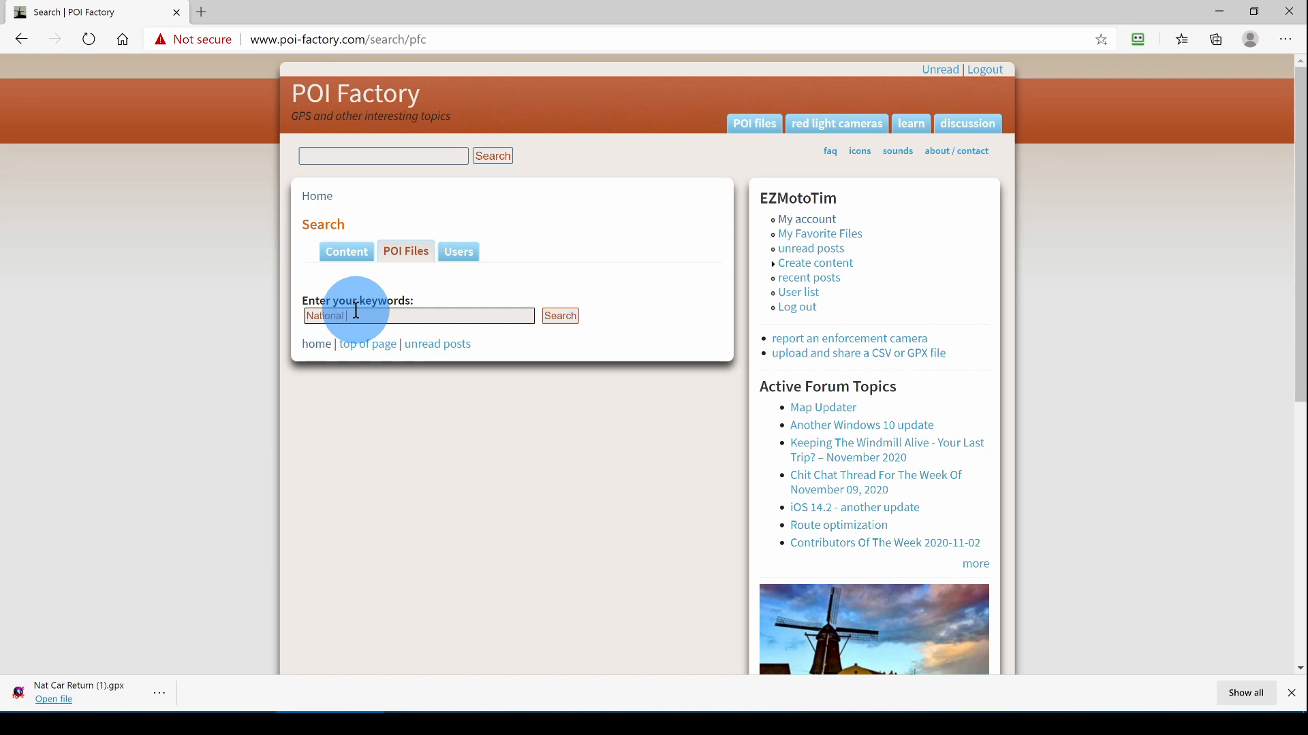
type("Parks")
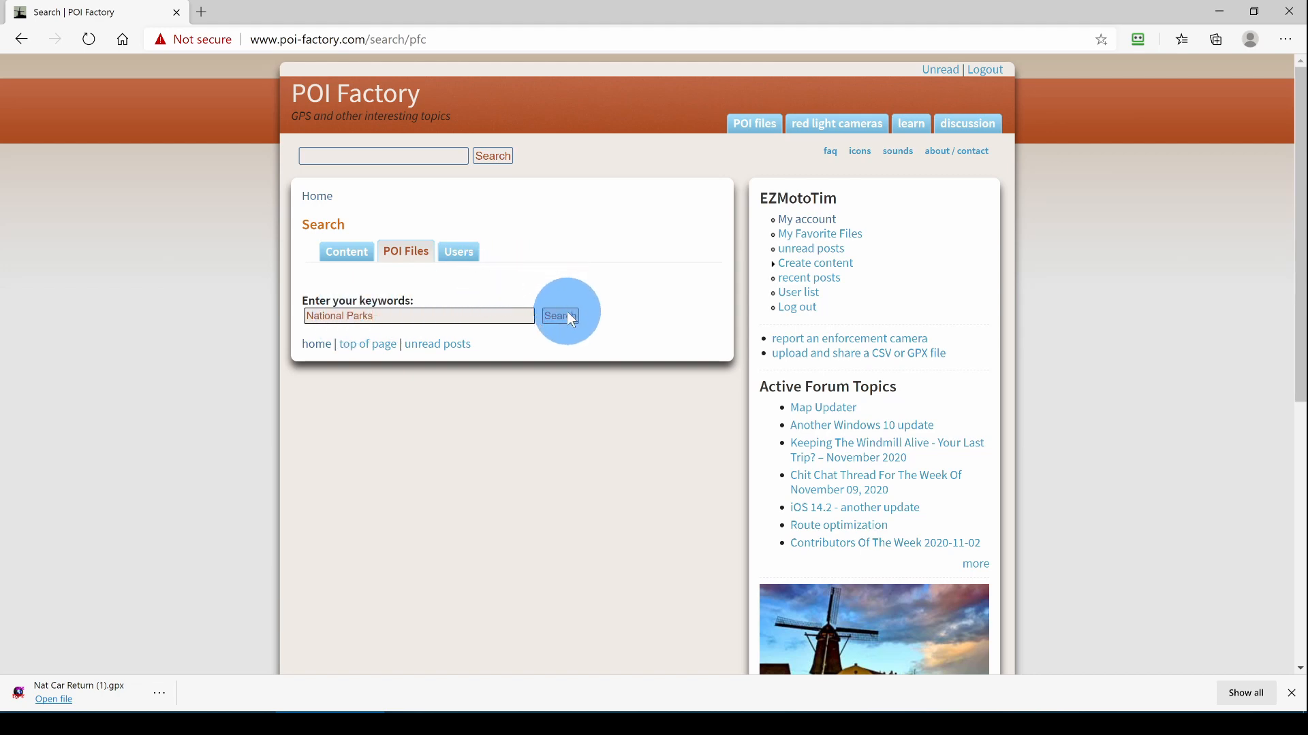
left_click(559, 315)
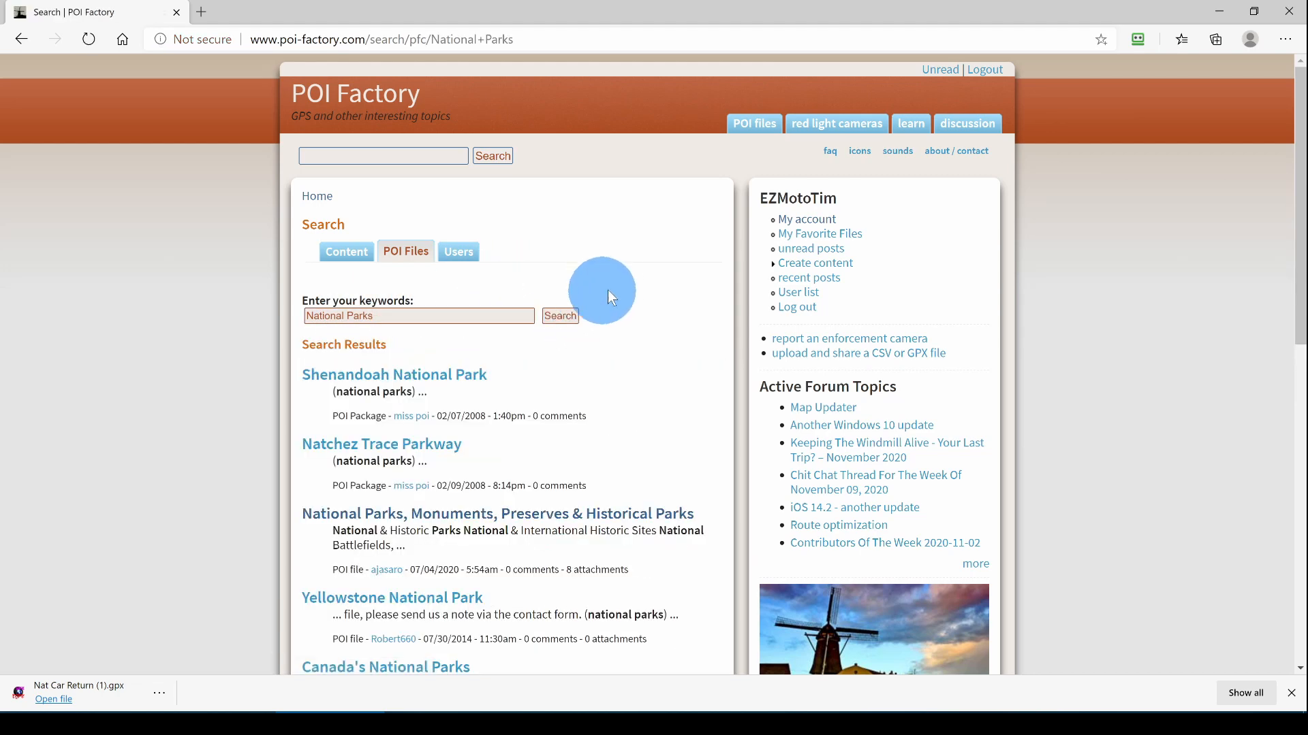
Download the National Parks, Monuments, Preserves & Historical Parks file in CSV format
scroll("down", 3)
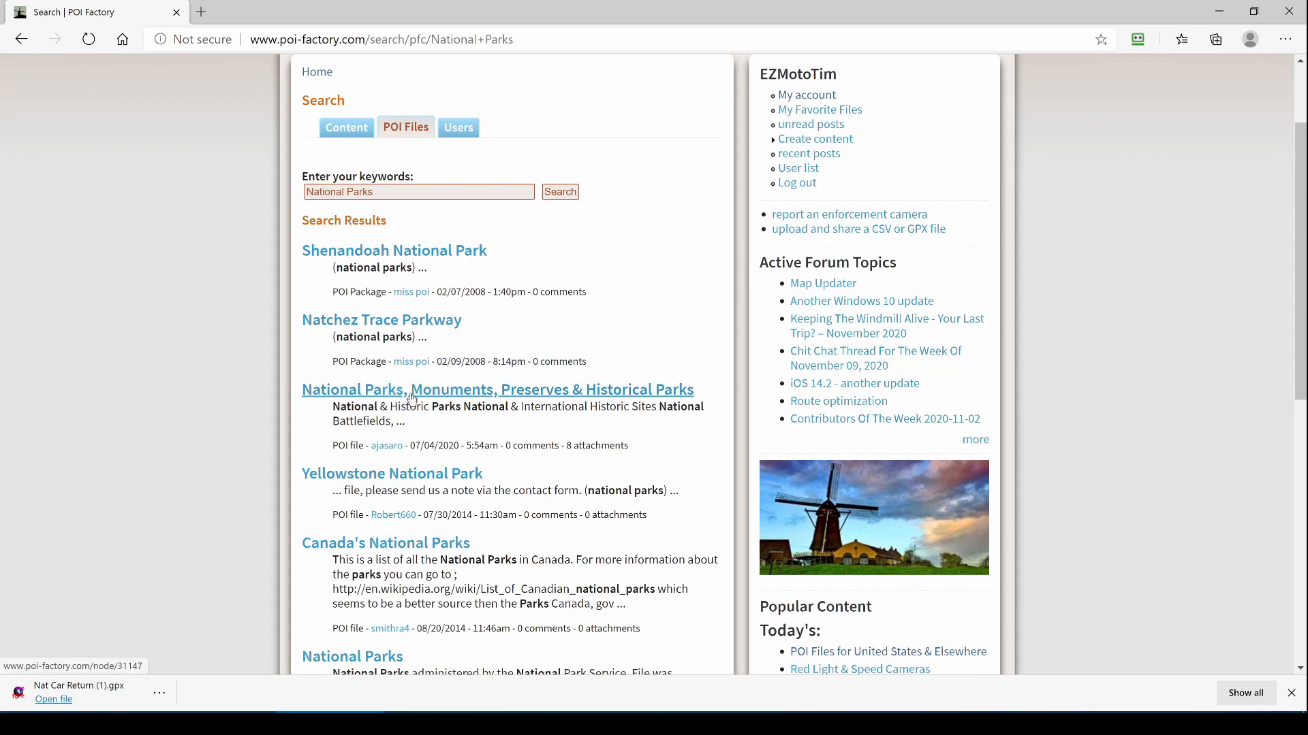
left_click(499, 389)
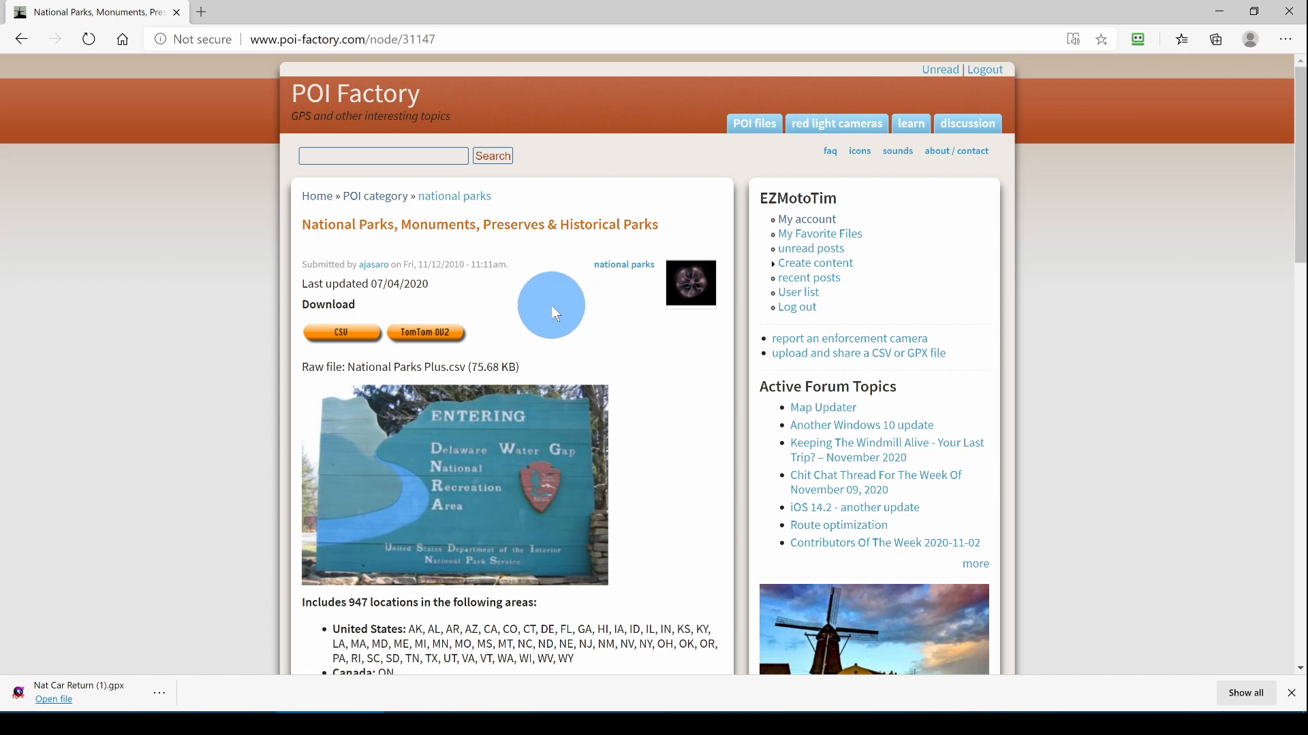
scroll("down", 3)
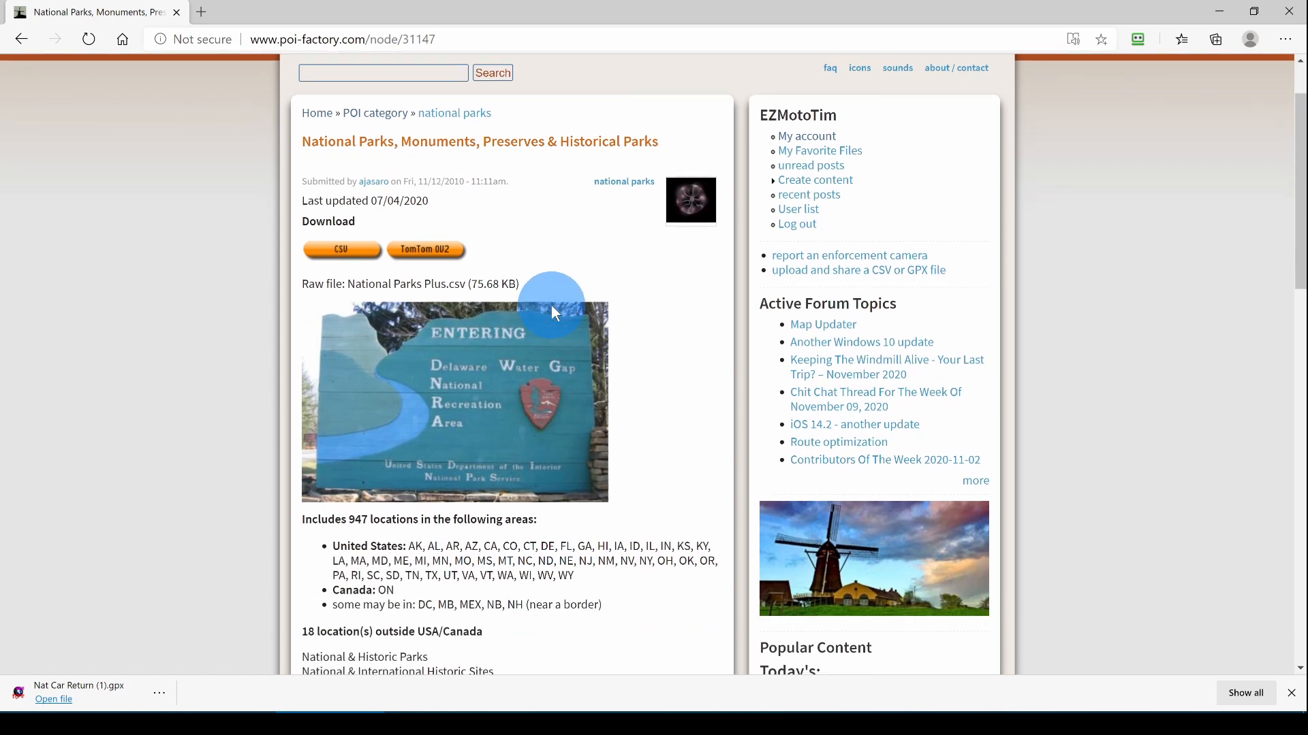
scroll("down", 3)
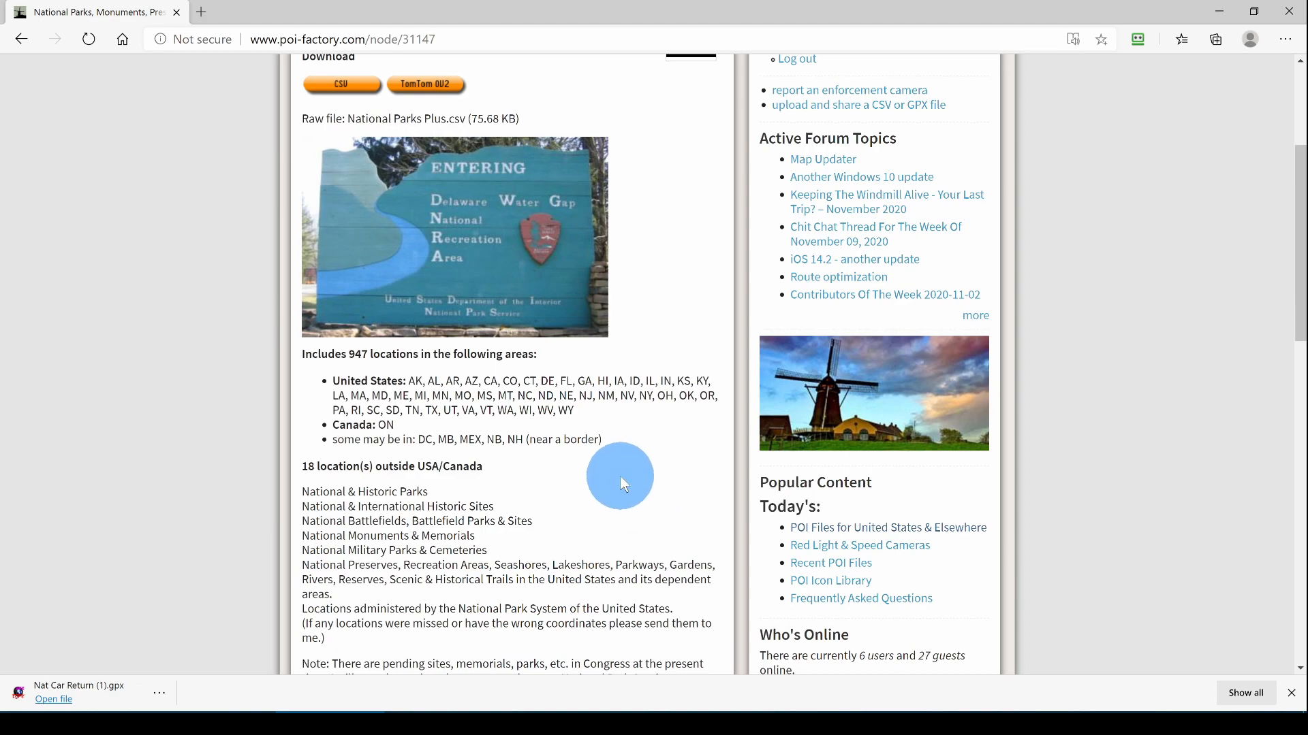
scroll("down", 3)
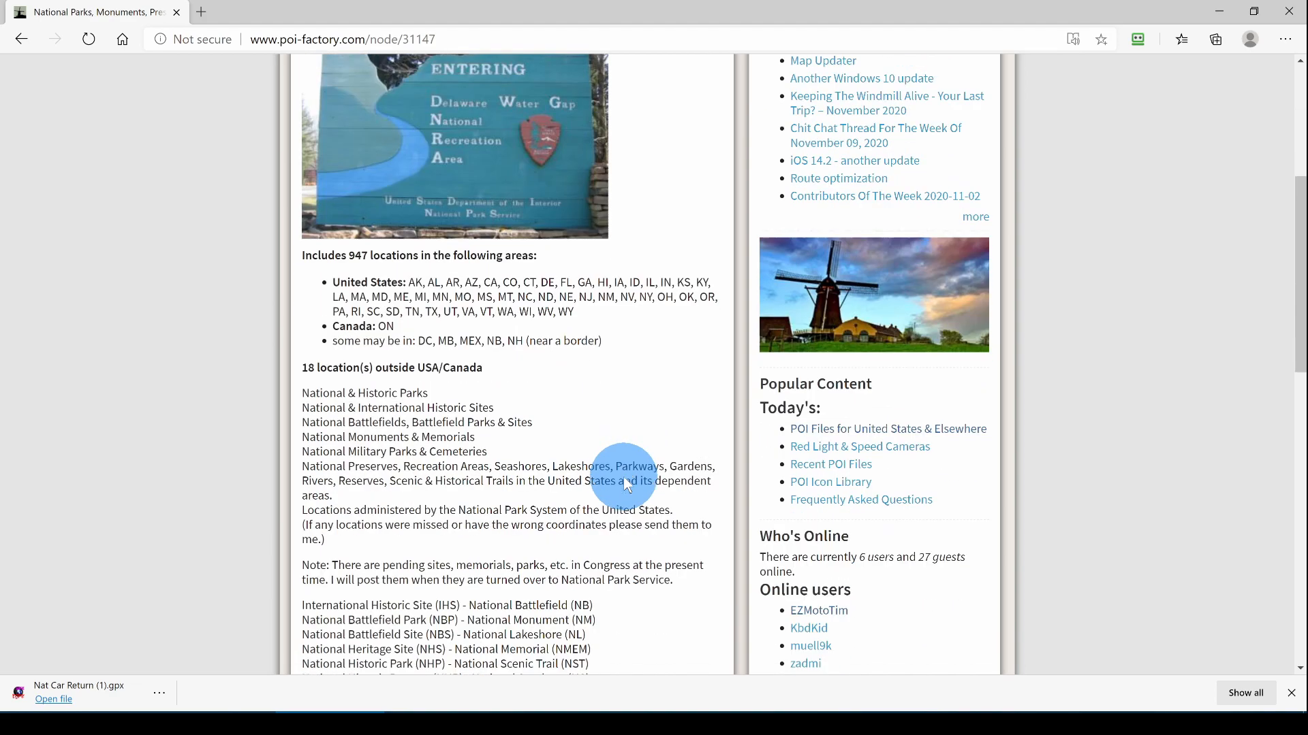
scroll("down", 3)
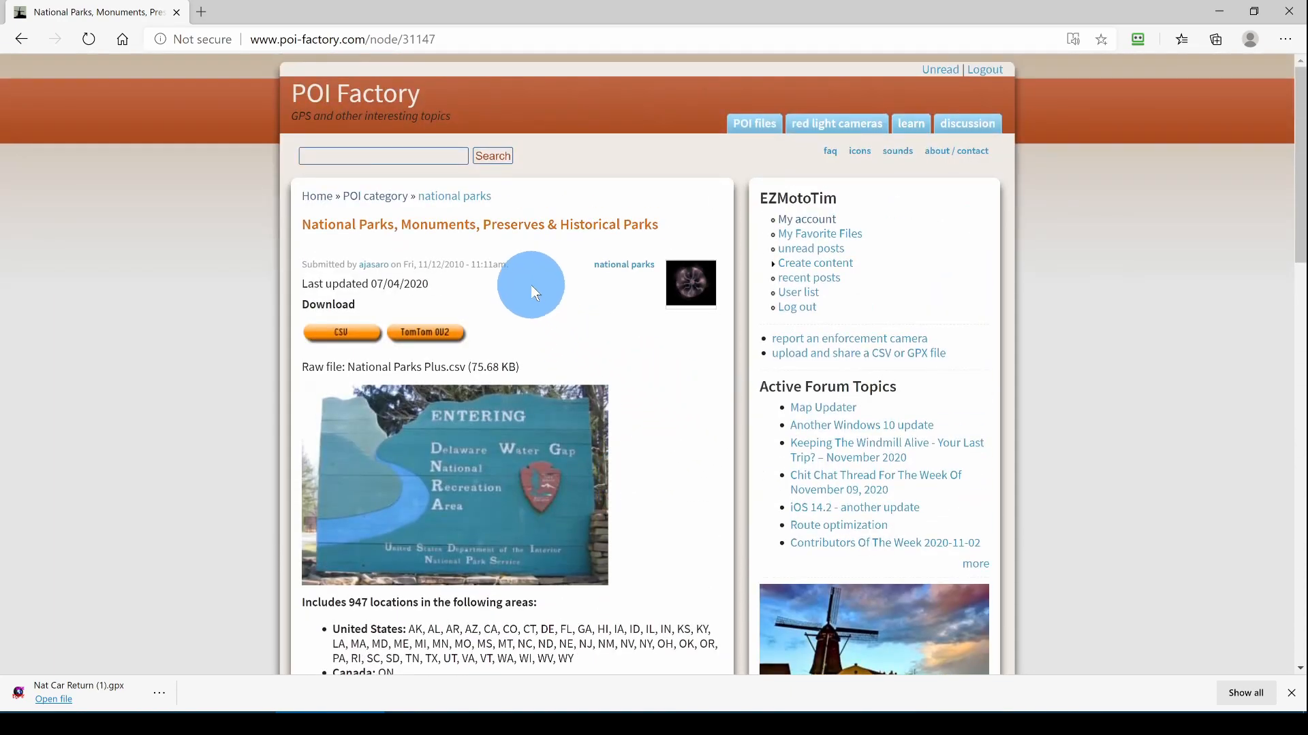
mouse_move(340, 333)
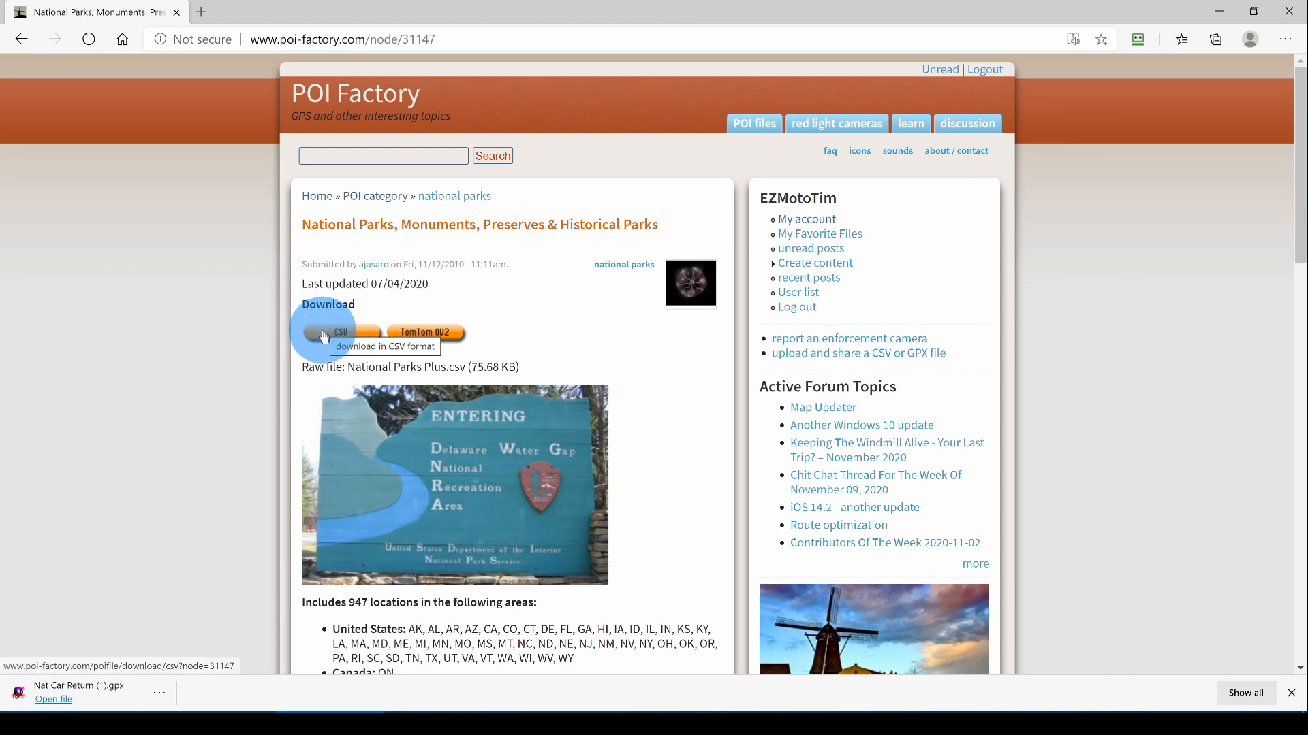
left_click(339, 333)
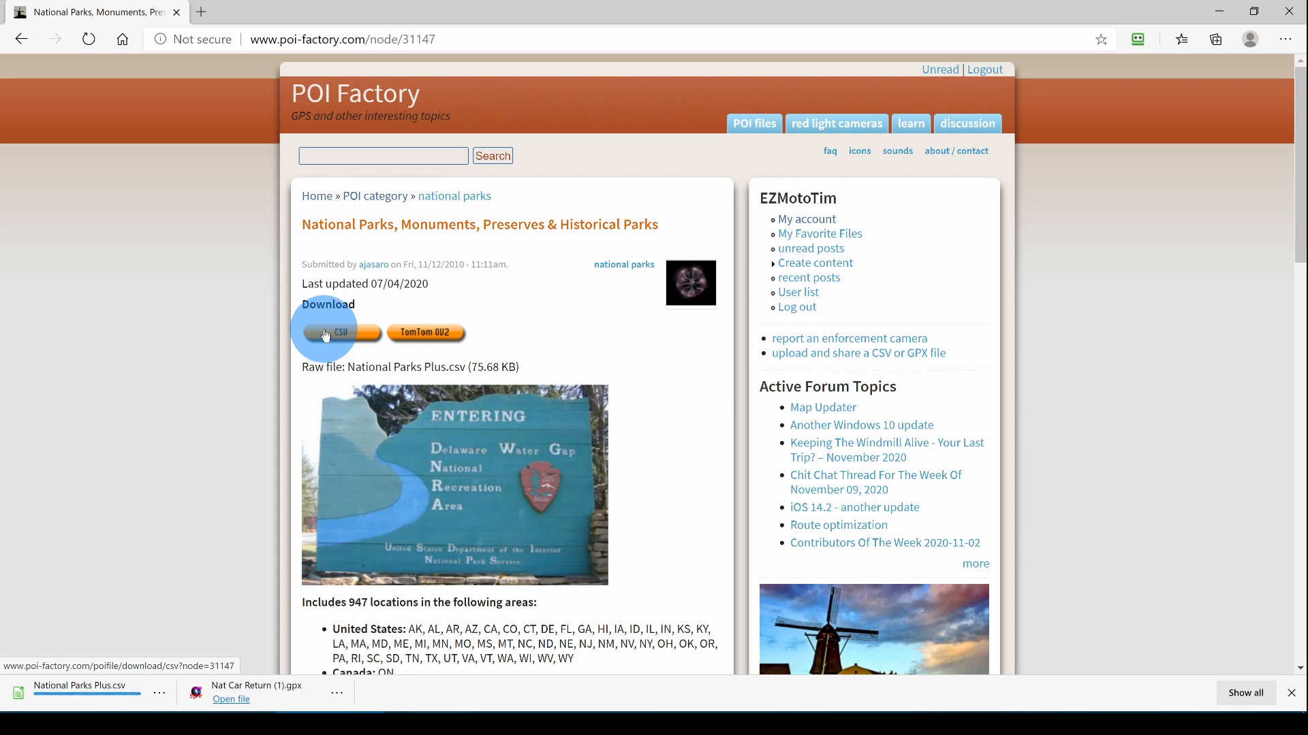
left_click(341, 332)
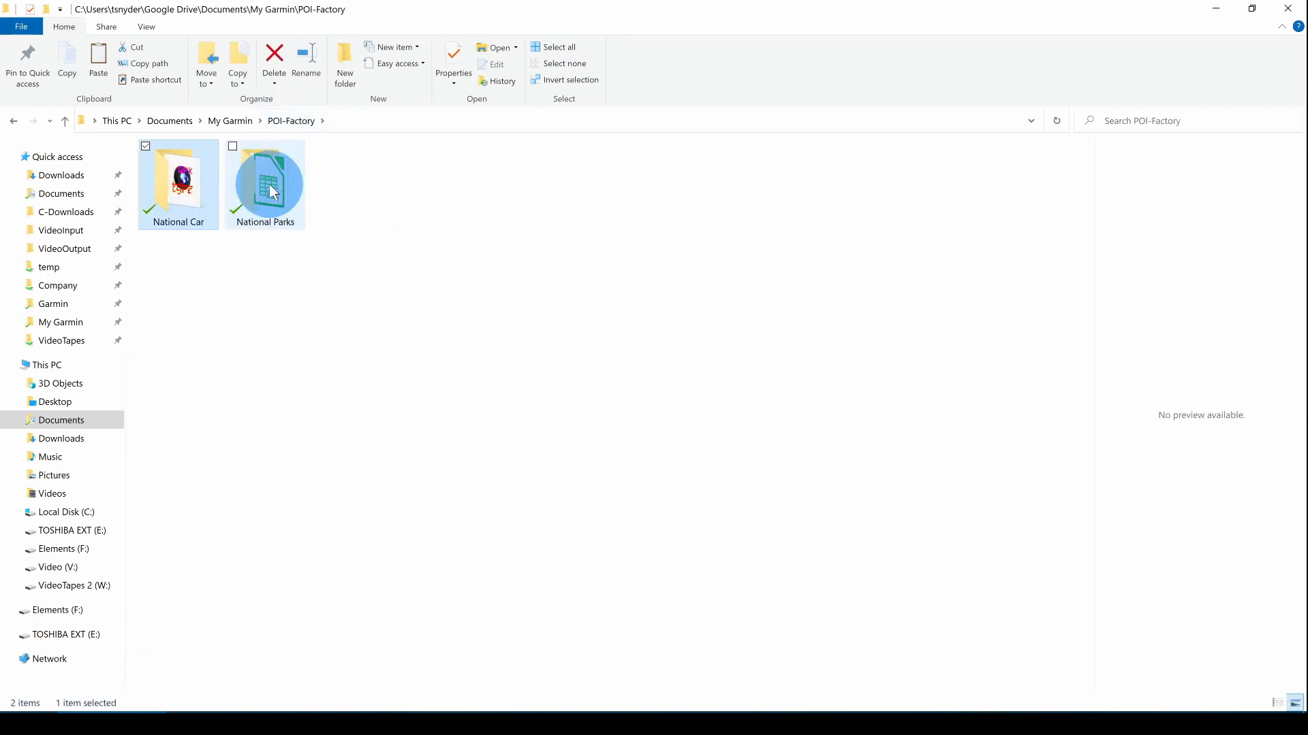
Open the National Parks folder holding National Parks Plus.csv
double_click(266, 177)
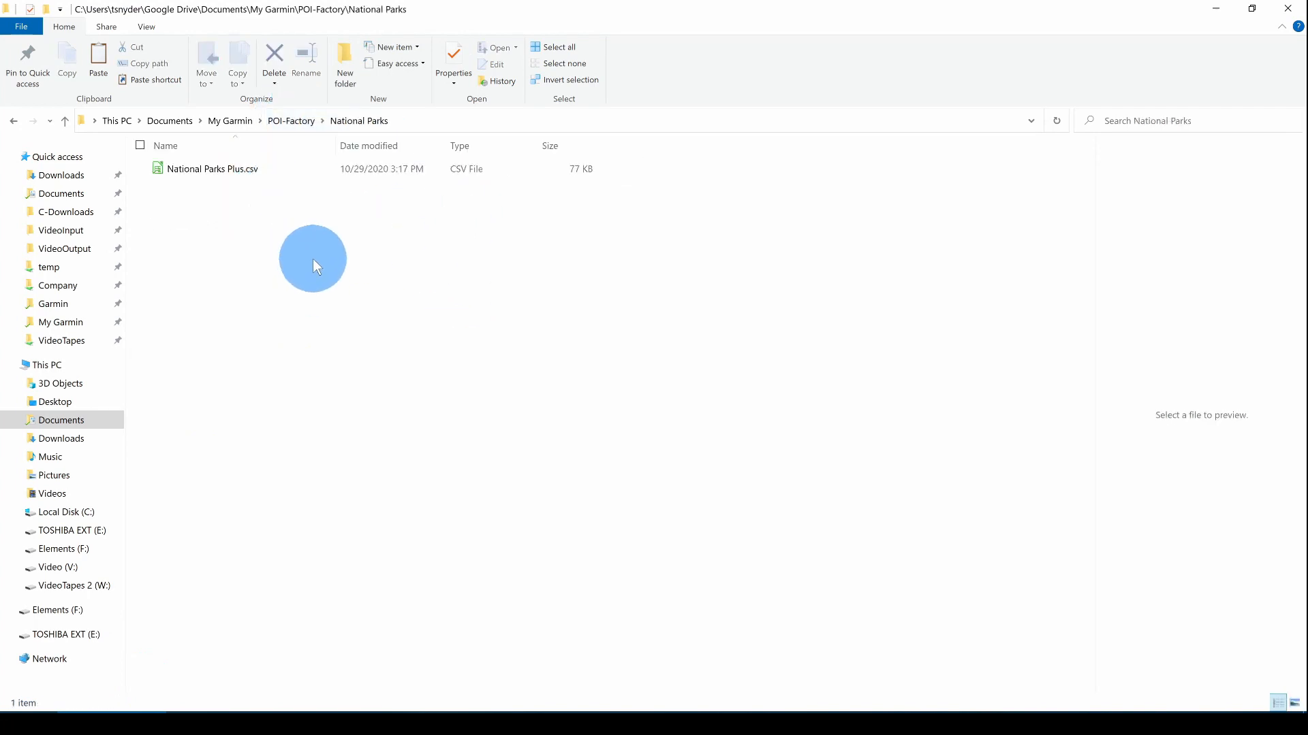
mouse_move(177, 206)
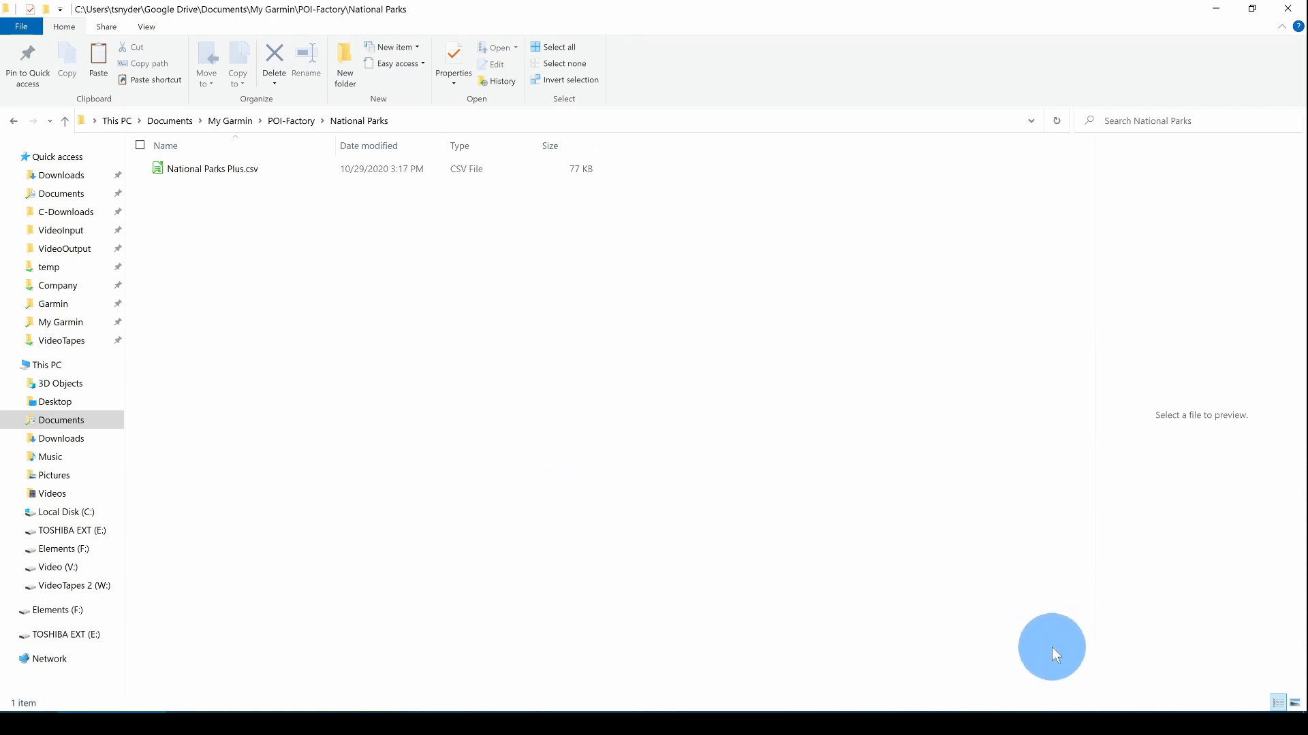
mouse_move(1038, 662)
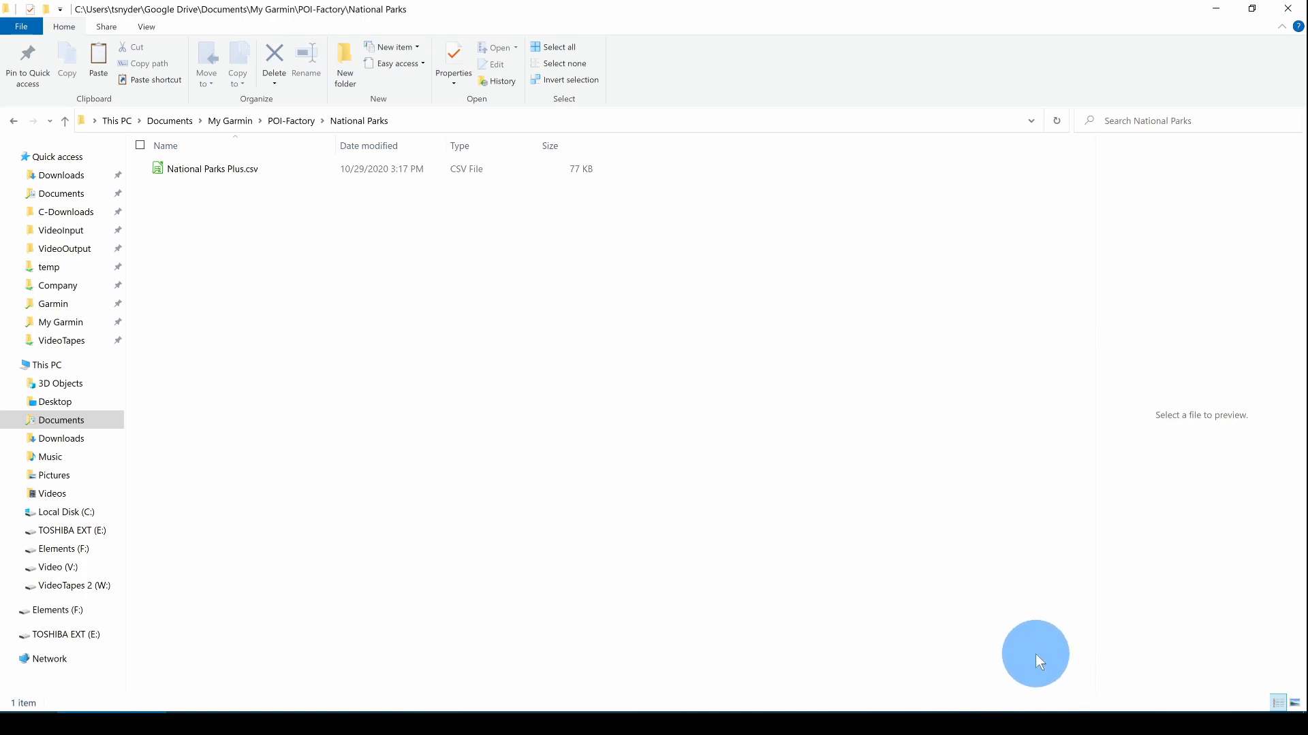
mouse_move(1053, 674)
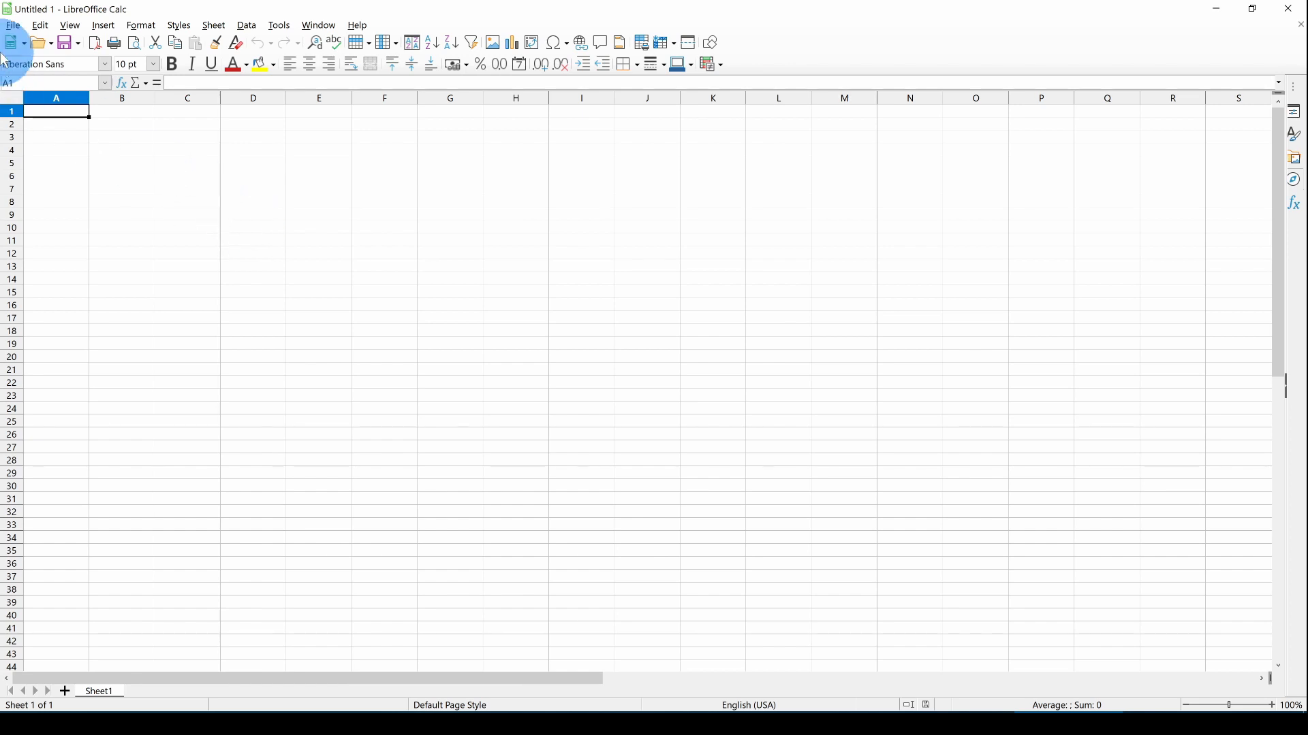
Open National Parks Plus.csv in Calc, accepting the default Text Import settings
left_click(13, 25)
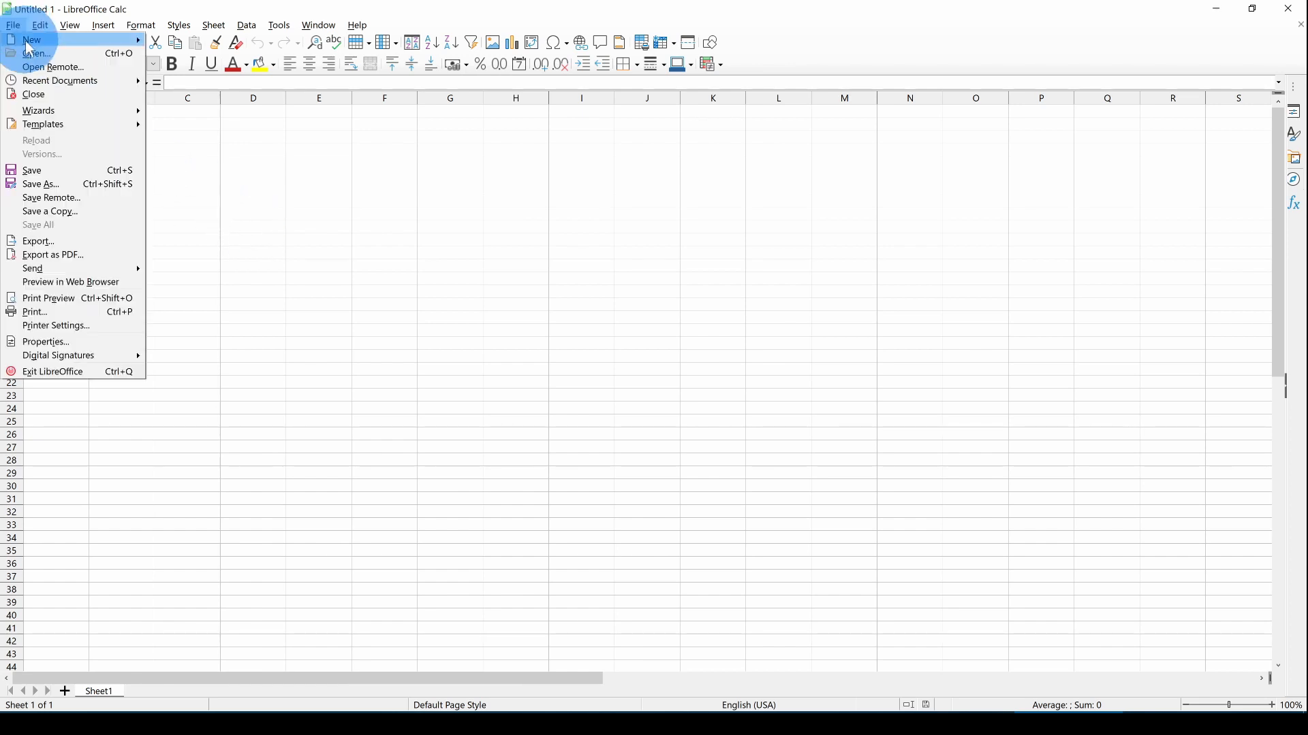
left_click(36, 53)
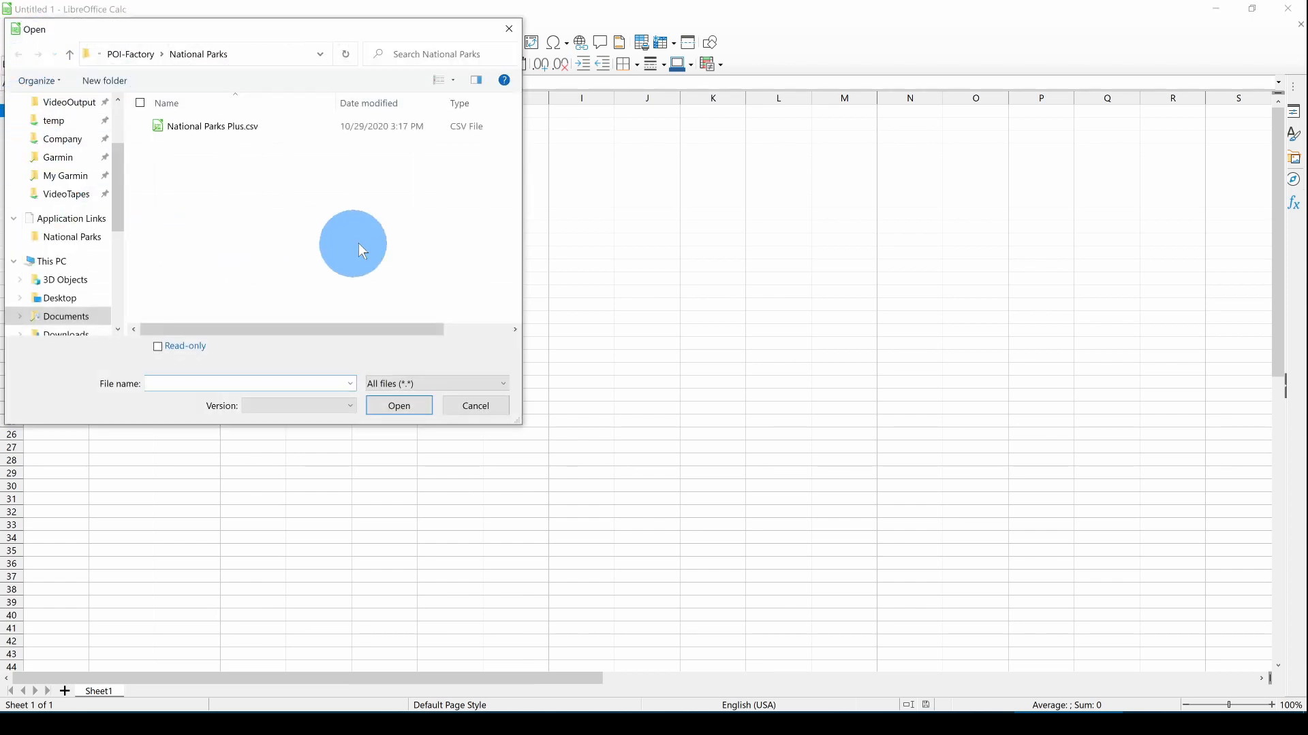
left_click(212, 125)
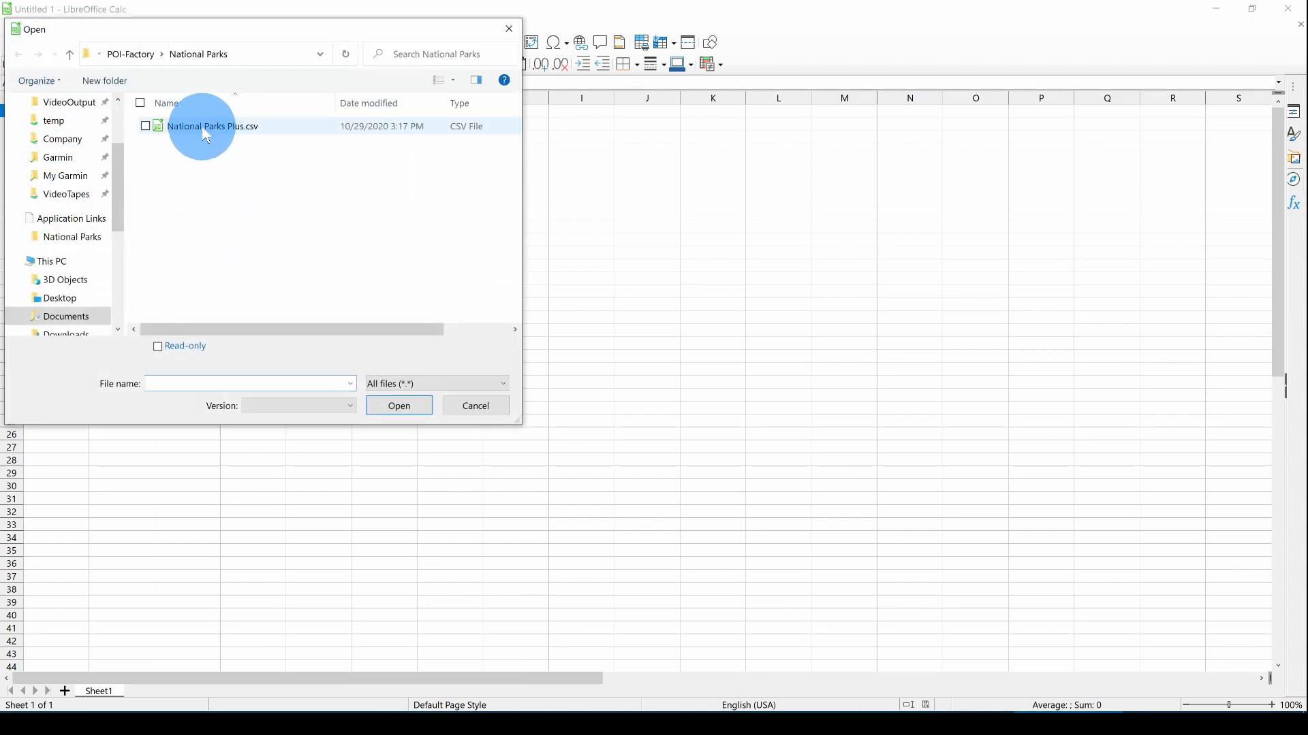
left_click(212, 125)
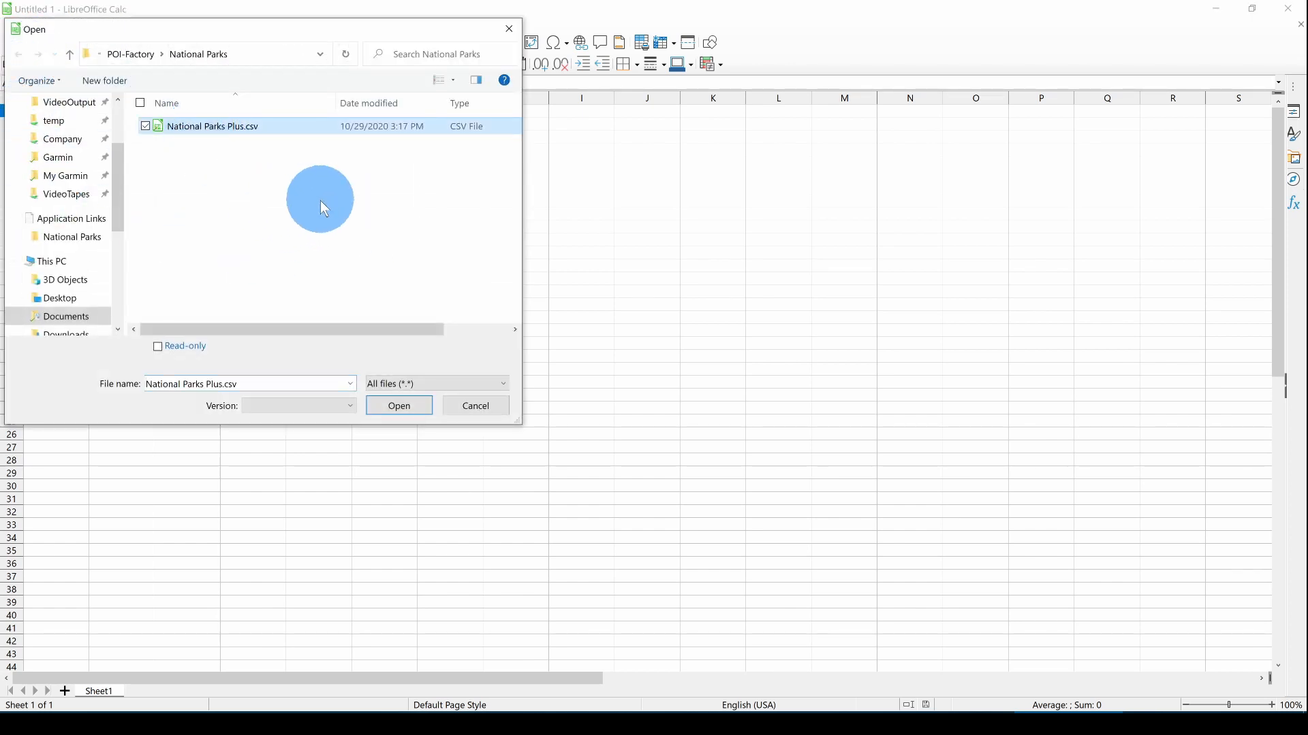
left_click(398, 406)
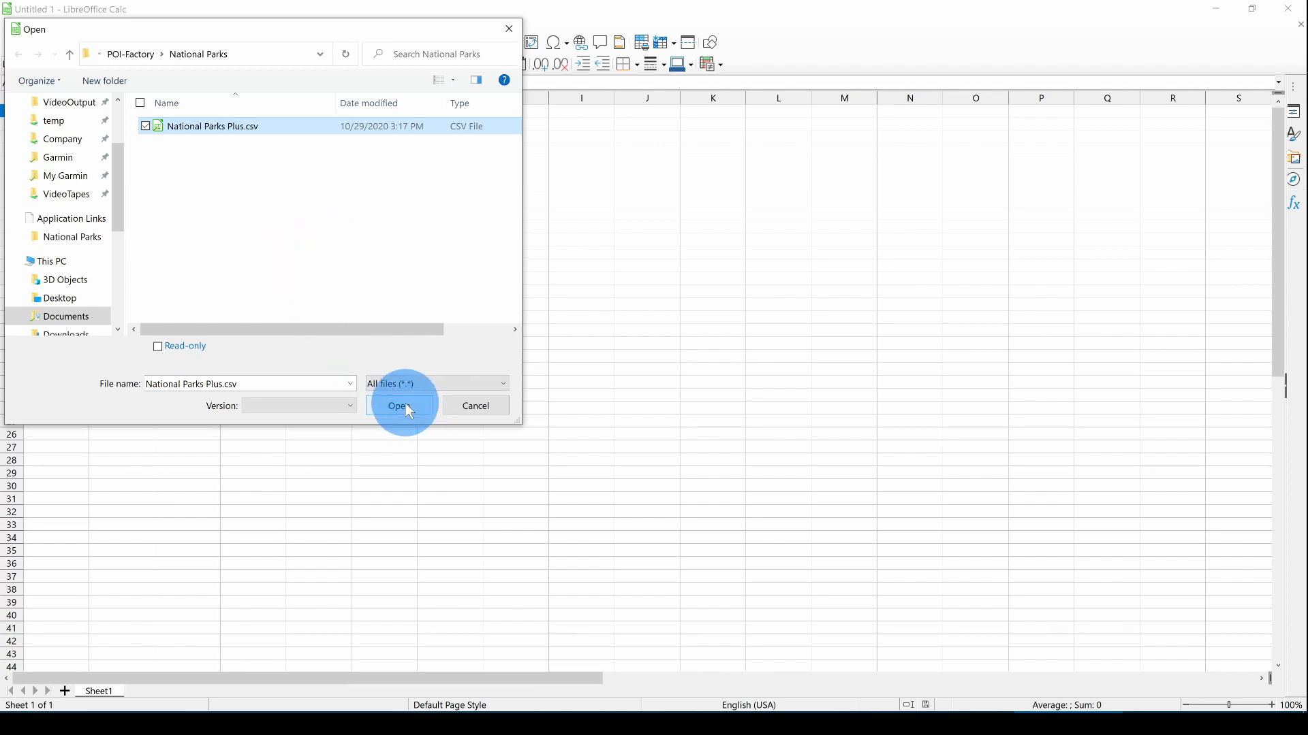
left_click(399, 410)
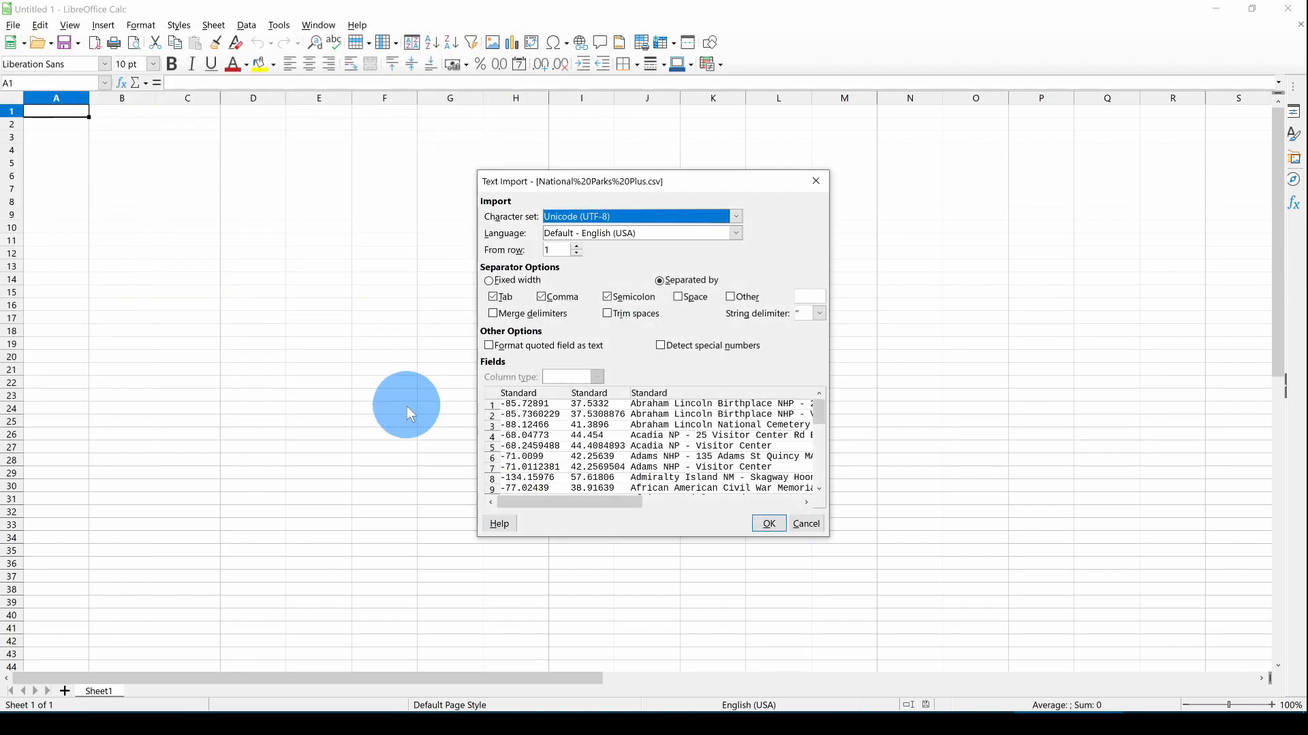
mouse_move(696, 534)
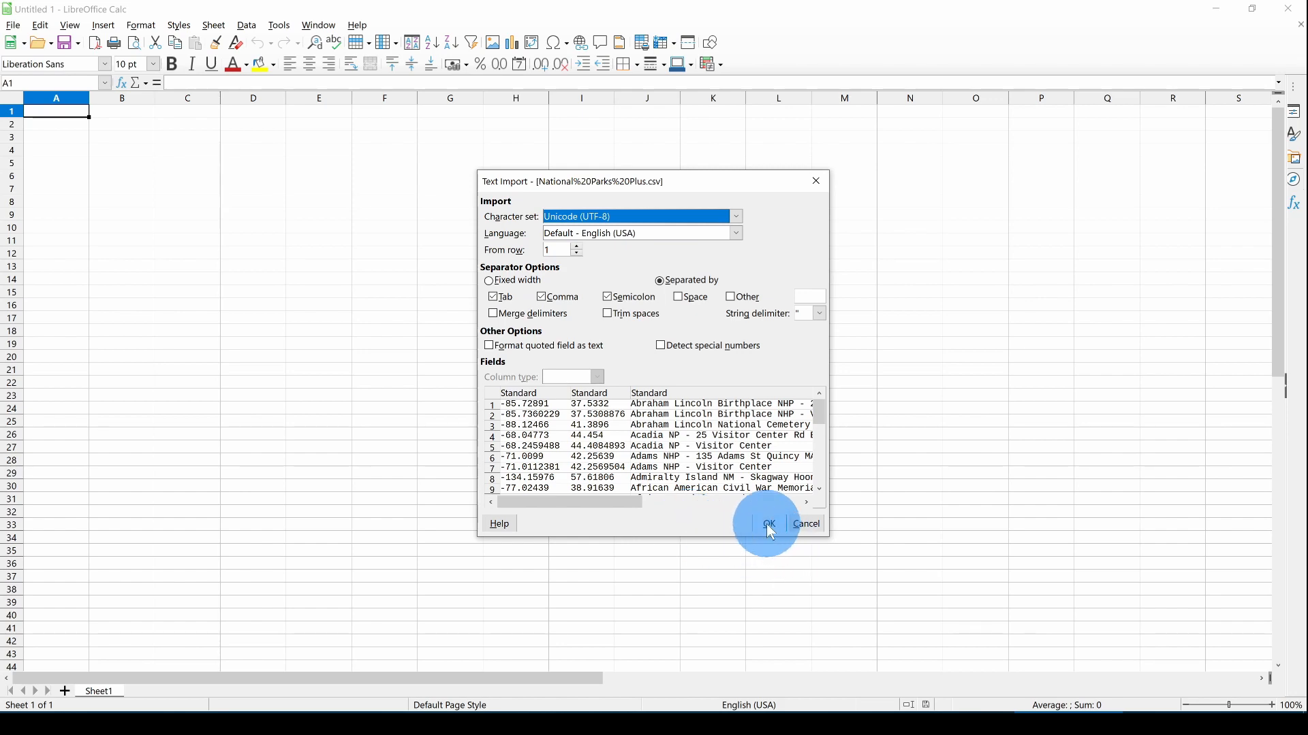
left_click(765, 523)
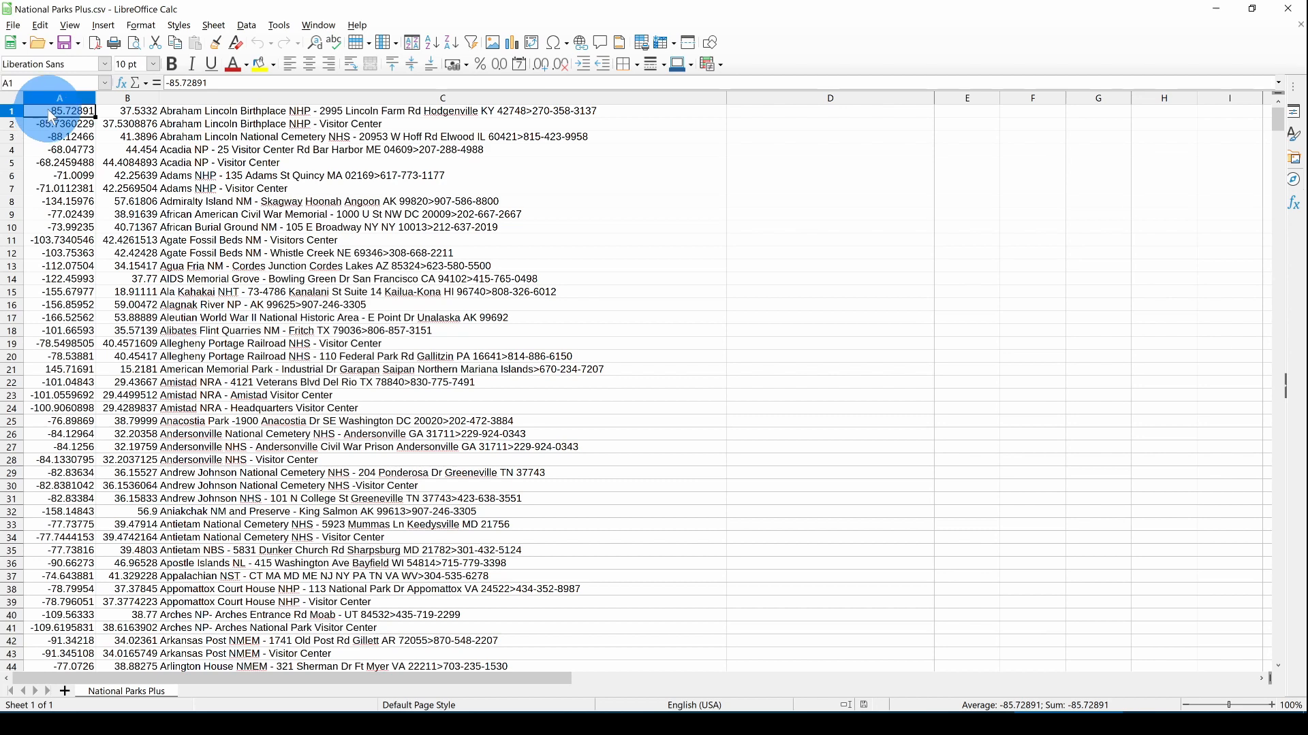
mouse_move(216, 117)
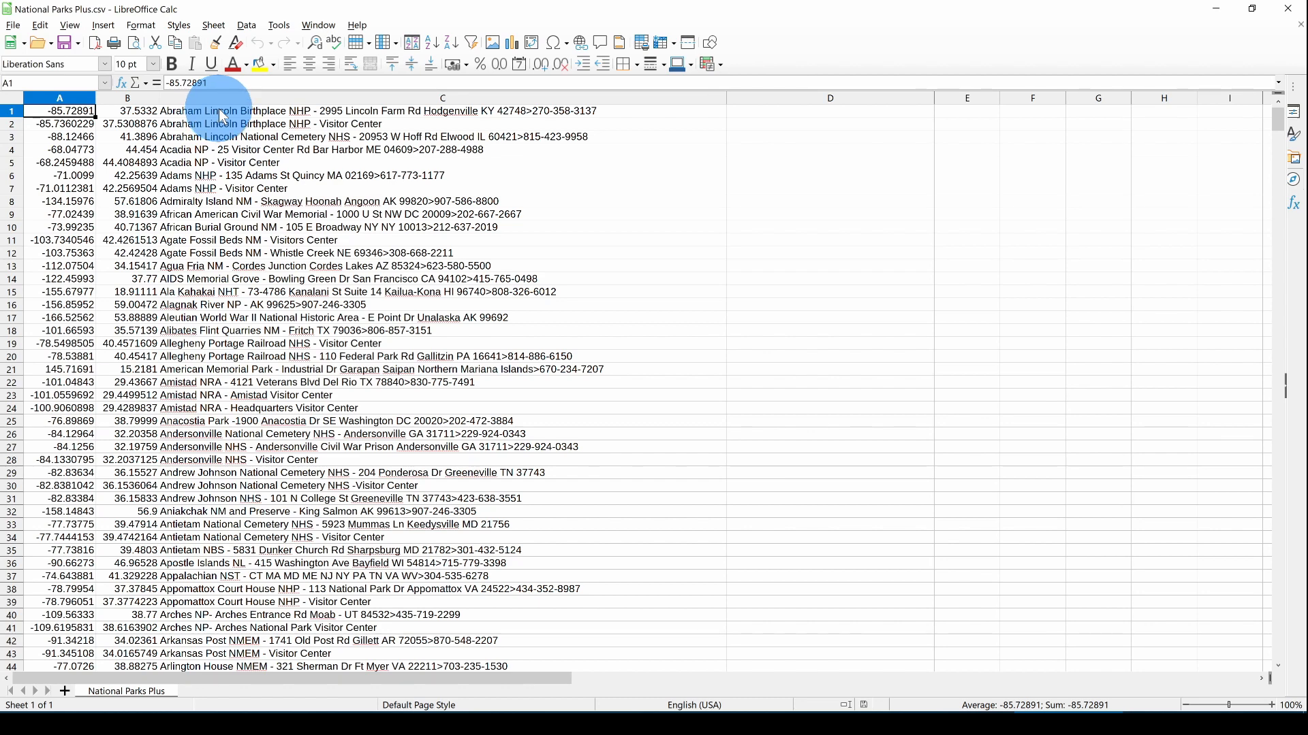
mouse_move(768, 256)
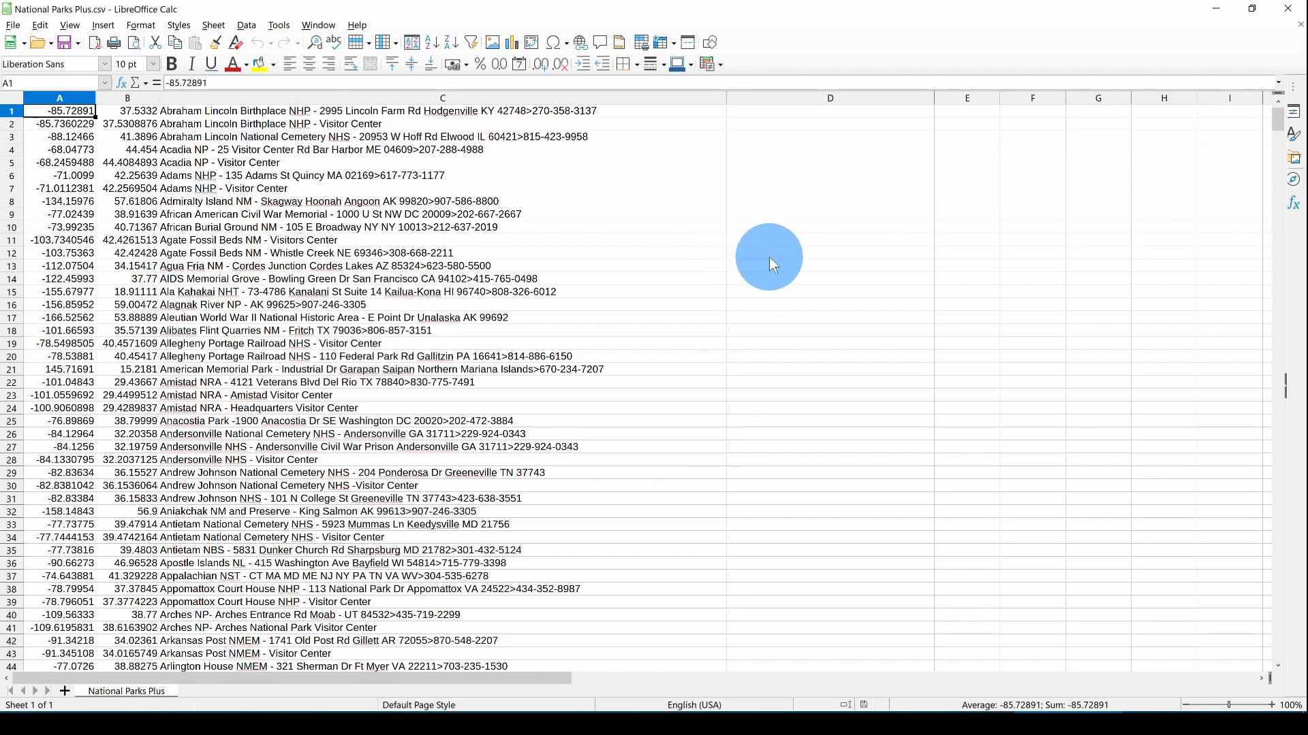
mouse_move(813, 223)
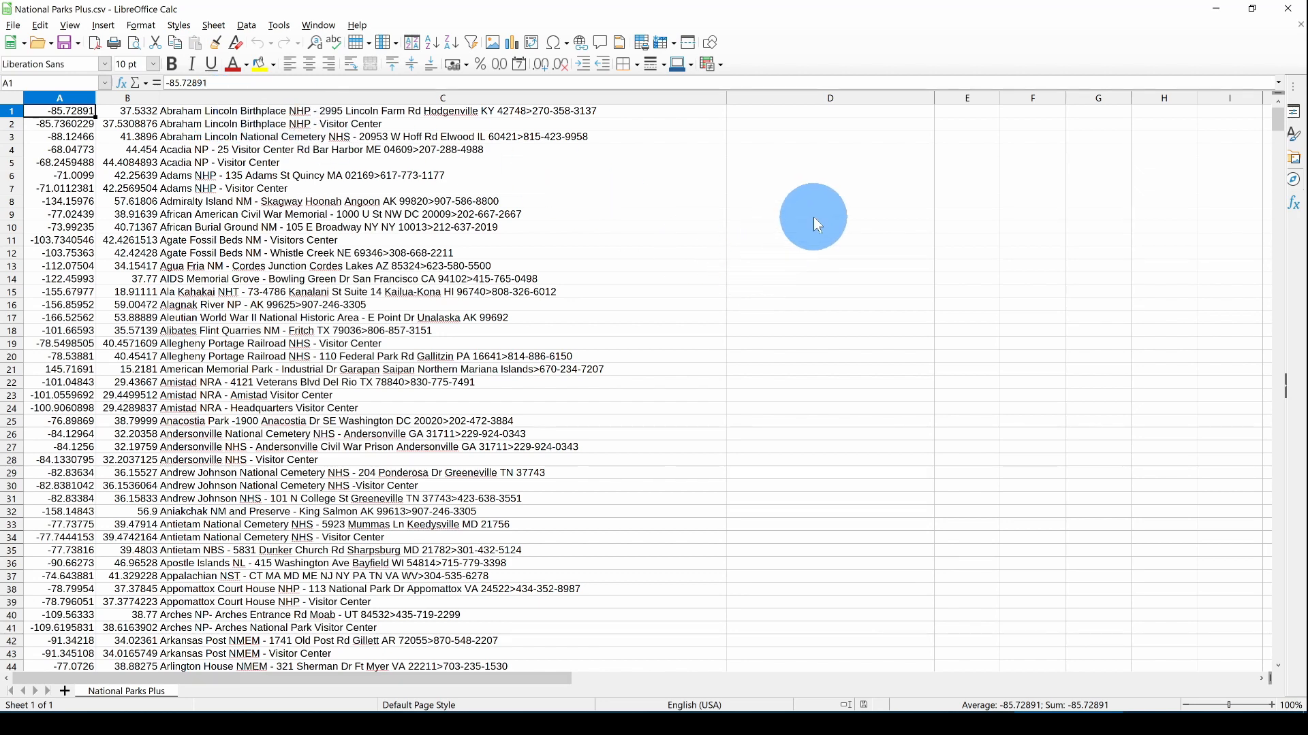
mouse_move(733, 203)
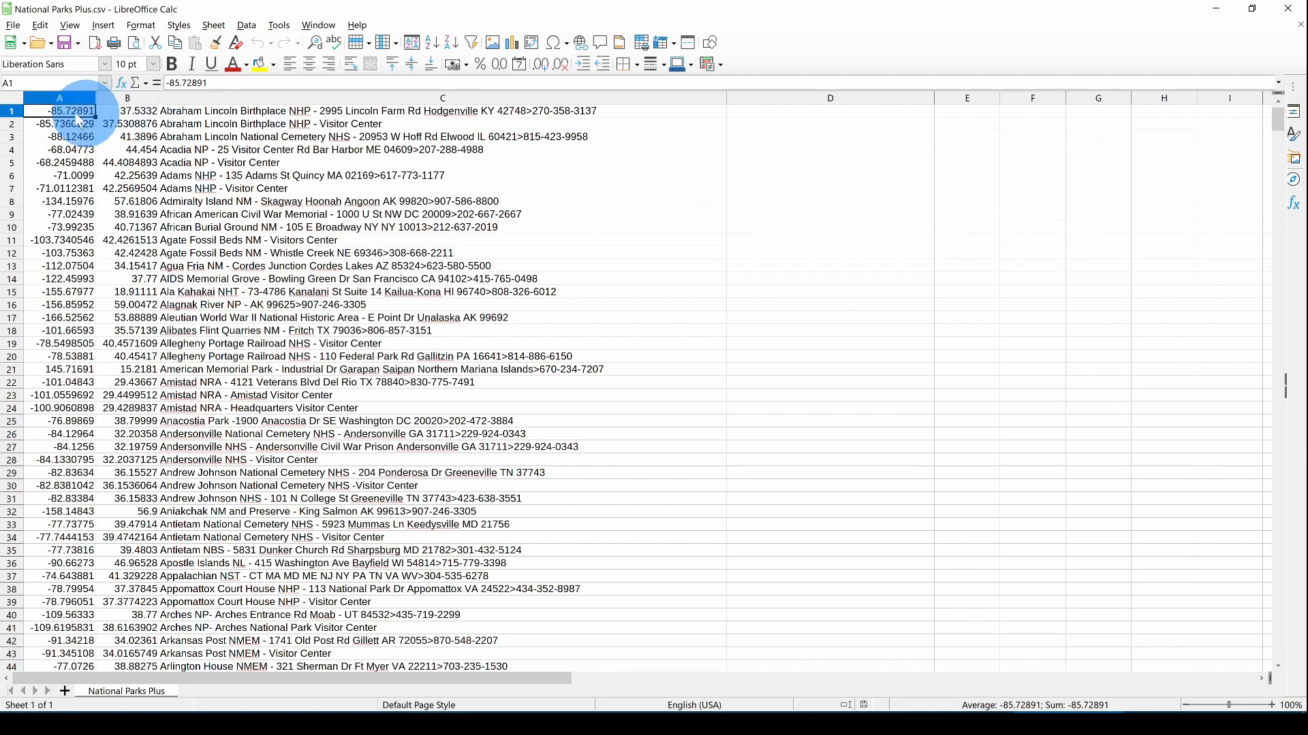
Insert a first row with the headers longitude, latitude and name above the park data
left_click(10, 110)
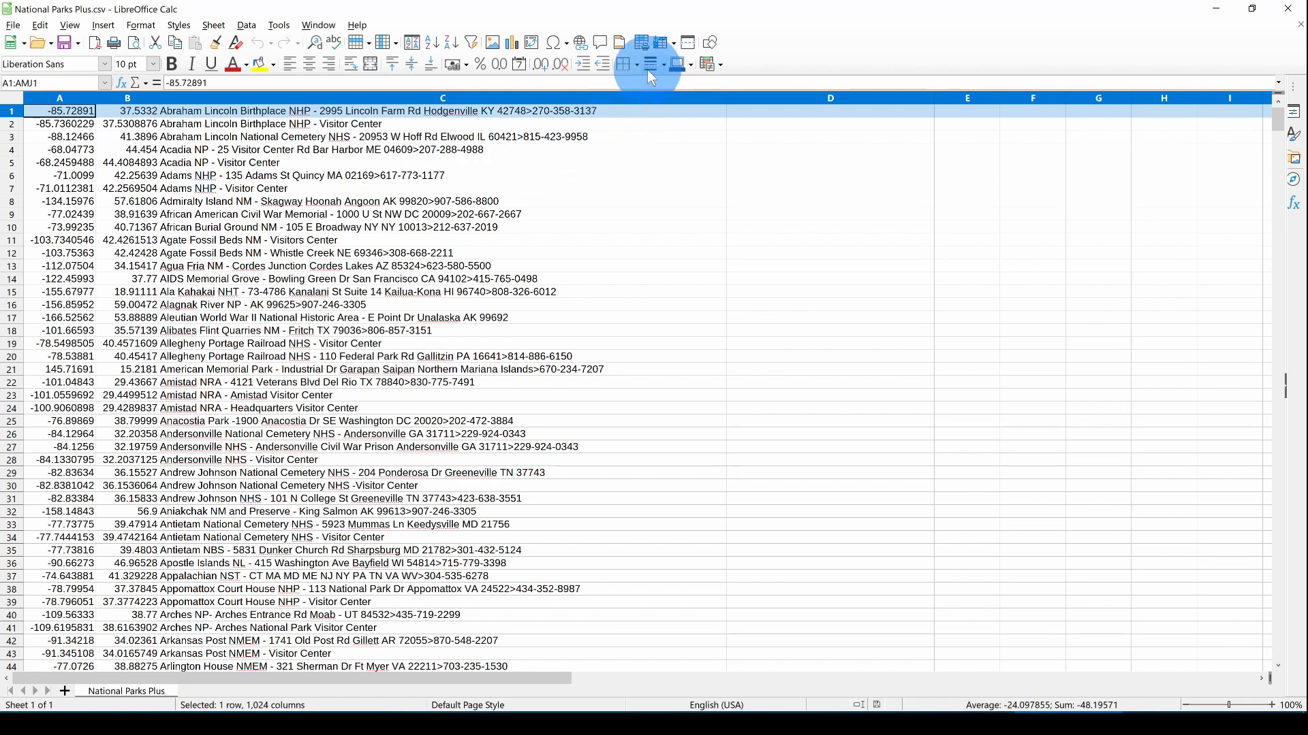
left_click(365, 42)
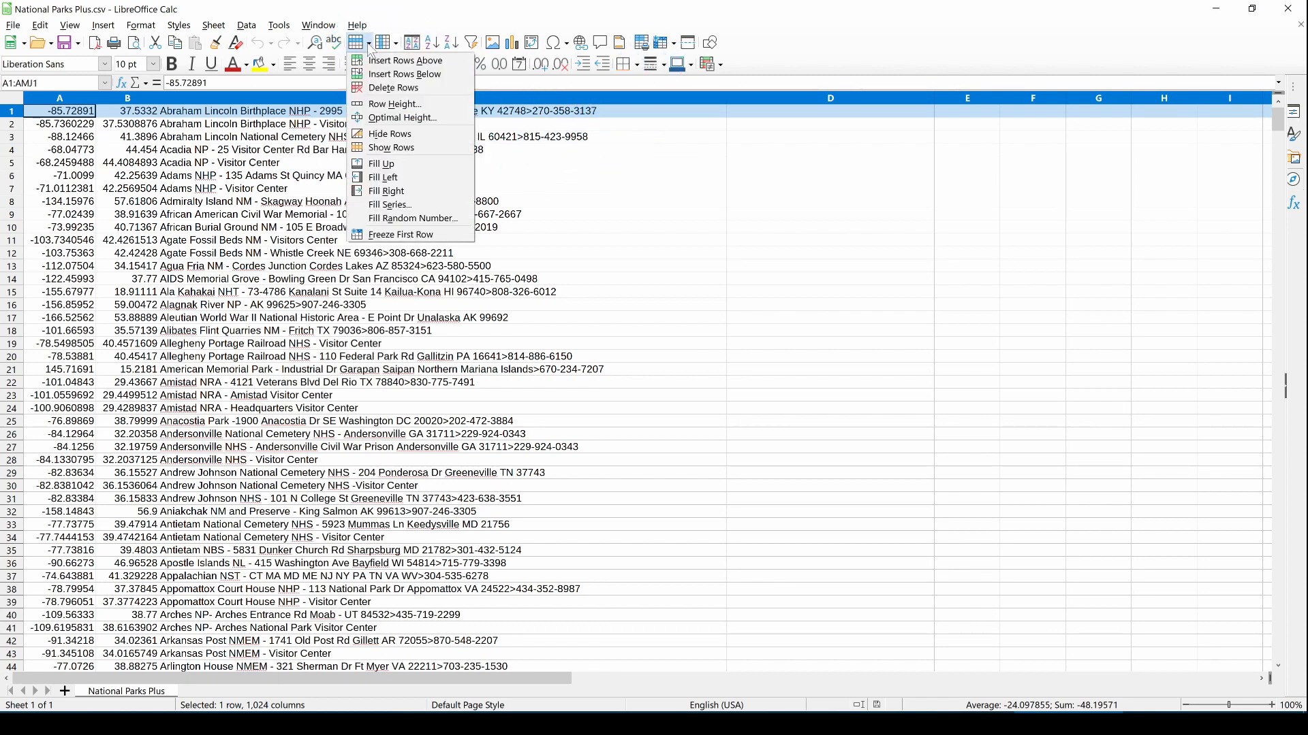
mouse_move(401, 59)
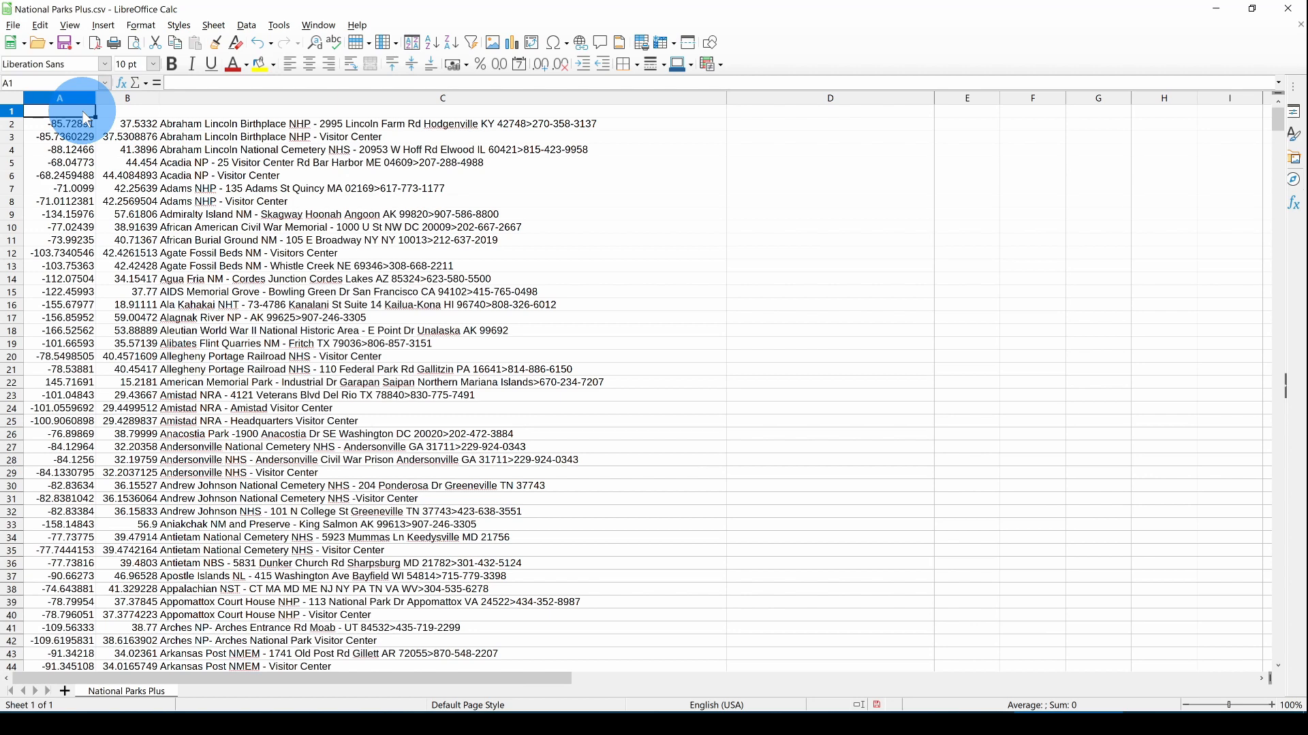
type("long")
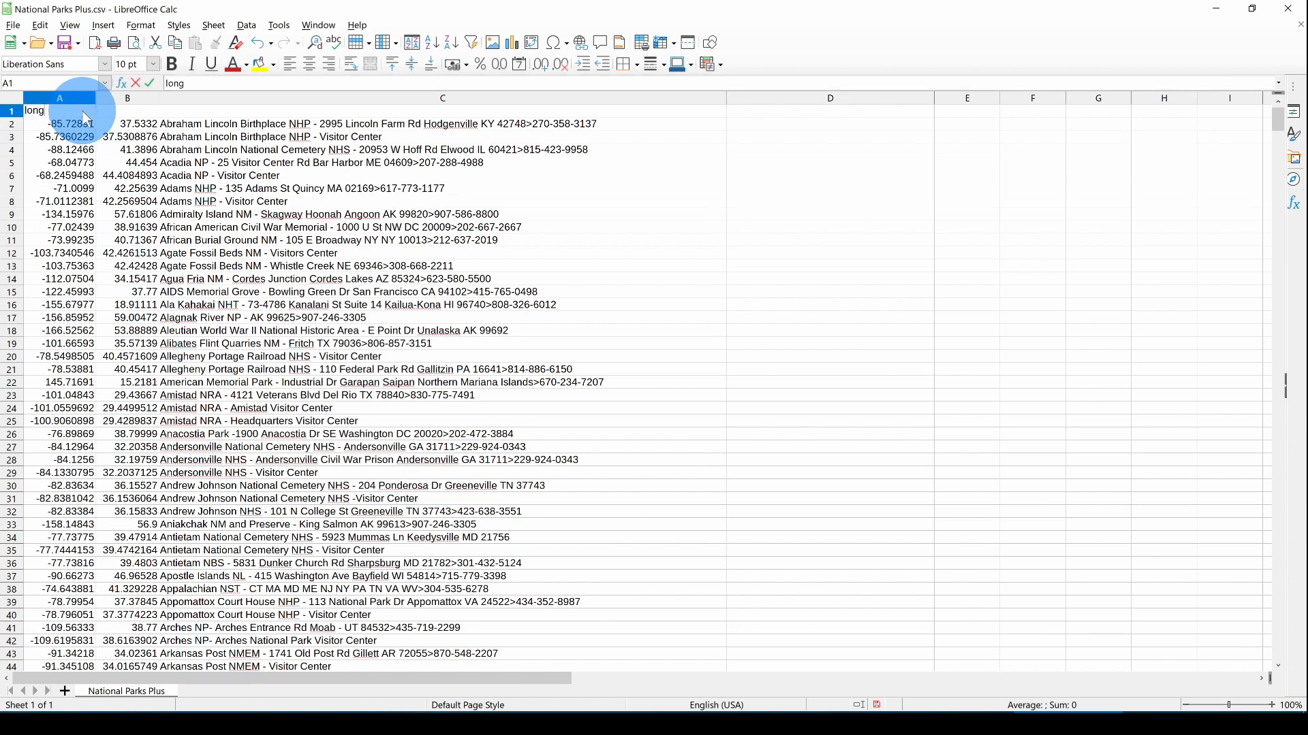
type("tude")
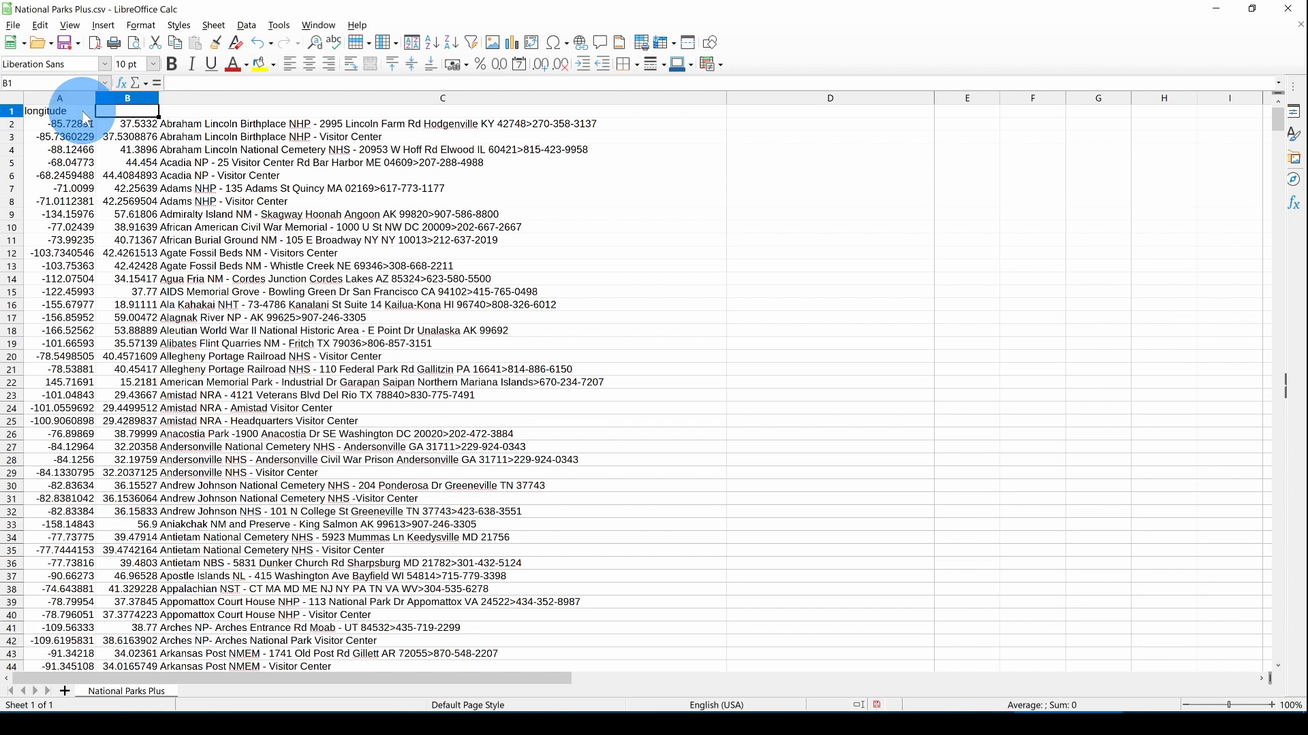
type("latitu")
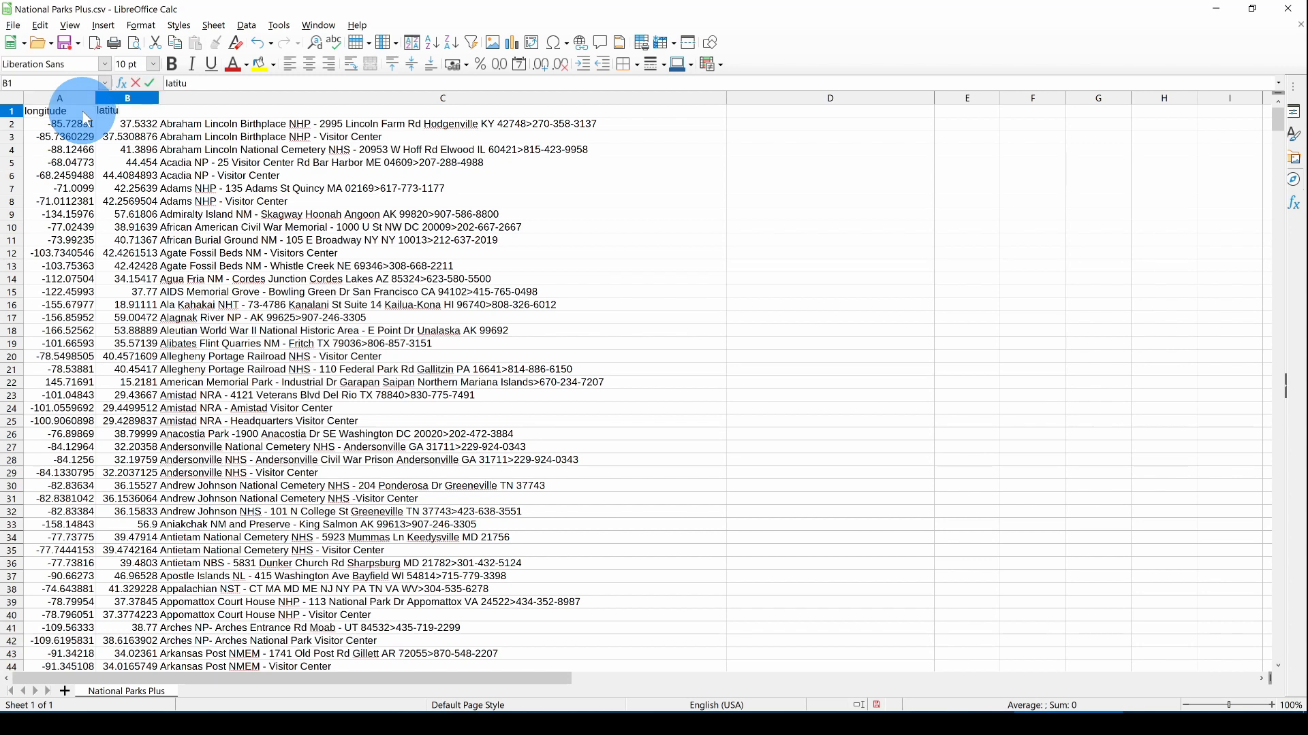
left_click(441, 98)
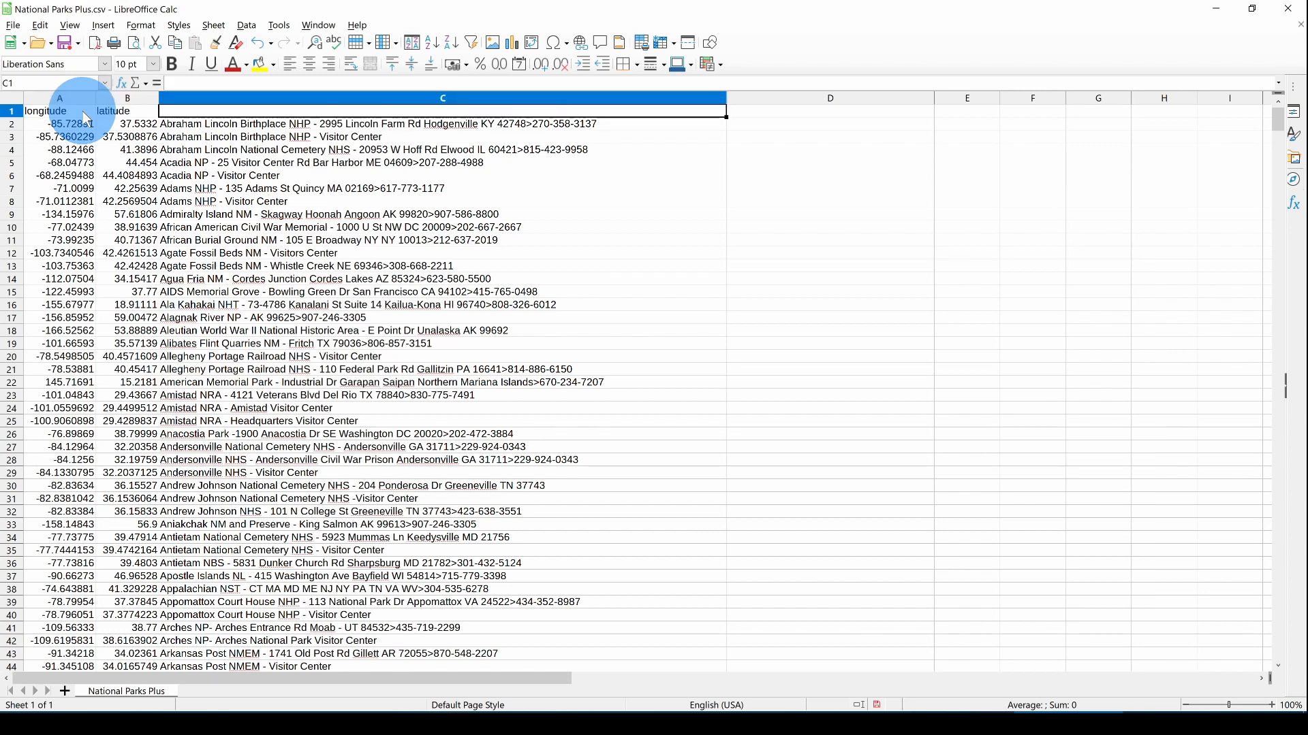
type("name")
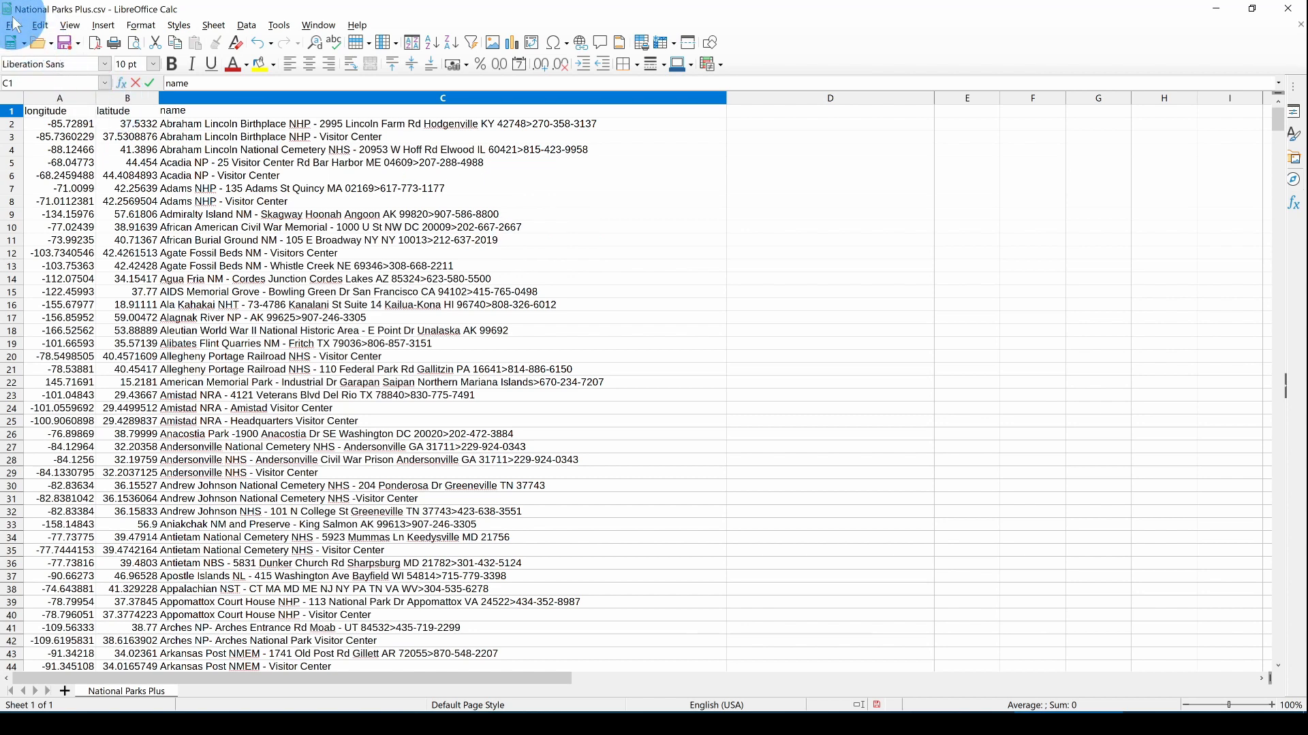
Save the header-topped sheet as a new CSV named National Parks Plus+Header.csv
left_click(14, 24)
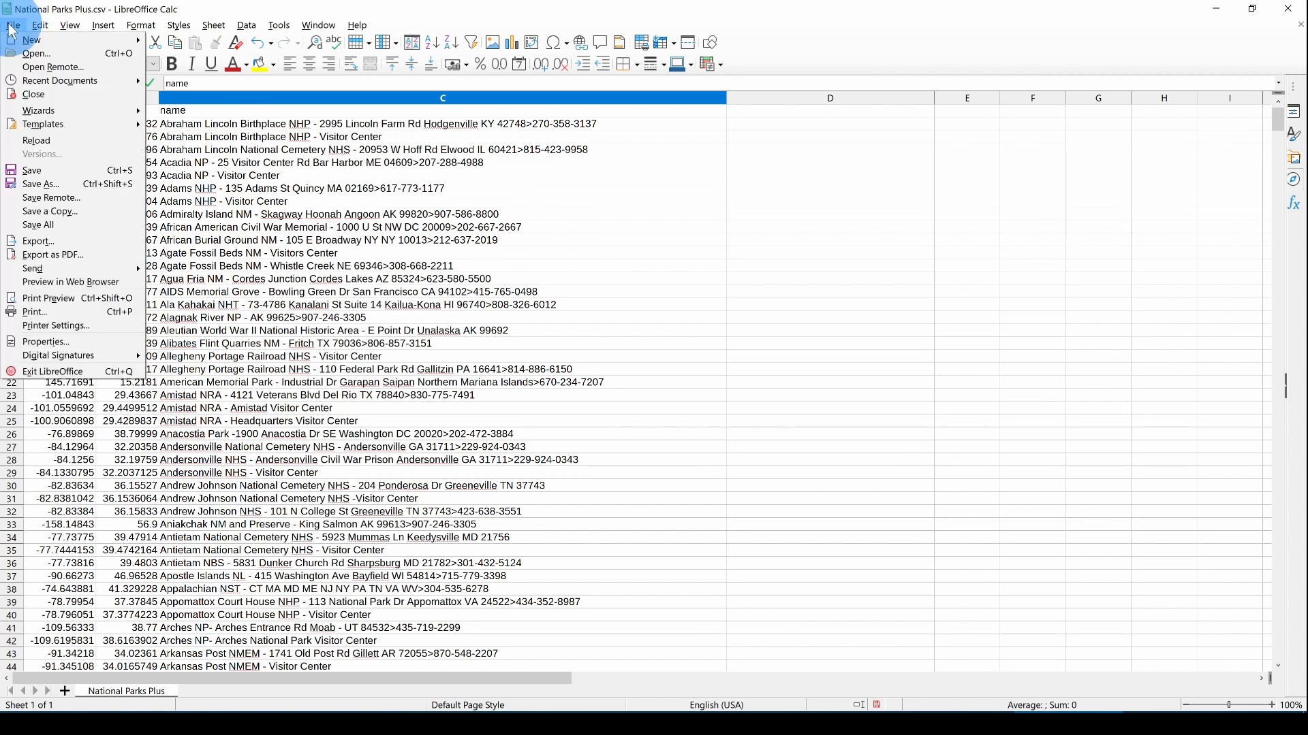
mouse_move(40, 184)
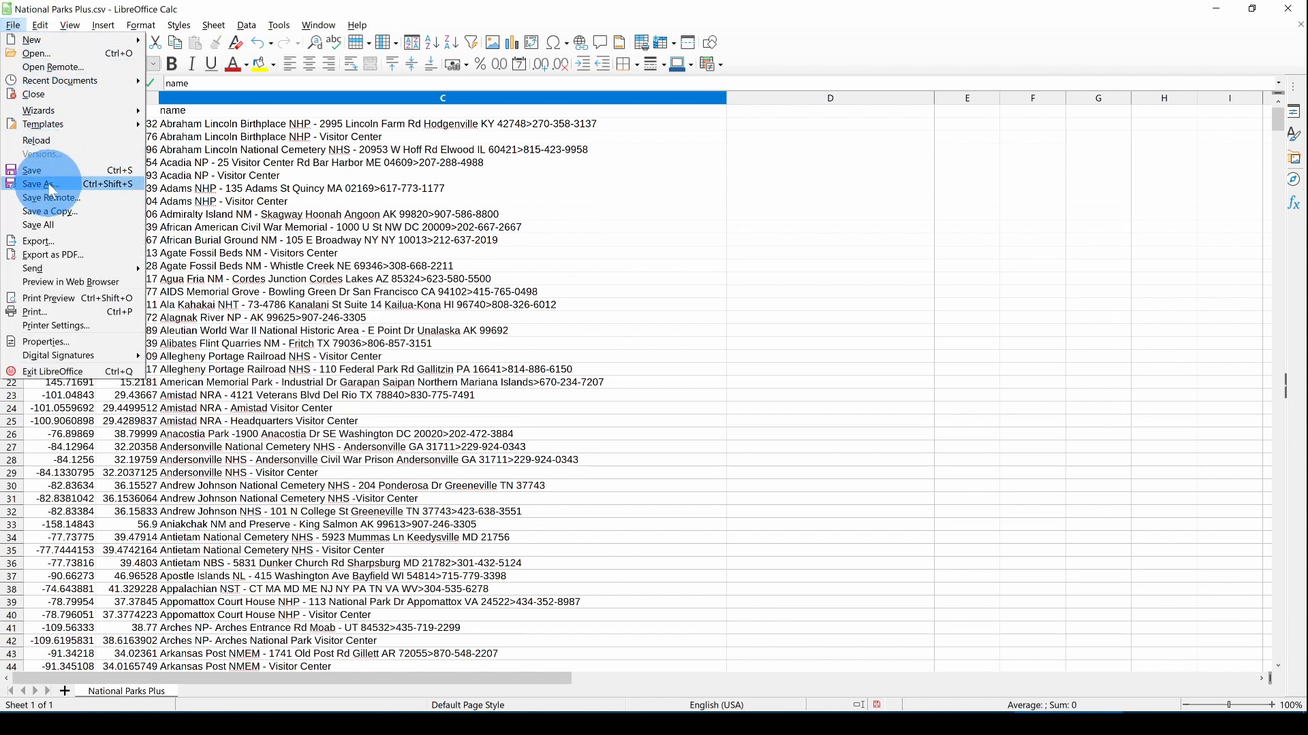
left_click(39, 184)
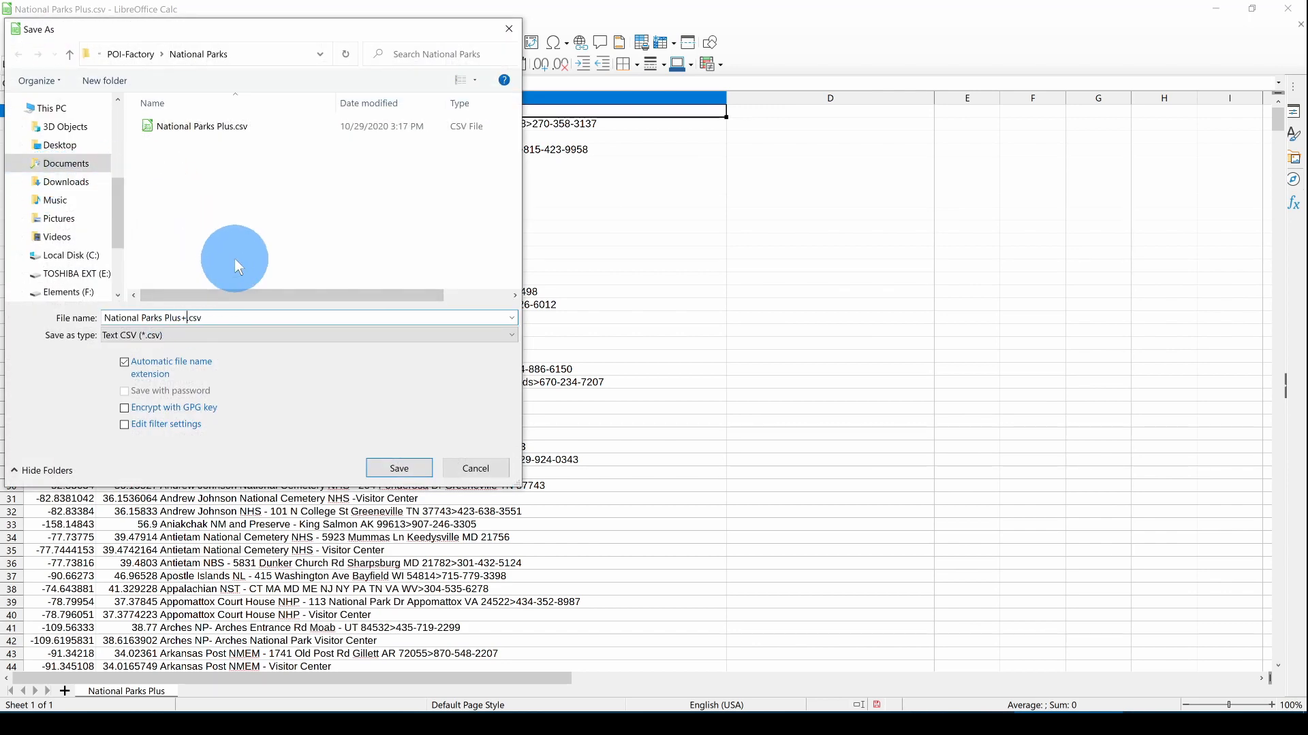
type("Header")
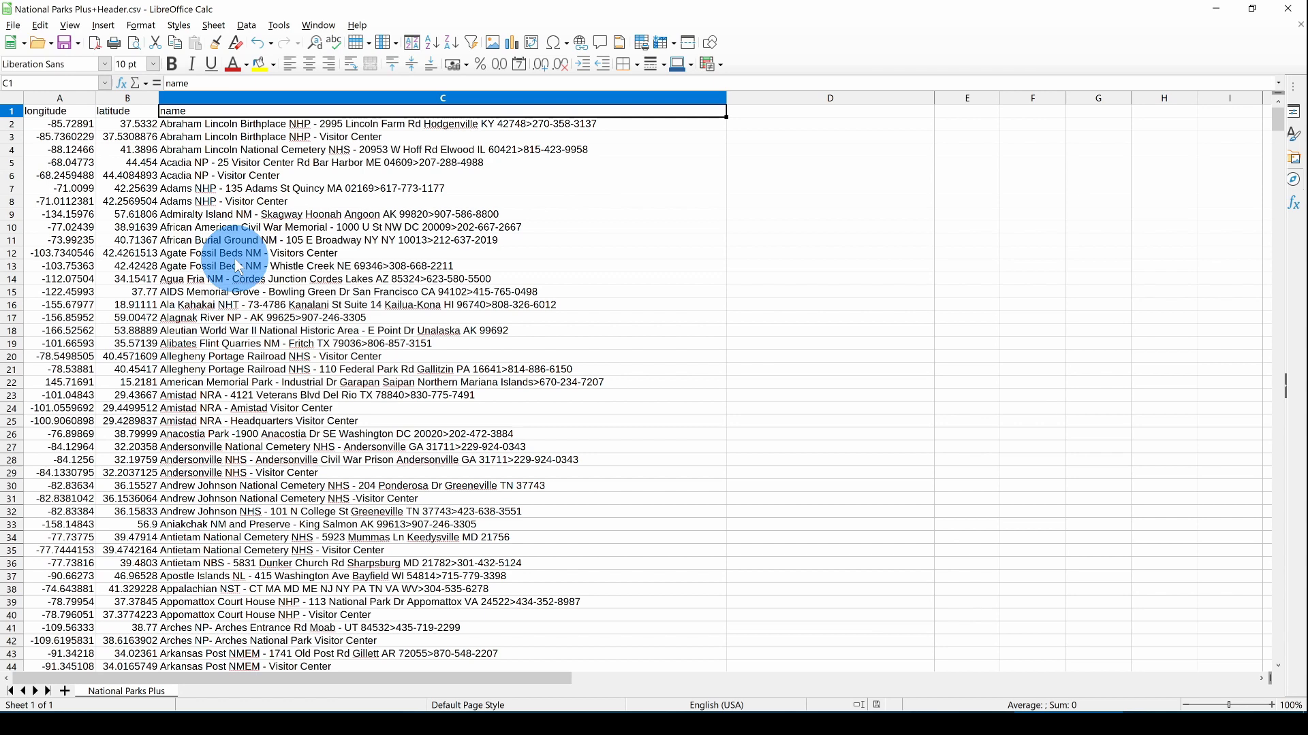
mouse_move(817, 487)
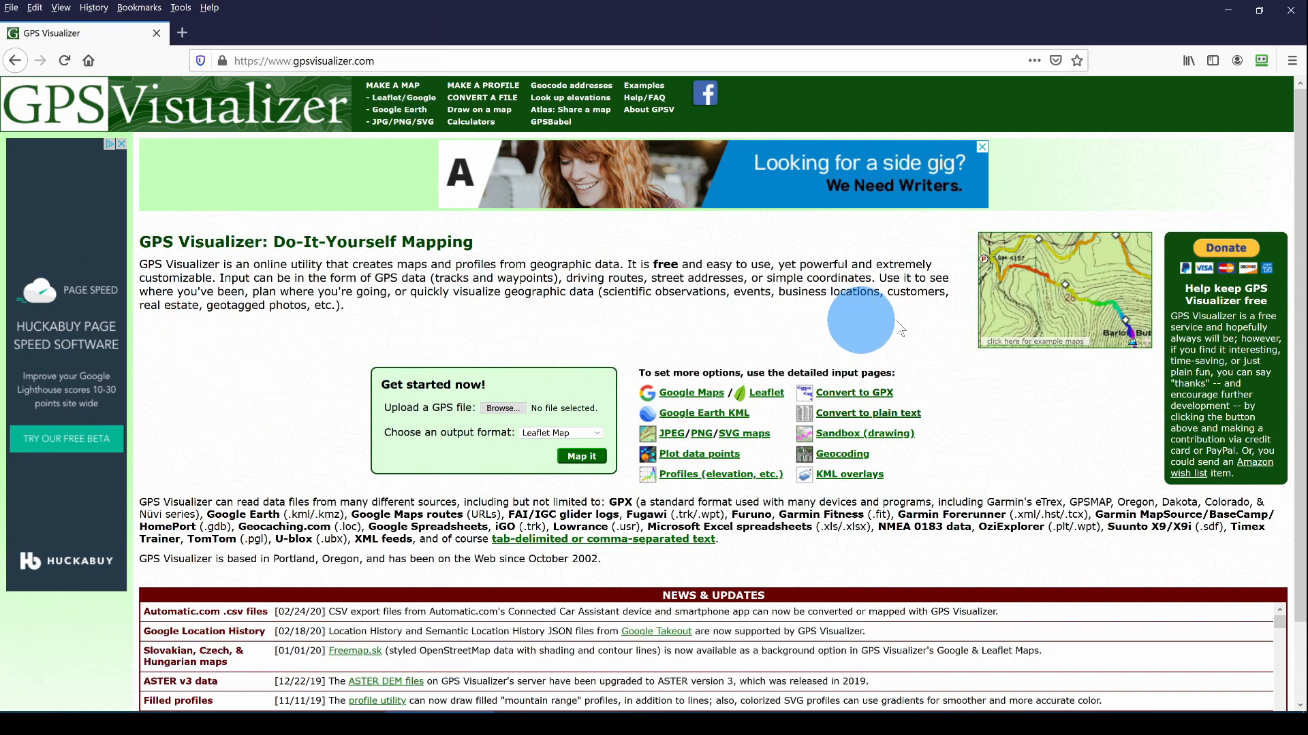
mouse_move(852, 392)
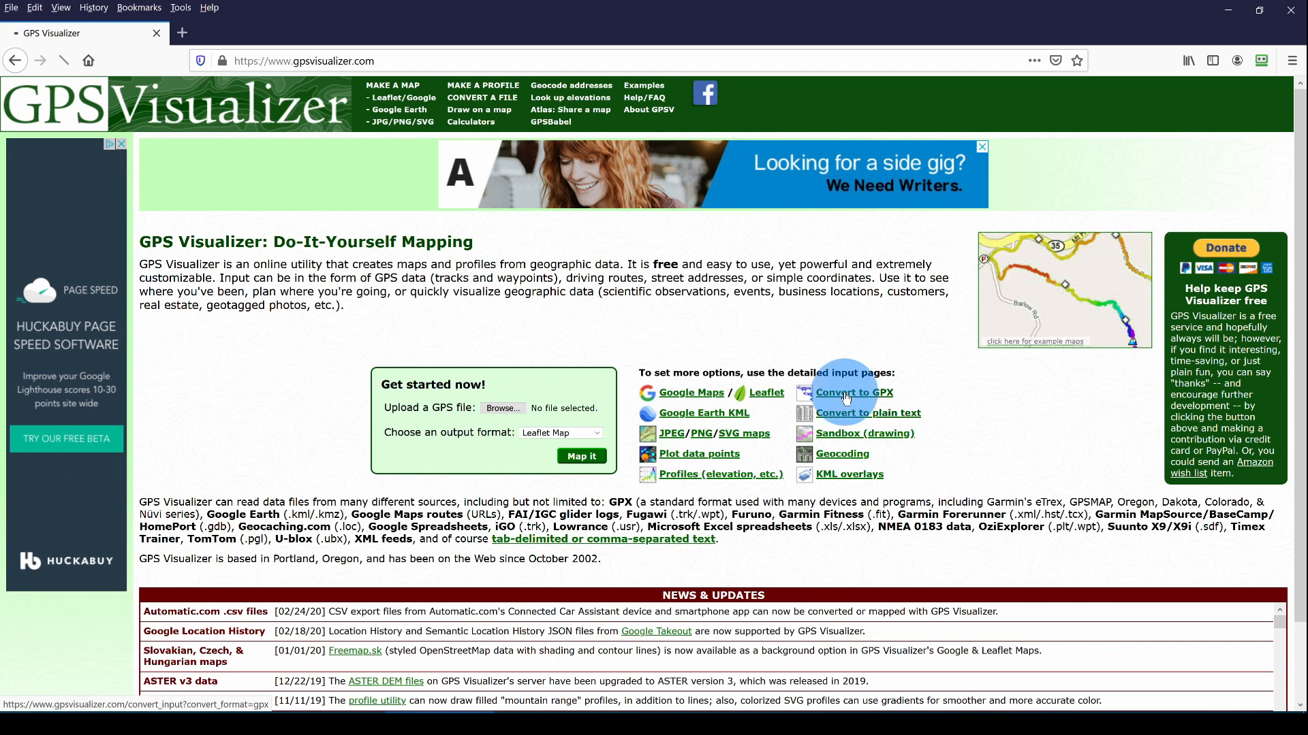
Go to GPS Visualizer's conversion form with GPX as the output format
left_click(852, 392)
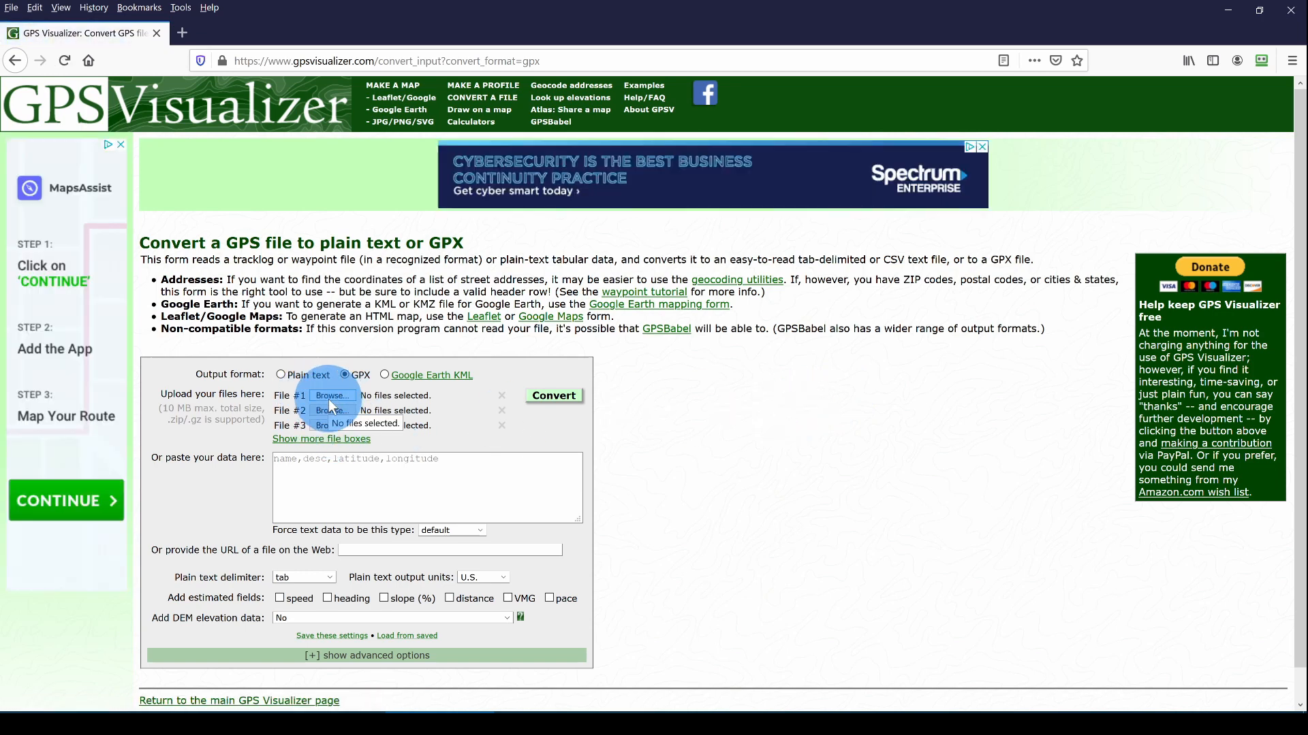
Attach National Parks Plus+Header.csv from My Garmin > POI-Factory > National Parks as upload #1
left_click(332, 395)
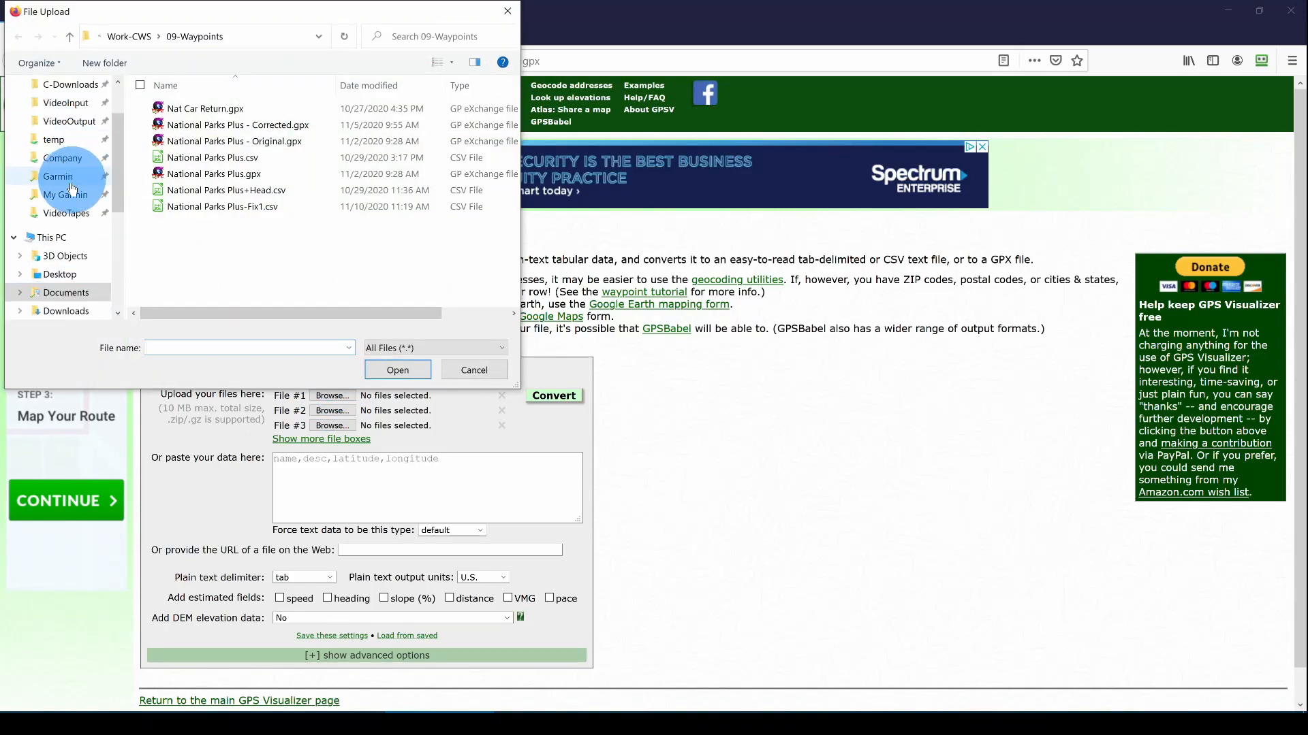
left_click(65, 195)
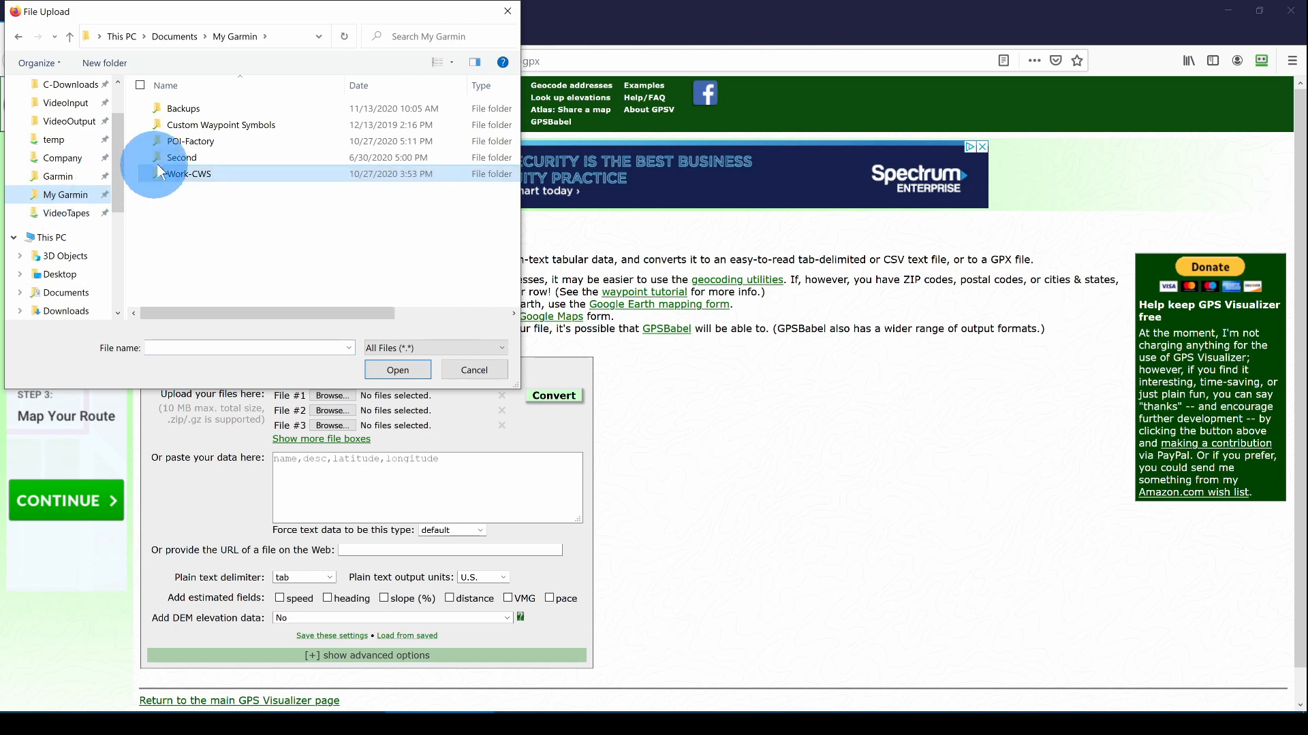
double_click(191, 140)
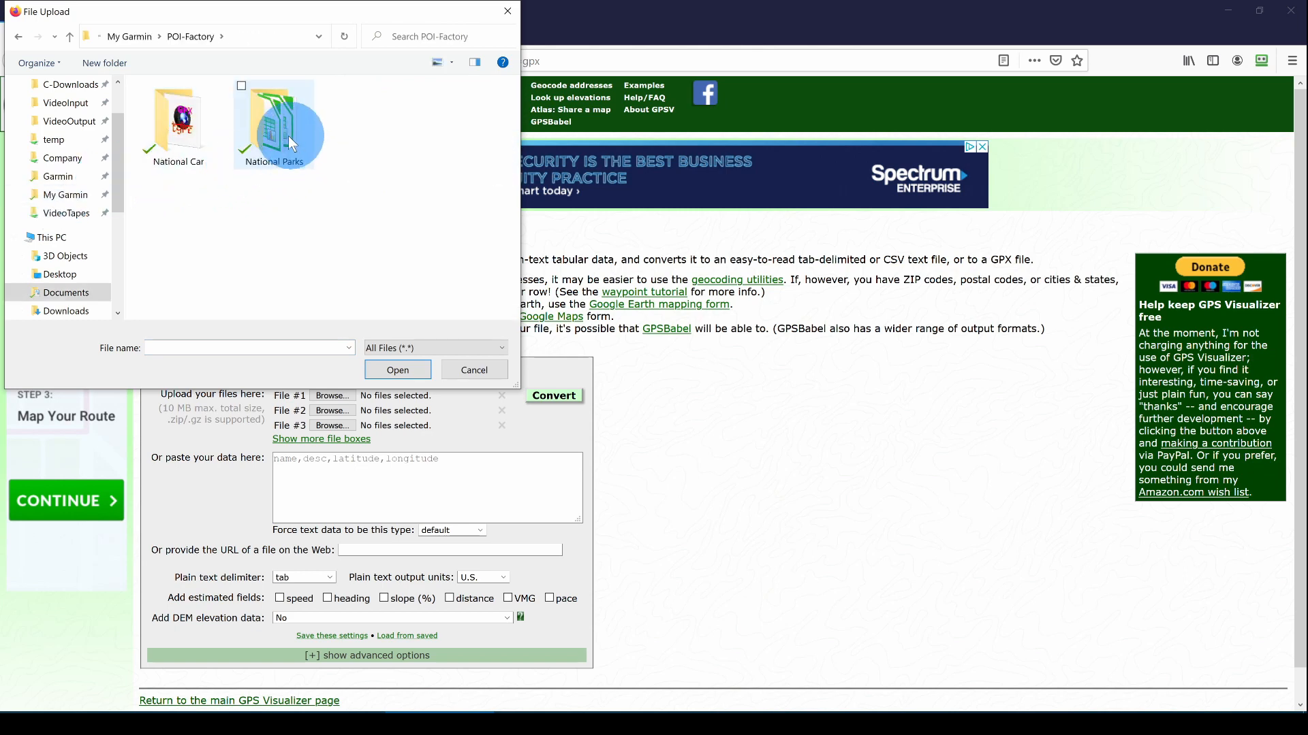
double_click(275, 125)
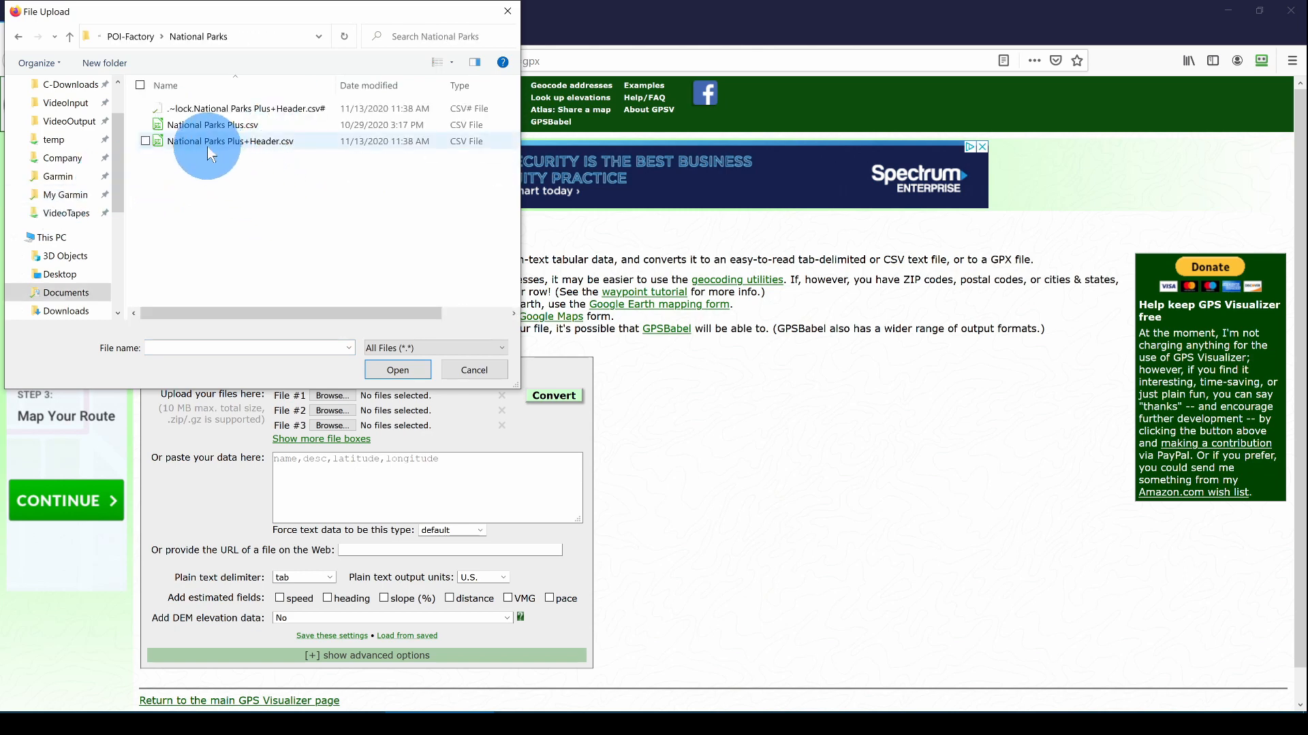
left_click(231, 140)
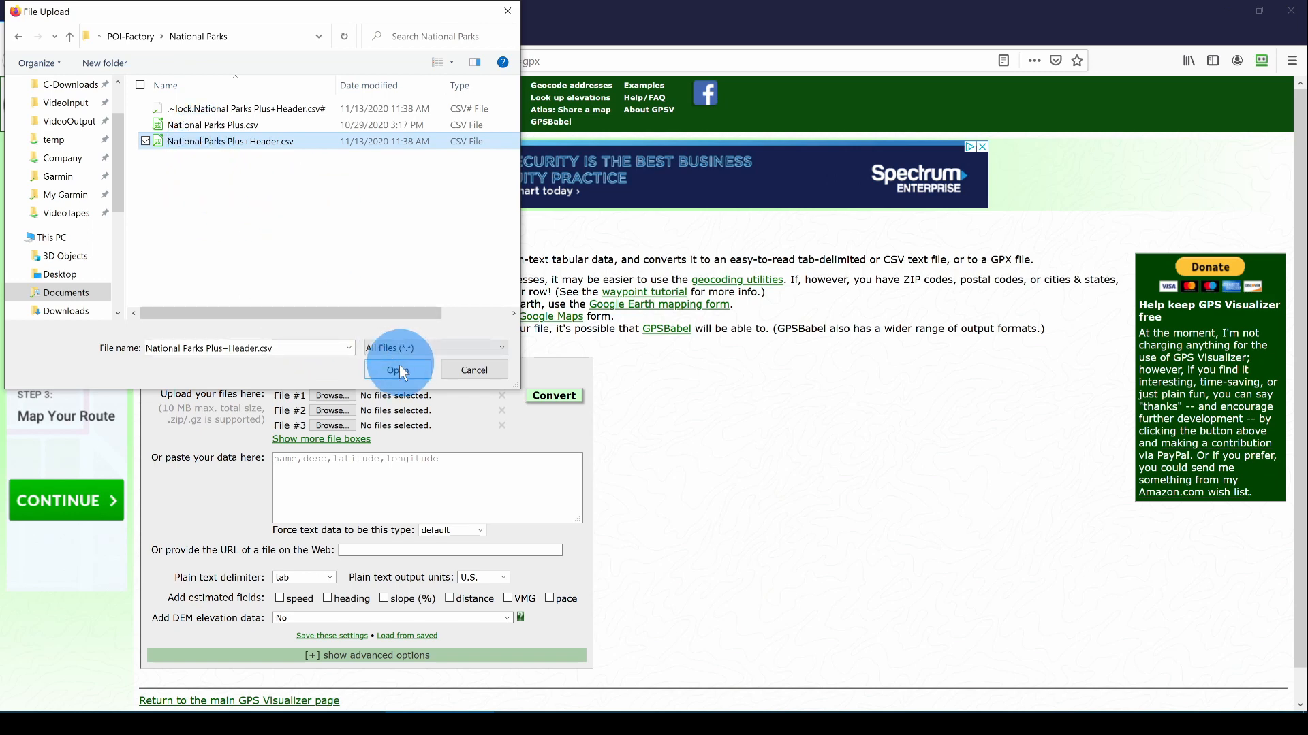
left_click(393, 370)
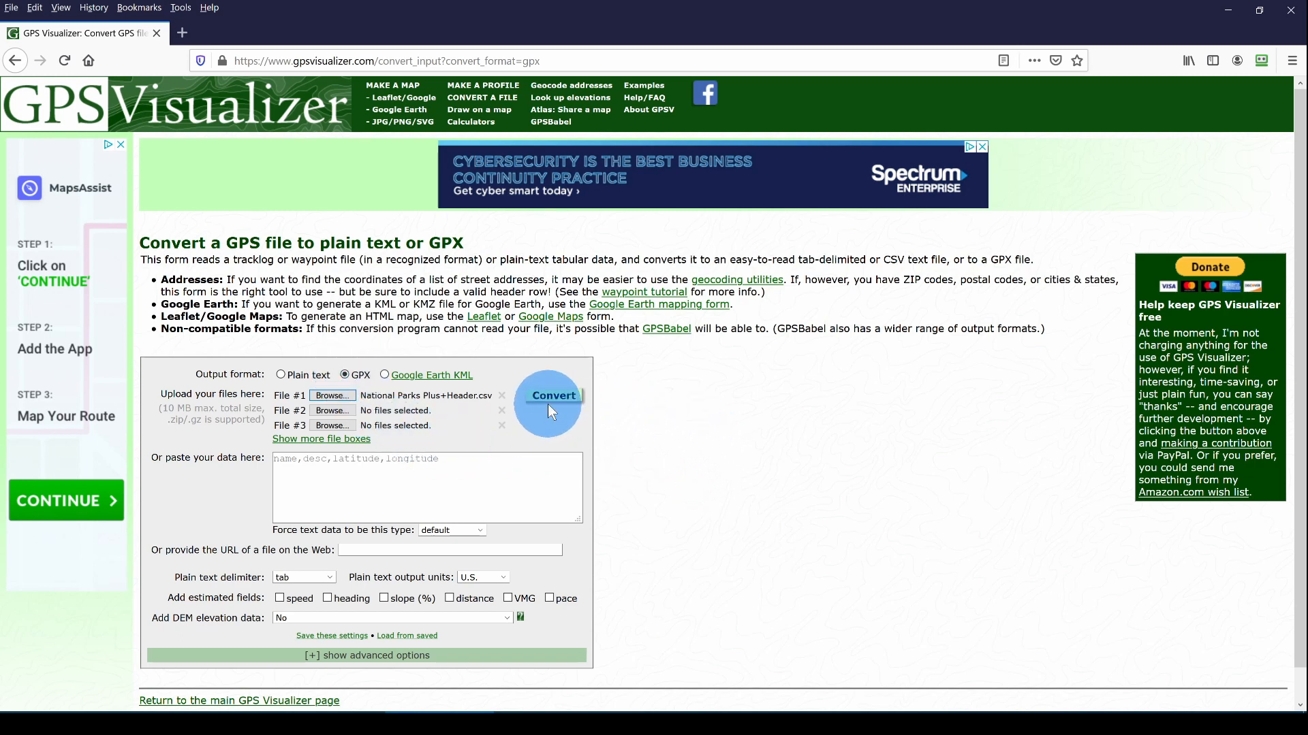
Start converting the uploaded CSV to GPX
left_click(547, 395)
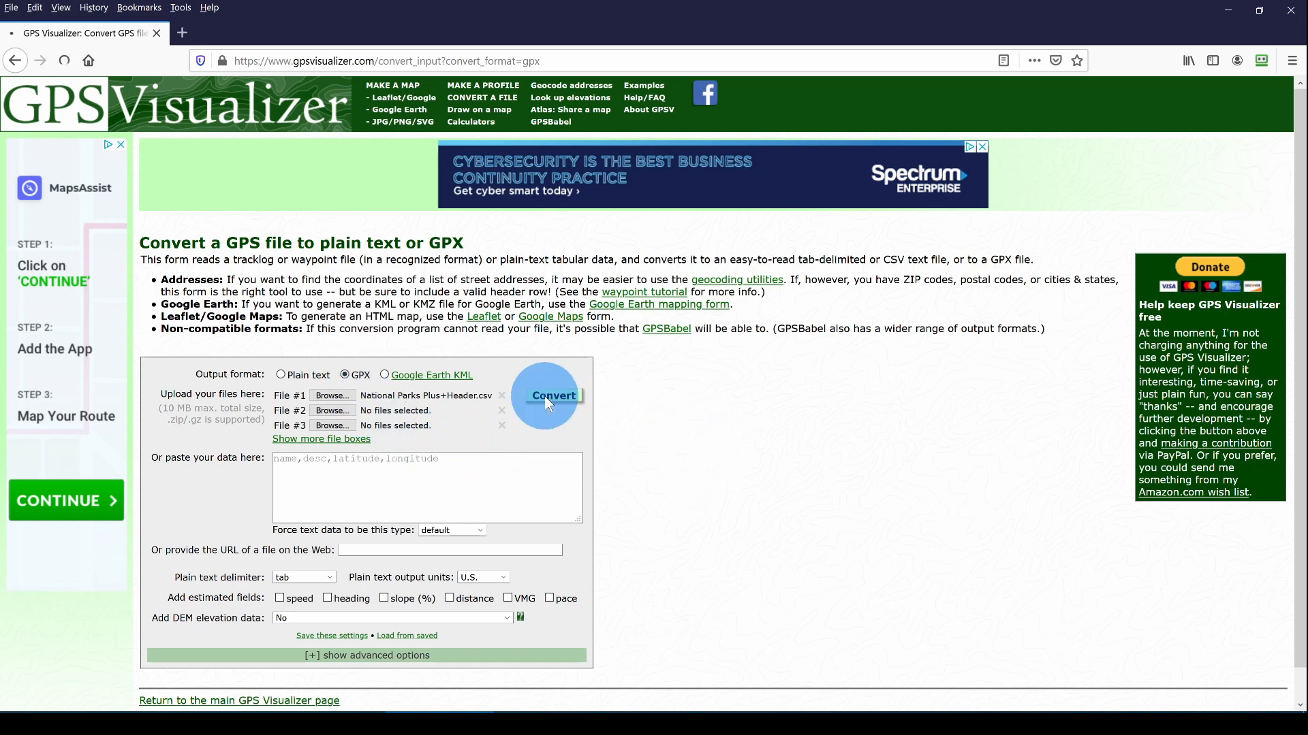
left_click(549, 395)
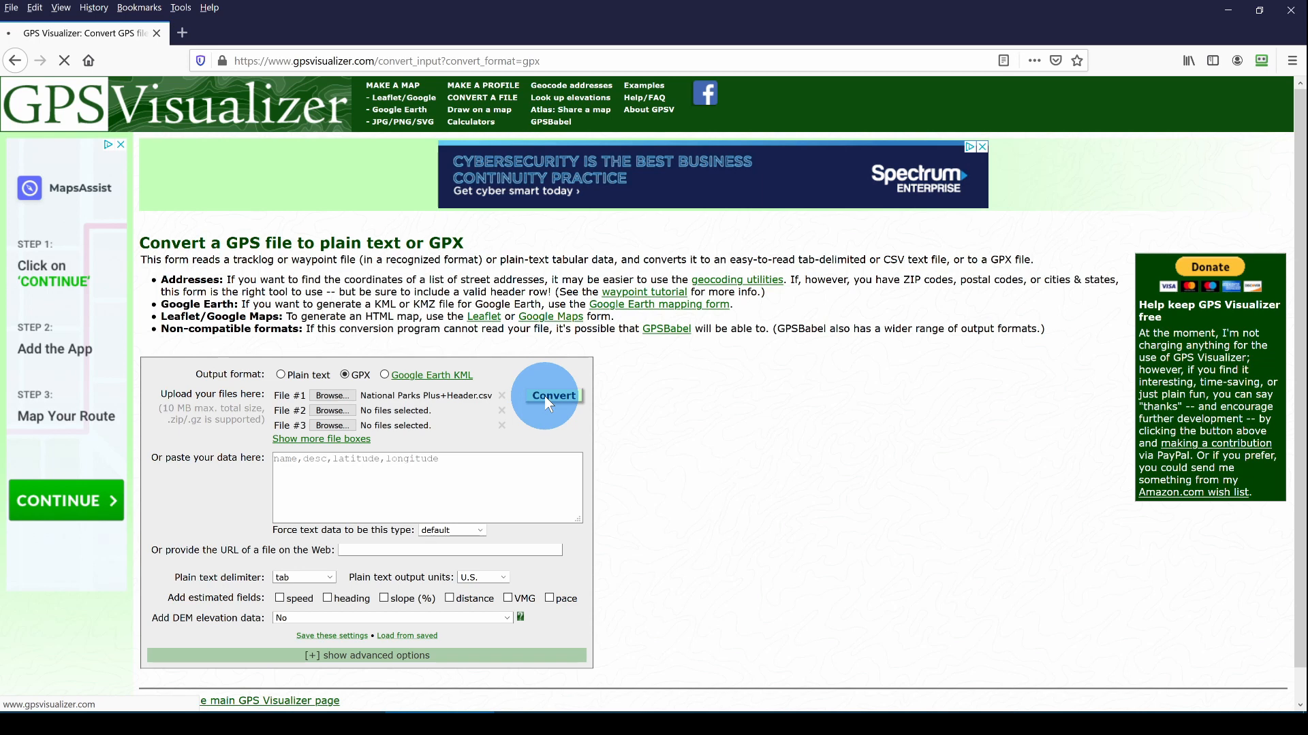
Download the converted GPX data file and save it to disk
left_click(549, 396)
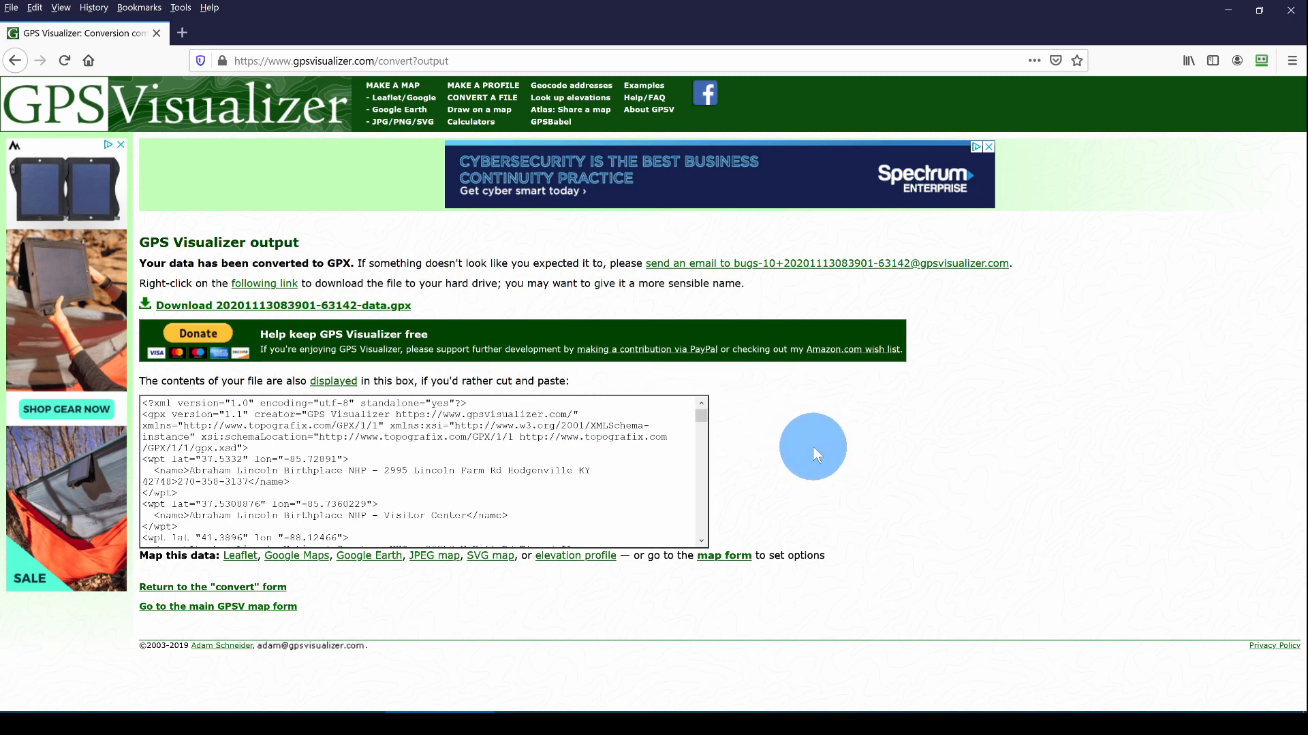
mouse_move(807, 474)
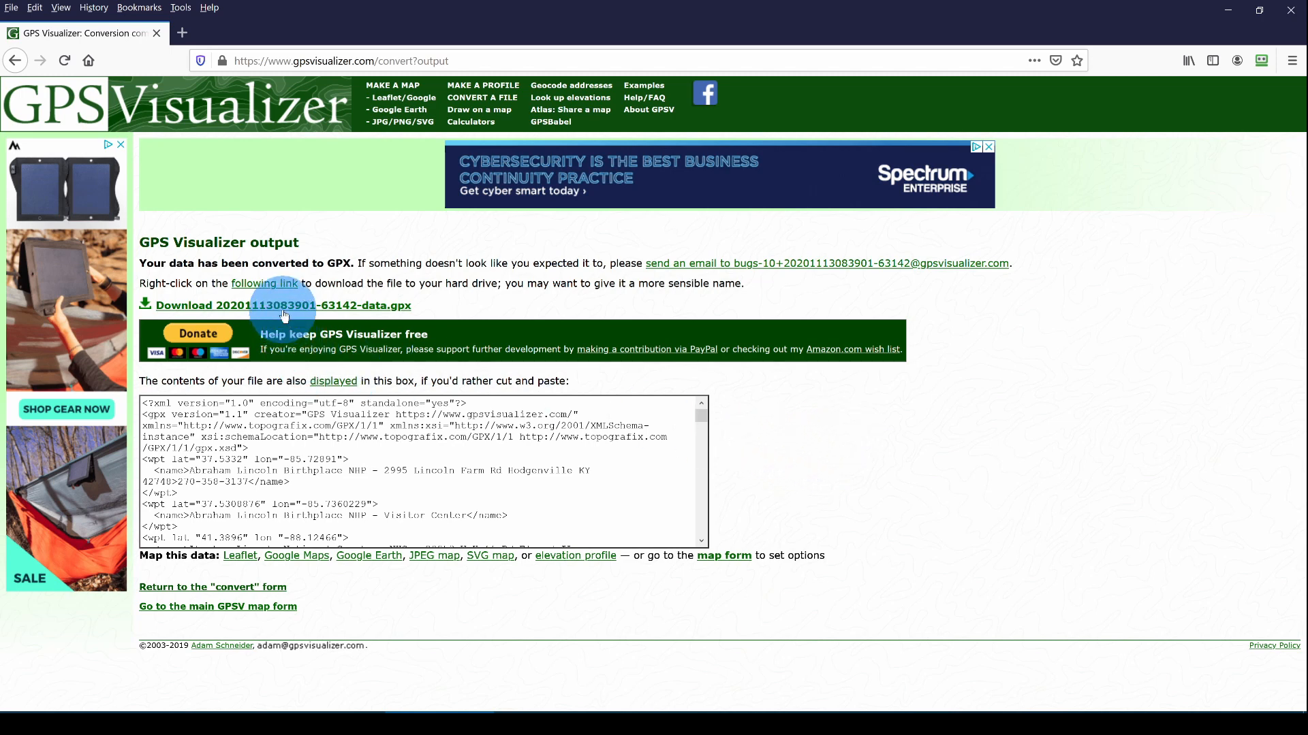
mouse_move(280, 306)
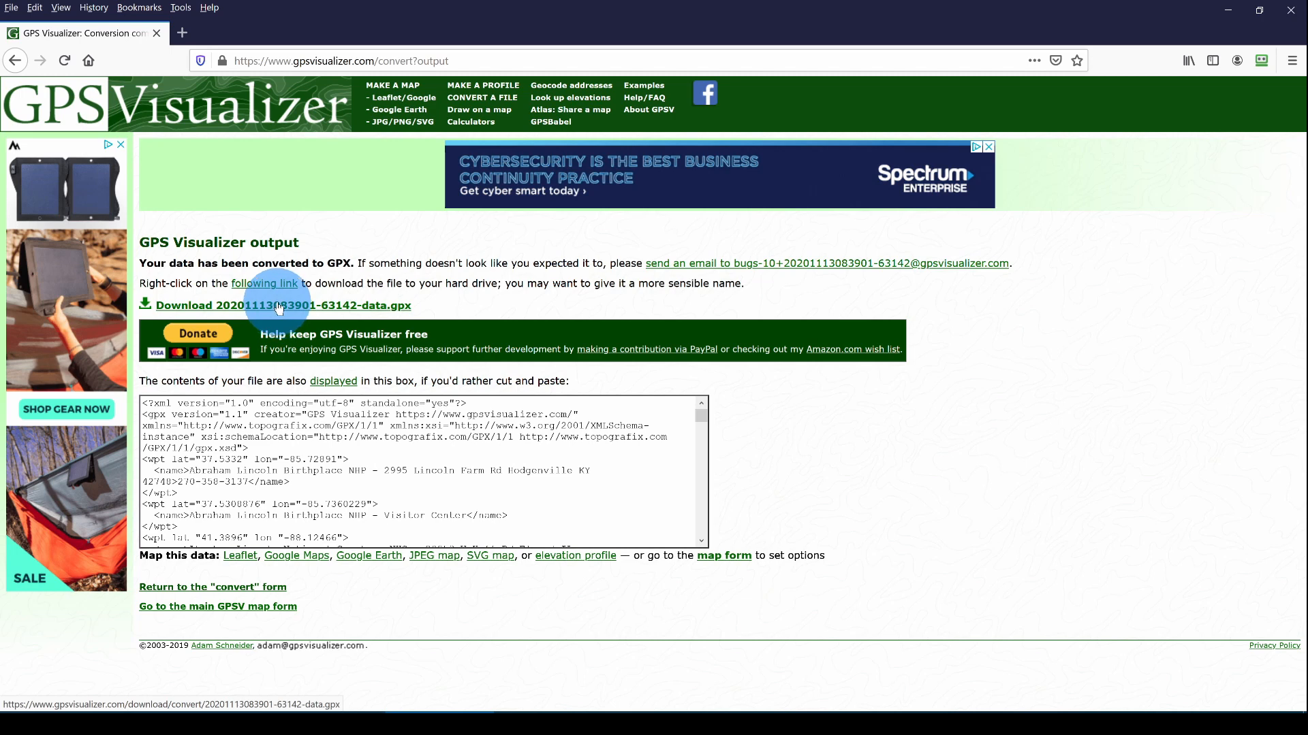
left_click(282, 305)
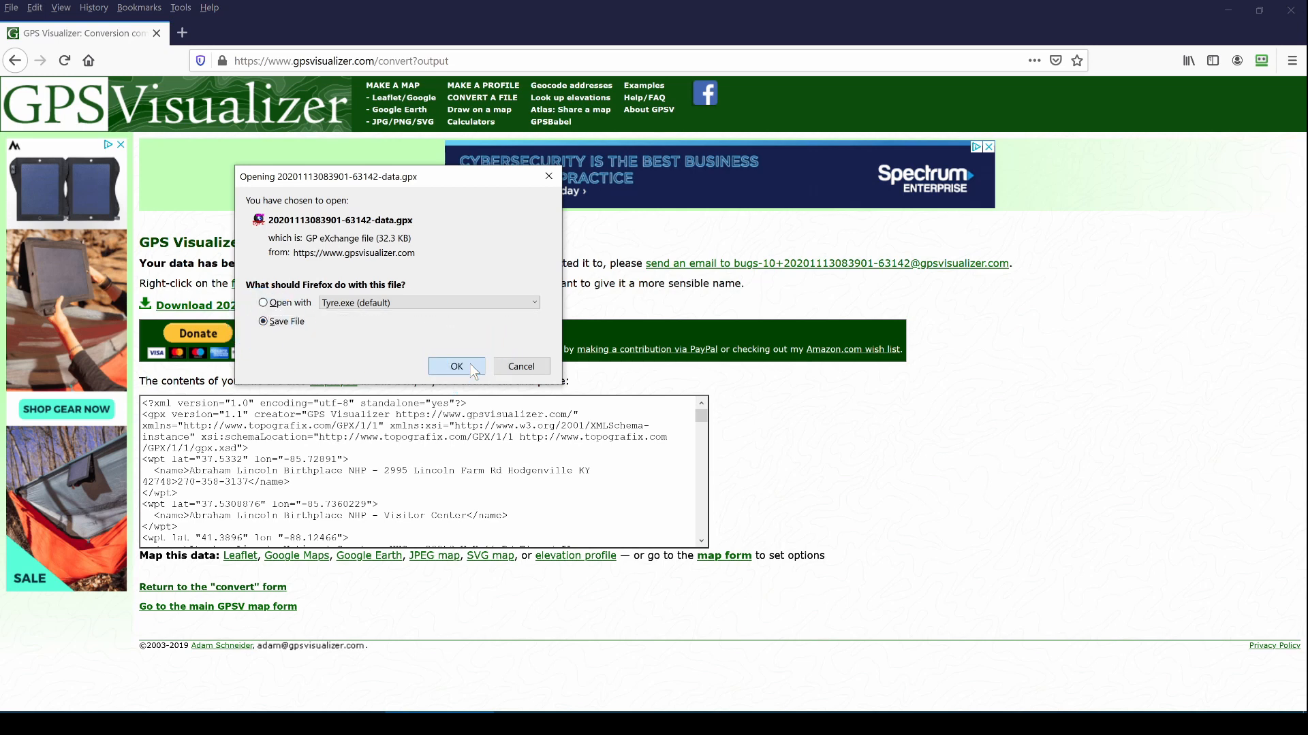
left_click(456, 366)
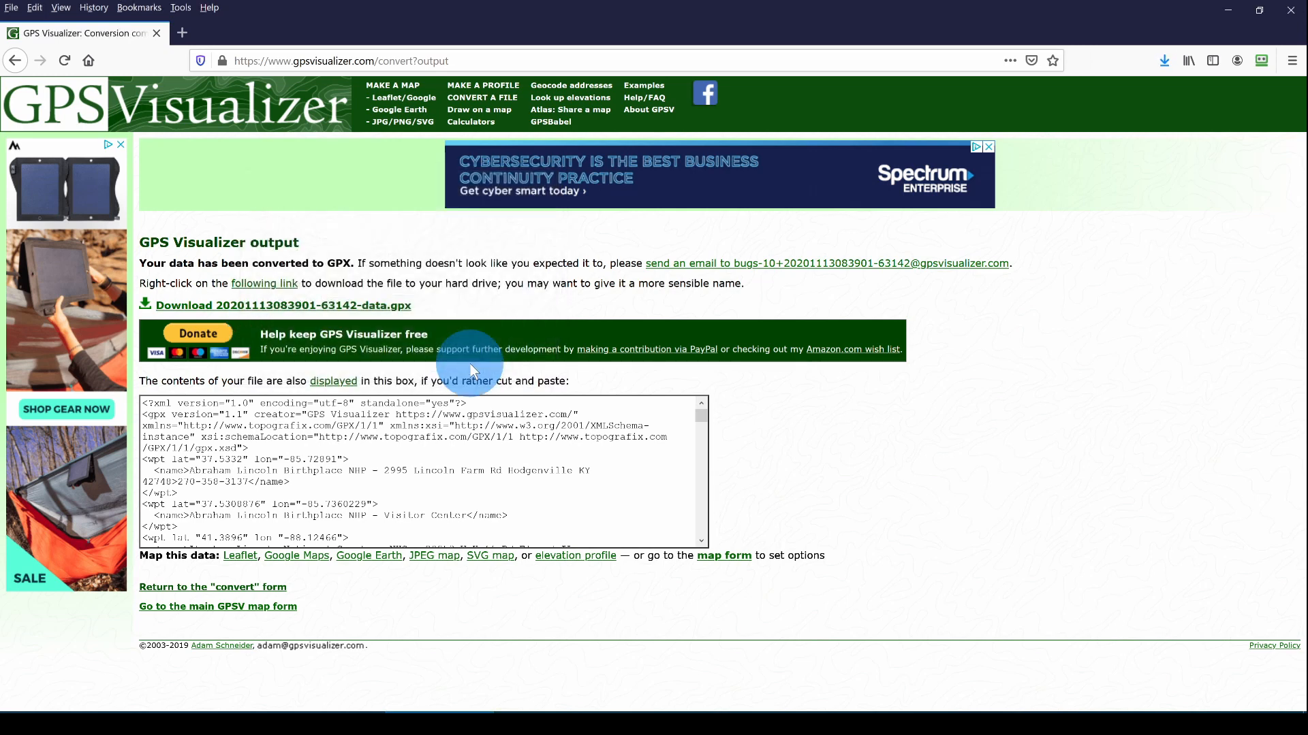
mouse_move(472, 633)
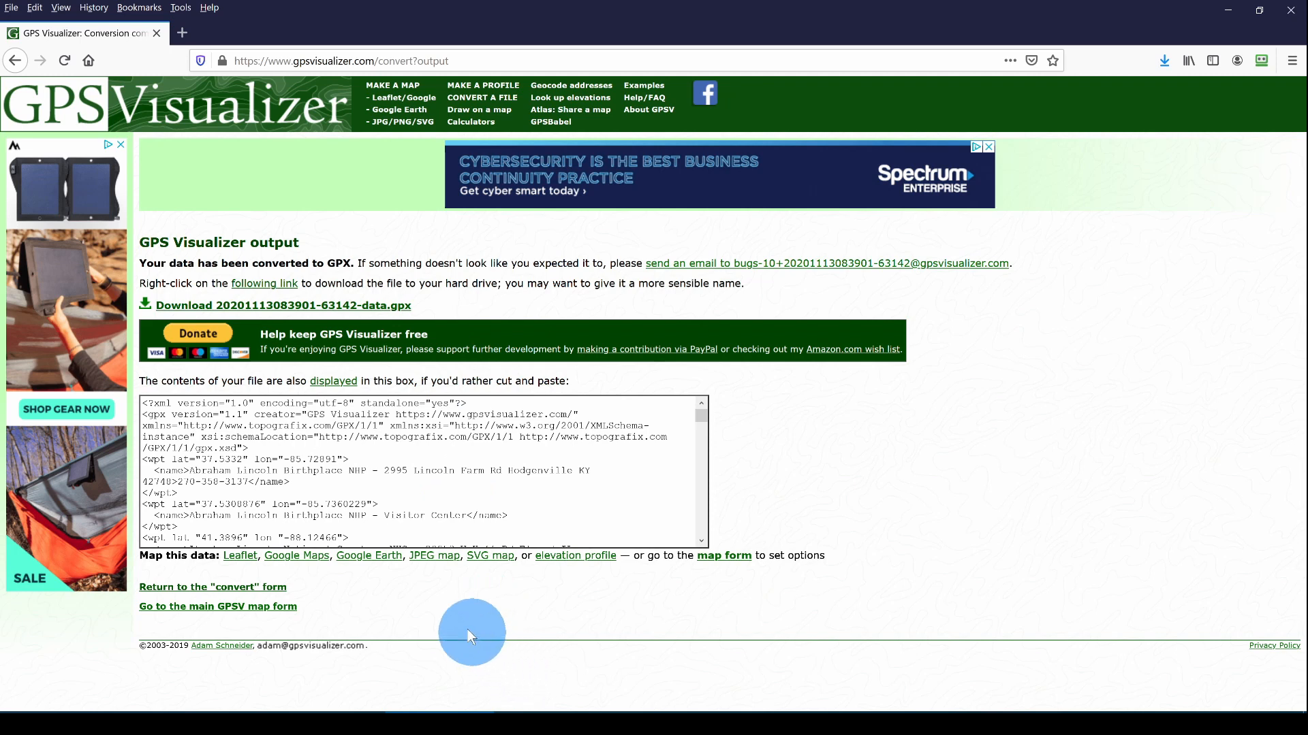
mouse_move(296, 556)
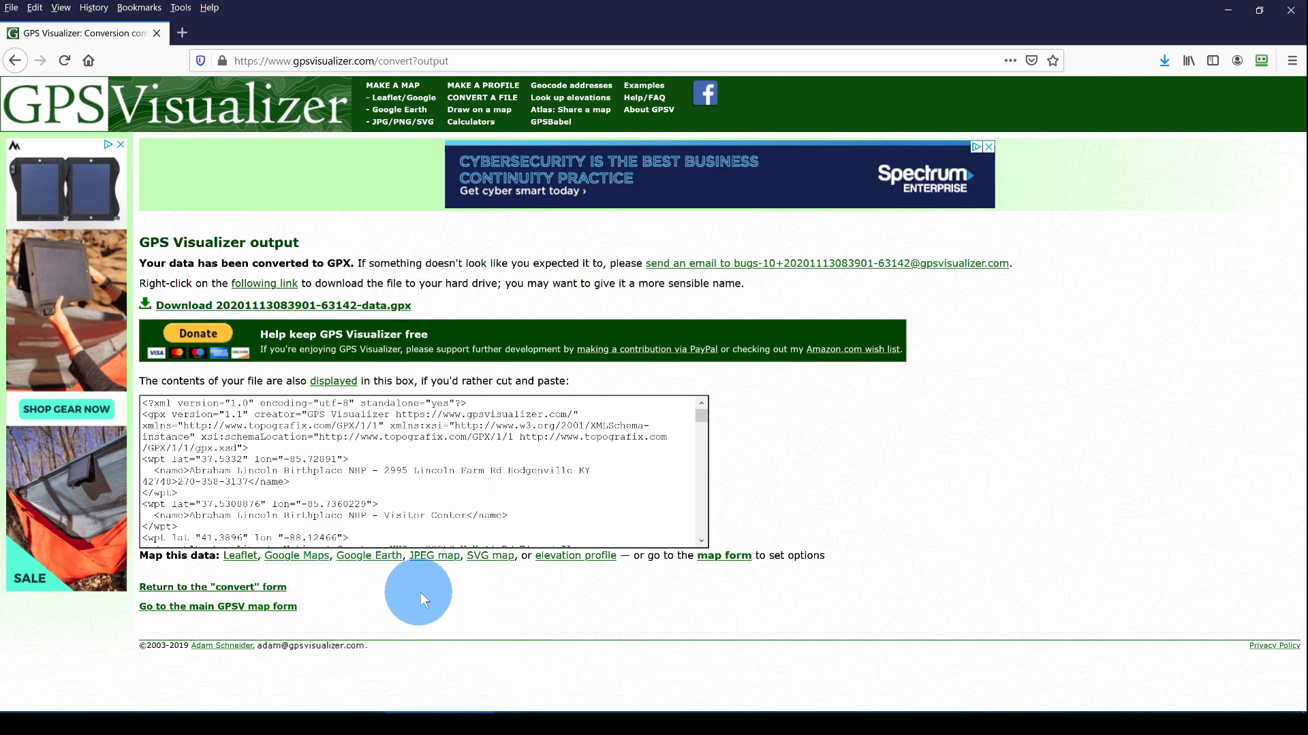
mouse_move(429, 595)
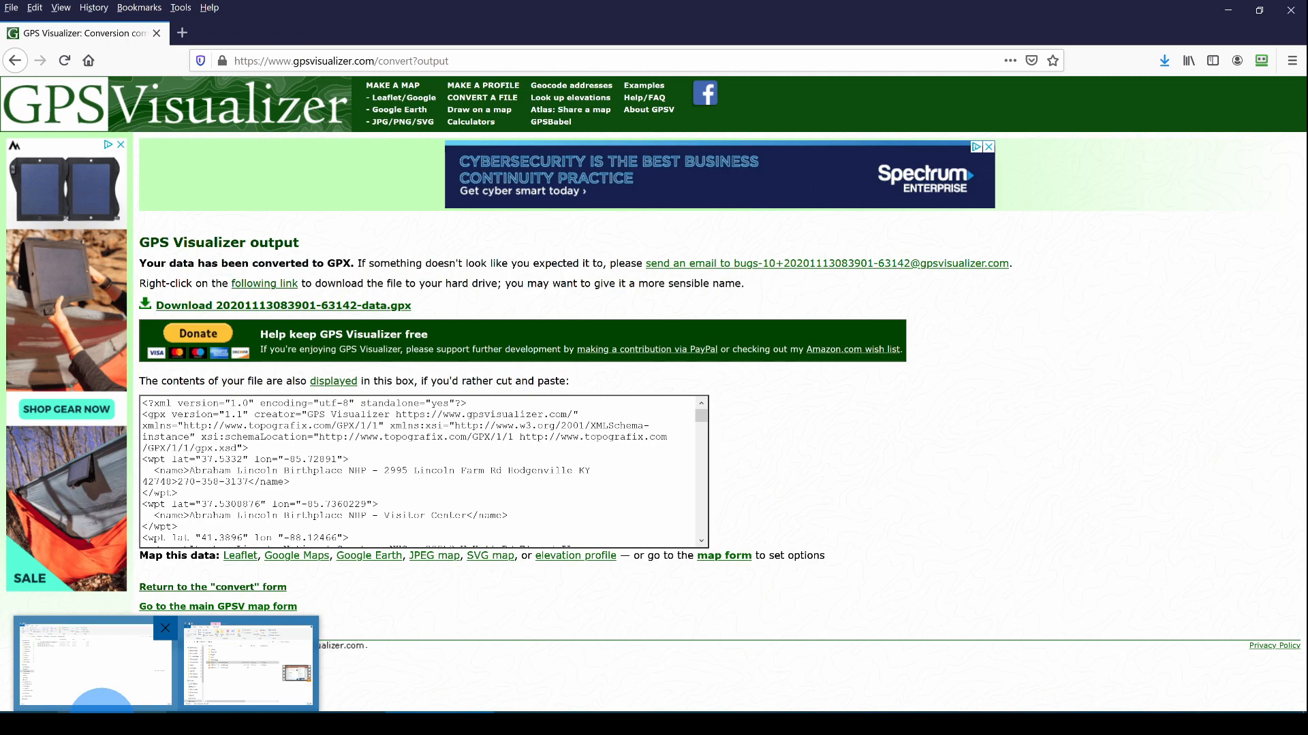
Rename the downloaded GPX in the National Parks folder to National Parks Plus.gpx
left_click(248, 665)
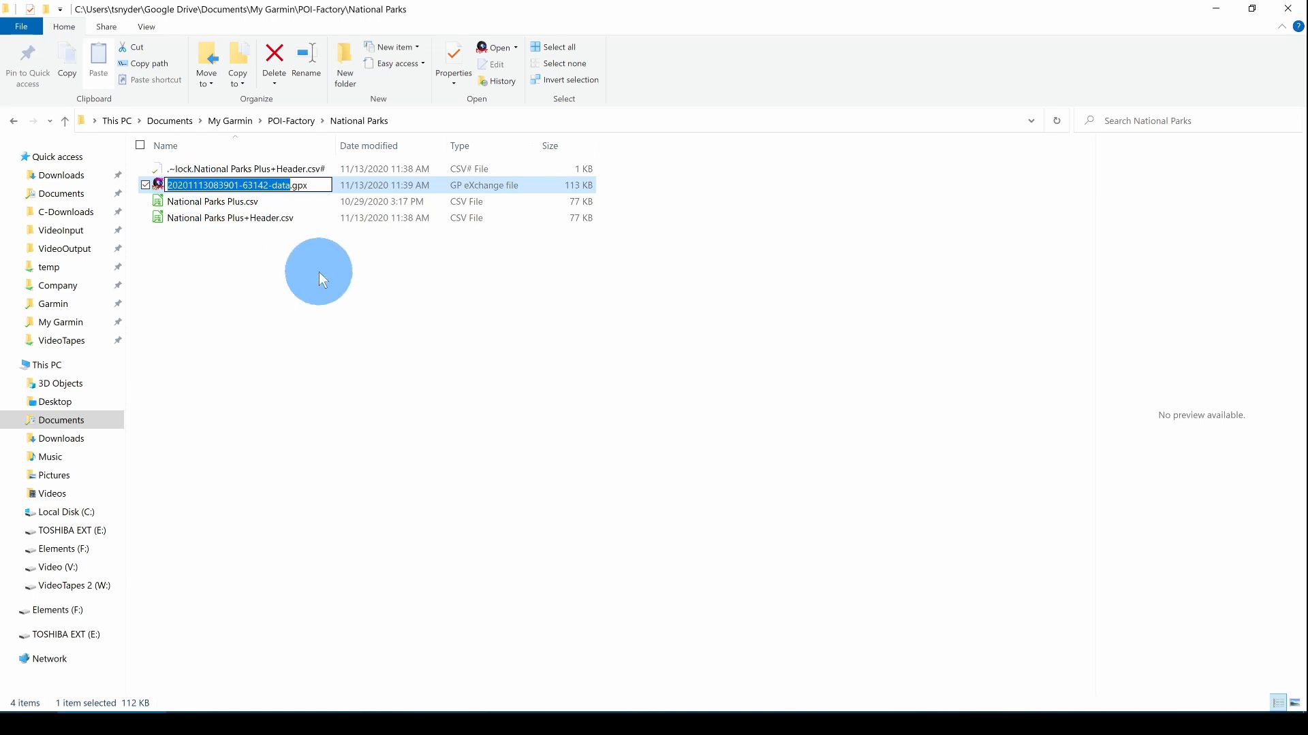
type("N.gpx")
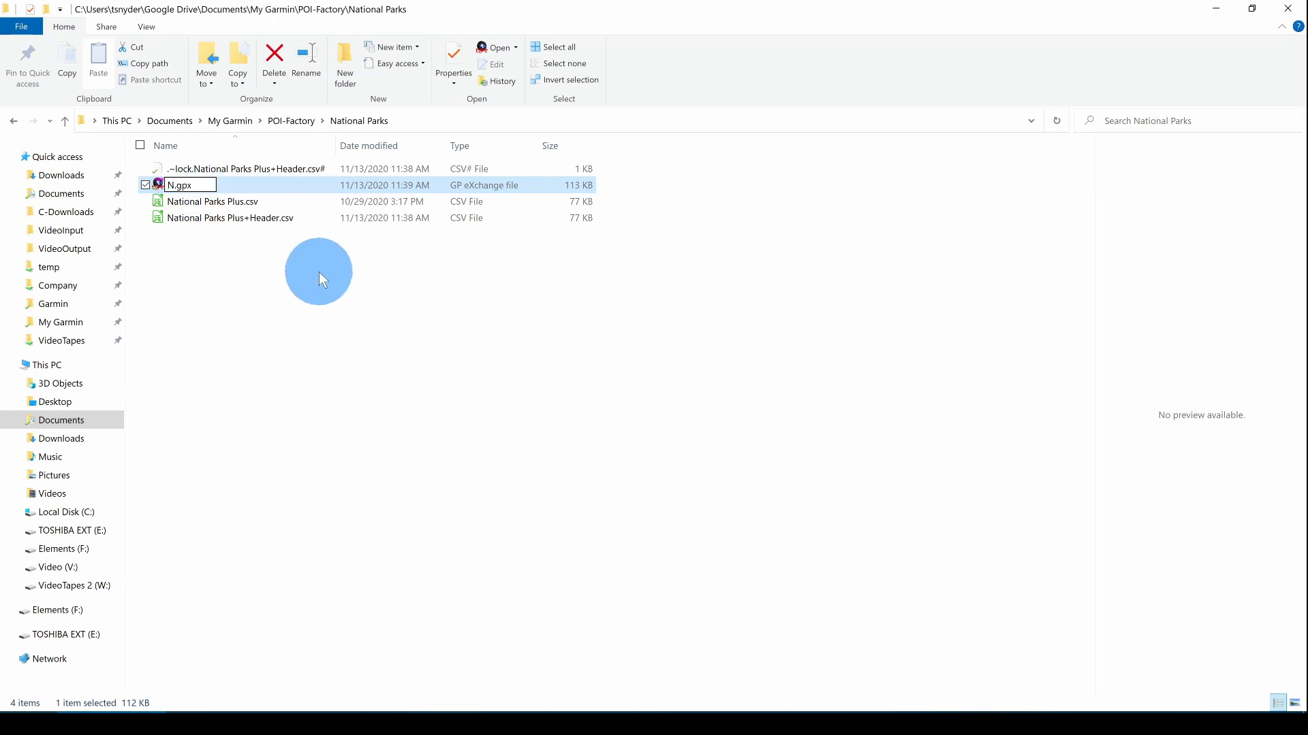
type("ational Par")
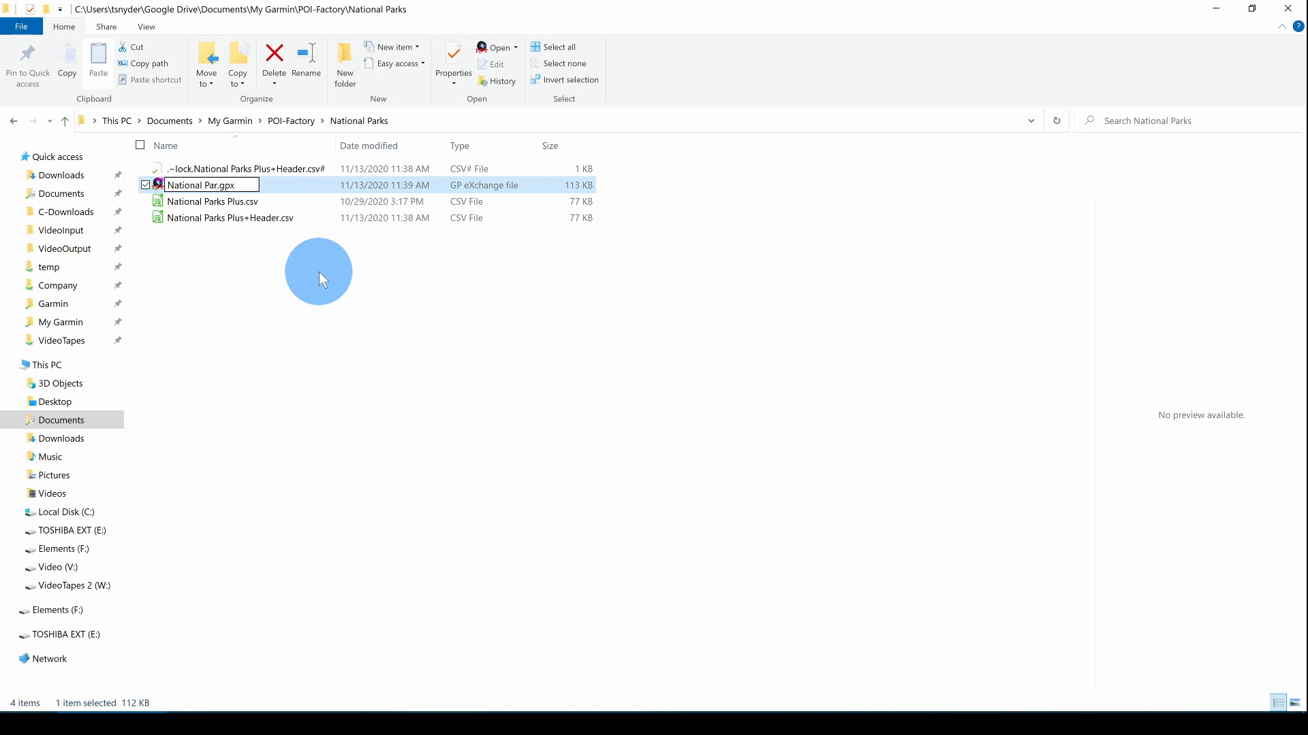
type("National Parks Plus")
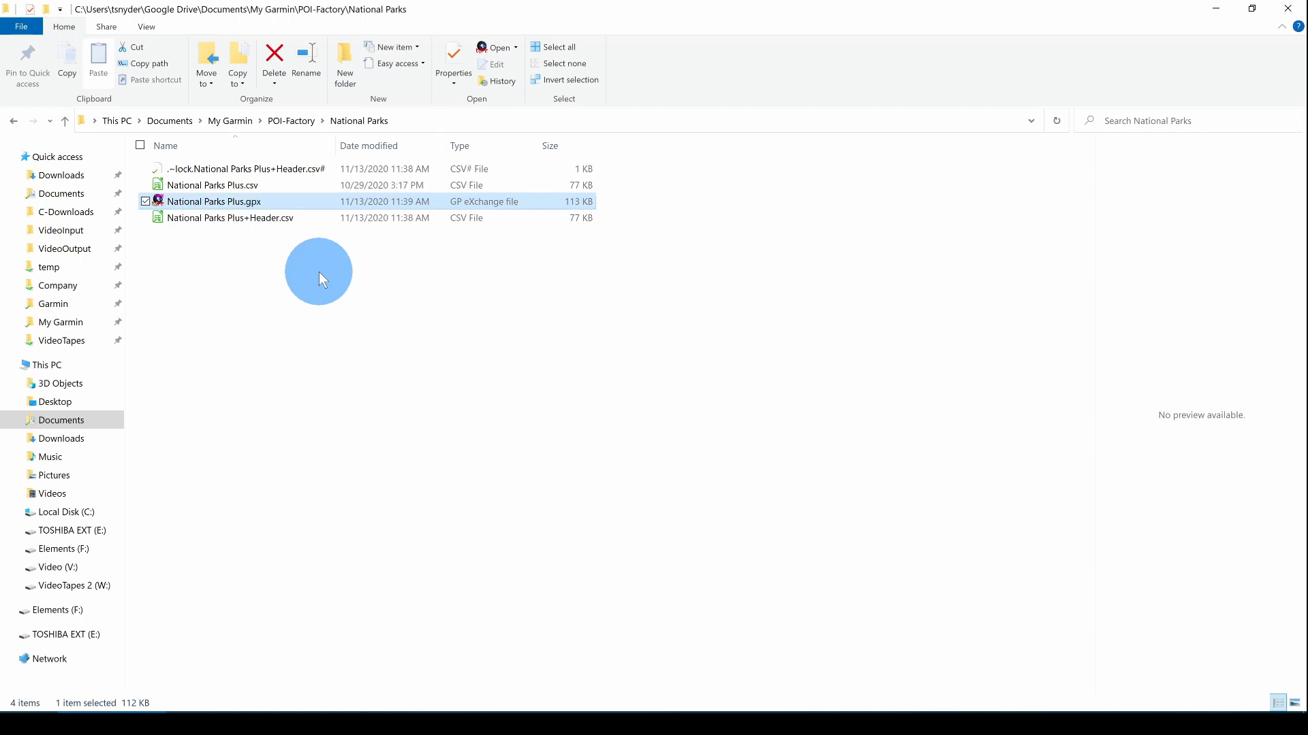
mouse_move(326, 297)
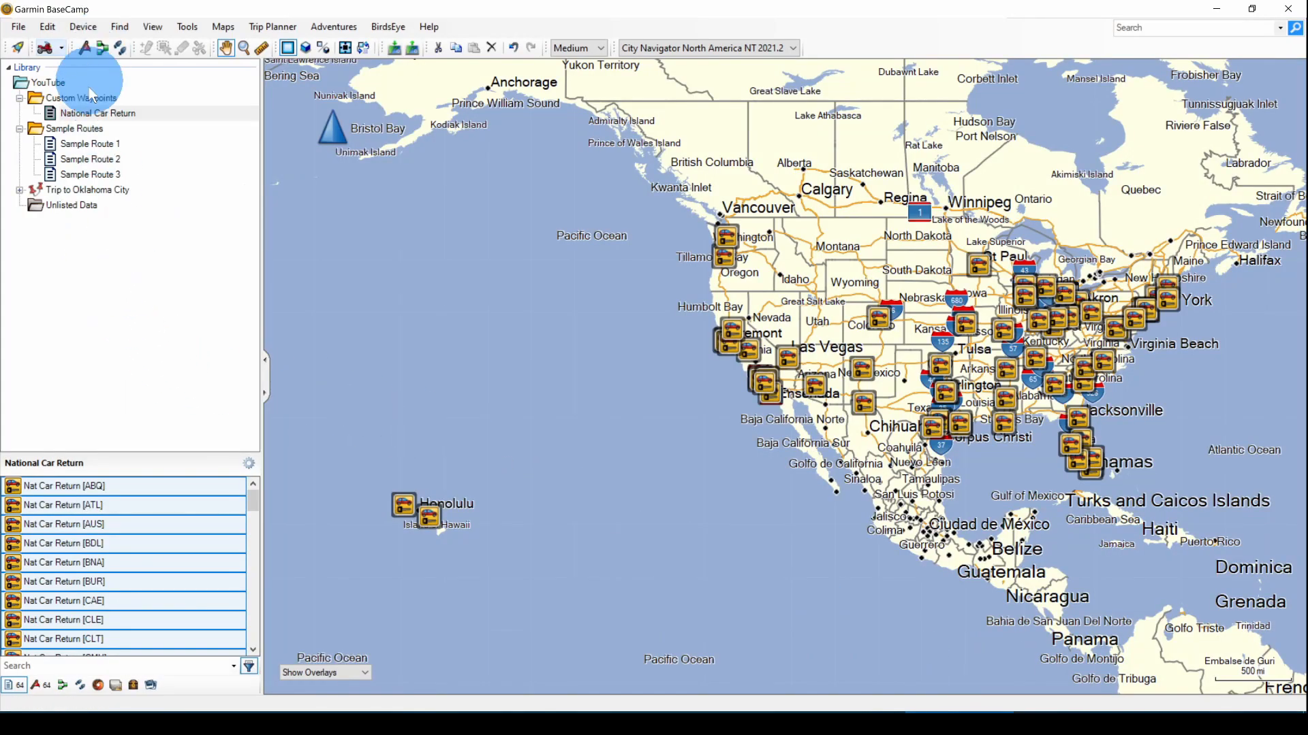
Create a new list named National Parks under Custom Waypoints
left_click(80, 98)
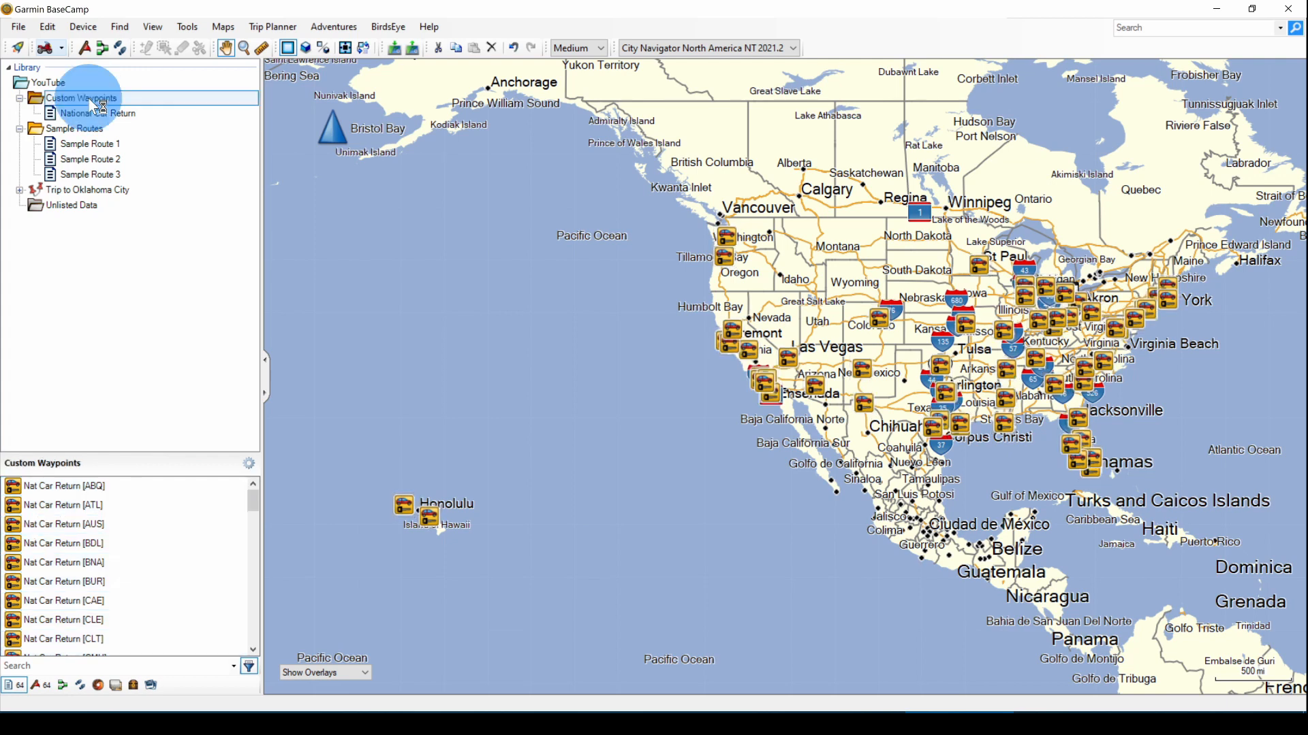
right_click(82, 98)
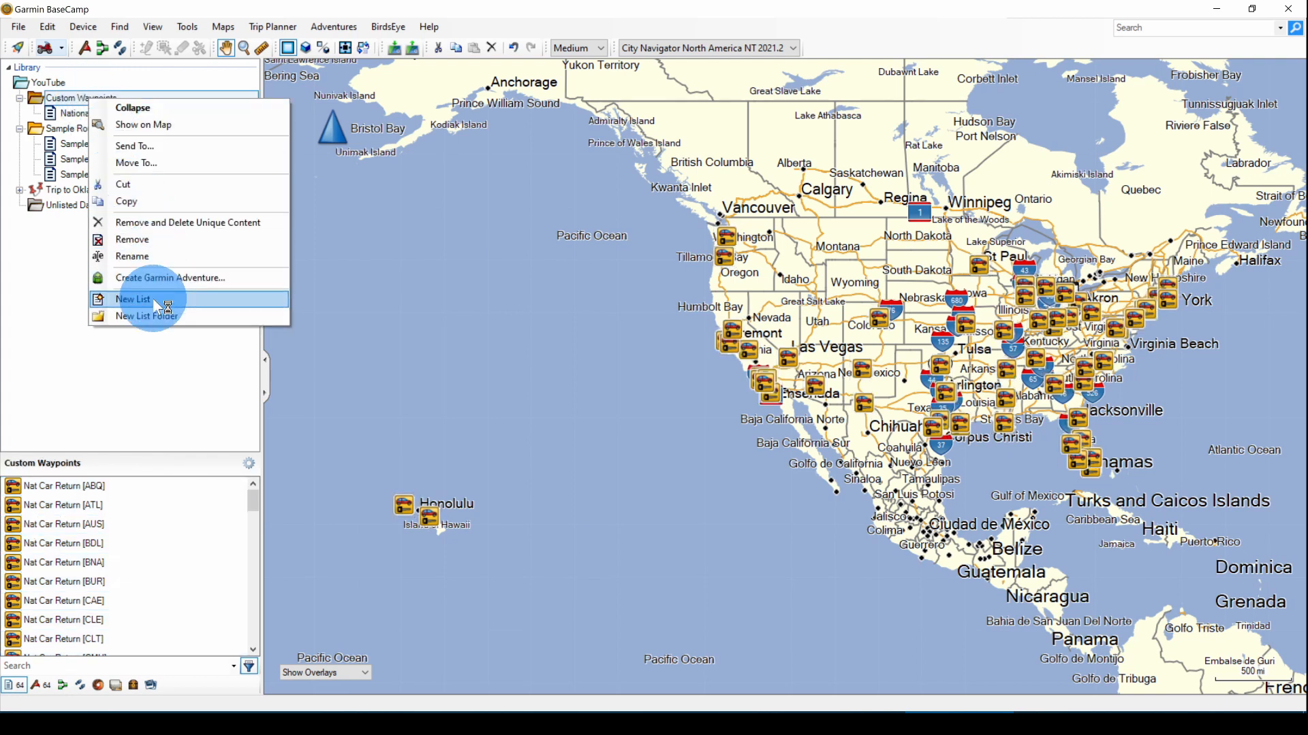
left_click(132, 299)
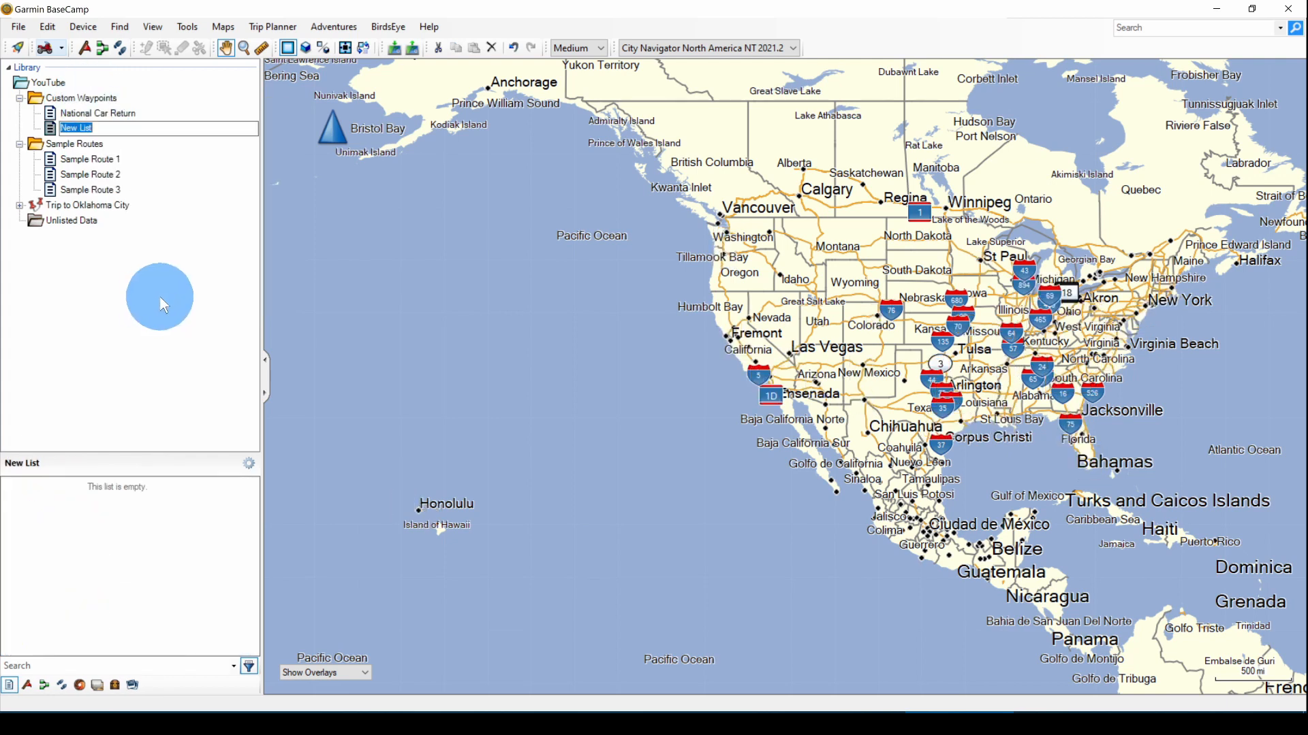
type("National Parks")
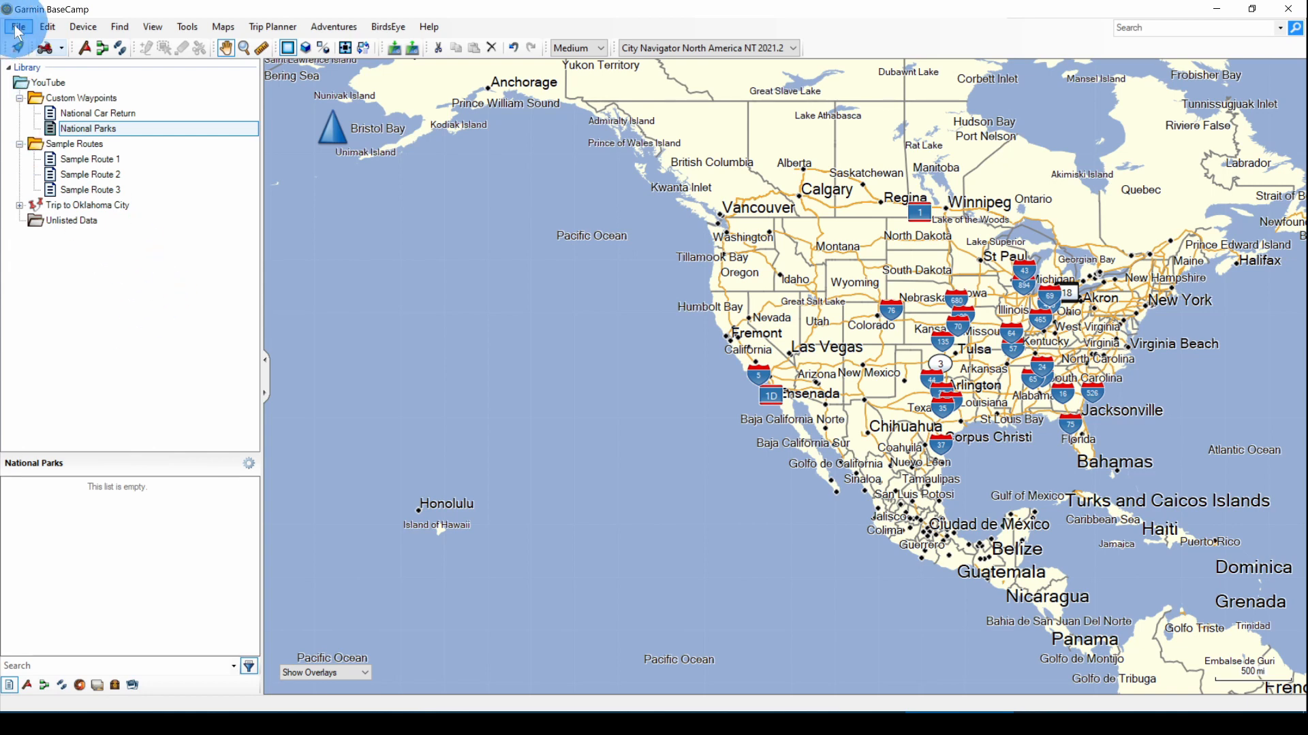
Import National Parks Plus.gpx from the National Parks folder into the National Parks list
left_click(17, 26)
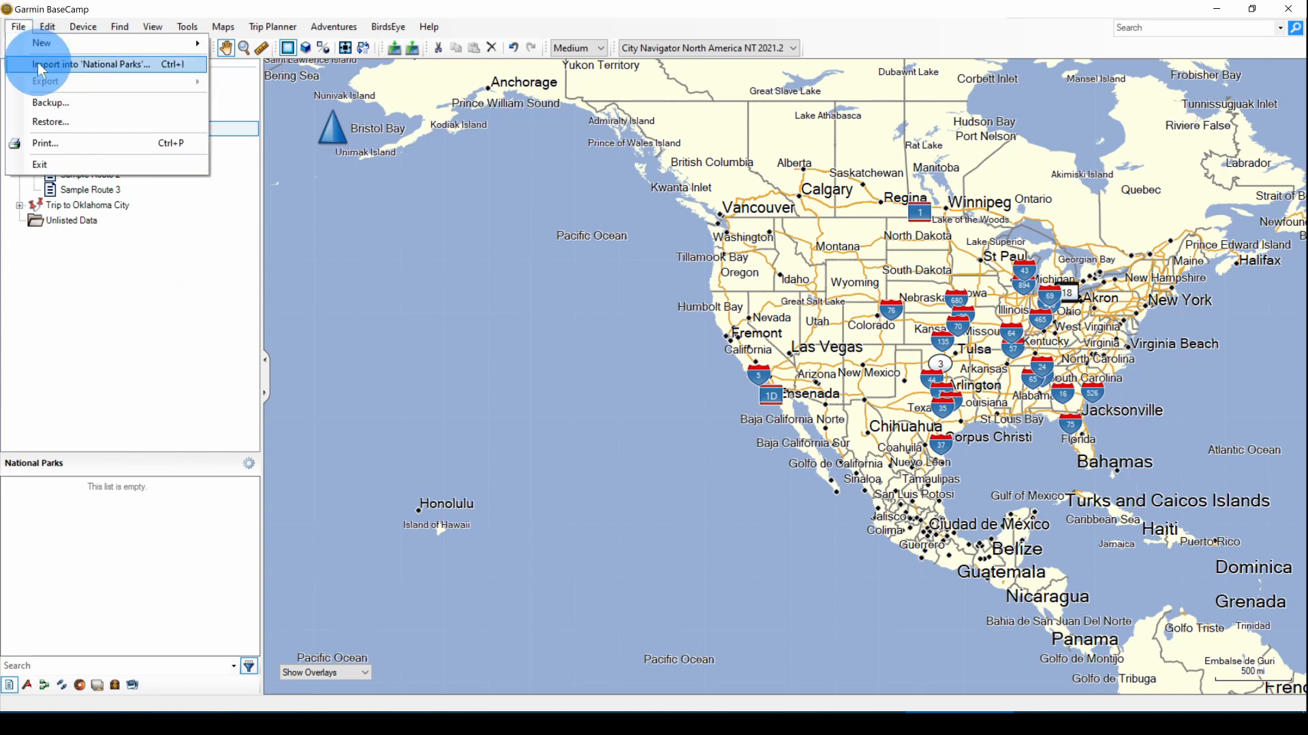
left_click(91, 64)
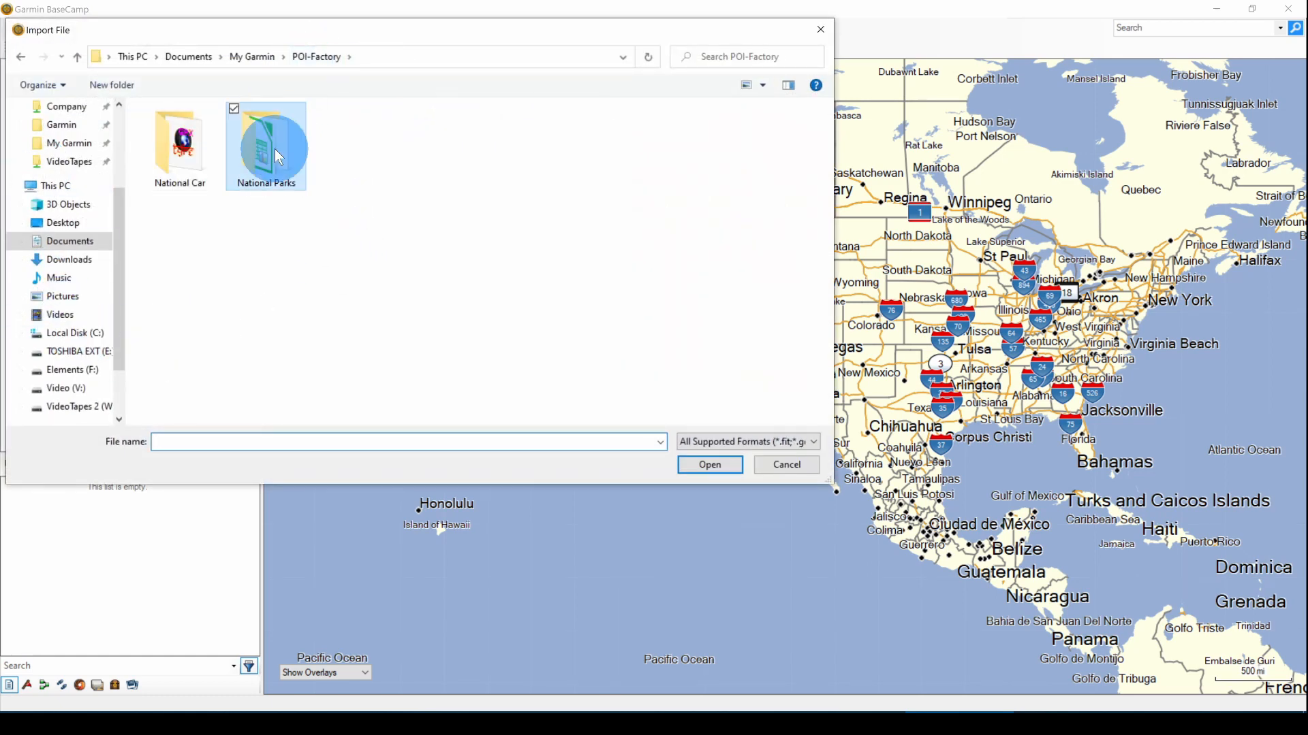
double_click(265, 146)
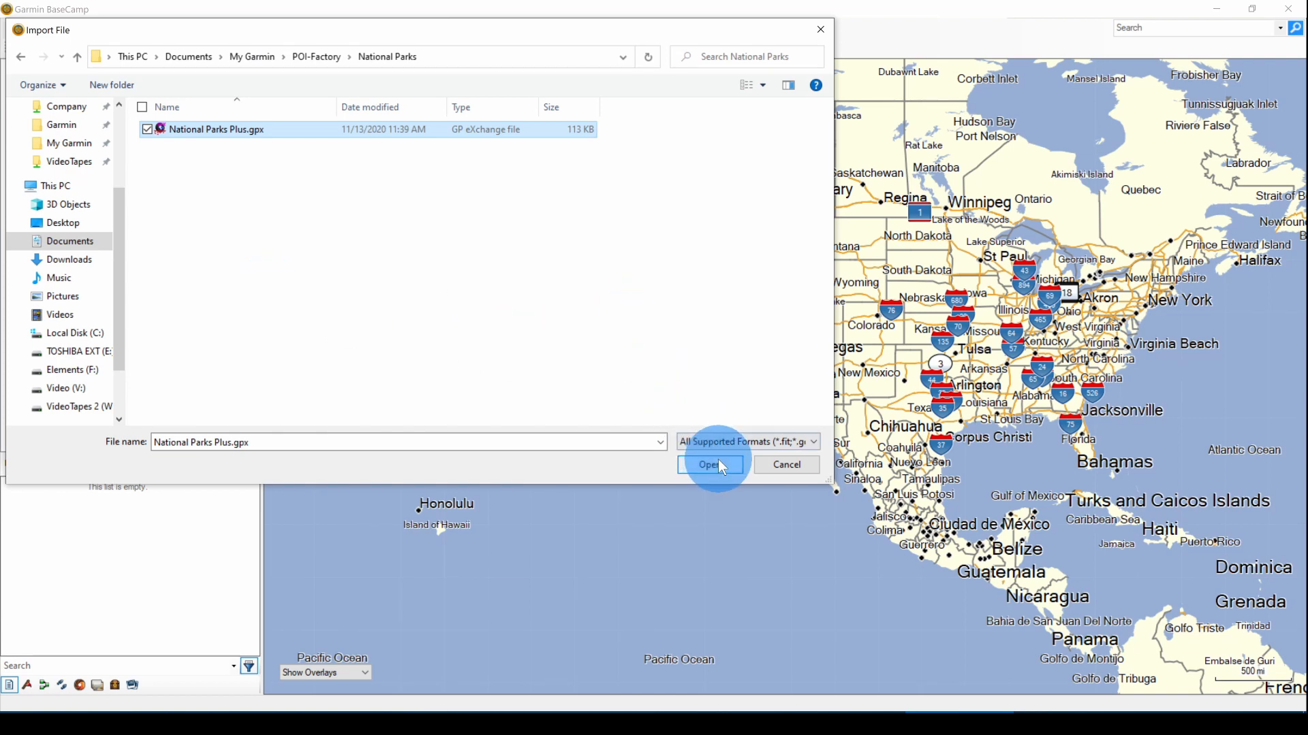
left_click(708, 464)
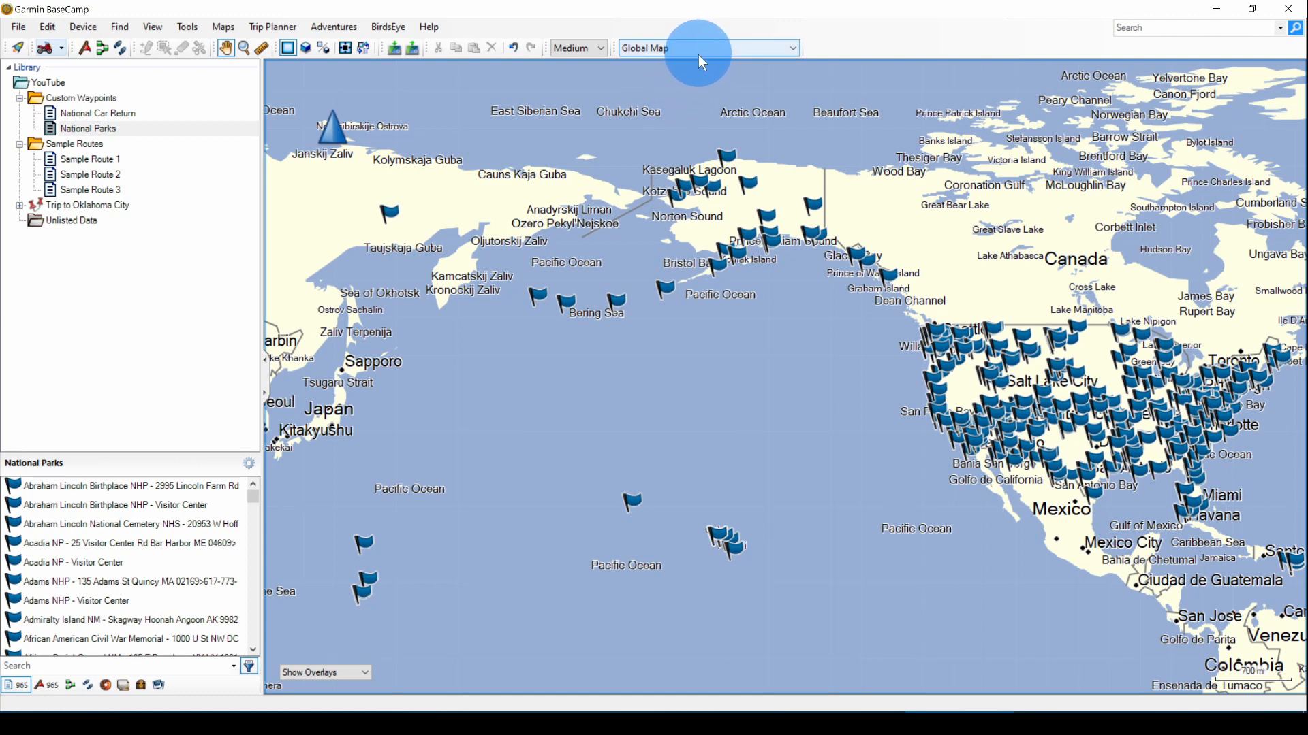
mouse_move(468, 431)
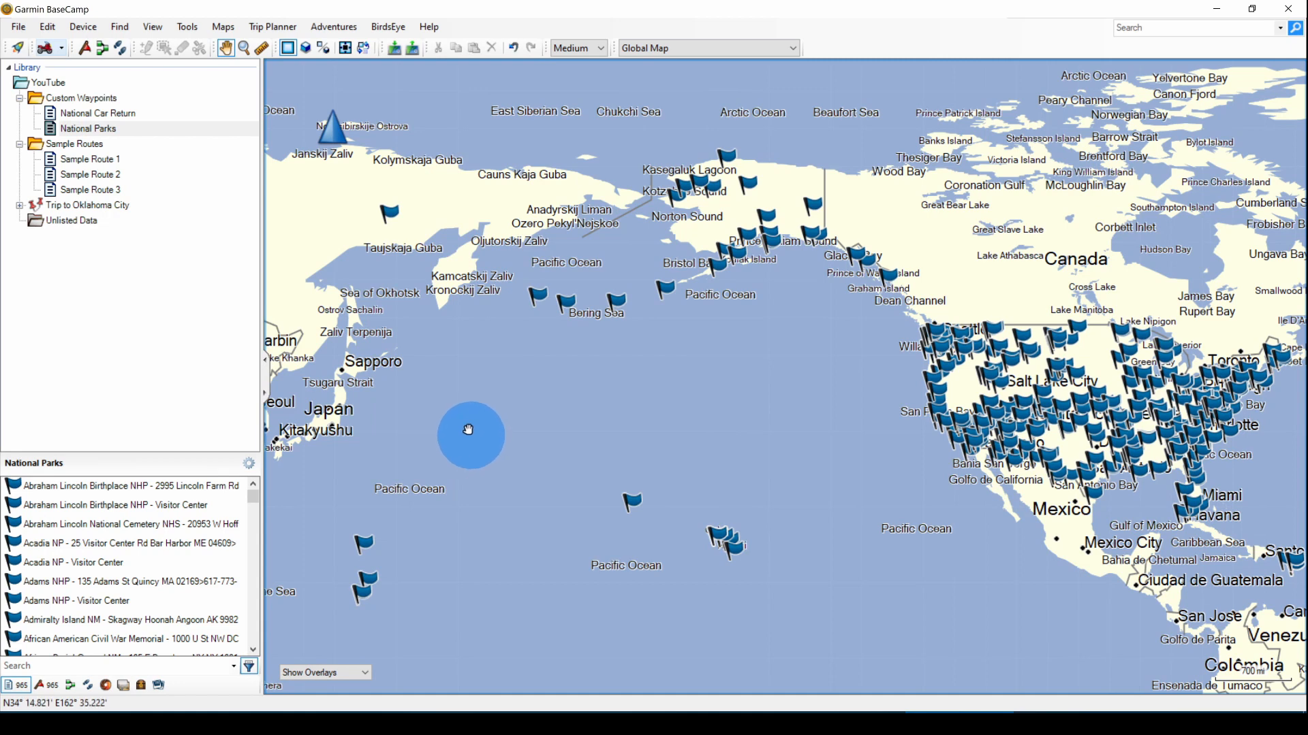
mouse_move(390, 212)
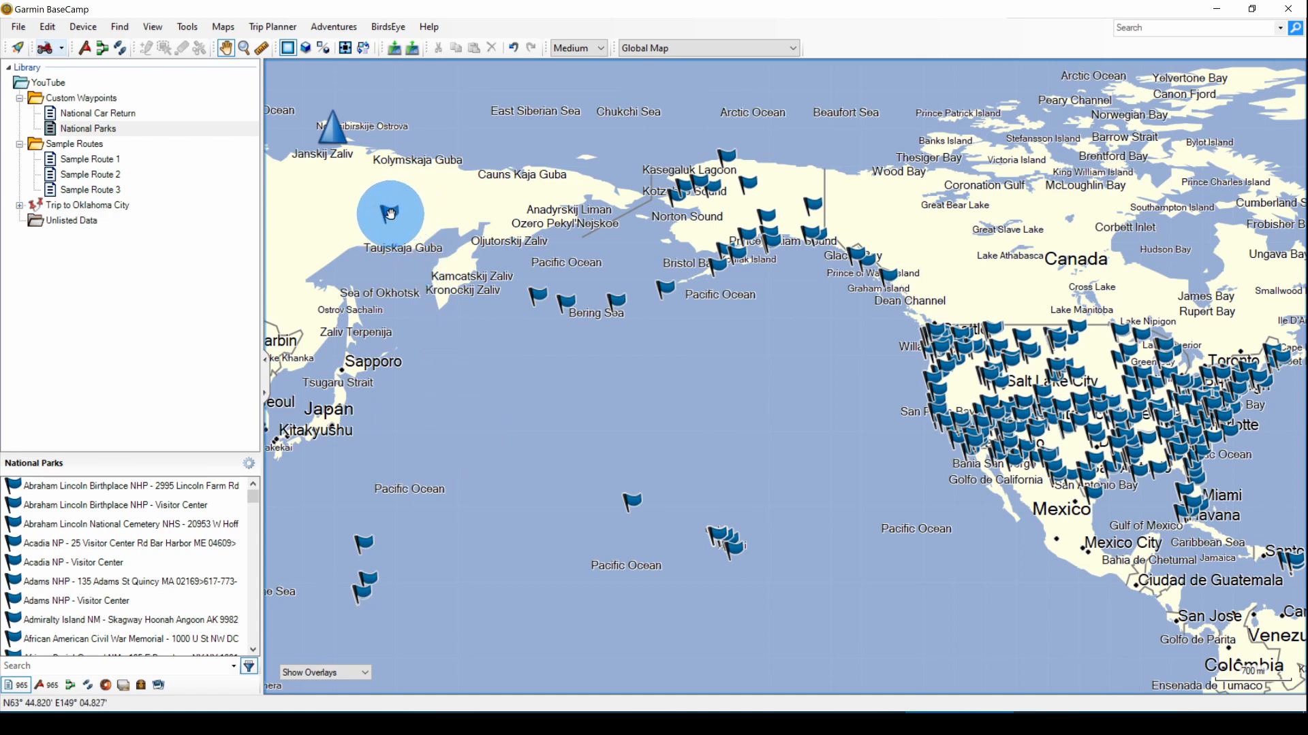
mouse_move(388, 213)
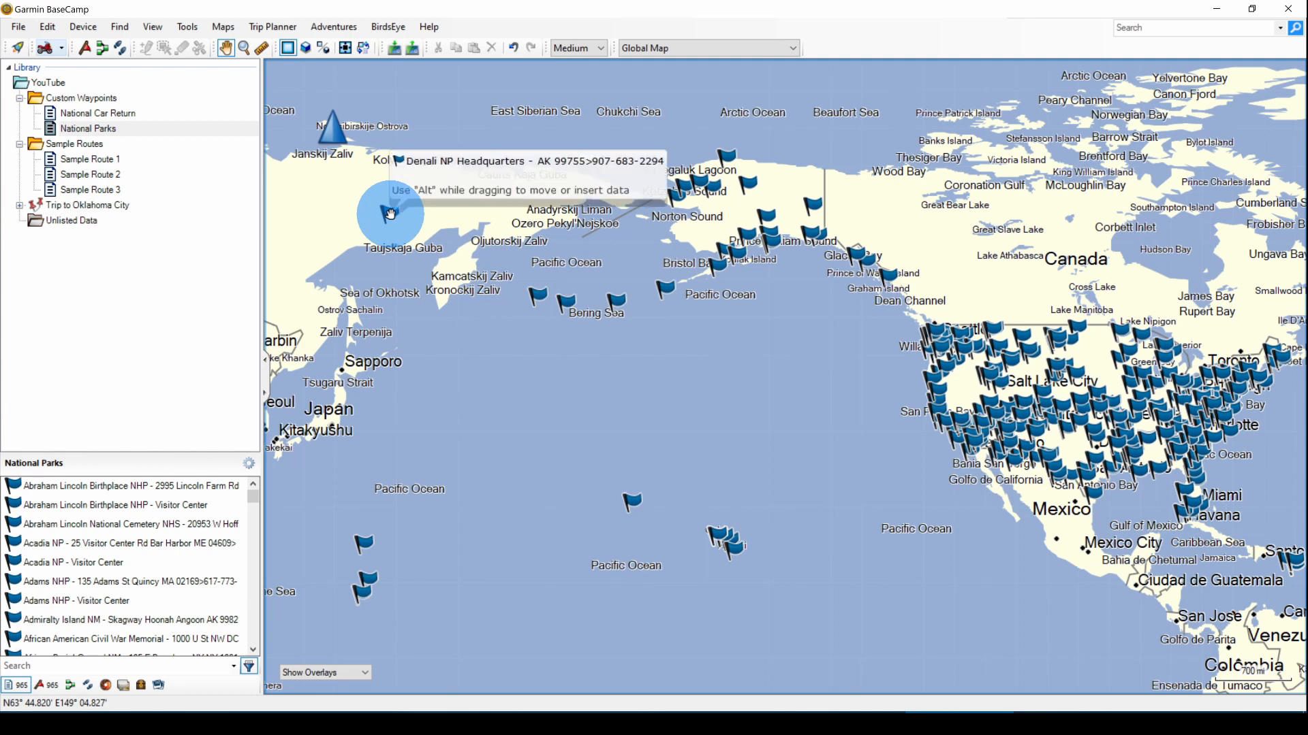
Correct the Denali NP Headquarters longitude from E148° to W148° in its properties
left_click(390, 213)
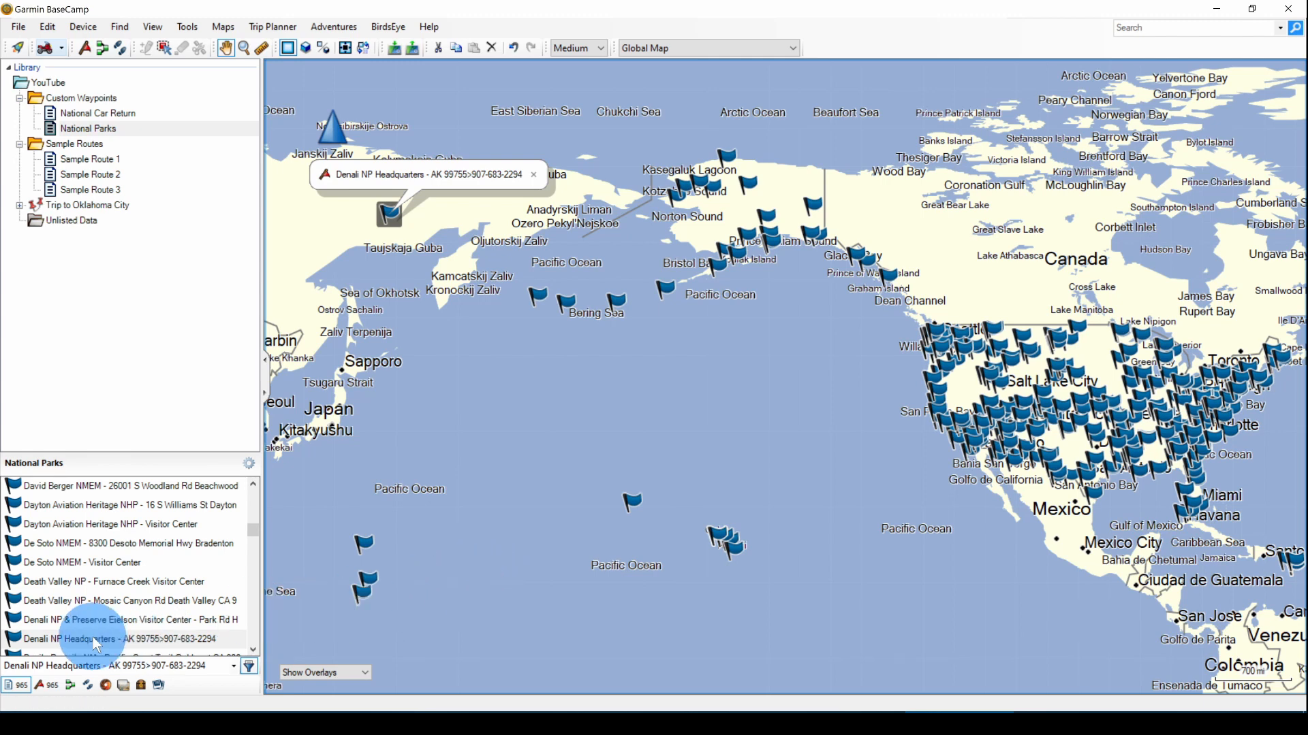
left_click(122, 638)
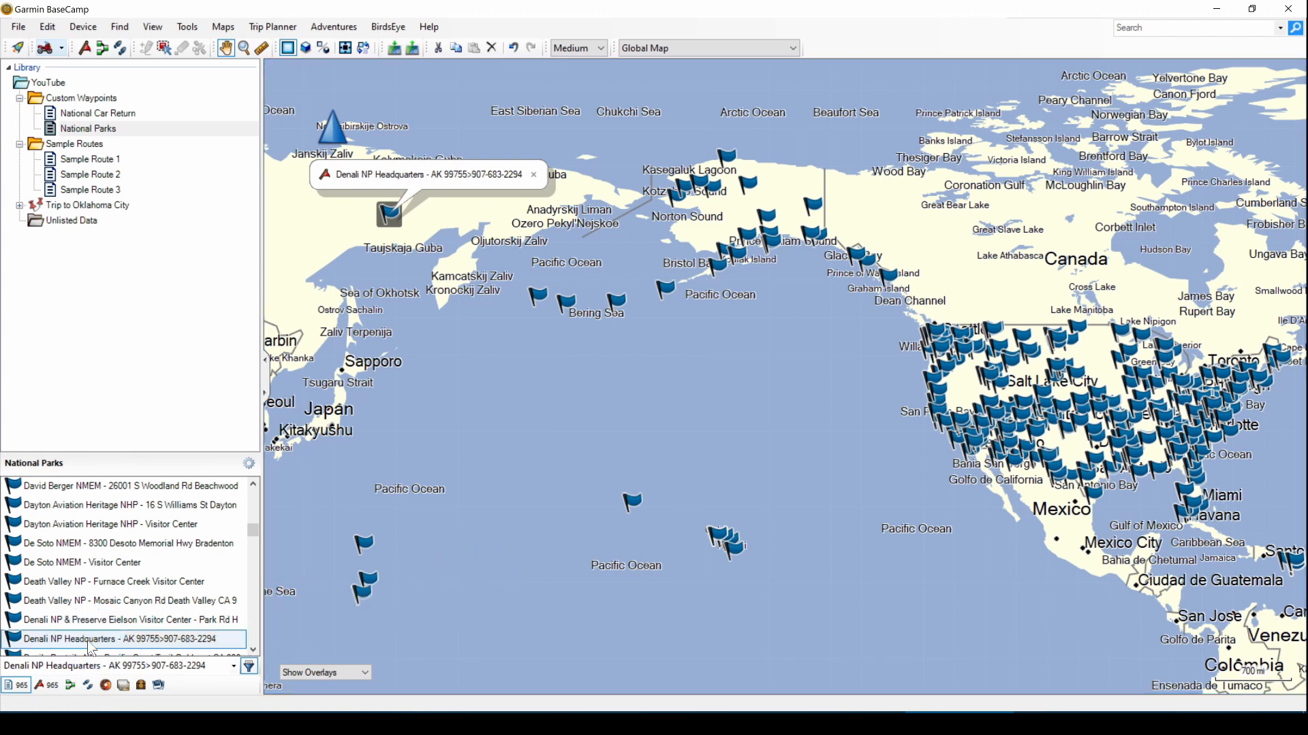
double_click(120, 639)
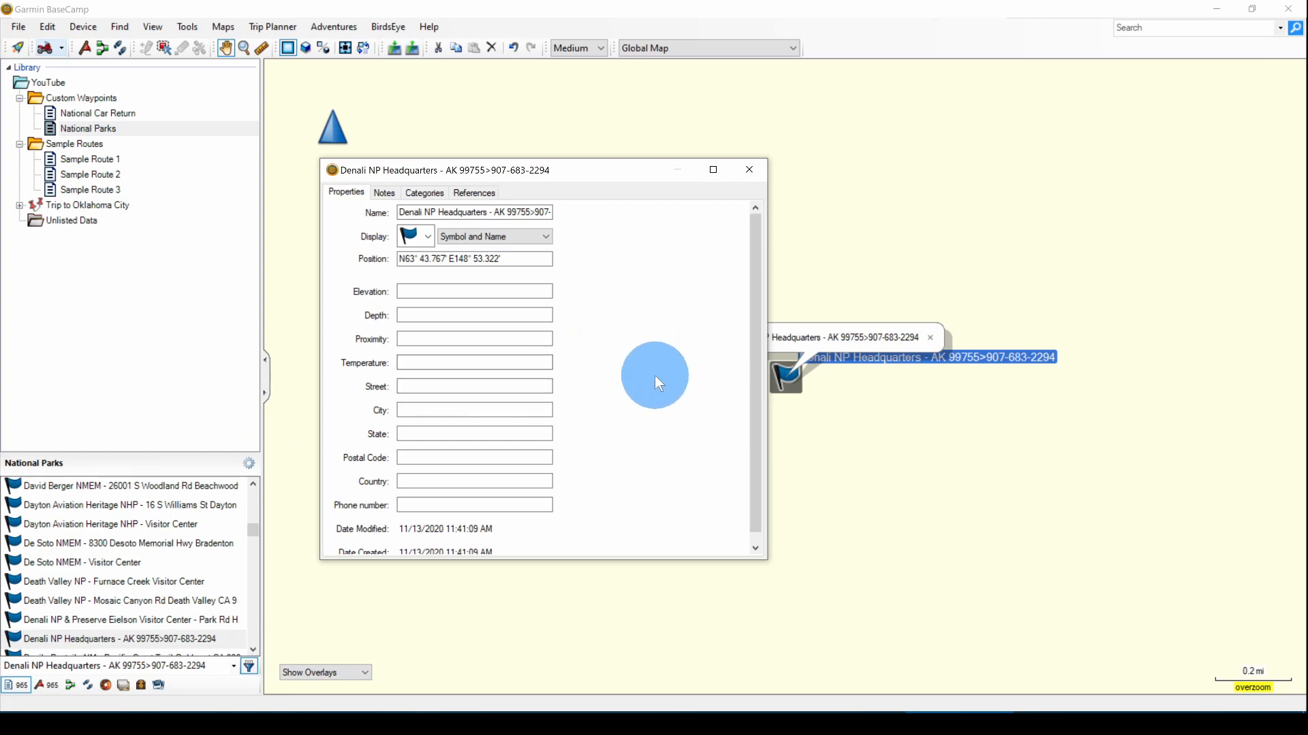
mouse_move(626, 270)
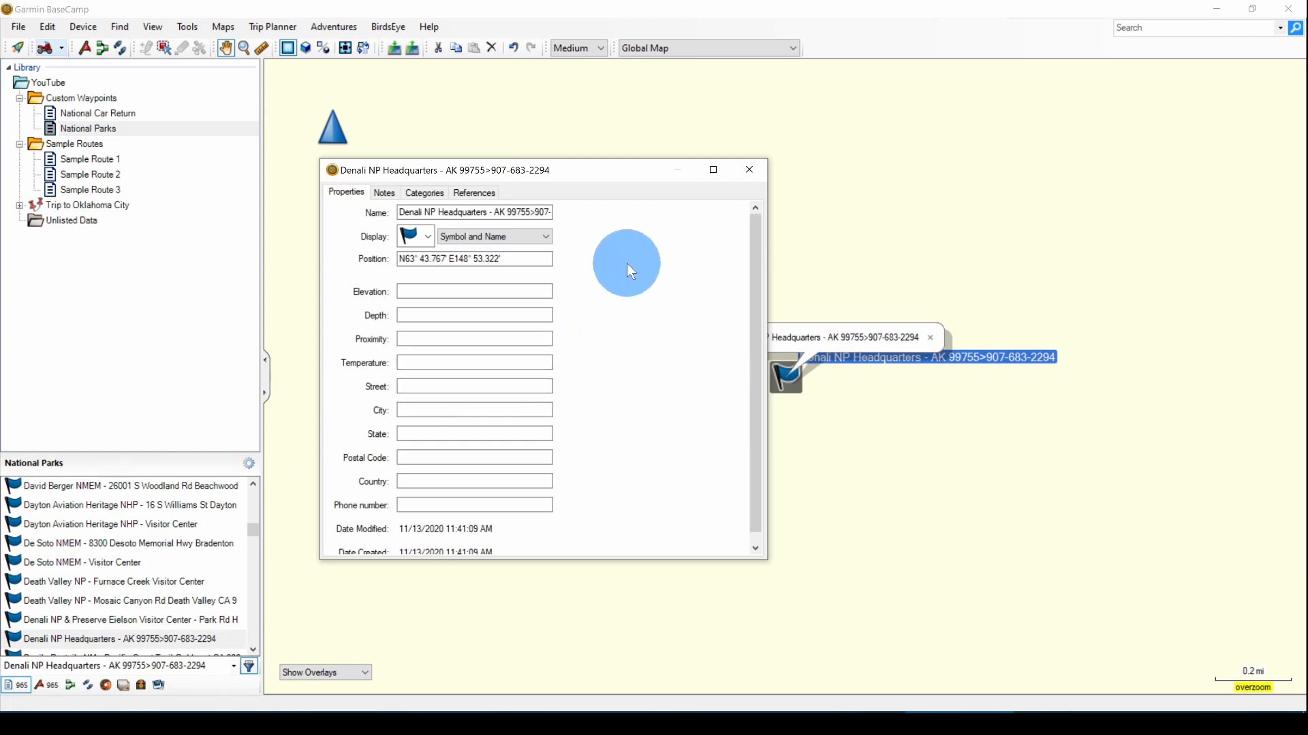
left_click(451, 259)
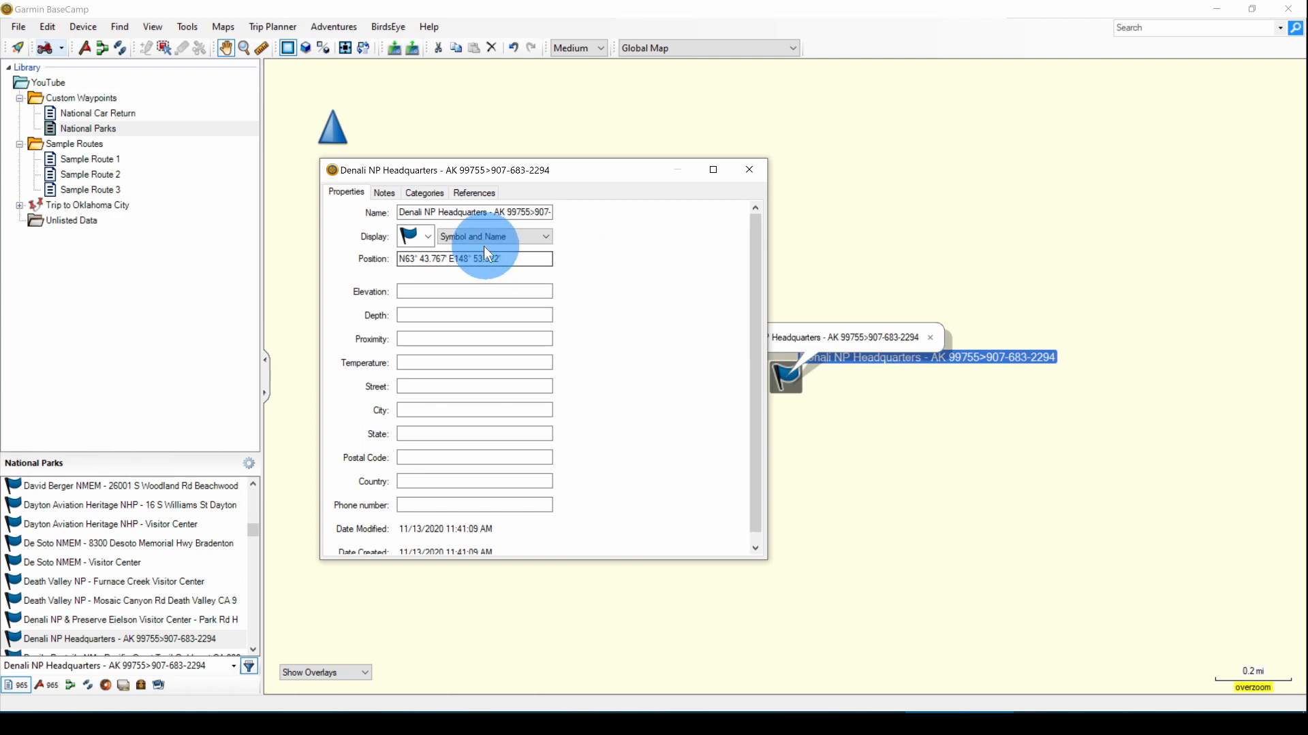
left_click(474, 259)
type("W")
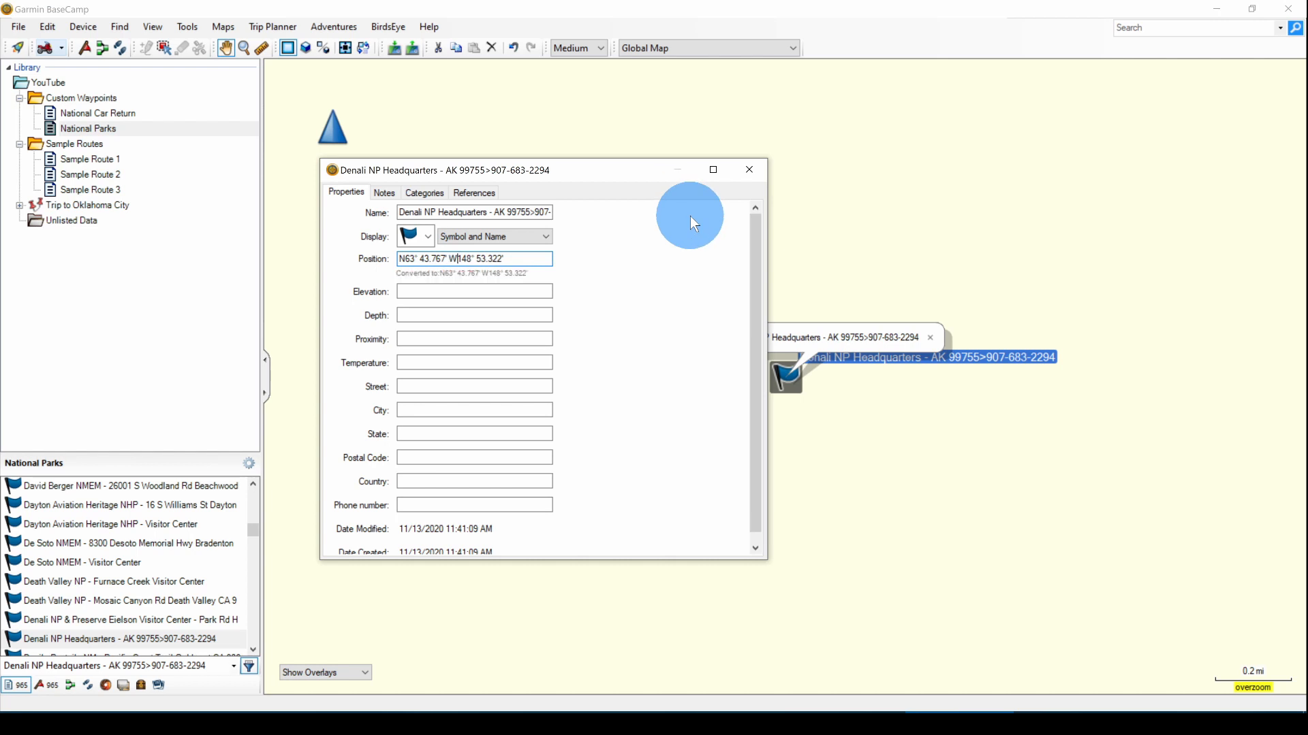
mouse_move(757, 188)
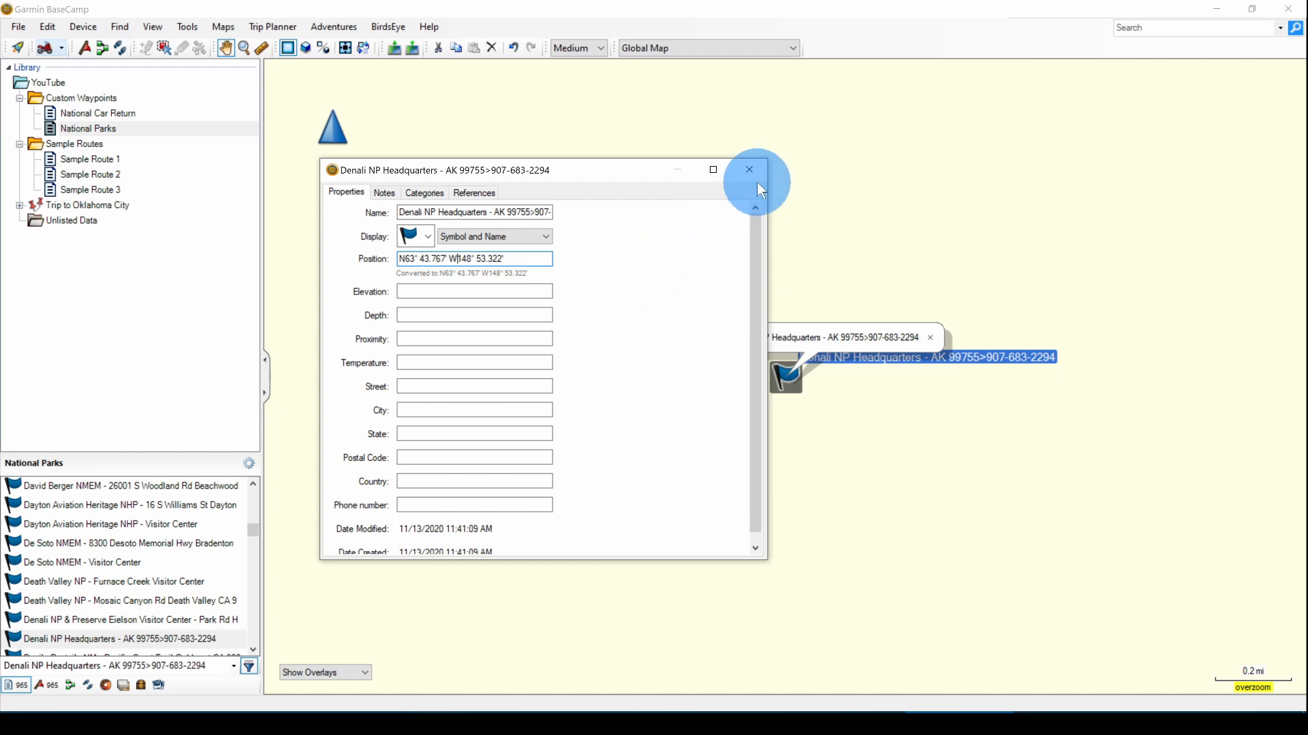
left_click(748, 171)
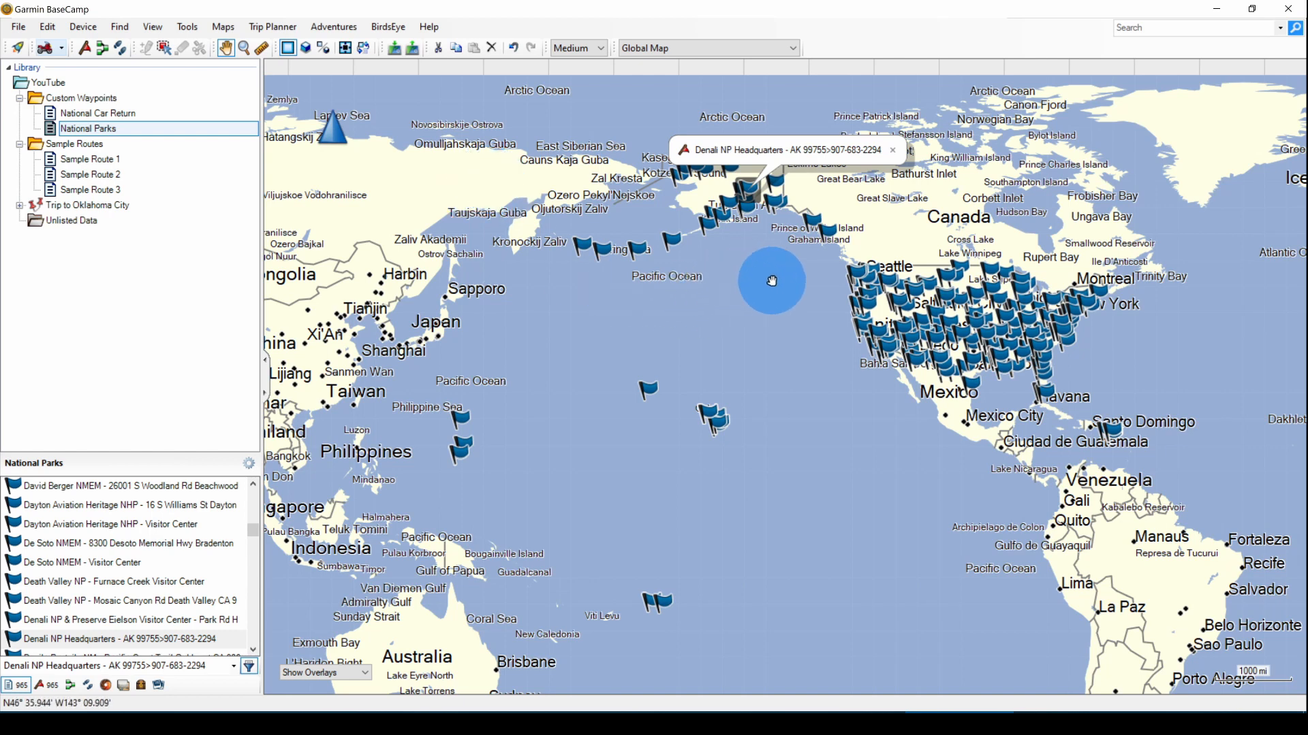
mouse_move(751, 303)
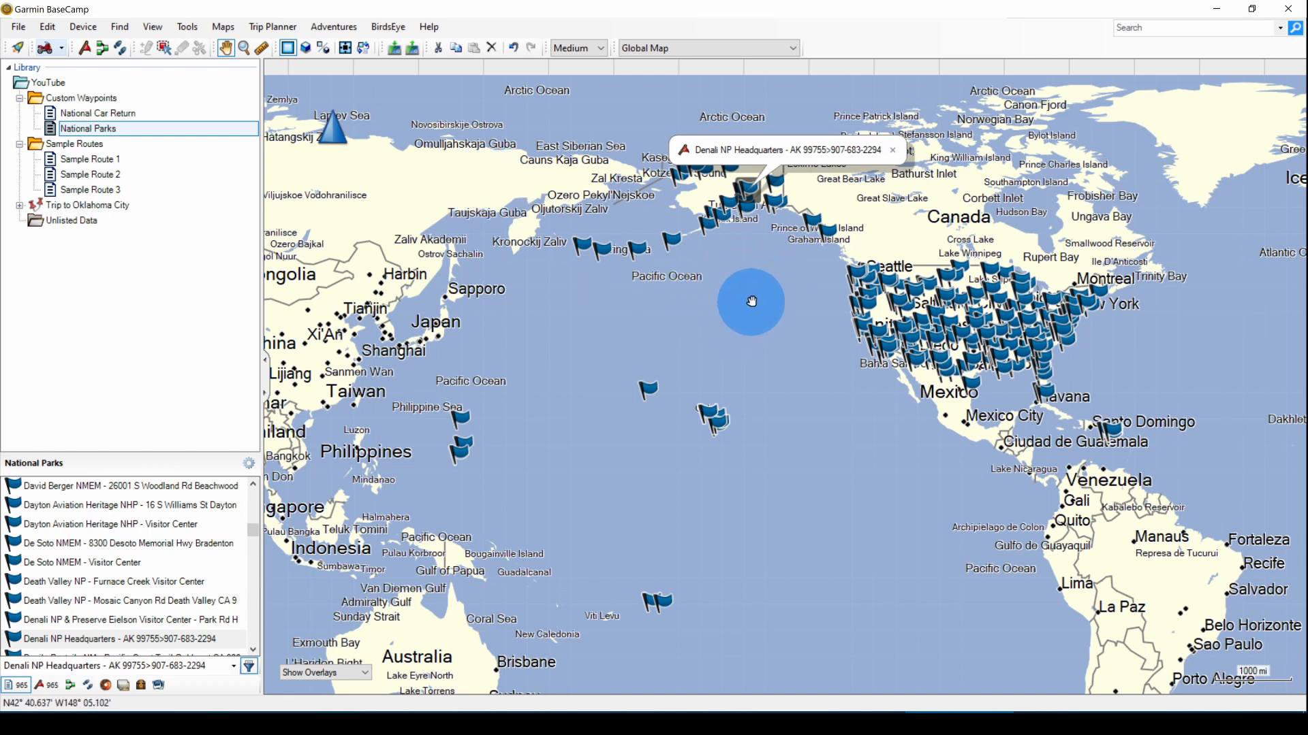
mouse_move(797, 32)
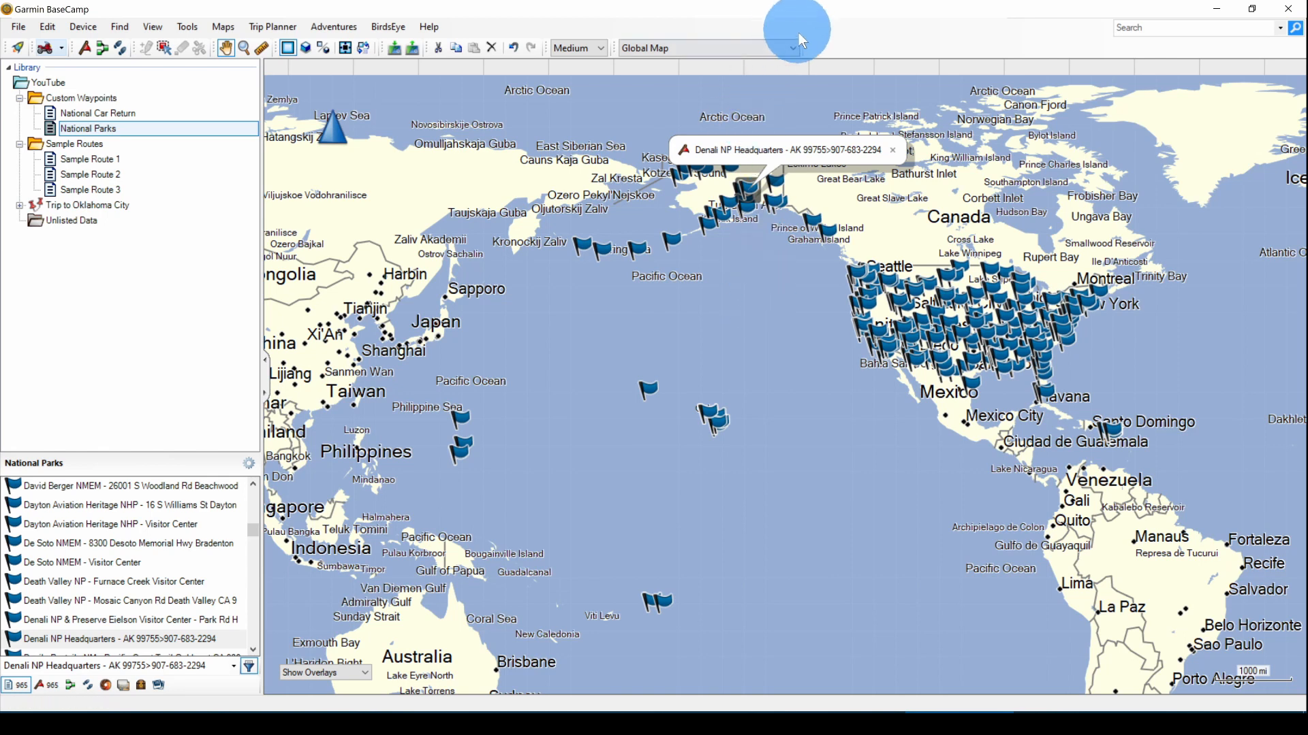
mouse_move(794, 52)
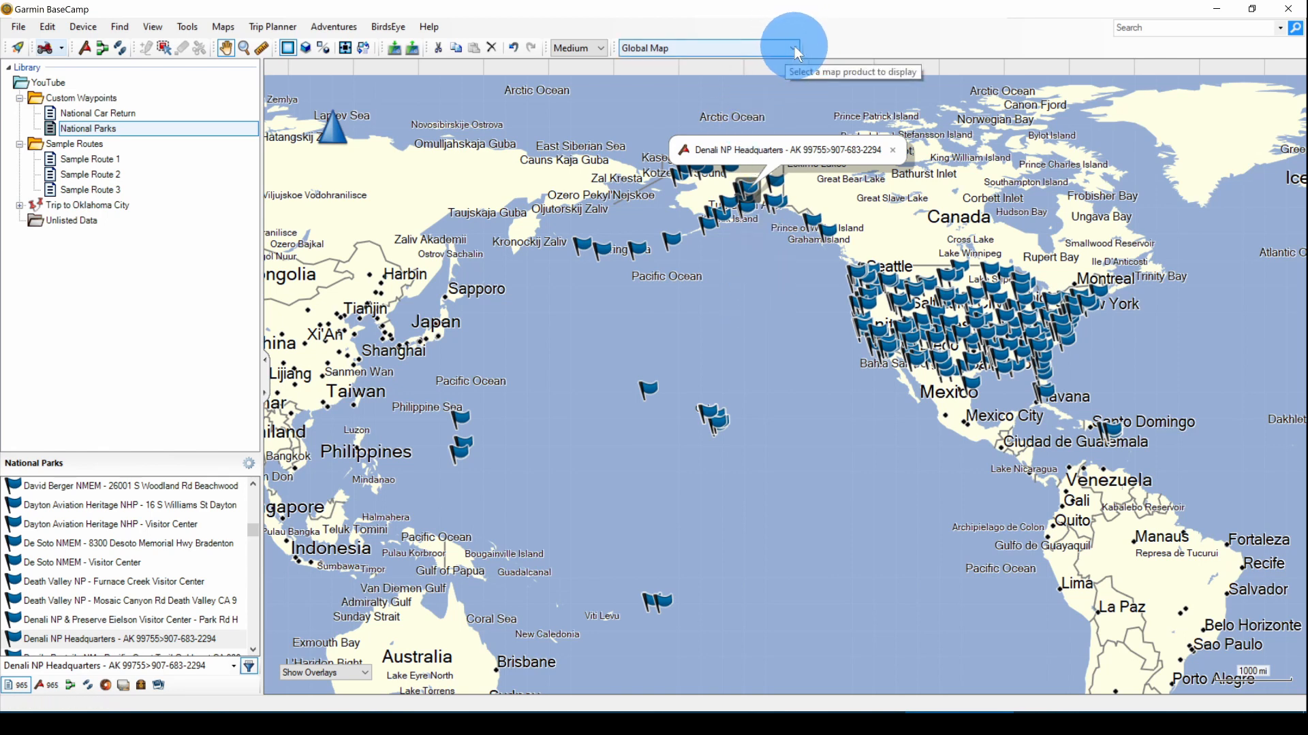
Switch the map to City Navigator North America NT 2021.2 and centre it on North America
left_click(792, 48)
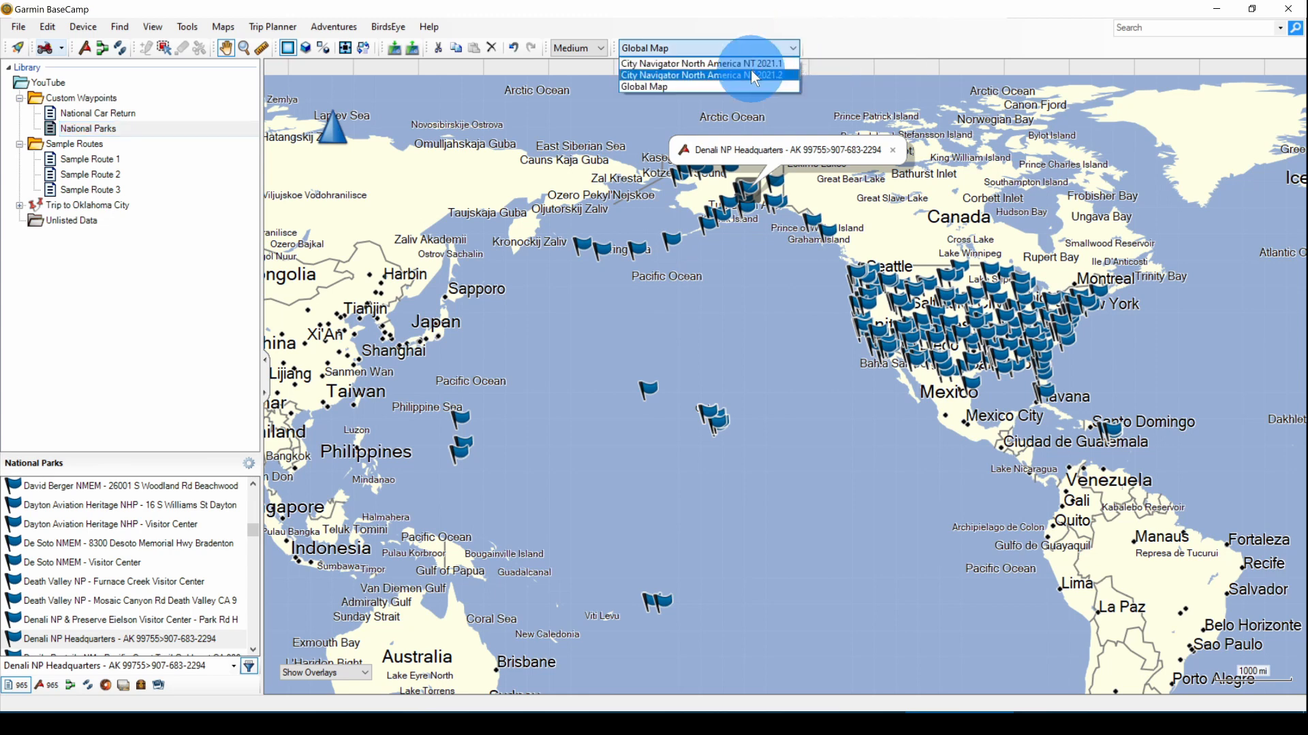
left_click(700, 64)
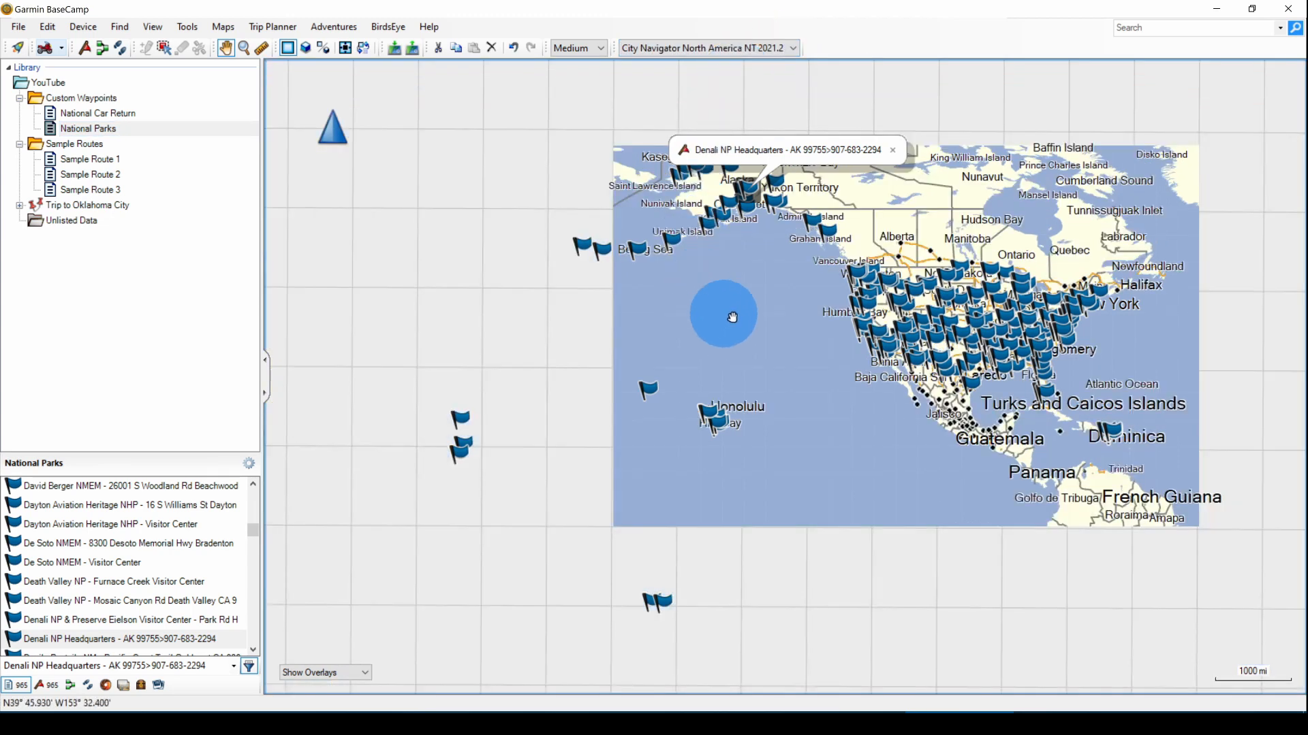
left_click_drag(733, 318, 657, 300)
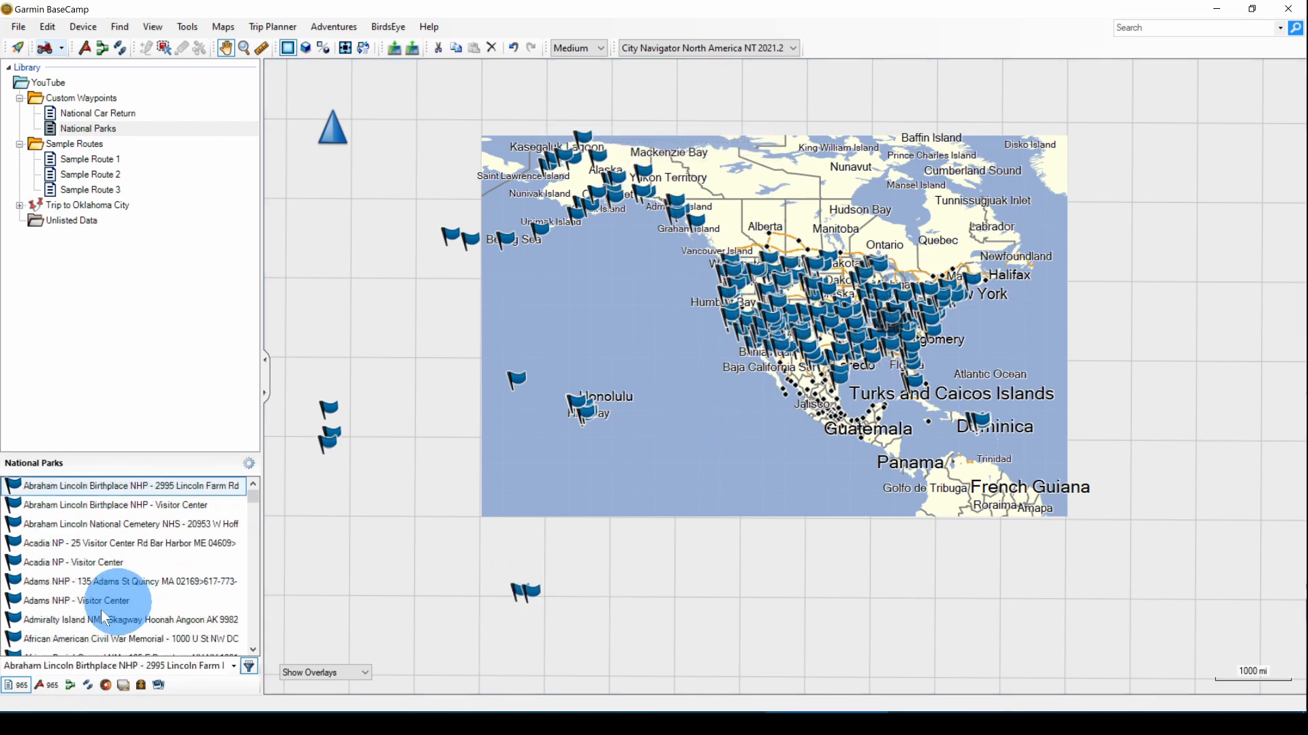
mouse_move(17, 685)
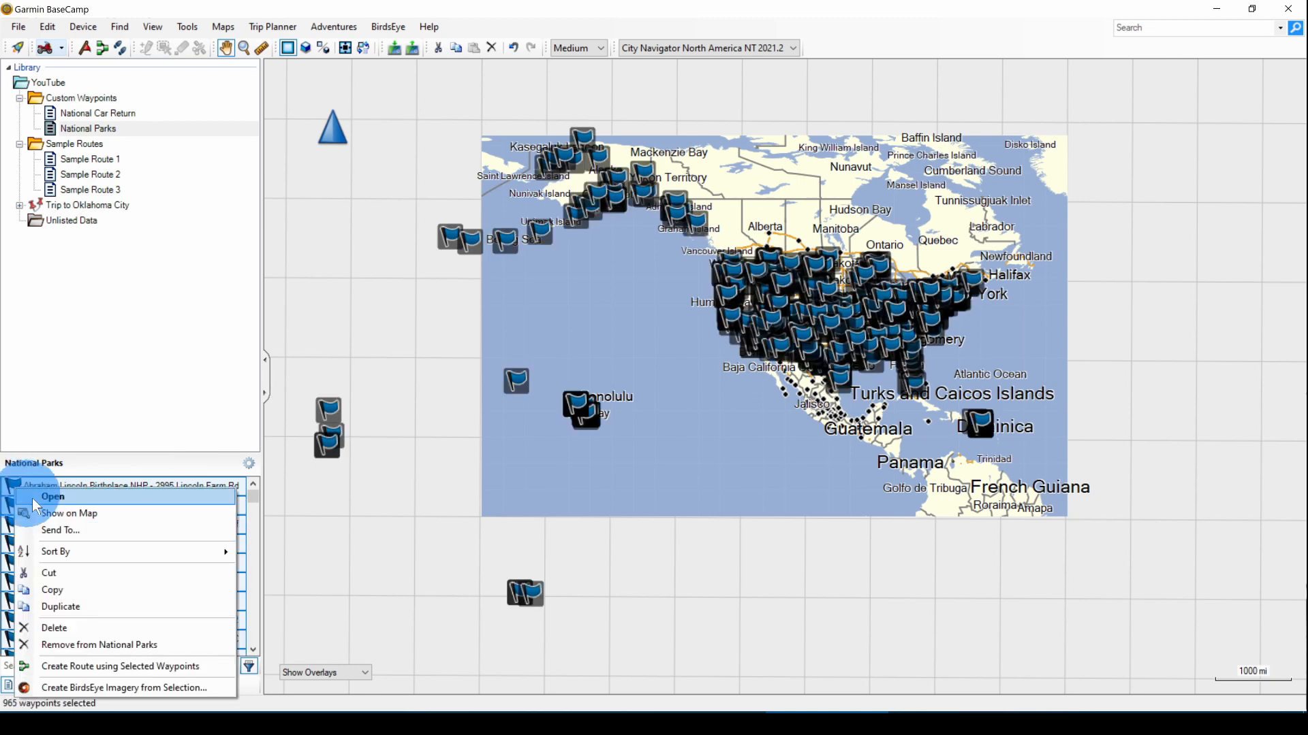
Give all 965 selected National Parks waypoints the green Park tree symbol from the Outdoor group
left_click(53, 495)
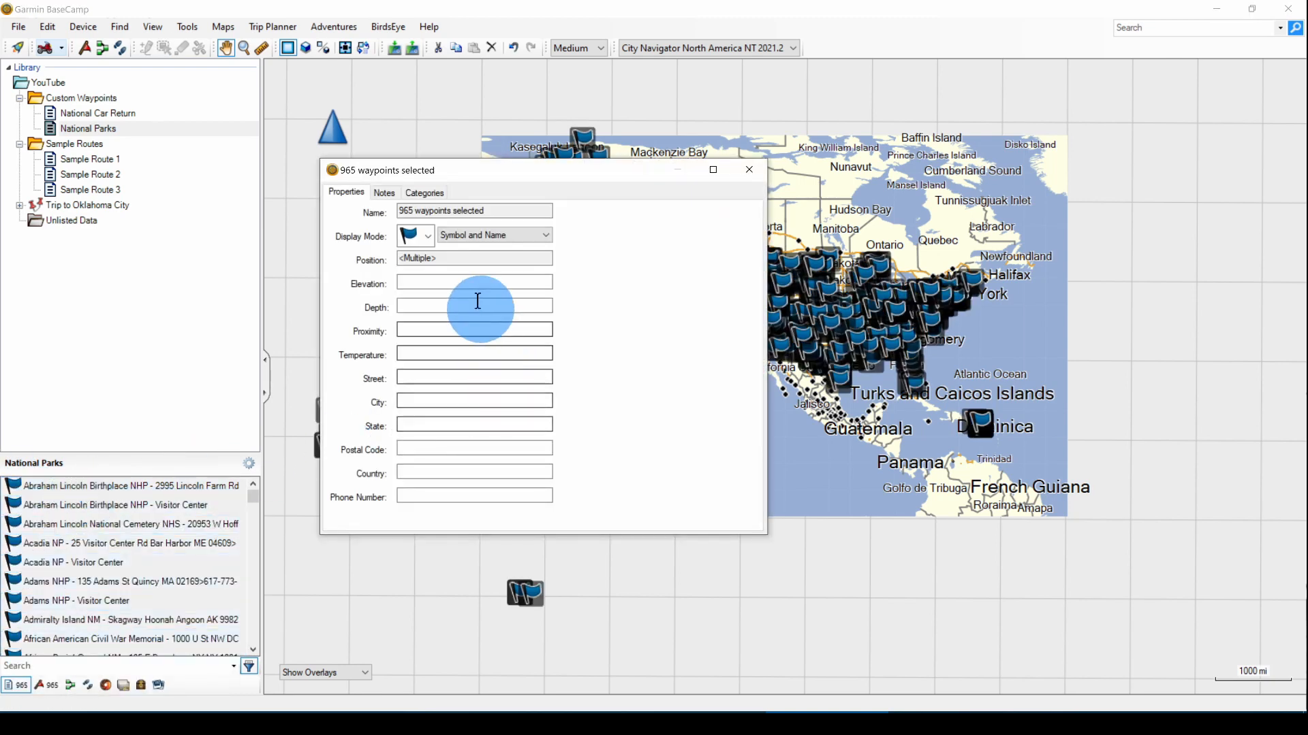
left_click(415, 236)
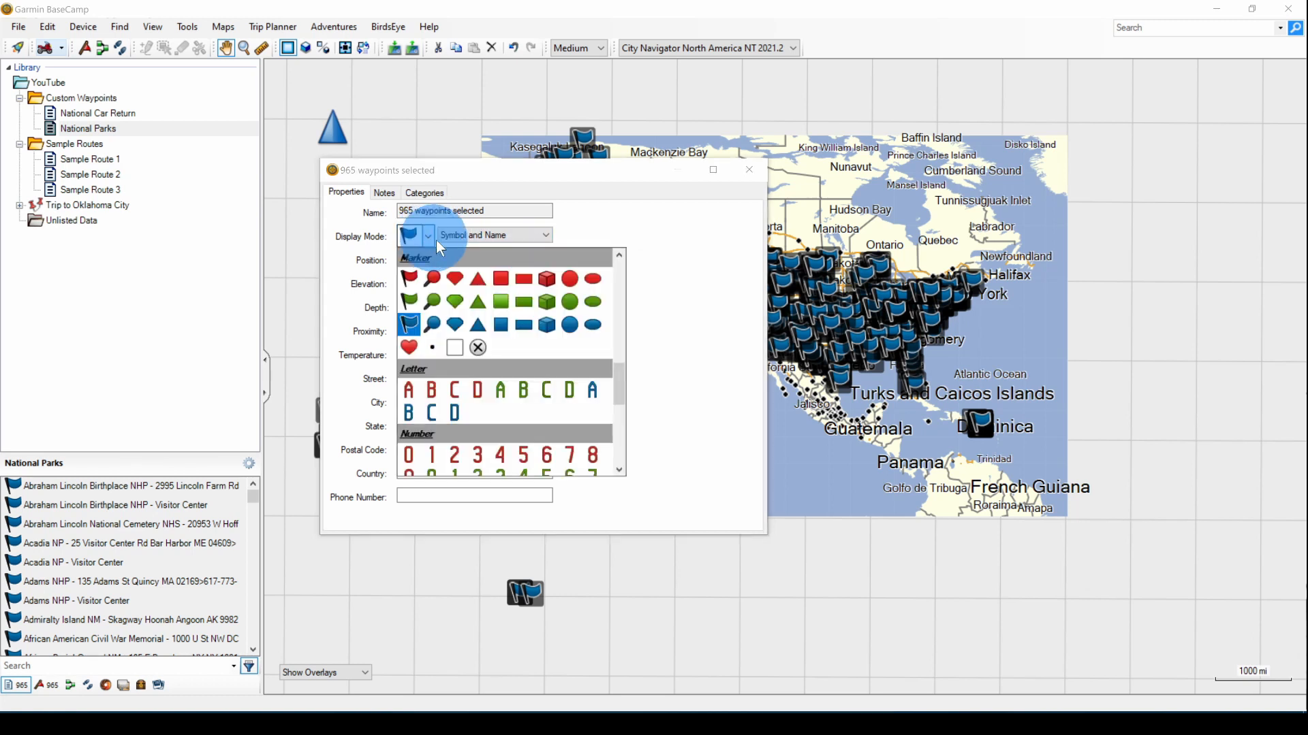
scroll("down", 3)
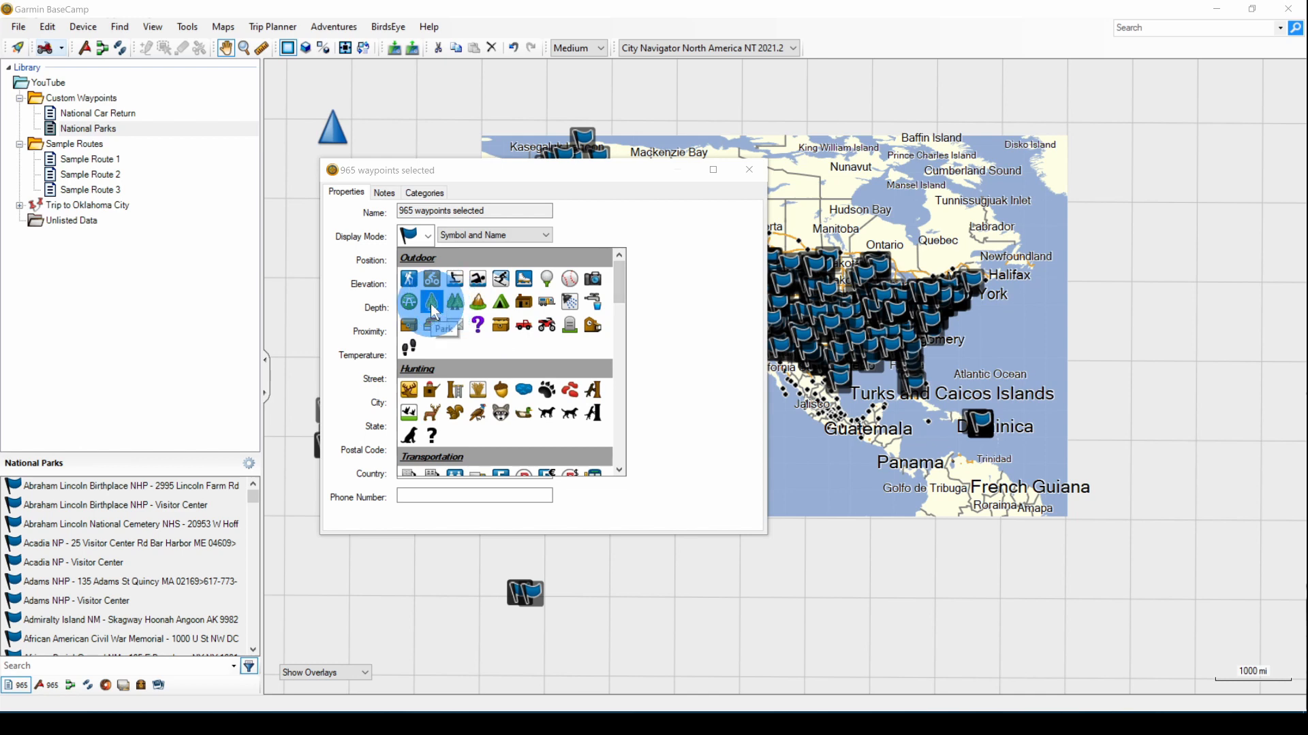
left_click(432, 302)
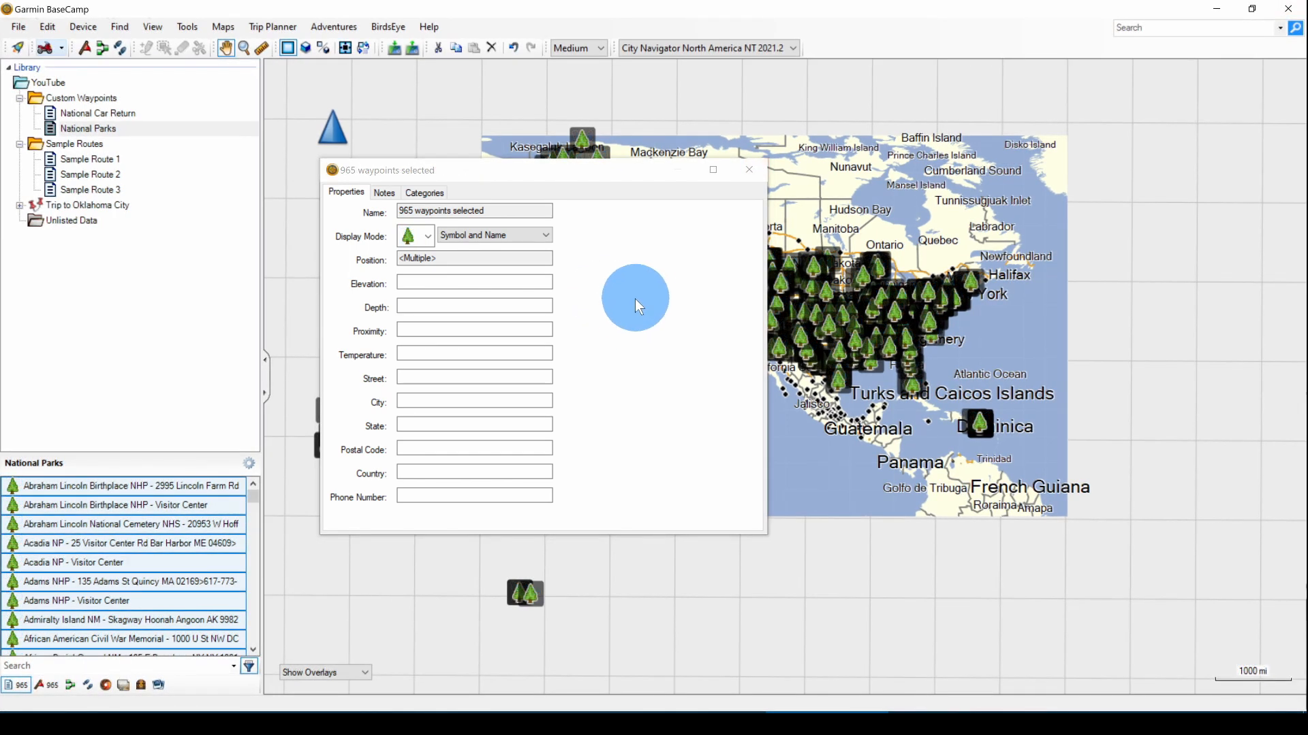
mouse_move(696, 222)
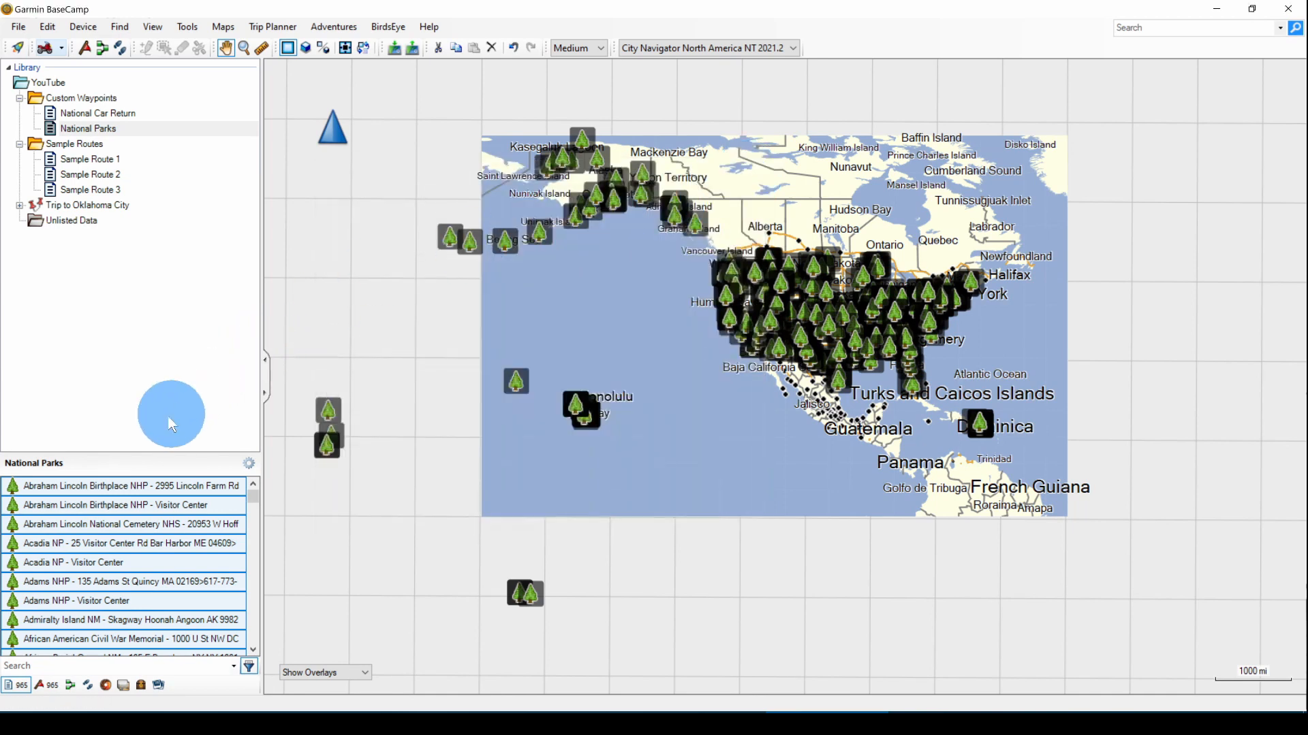
left_click(130, 485)
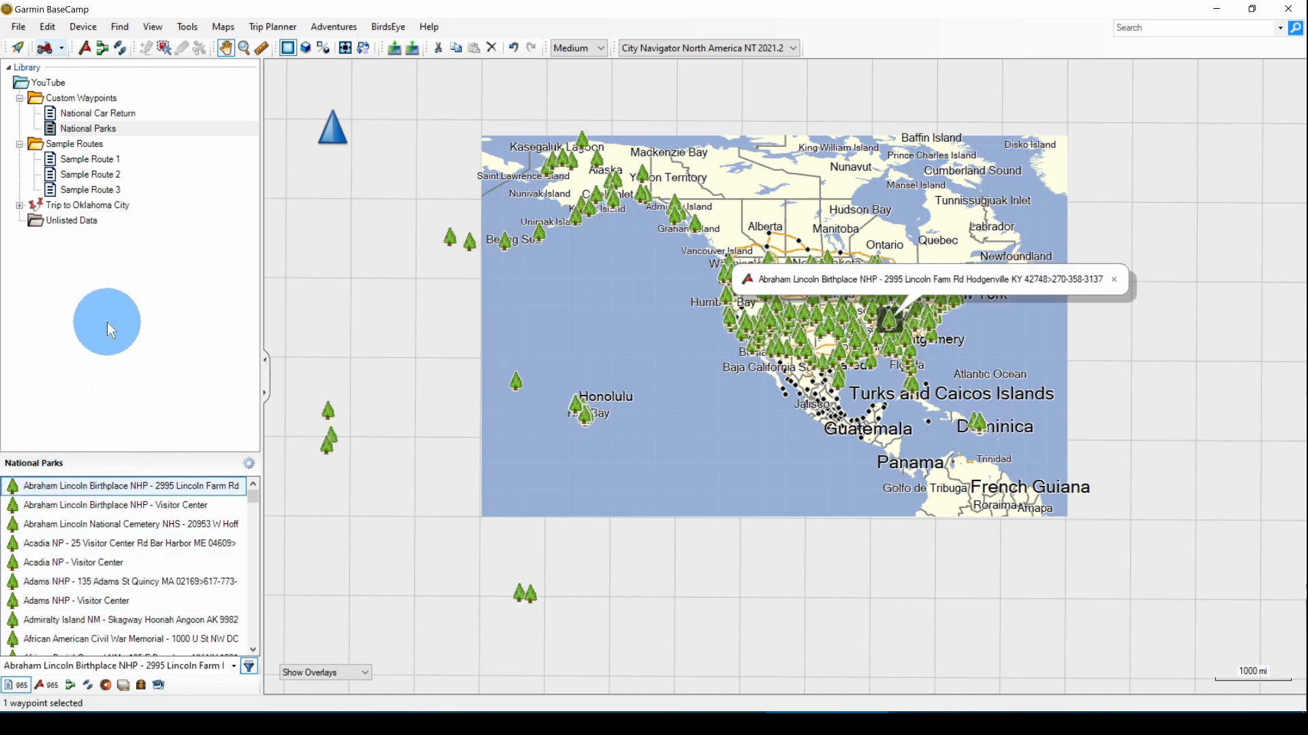
mouse_move(124, 314)
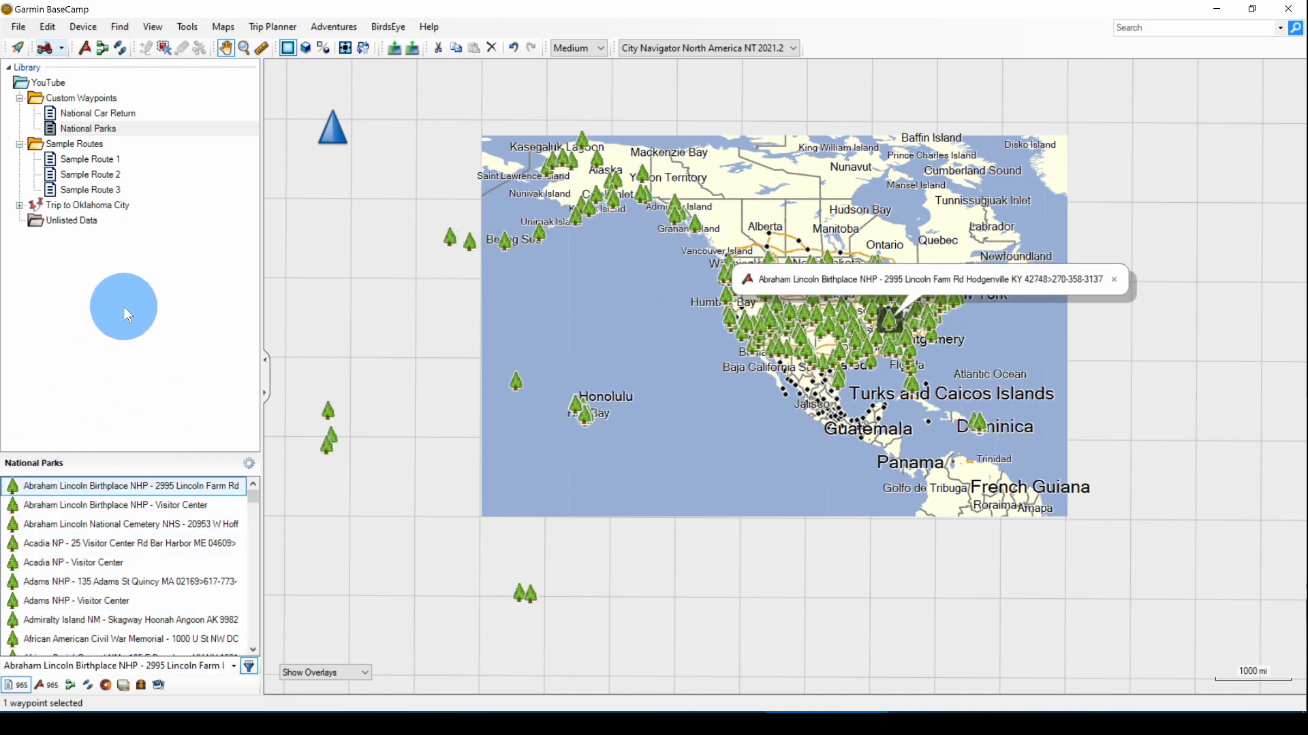